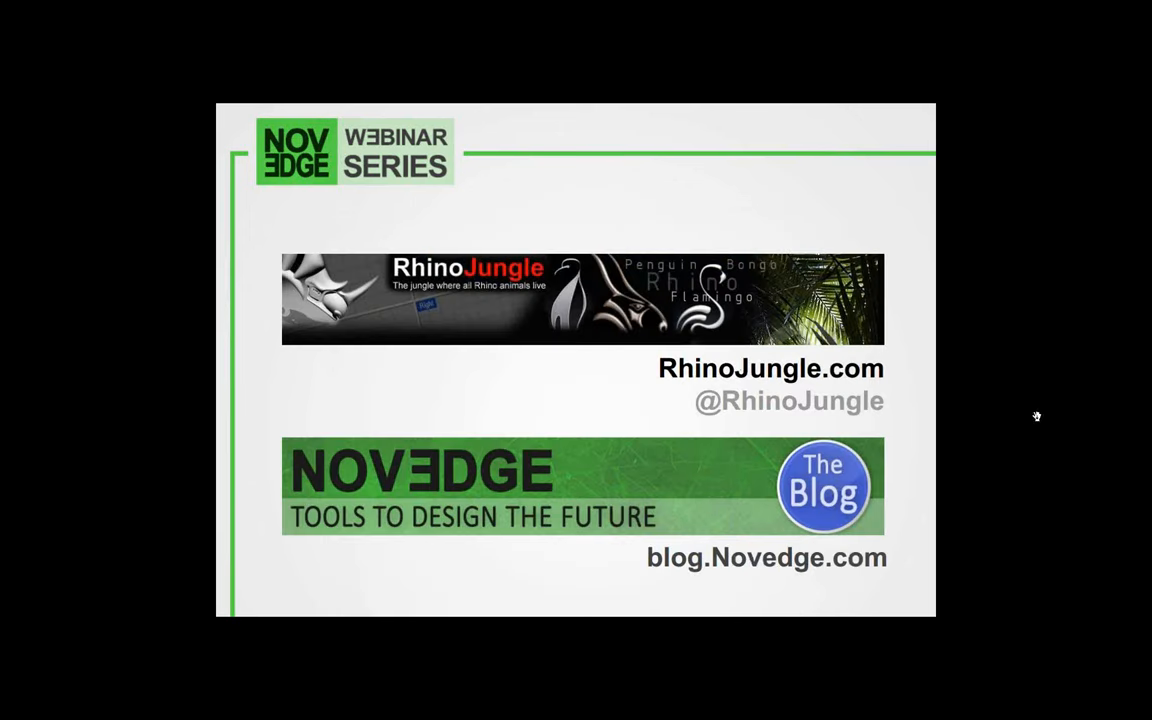
mouse_move(696, 357)
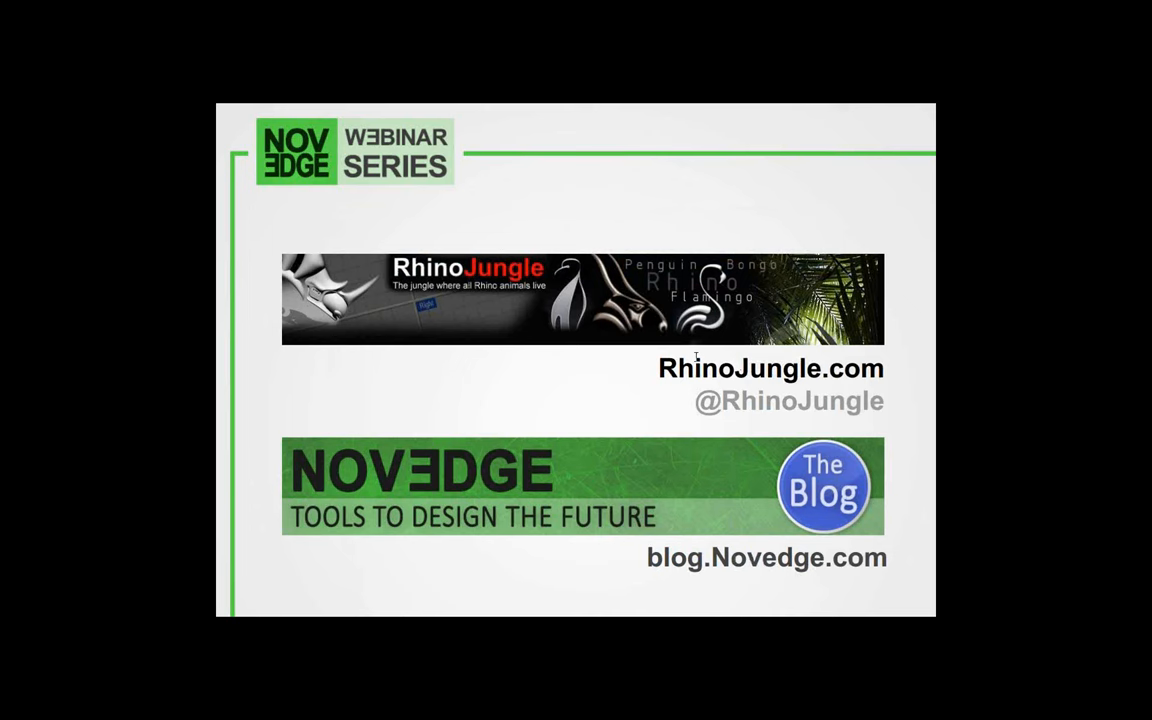
mouse_move(696, 356)
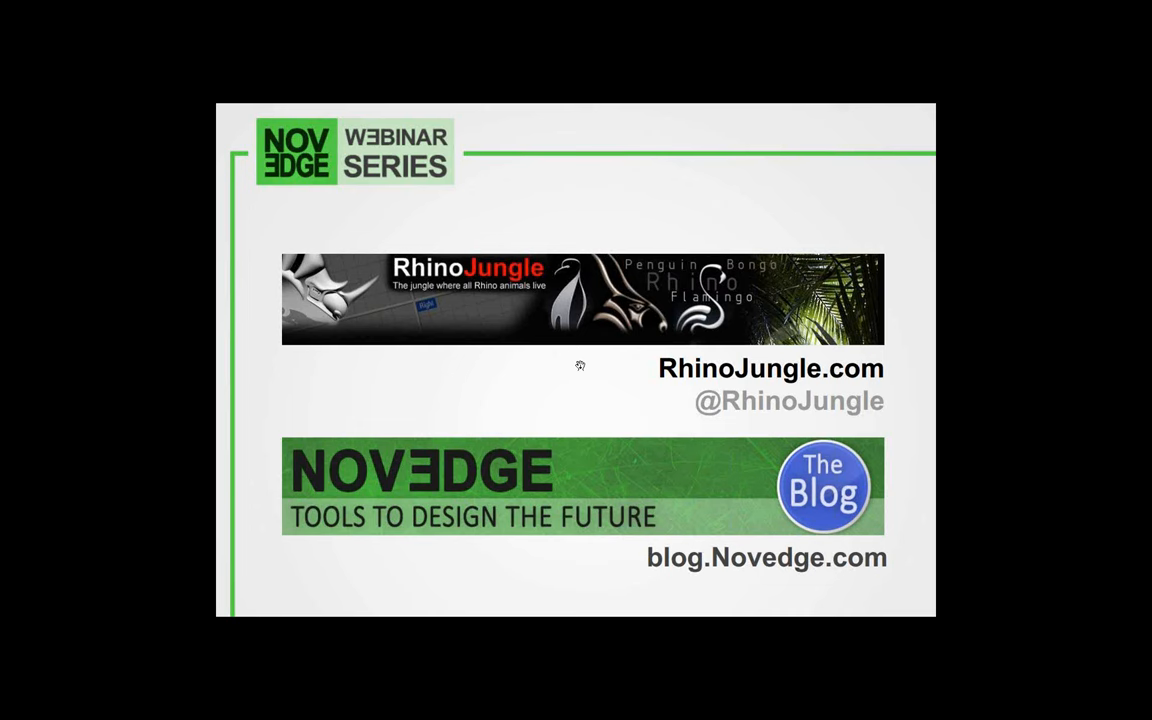
mouse_move(1027, 431)
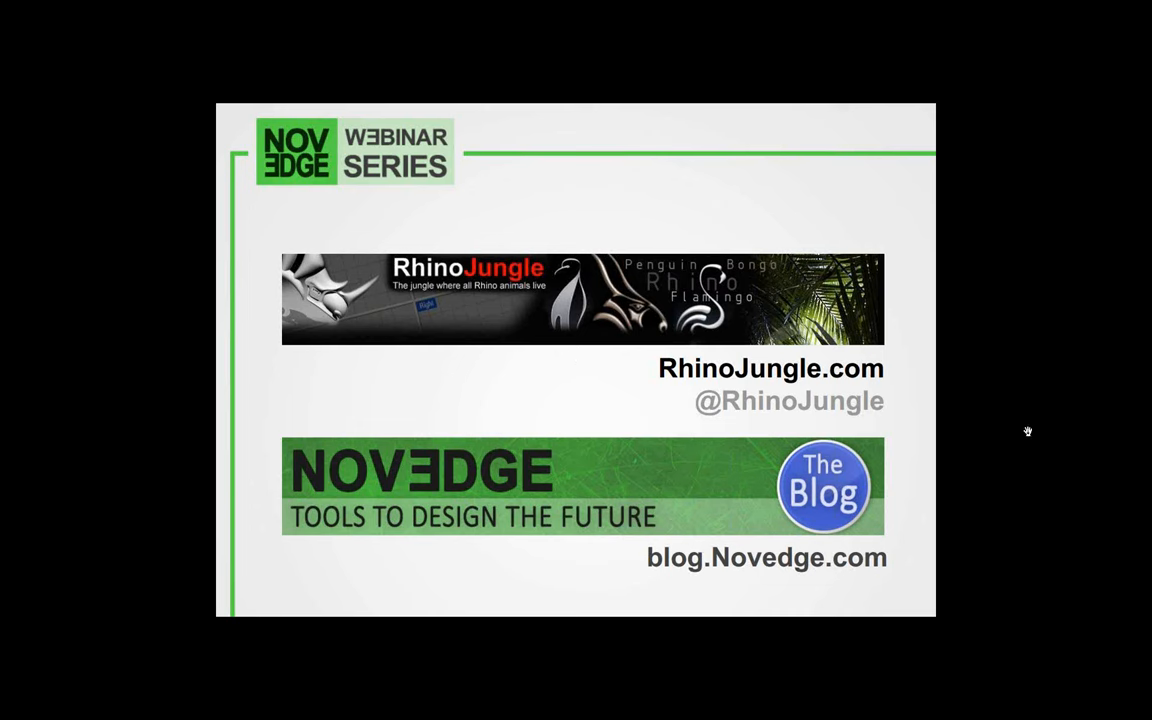
mouse_move(646, 358)
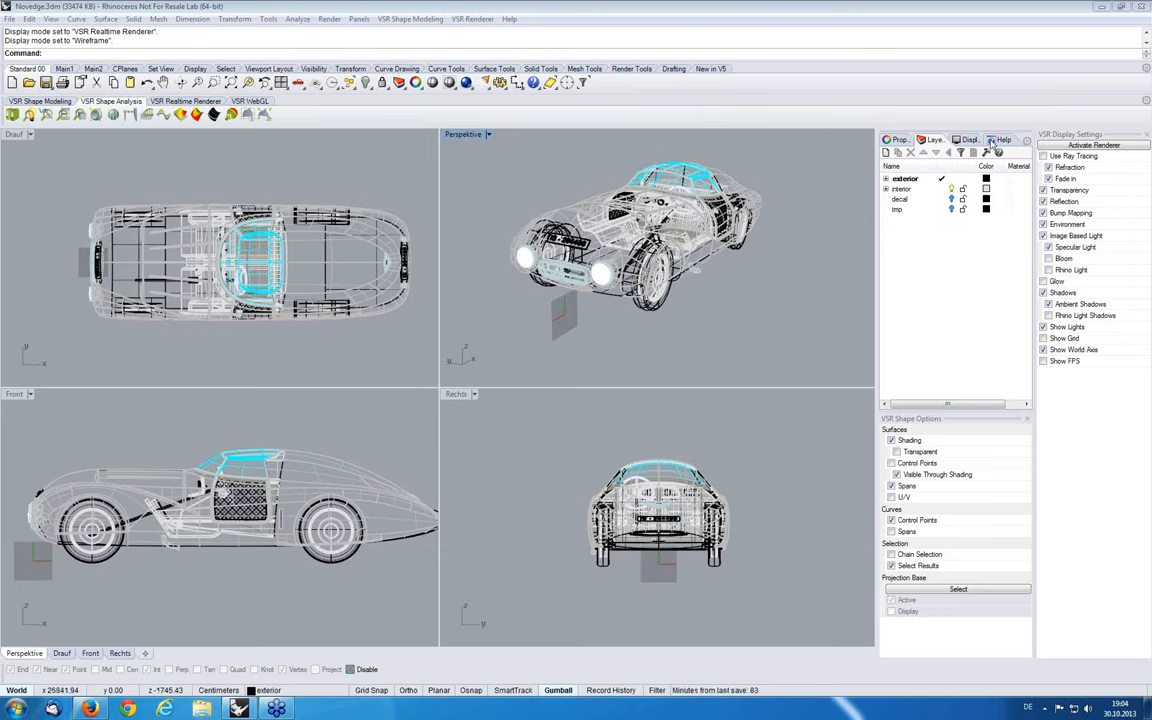
mouse_move(1002, 195)
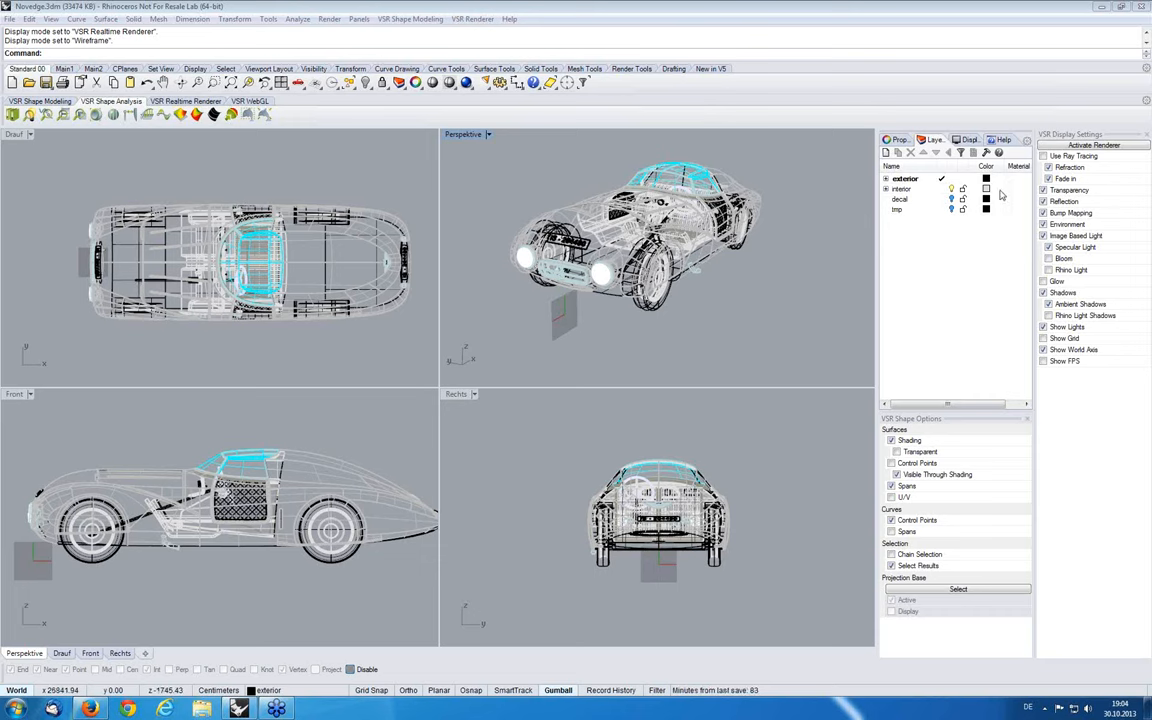
mouse_move(991, 150)
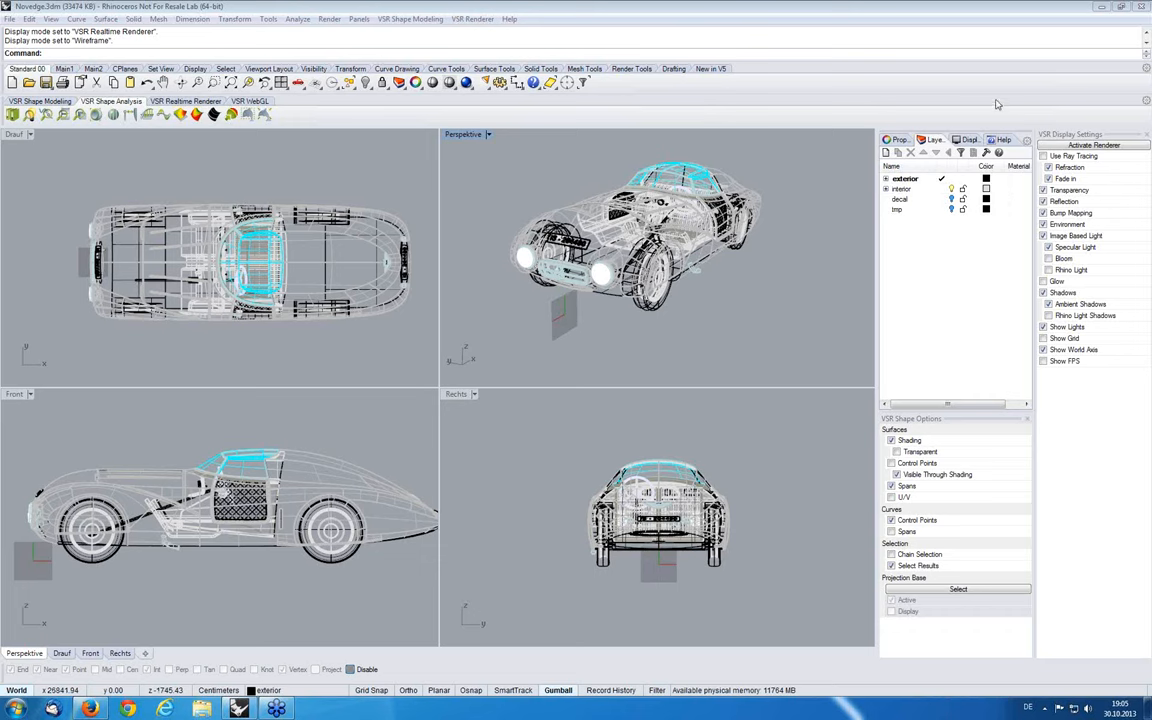
mouse_move(1003, 158)
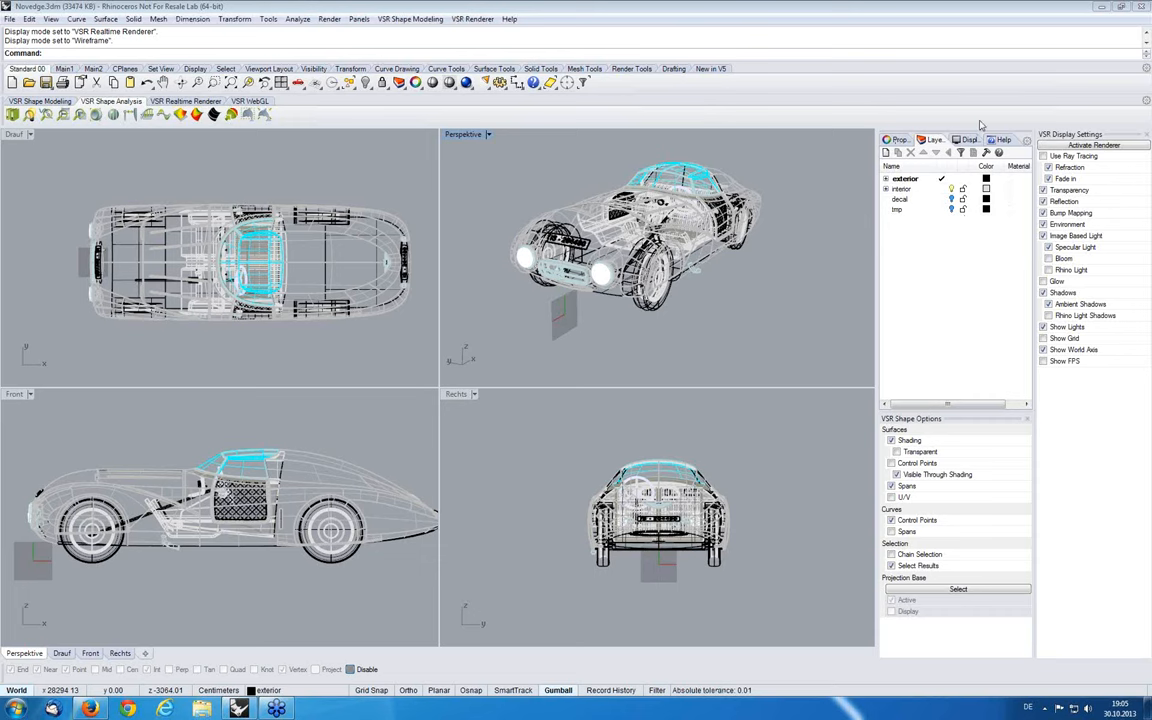
mouse_move(985, 213)
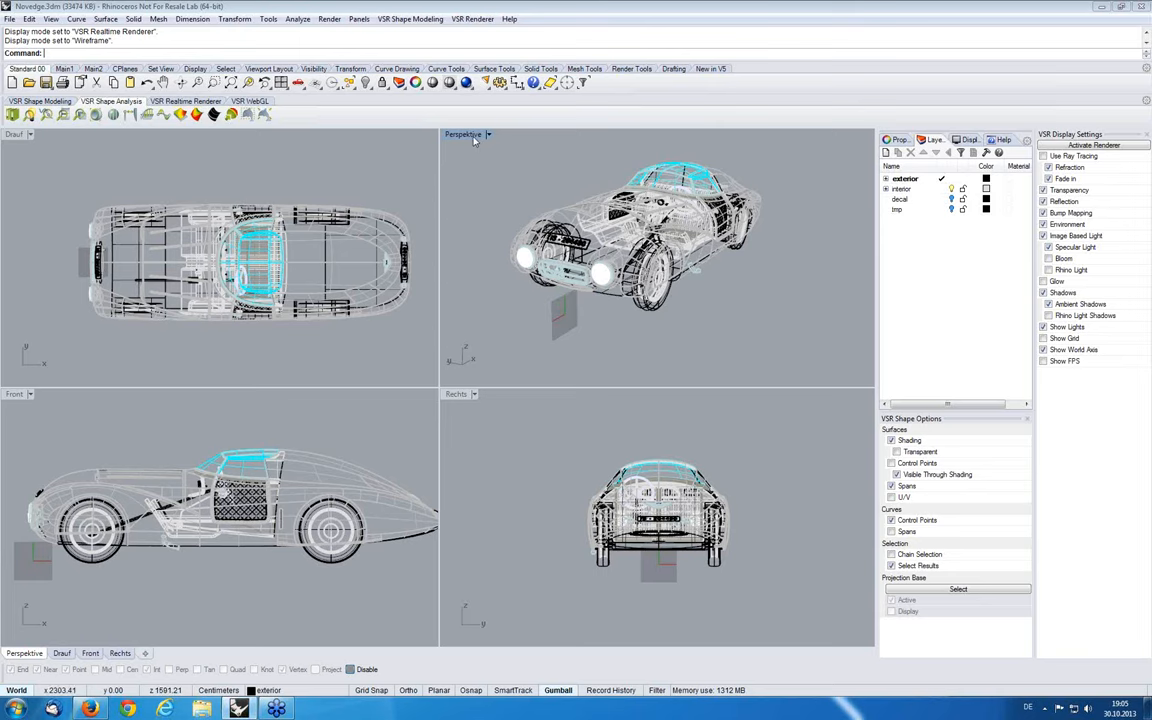
Maximize the Perspektive view, switch it to Rendered display, and zoom out to the whole car
double_click(462, 134)
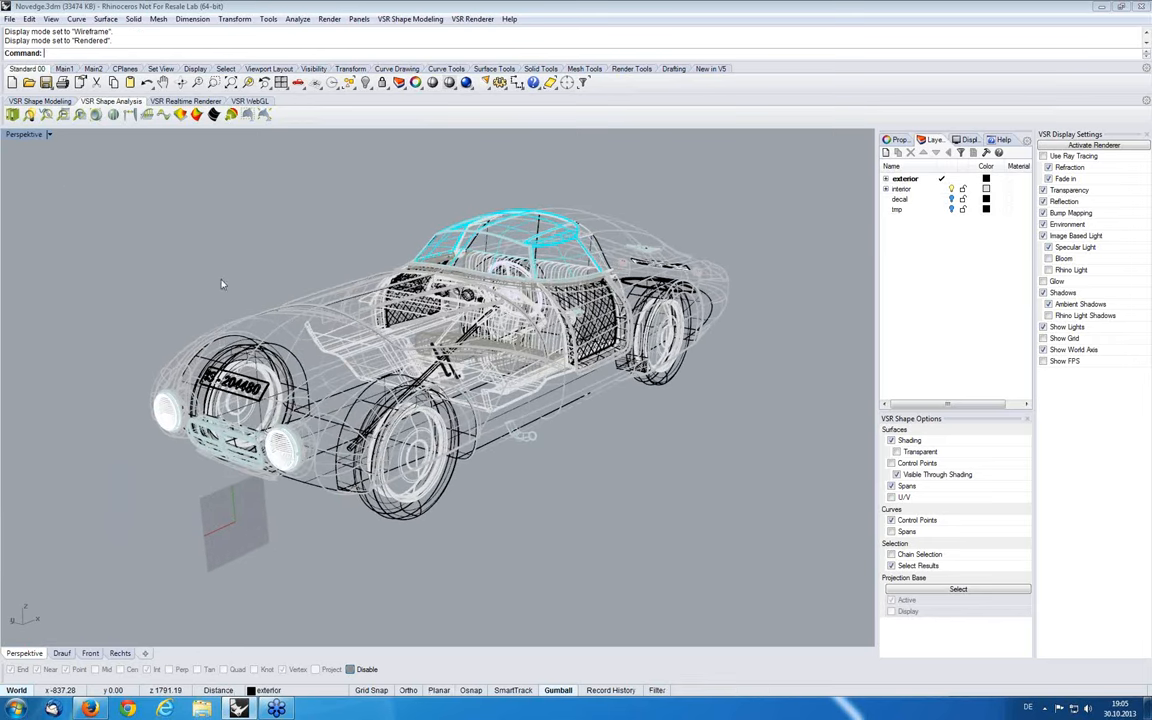
mouse_move(315, 307)
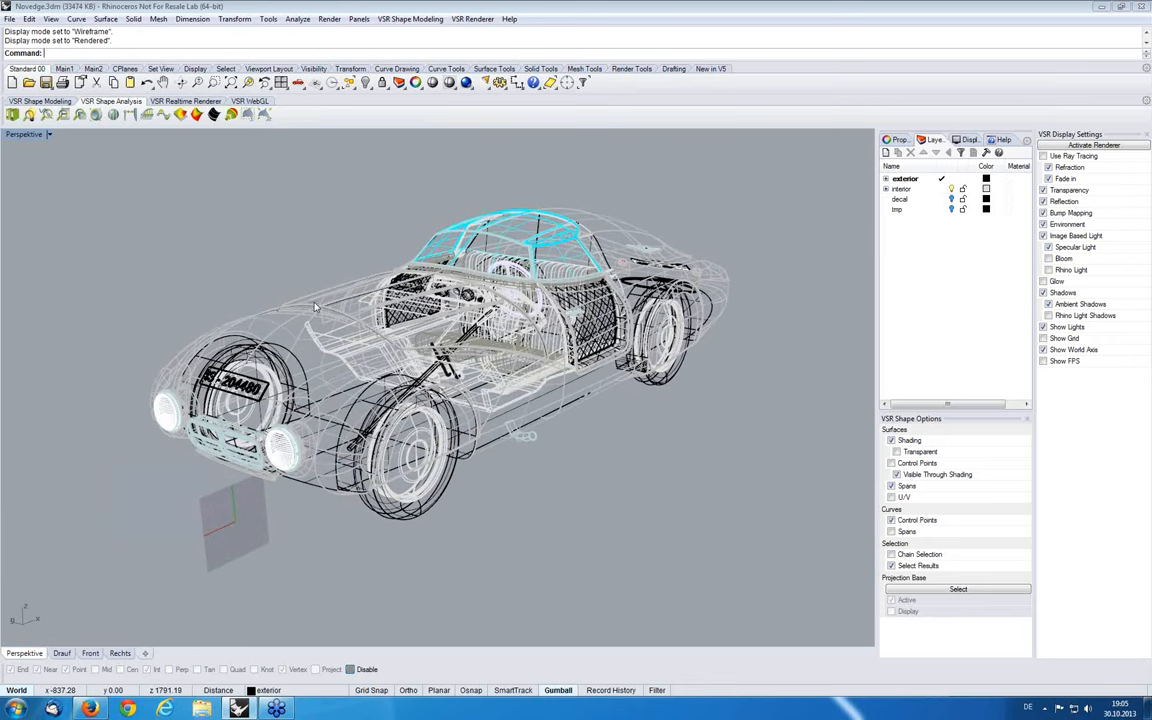
mouse_move(318, 311)
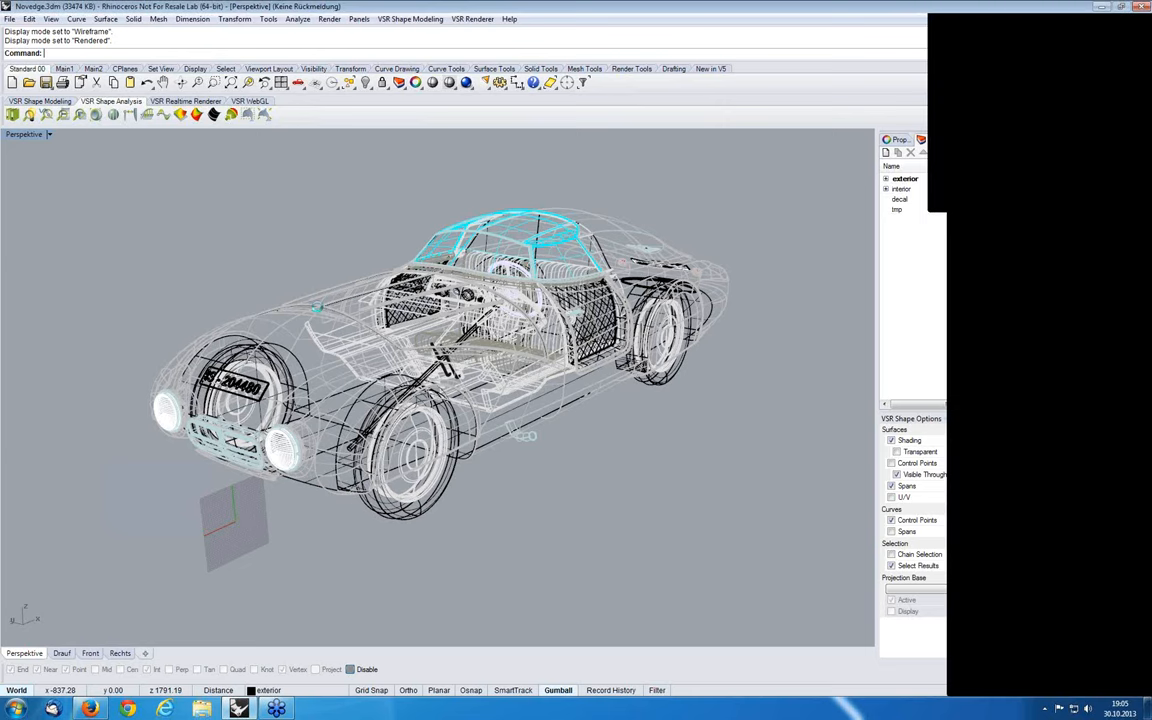
mouse_move(408, 346)
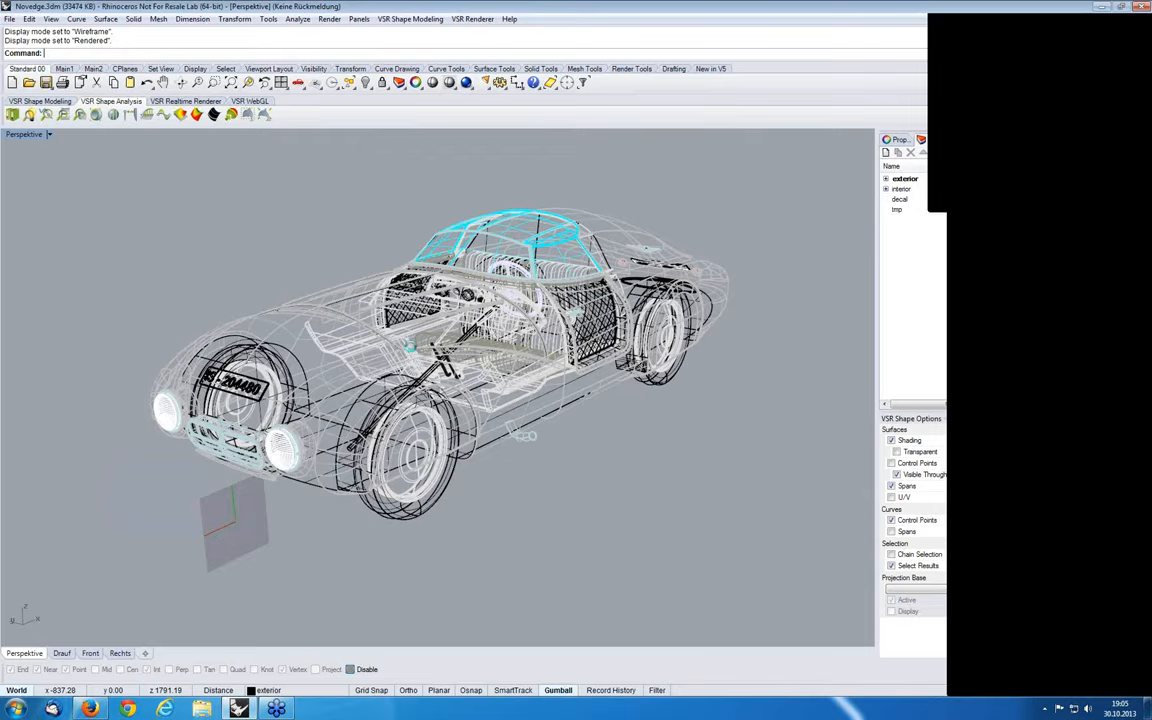
left_click(1122, 6)
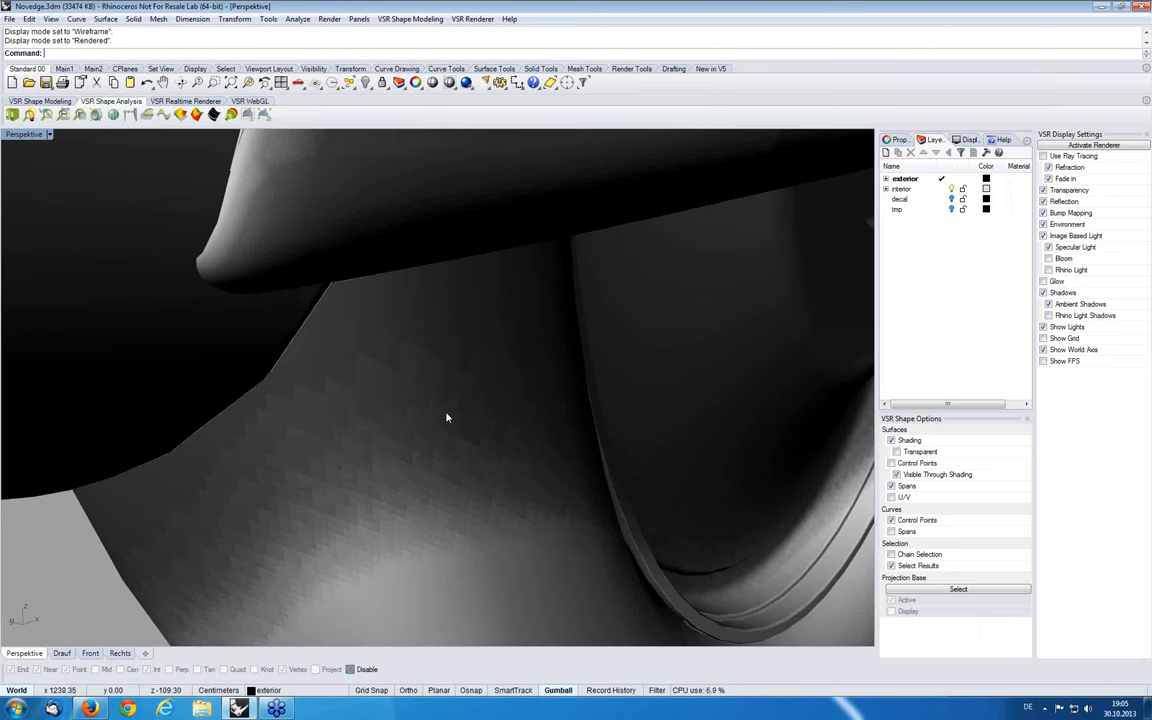
mouse_move(433, 415)
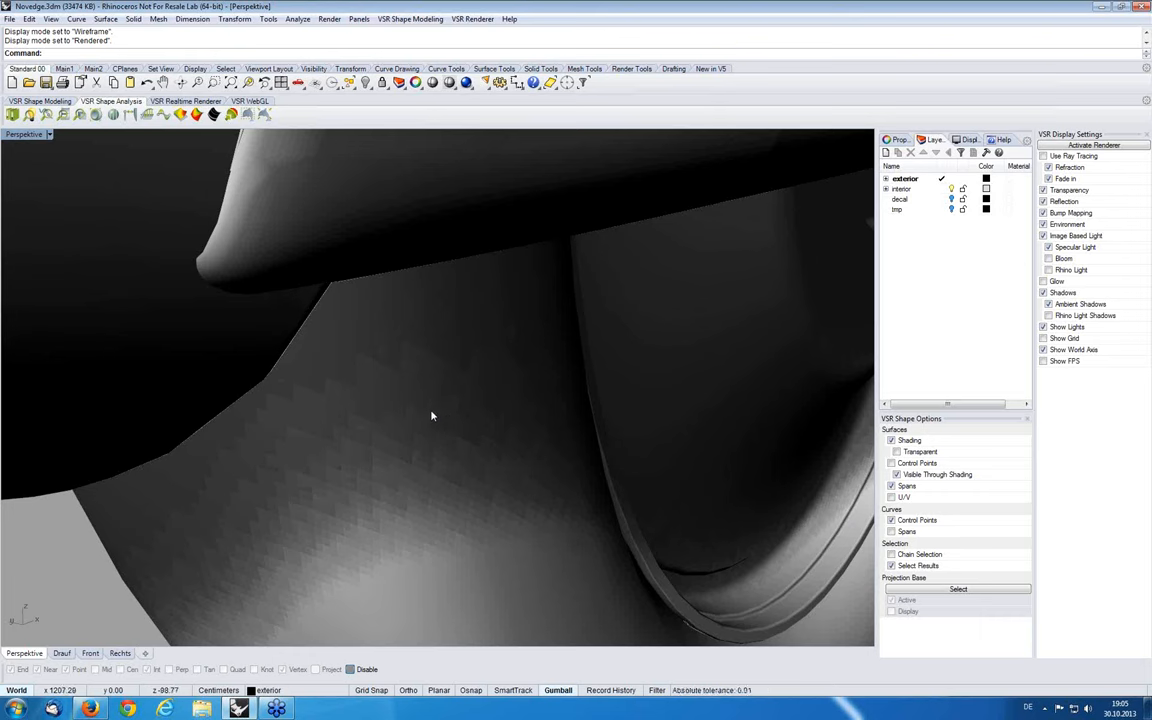
left_click_drag(432, 416, 432, 300)
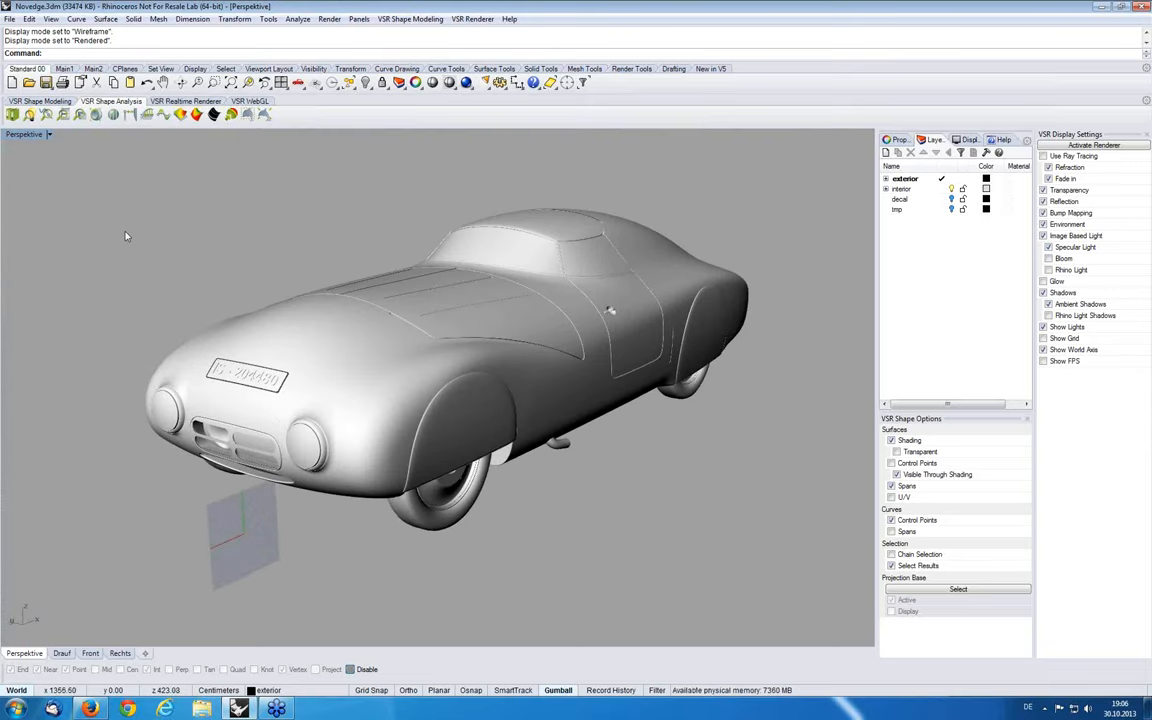
Switch the Perspektive view to VSR Realtime Renderer, then orbit and zoom out from the car
left_click(48, 134)
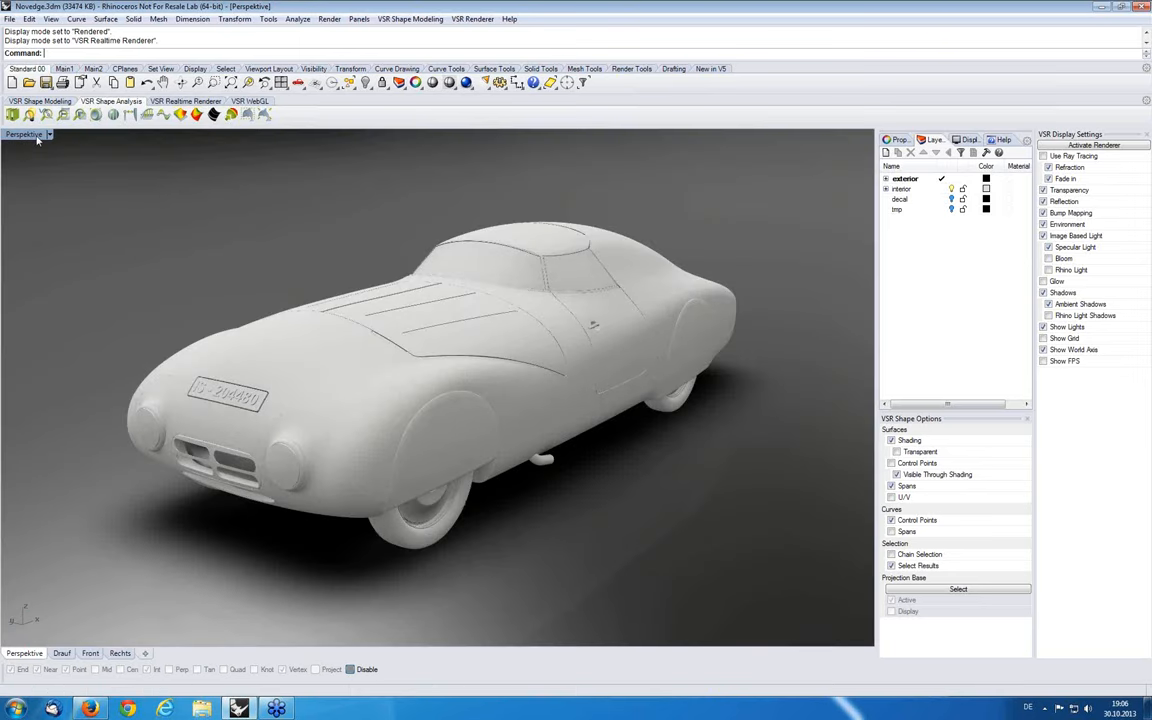
left_click(24, 134)
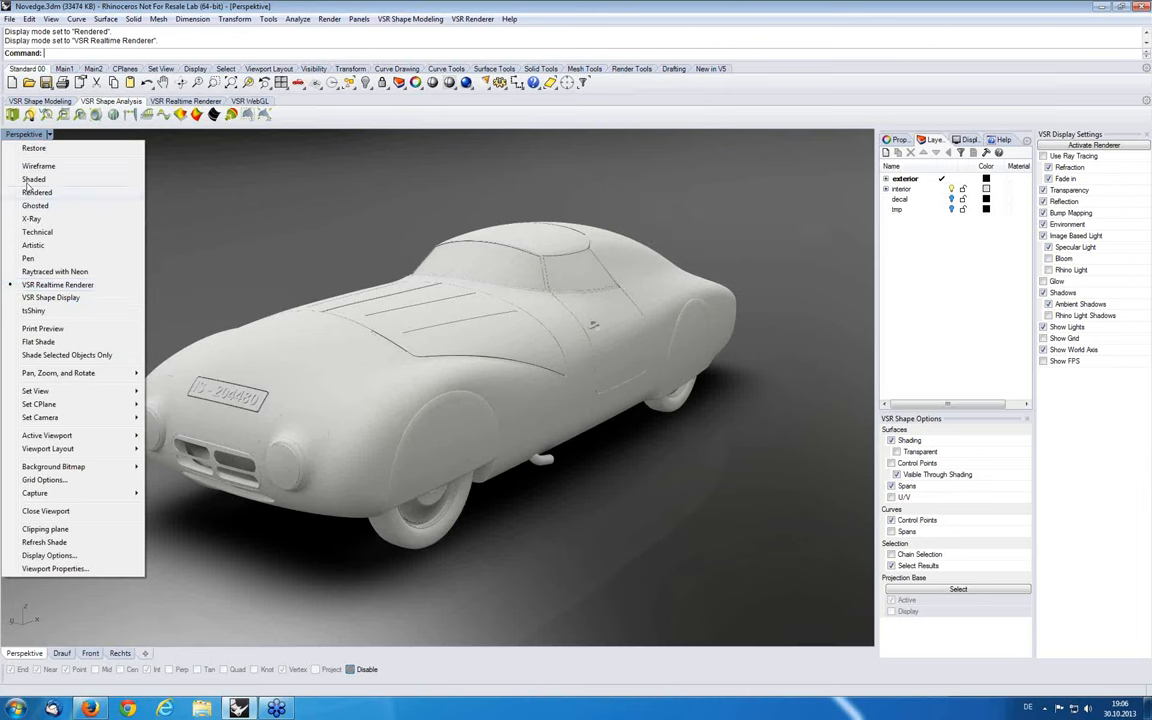
mouse_move(222, 264)
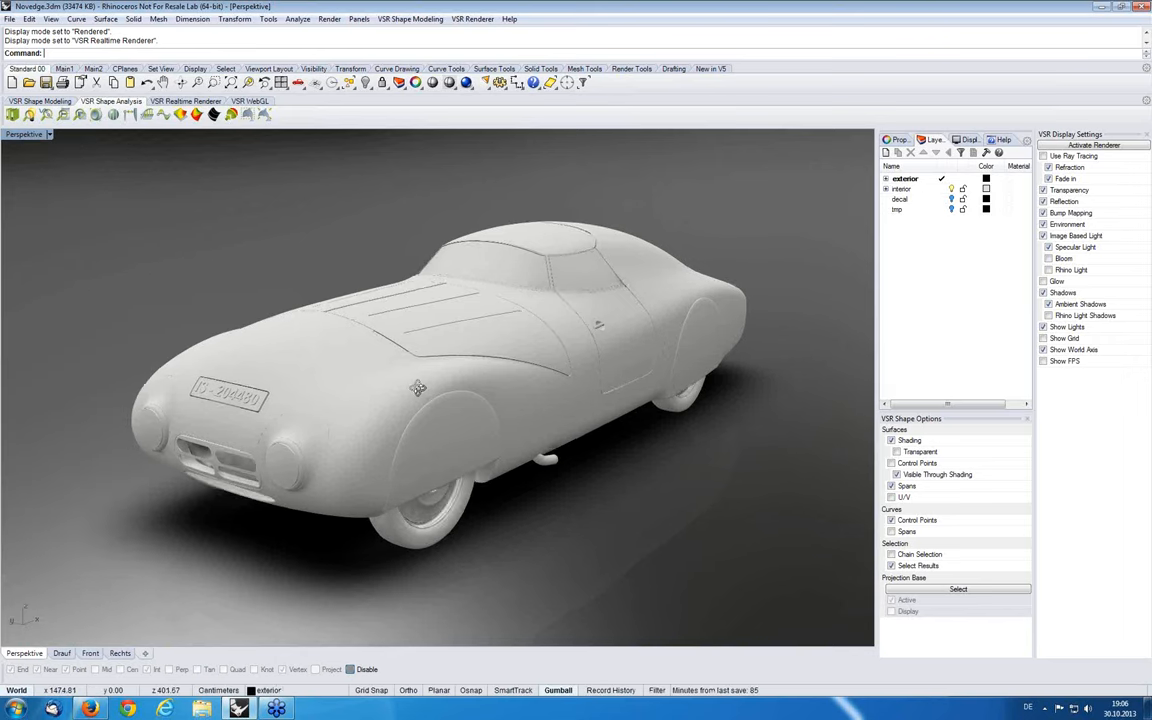
left_click_drag(418, 388, 446, 452)
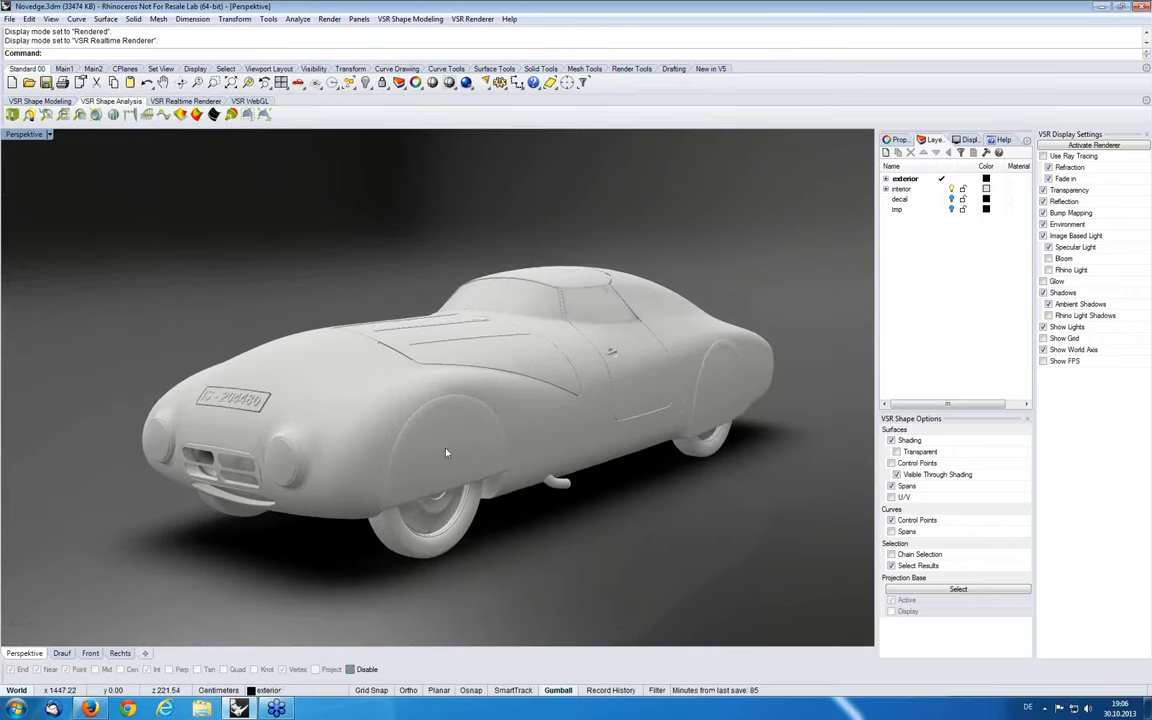
left_click_drag(446, 453, 437, 416)
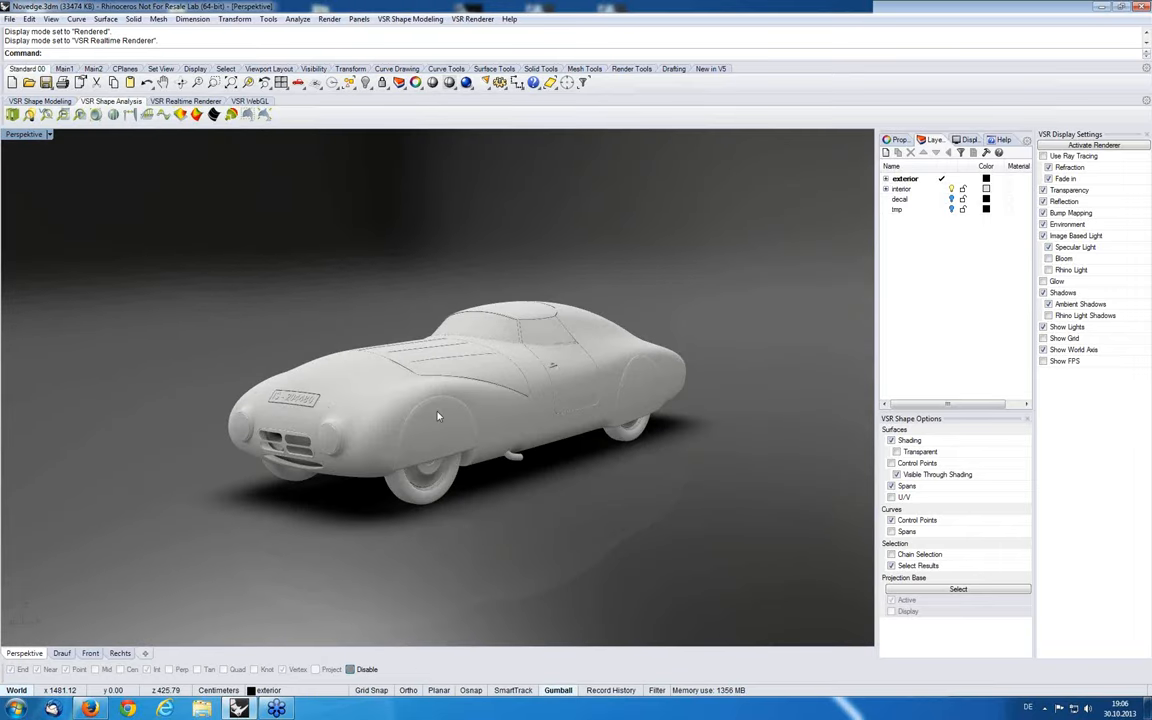
left_click_drag(437, 416, 381, 448)
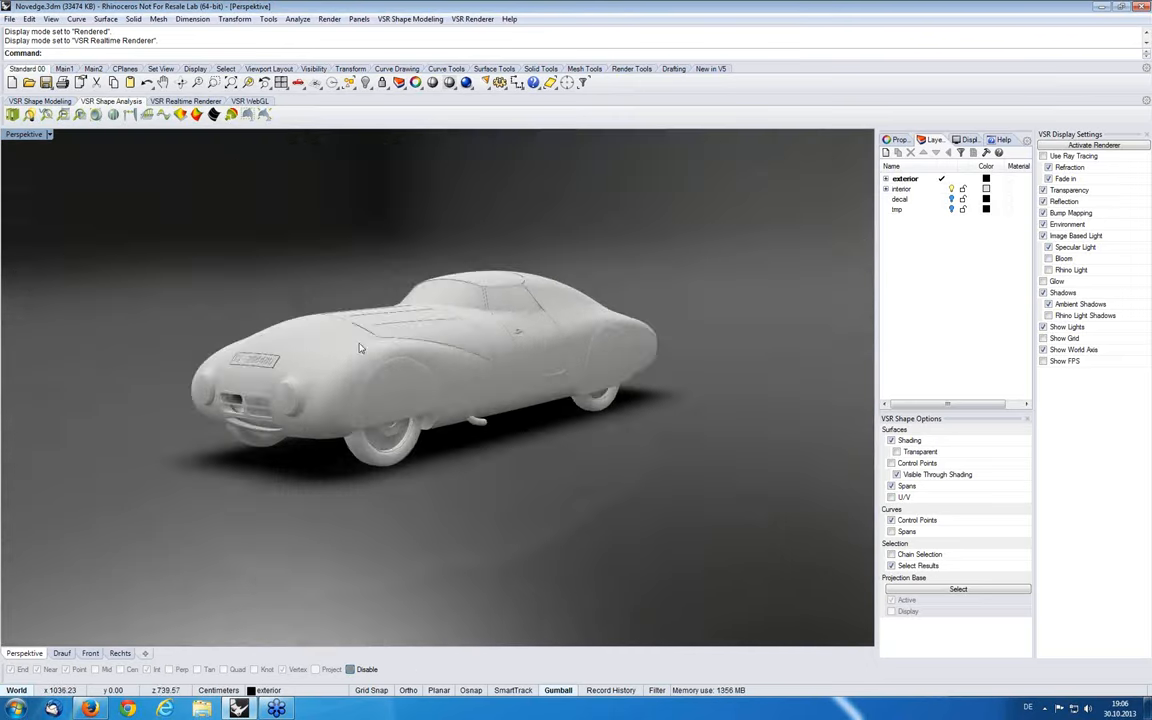
left_click_drag(360, 347, 405, 369)
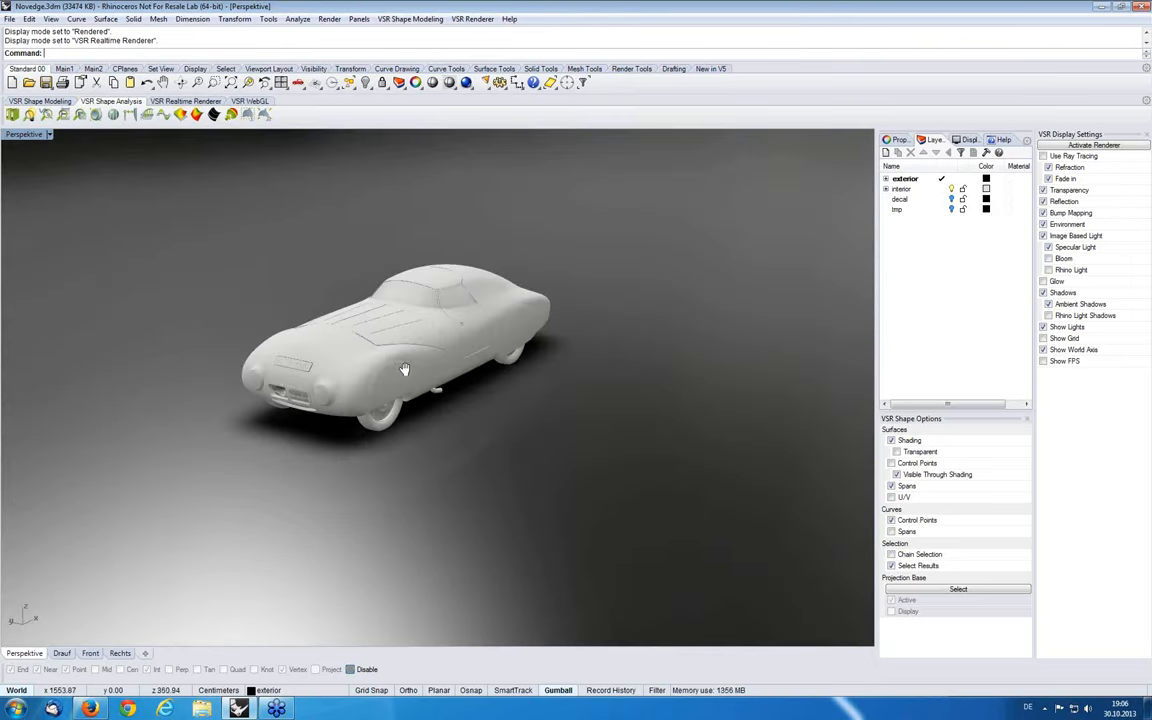
left_click_drag(405, 369, 433, 387)
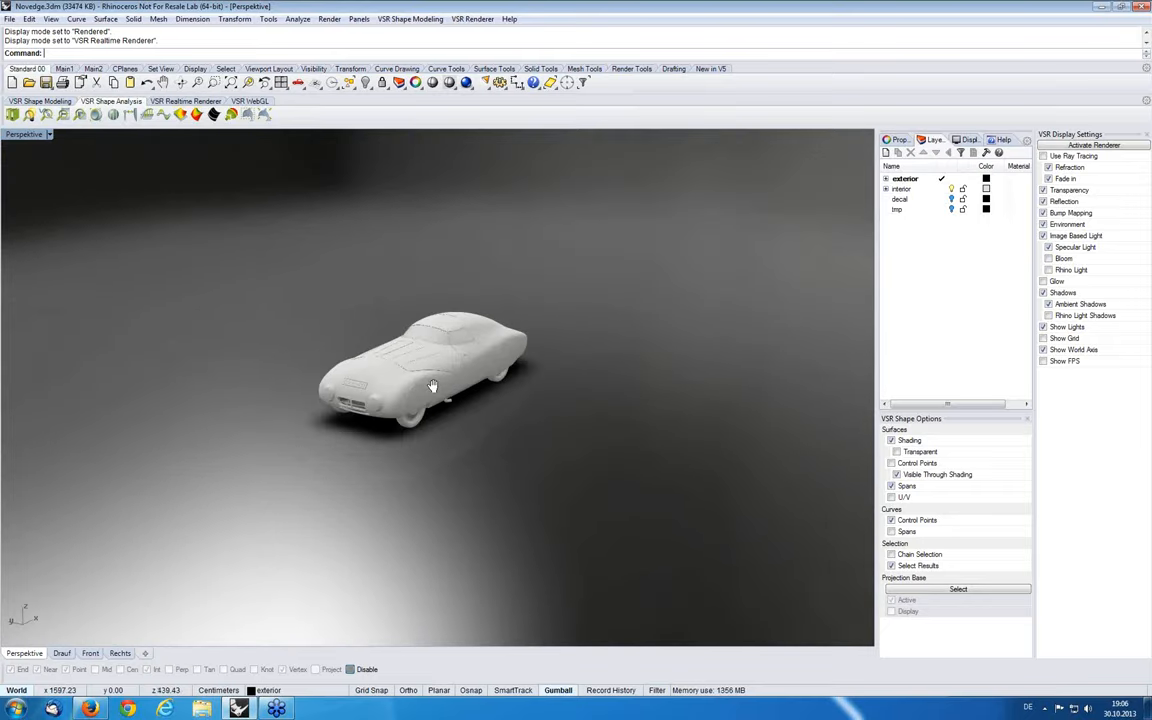
scroll("down", 3)
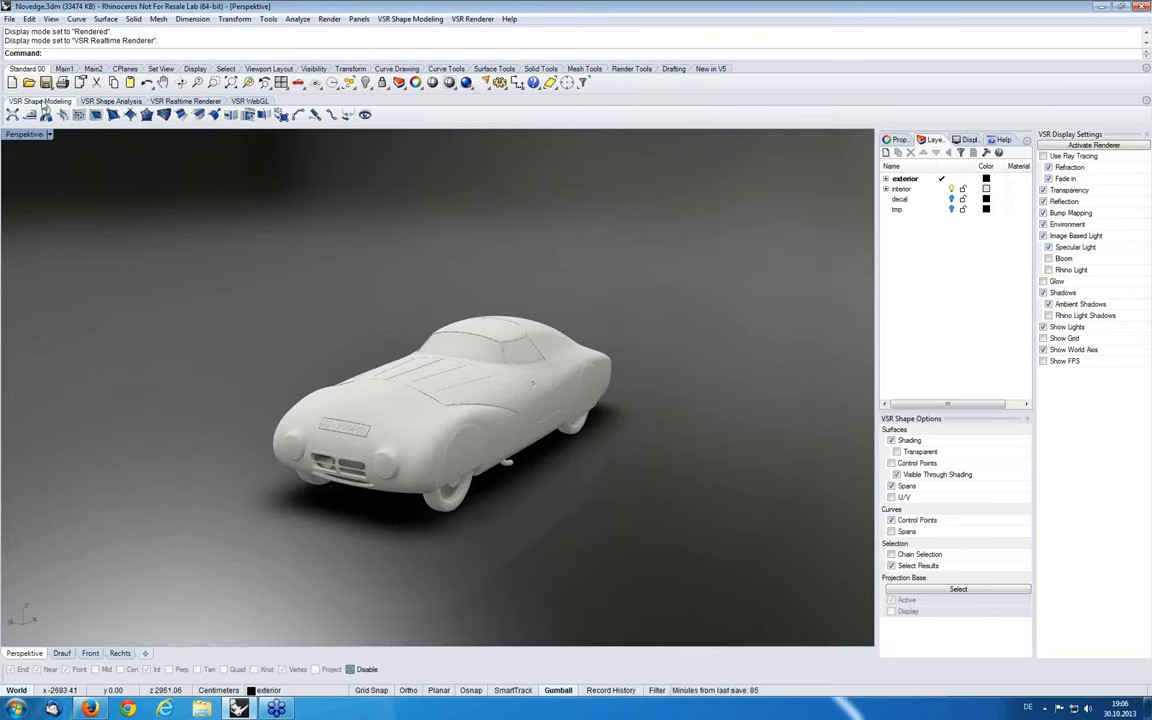
Load VSR_Hanomag_Hall_4K.hdr as the environment side texture from the realtime renderer environment settings
left_click(186, 101)
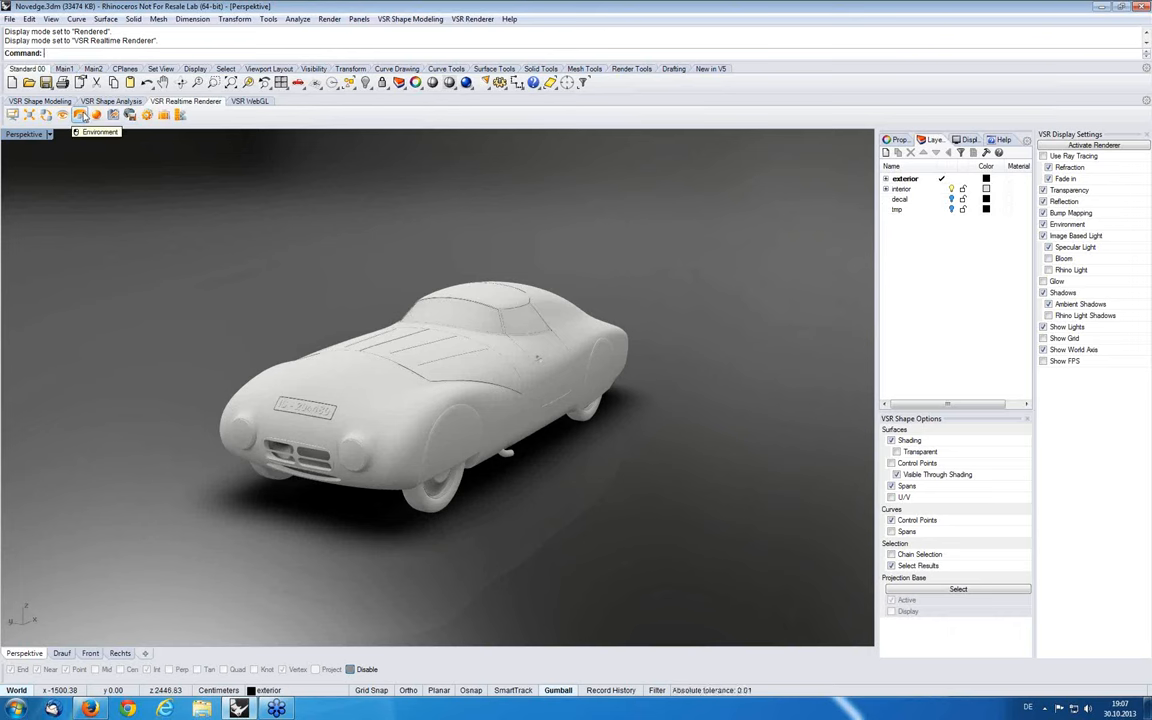
left_click(97, 131)
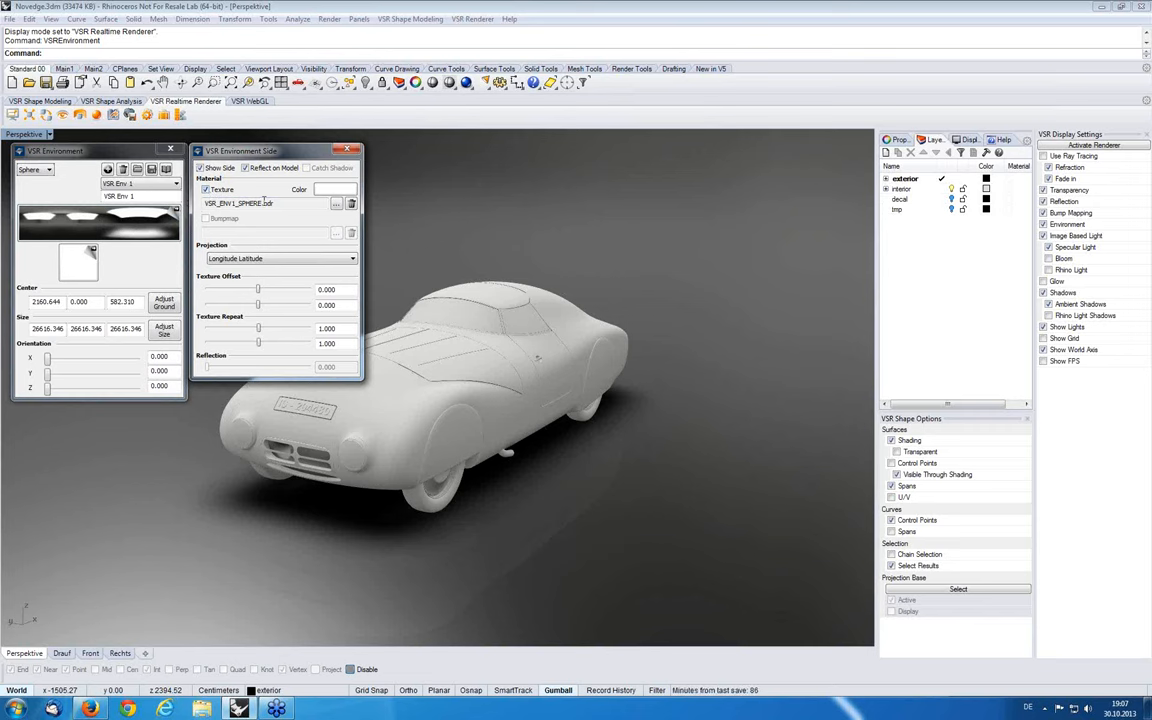
mouse_move(240, 203)
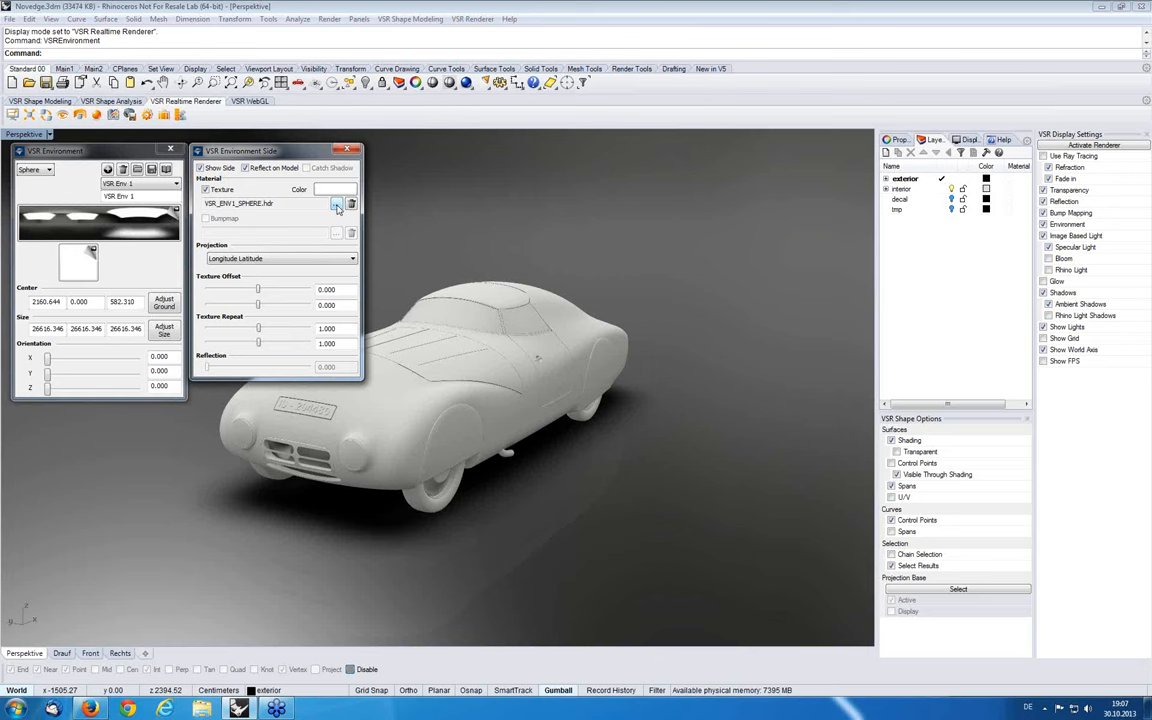
left_click(336, 205)
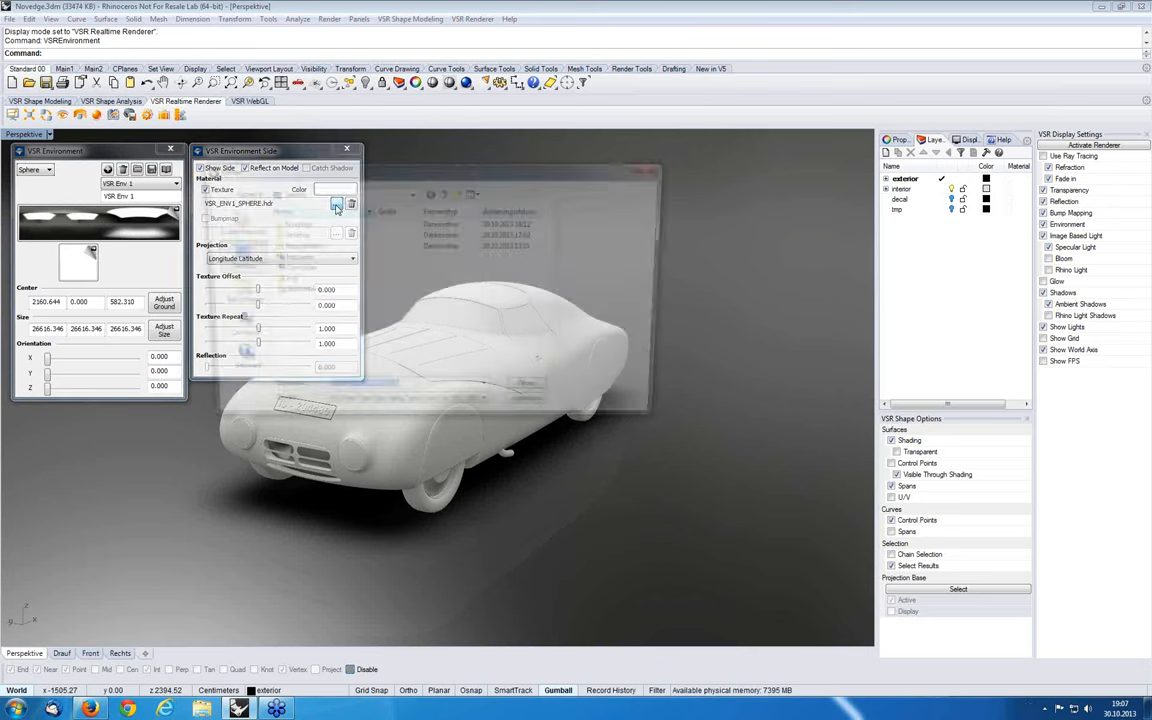
left_click(336, 206)
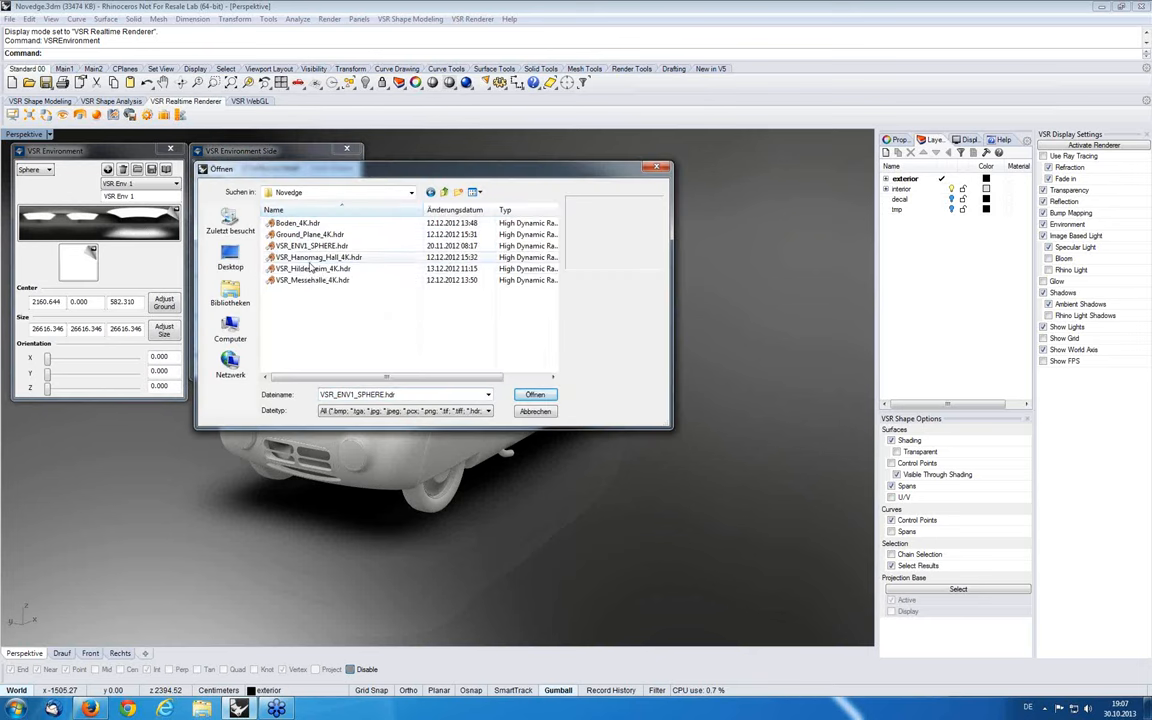
left_click(318, 257)
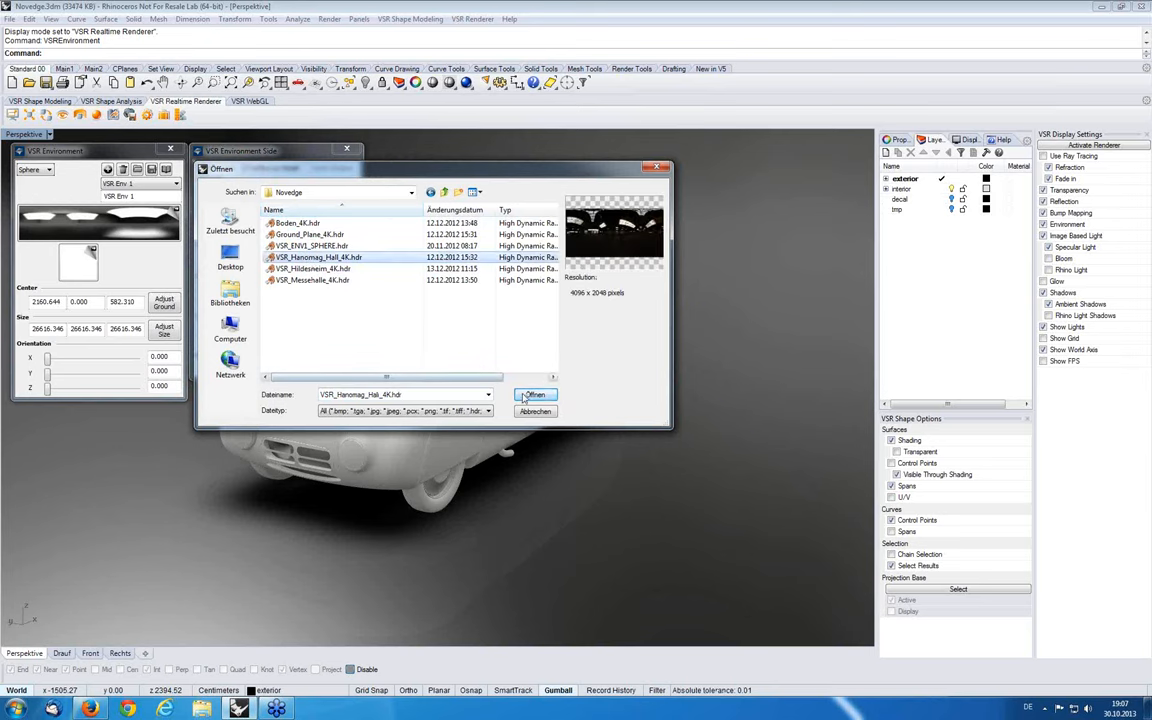
left_click(535, 394)
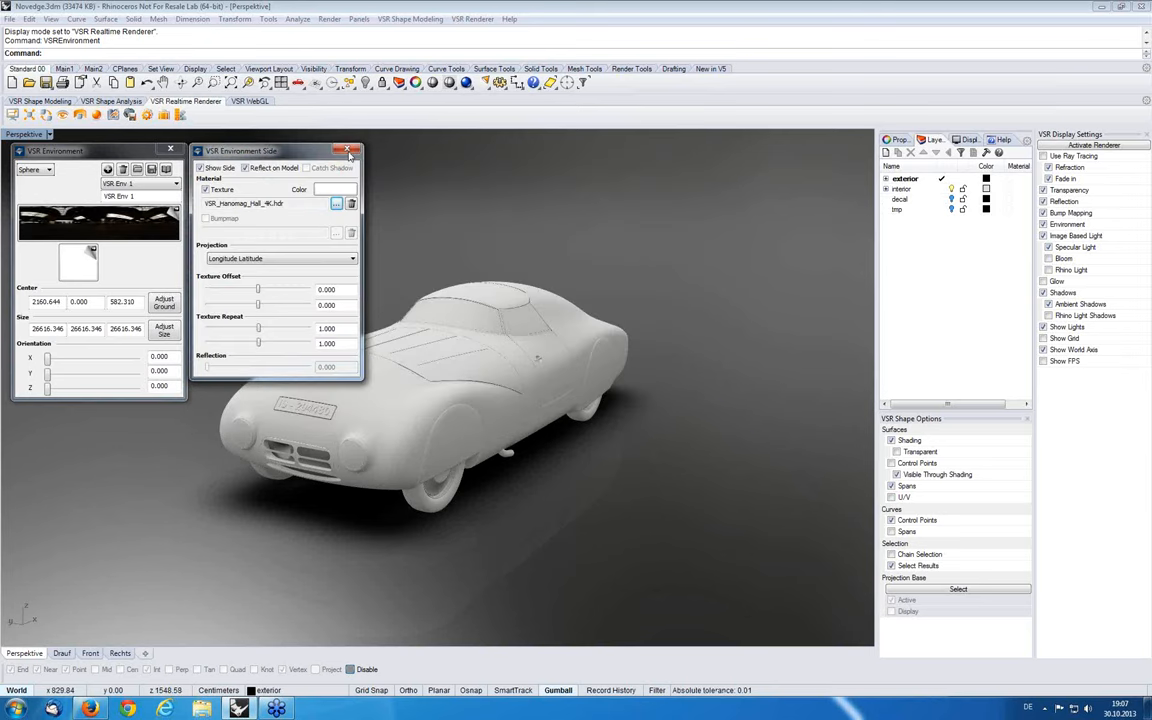
Close the Environment Side window and orbit around the car inside the factory hall
left_click(347, 150)
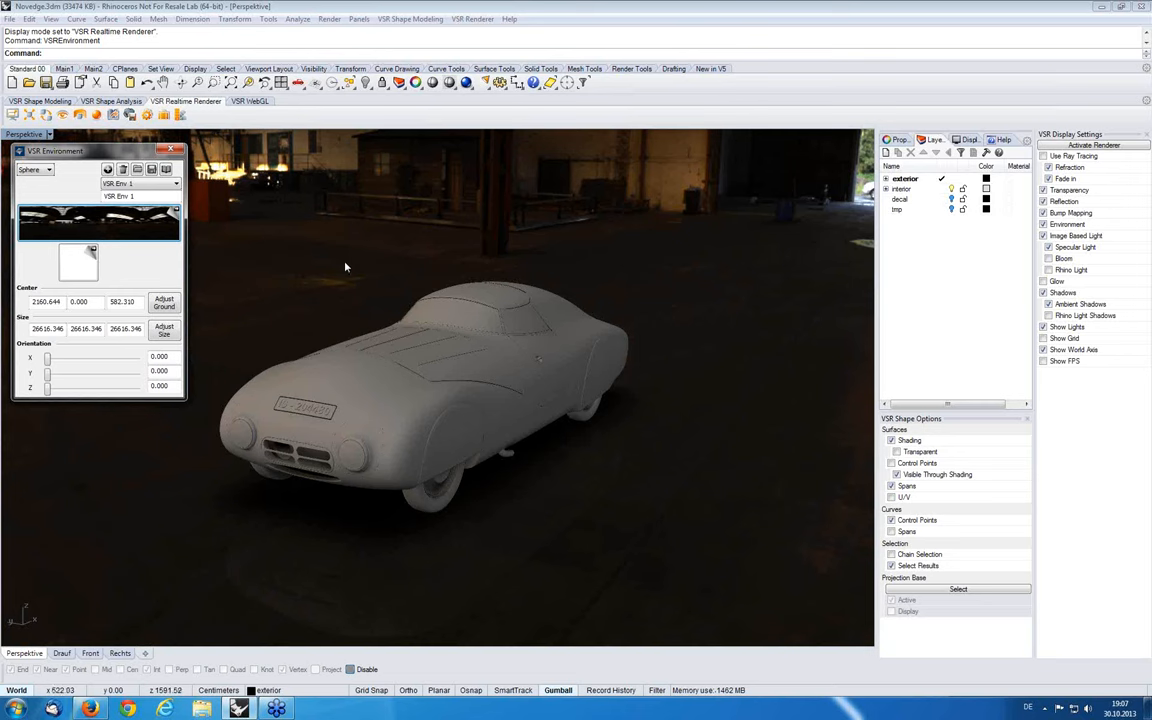
mouse_move(337, 261)
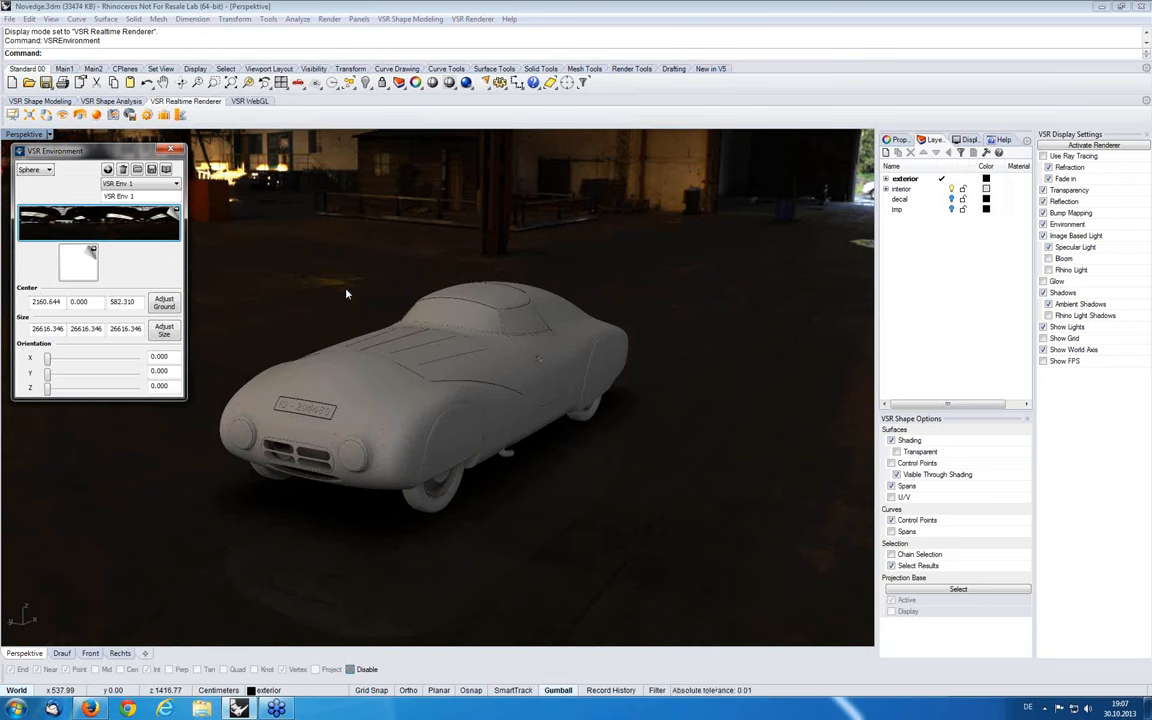
mouse_move(306, 345)
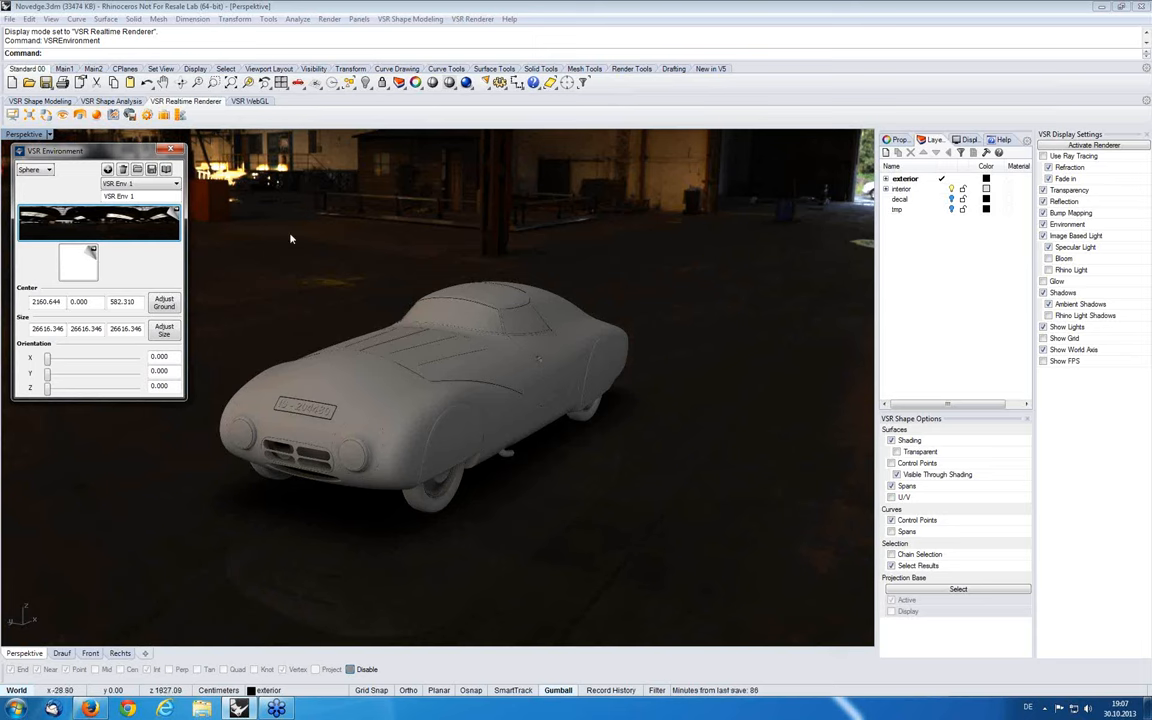
left_click_drag(290, 238, 345, 258)
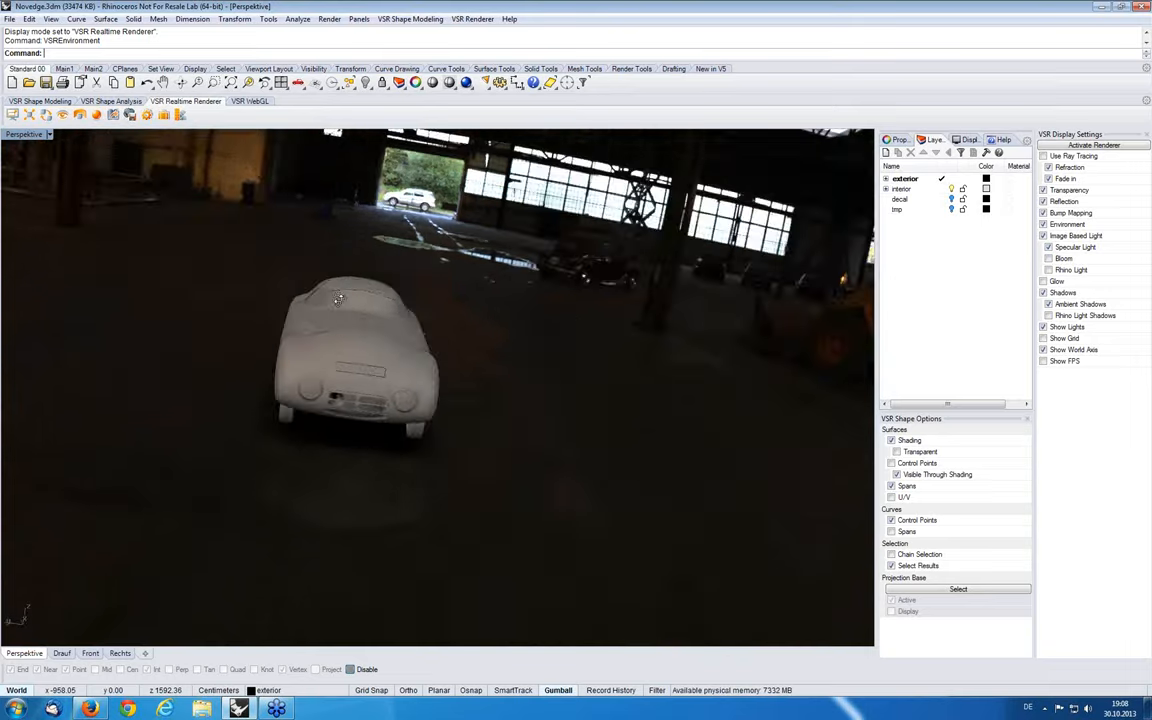
left_click_drag(340, 298, 265, 294)
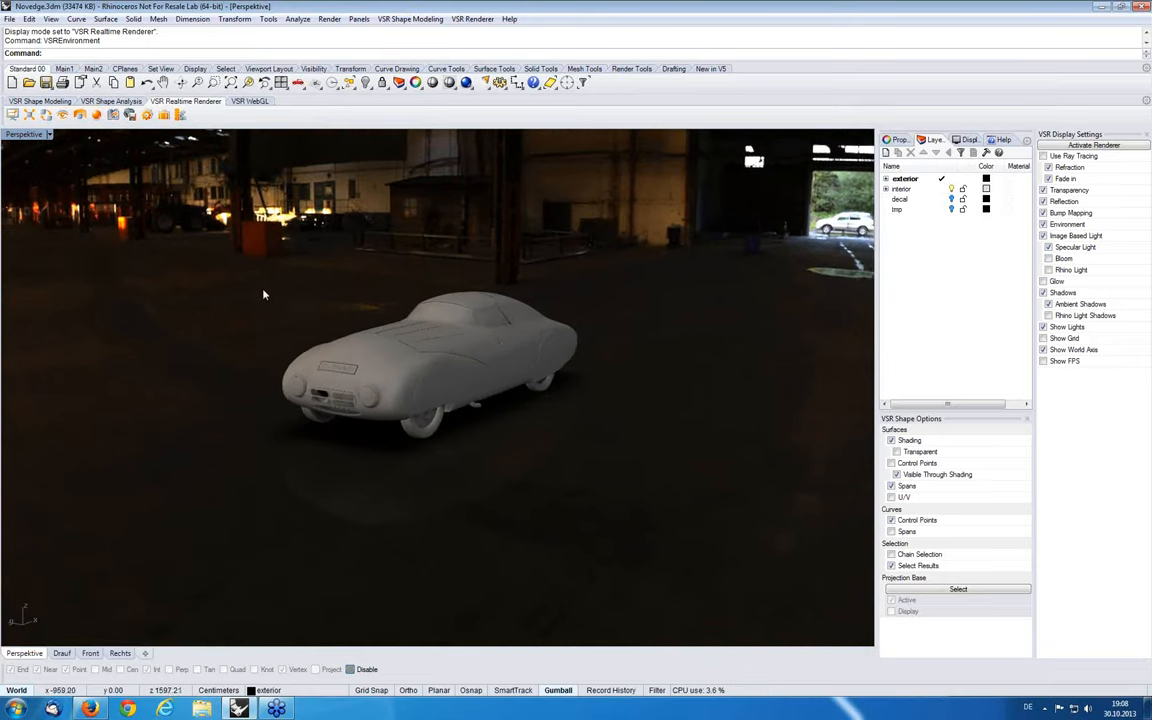
left_click_drag(264, 294, 324, 312)
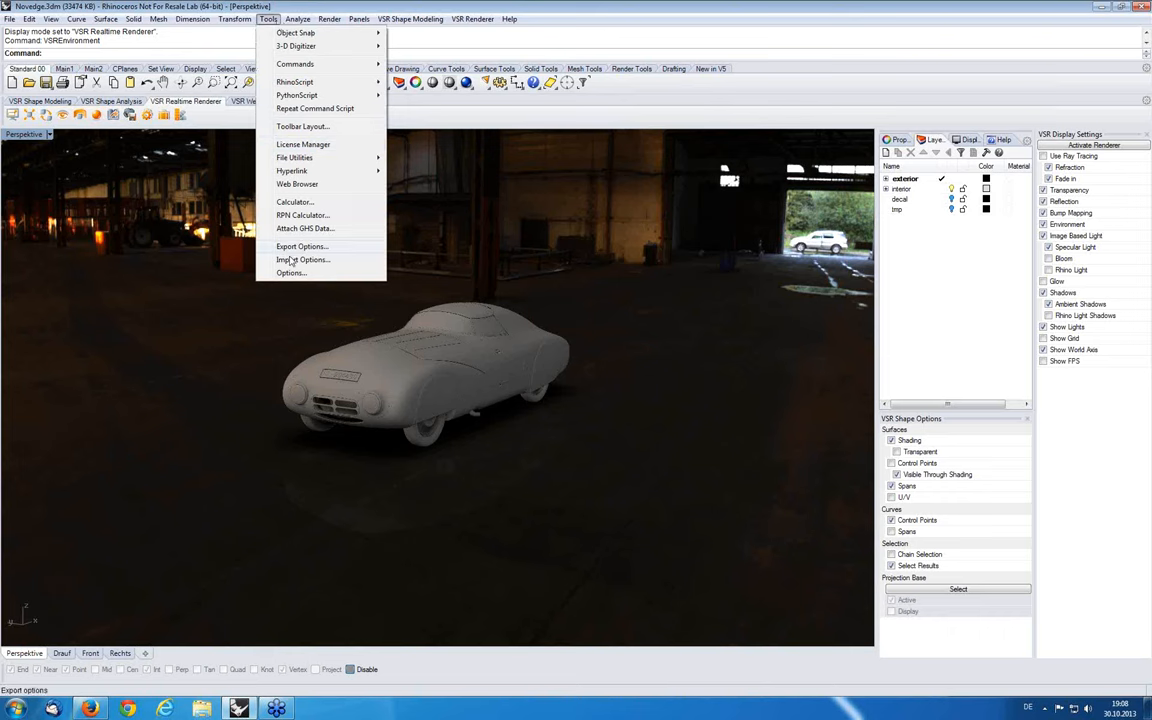
mouse_move(291, 273)
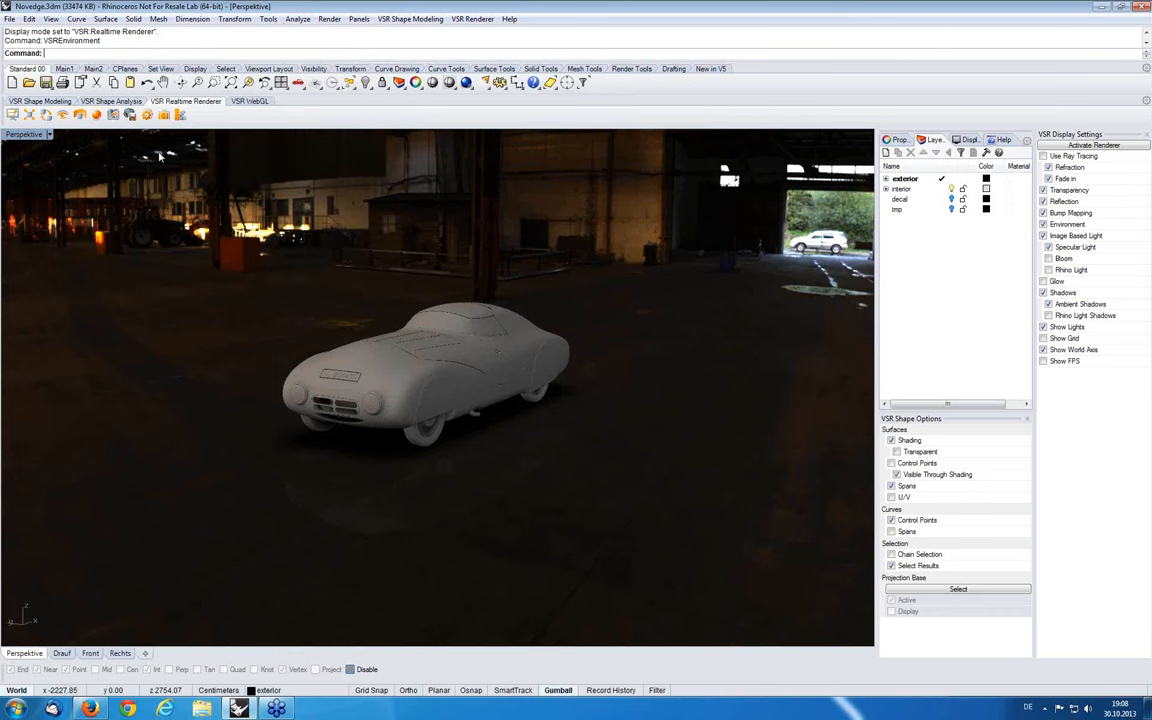
left_click(147, 114)
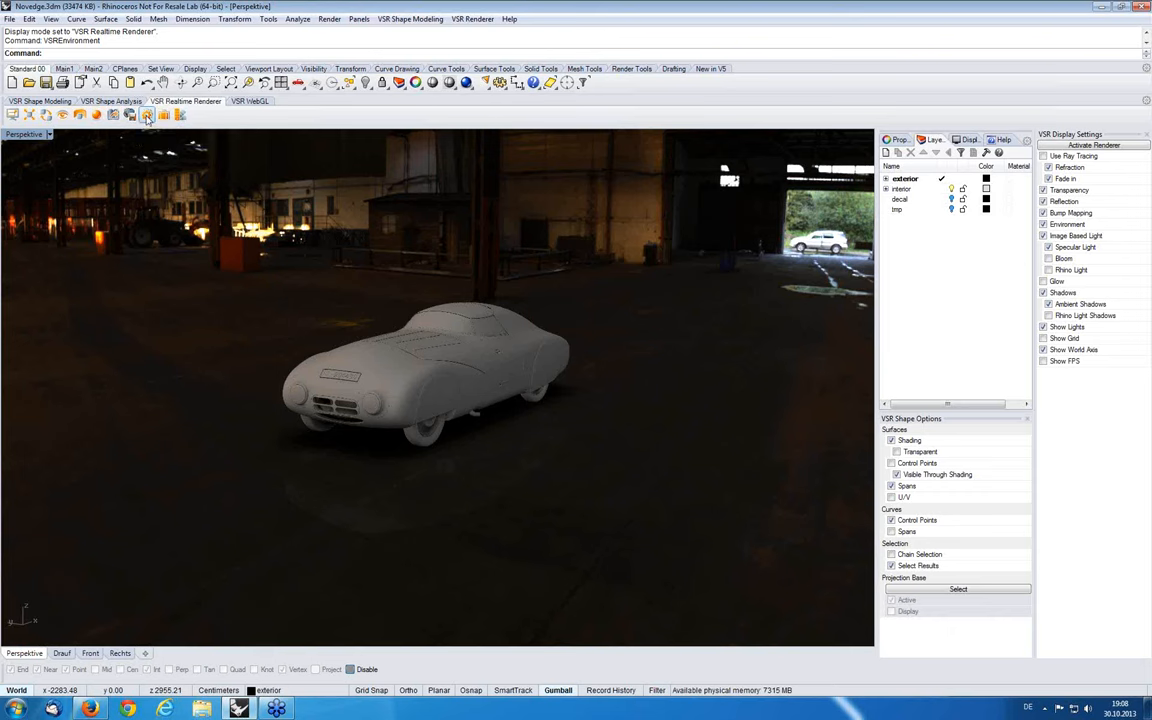
Open VSR Renderer Effects and set Gamma to 1.330 and Environment to 1.734
left_click(147, 114)
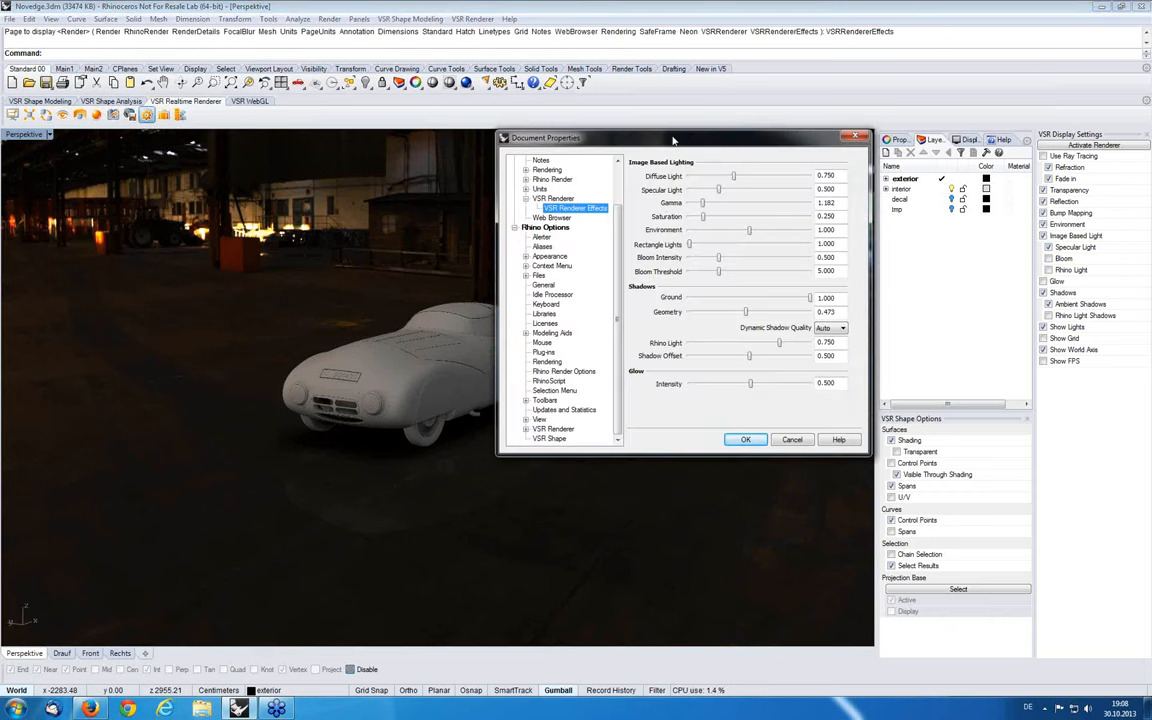
left_click_drag(672, 139, 650, 145)
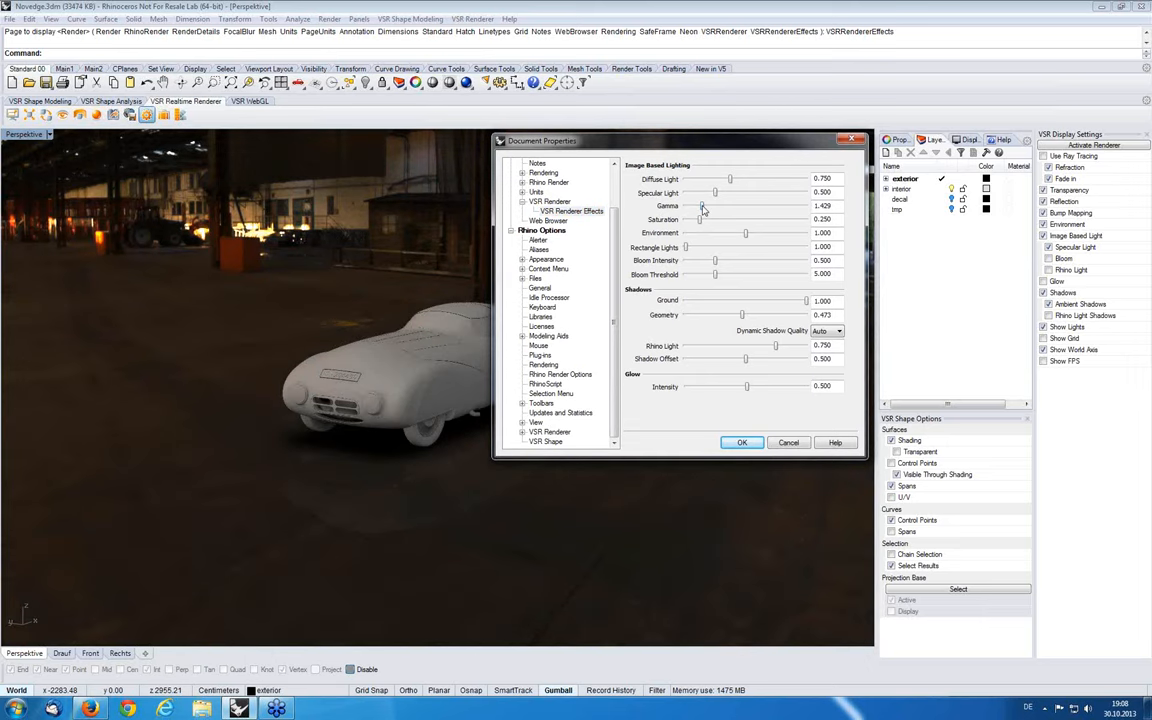
left_click_drag(705, 205, 701, 205)
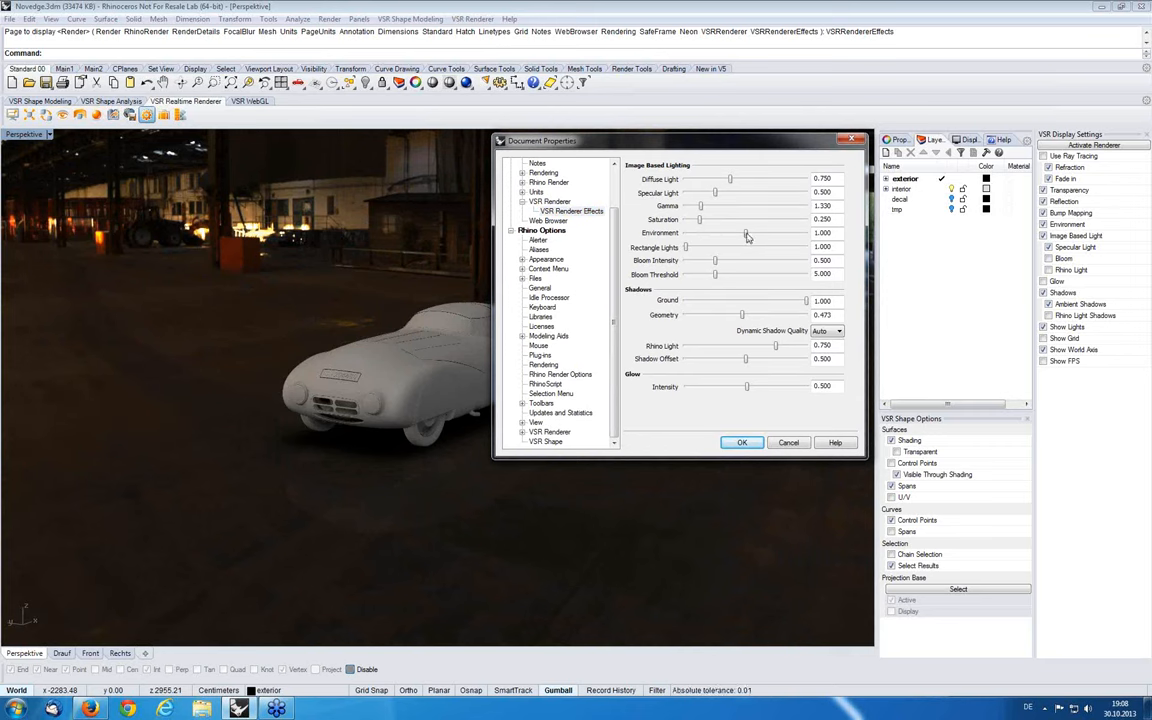
left_click_drag(728, 233, 787, 233)
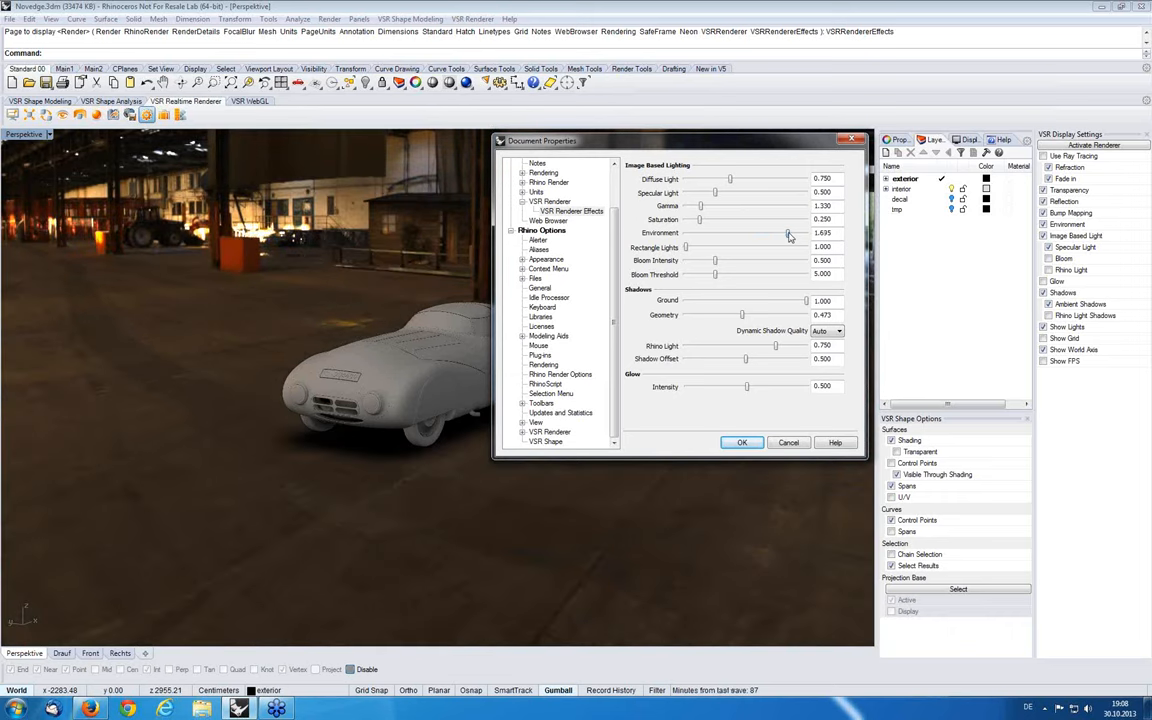
left_click_drag(789, 233, 793, 233)
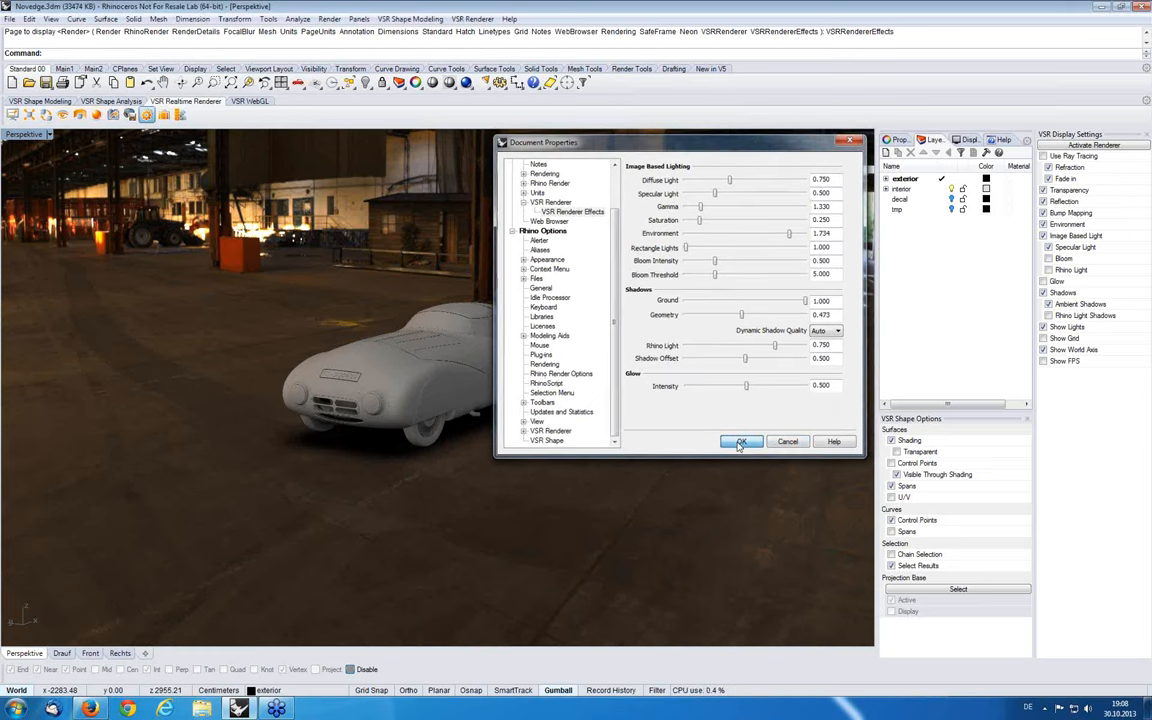
Confirm the lighting changes with OK and orbit closer toward the car's front
left_click(741, 441)
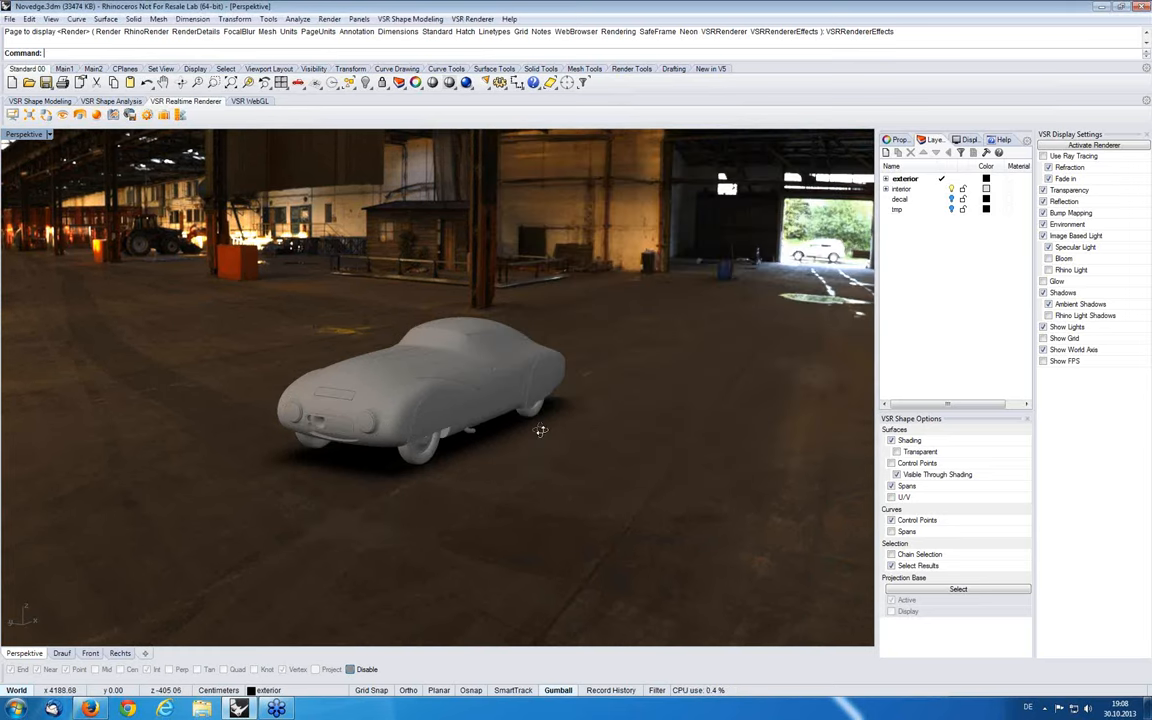
left_click_drag(540, 430, 465, 456)
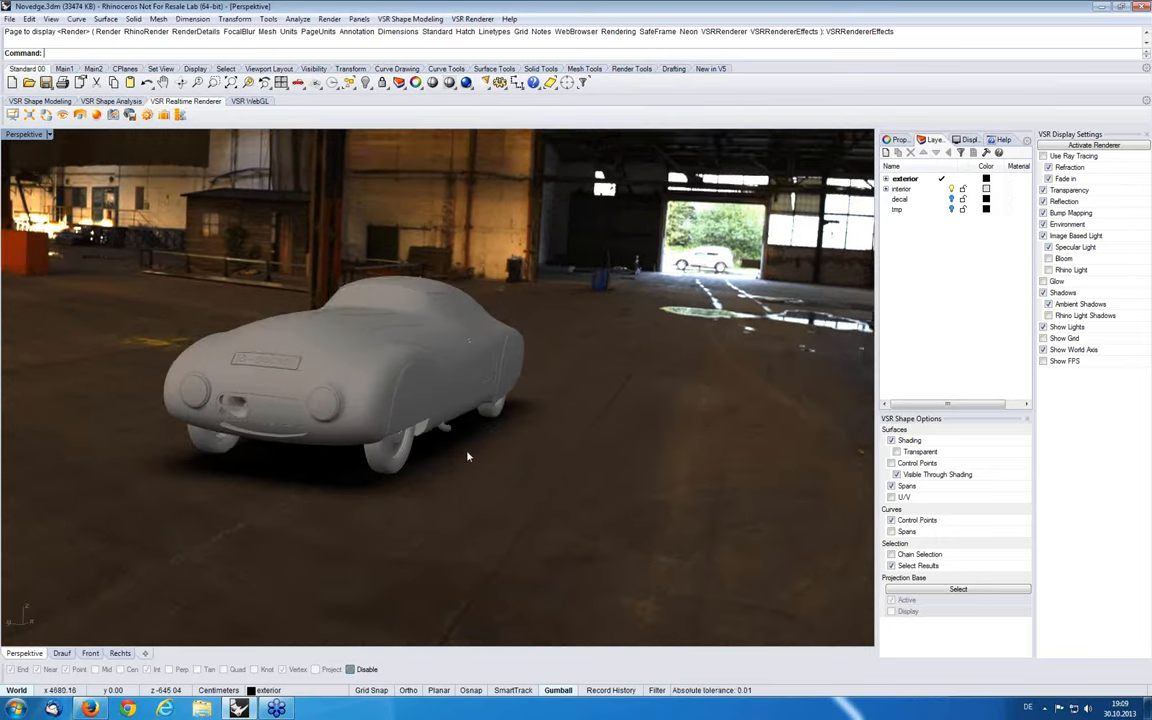
left_click_drag(467, 456, 317, 511)
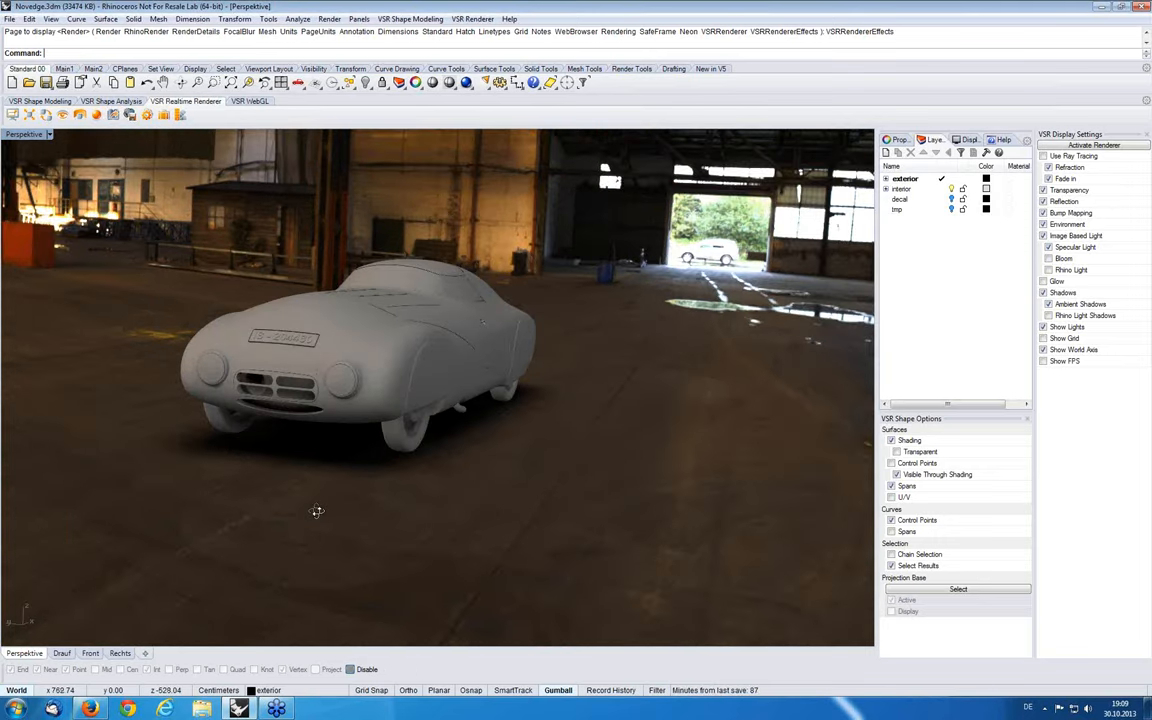
left_click_drag(317, 511, 387, 373)
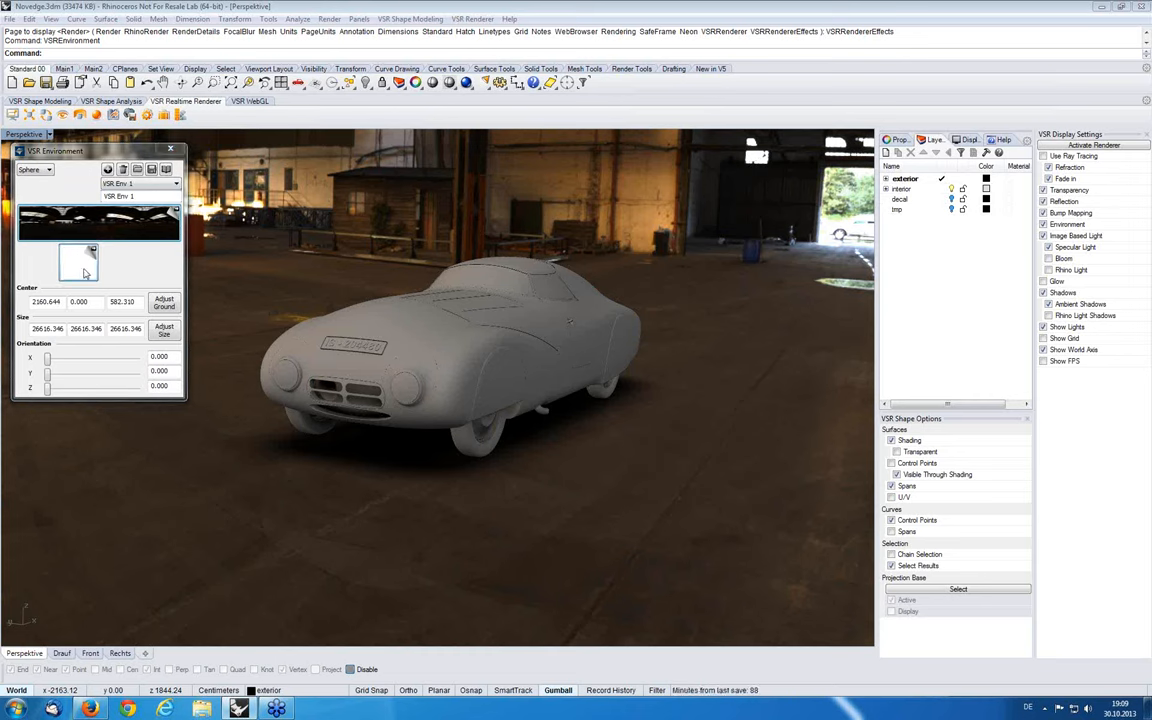
Open the ground plane settings and load Ground_Plane_4K.hdr as its texture
left_click(163, 301)
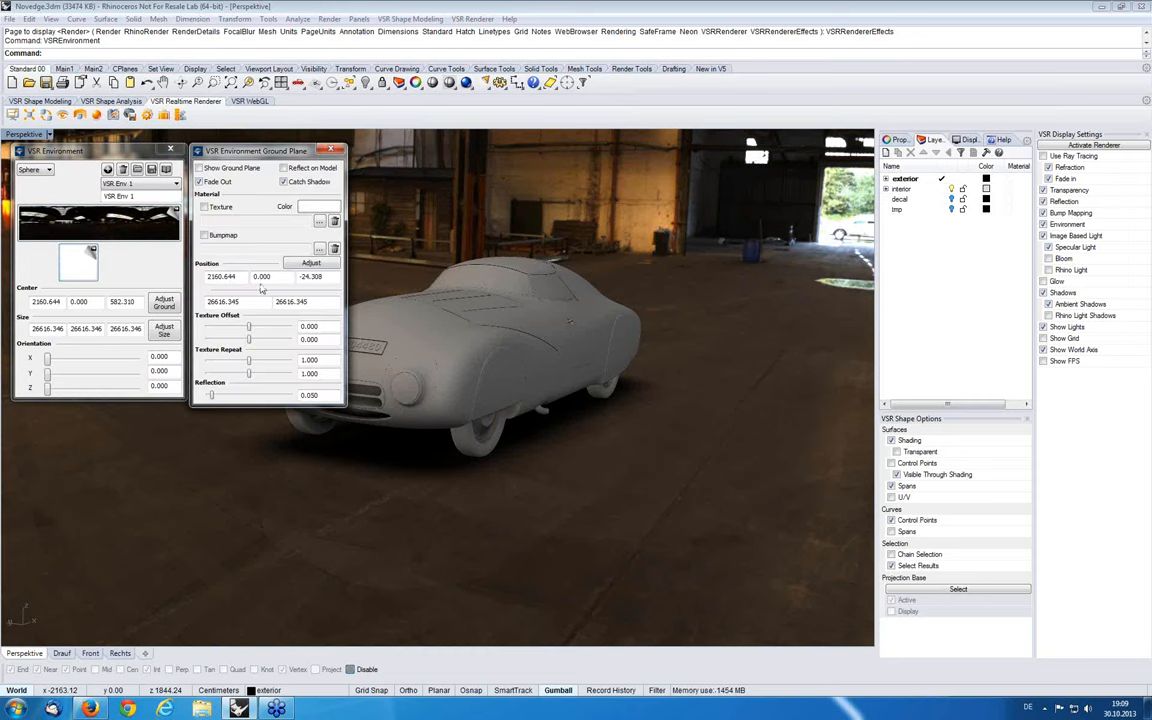
left_click(205, 207)
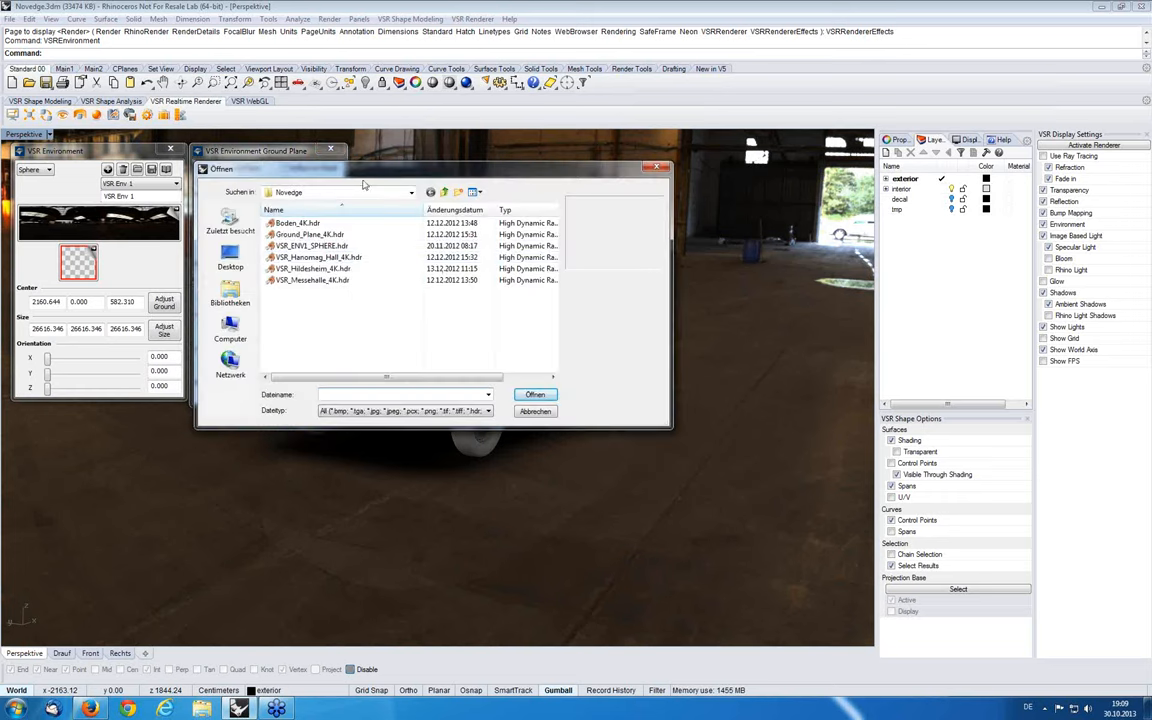
left_click(364, 240)
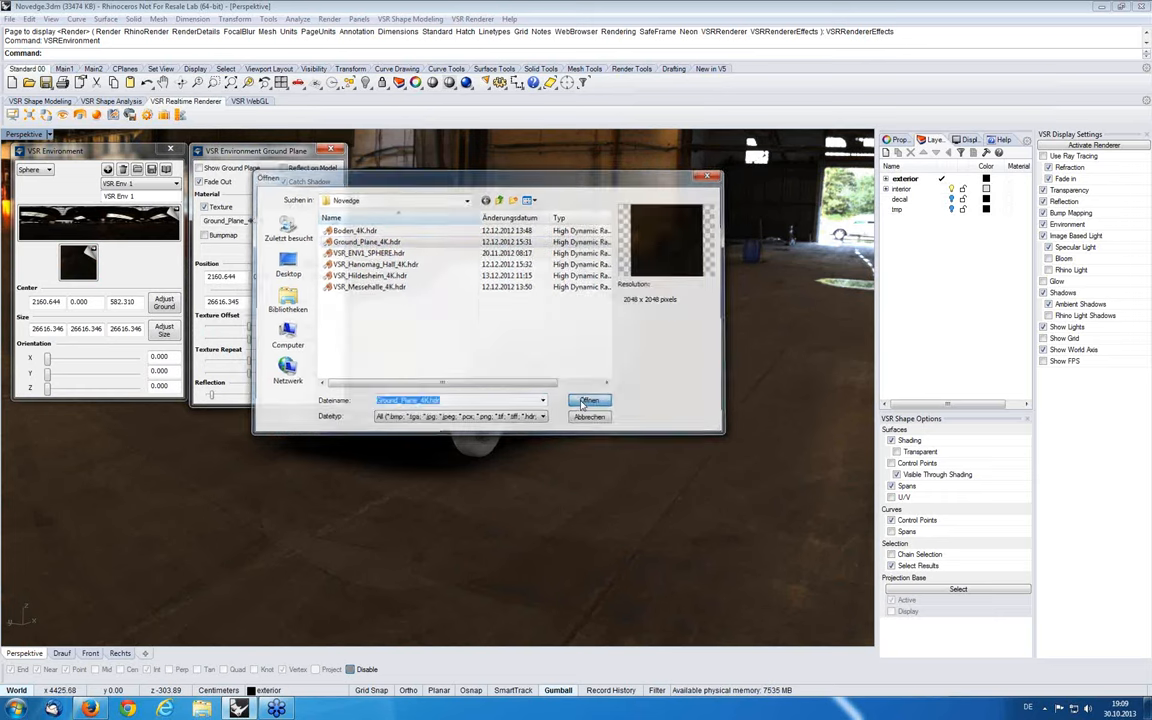
left_click(588, 400)
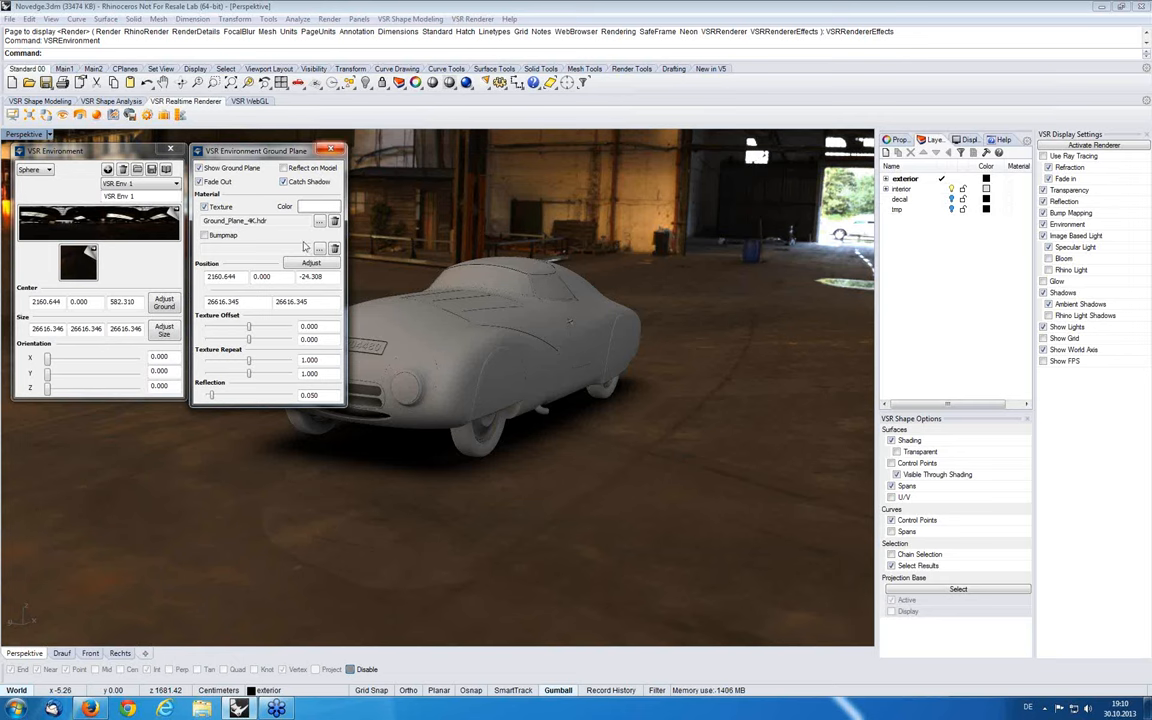
mouse_move(393, 540)
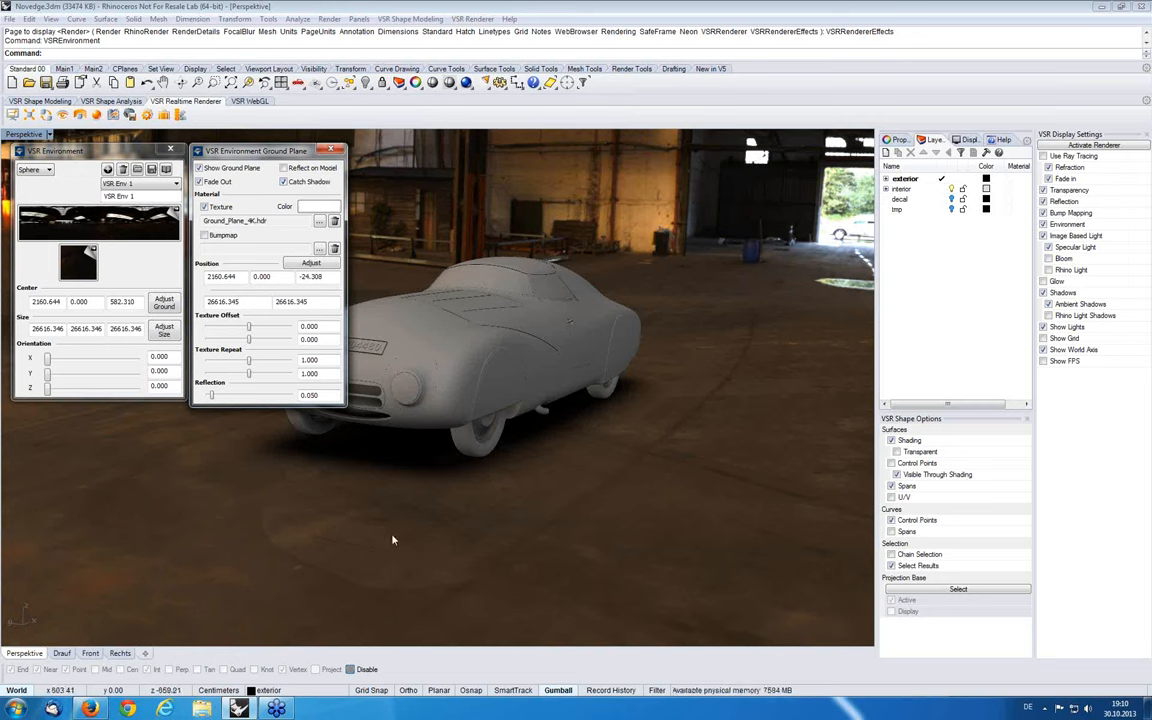
mouse_move(257, 427)
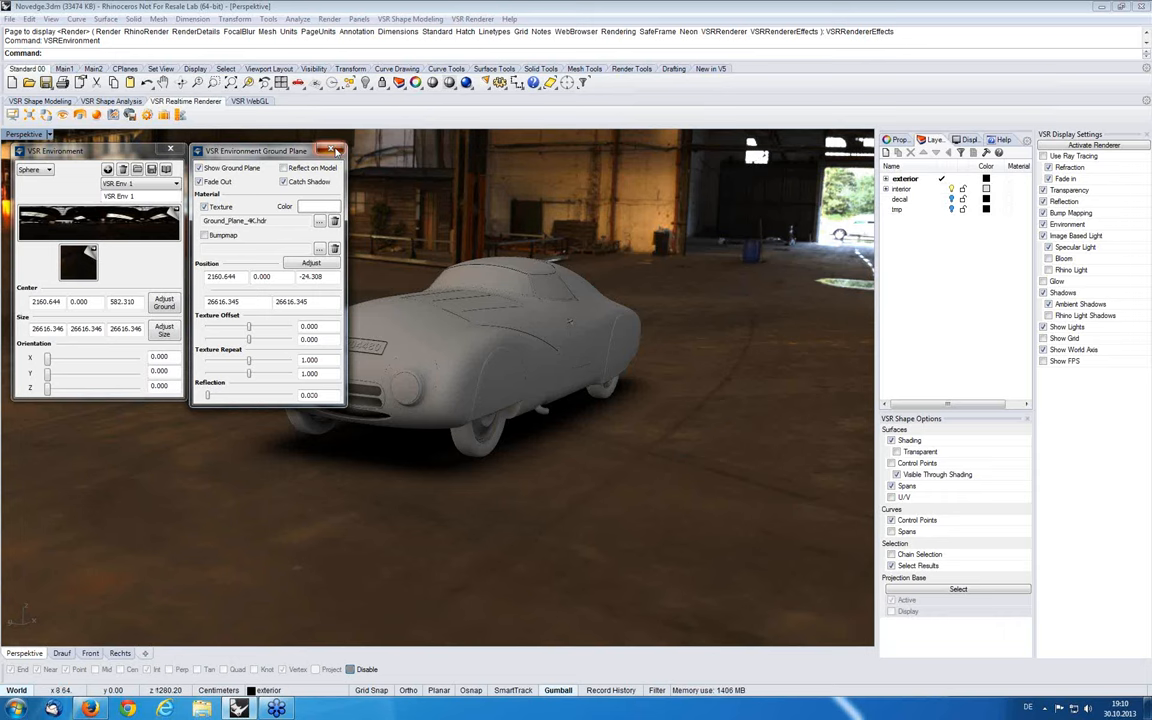
Close the VSR Environment Ground Plane window
left_click(337, 151)
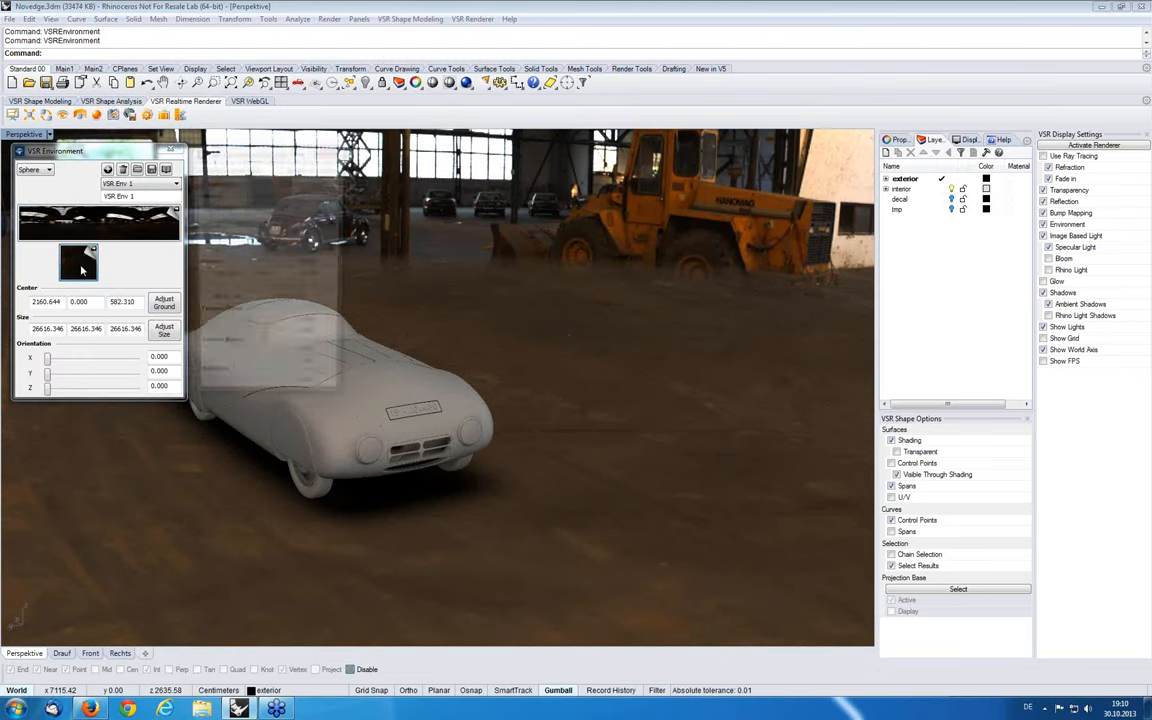
Set the ground plane size to 14000
left_click(163, 302)
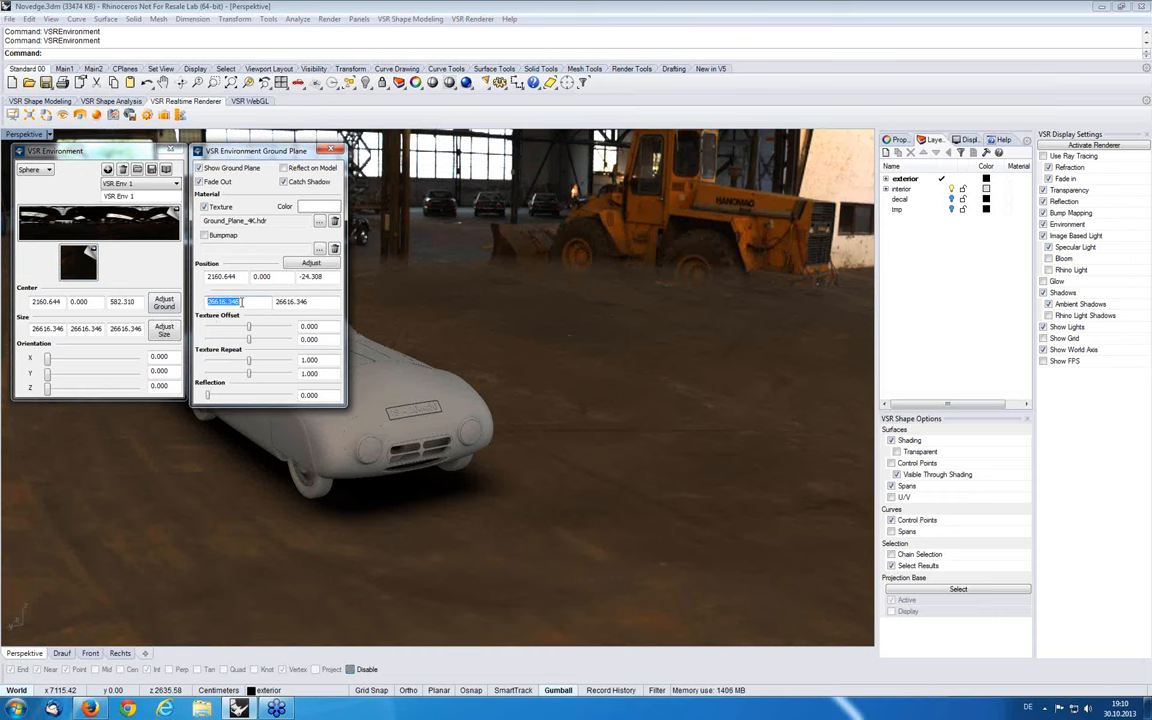
type("14000")
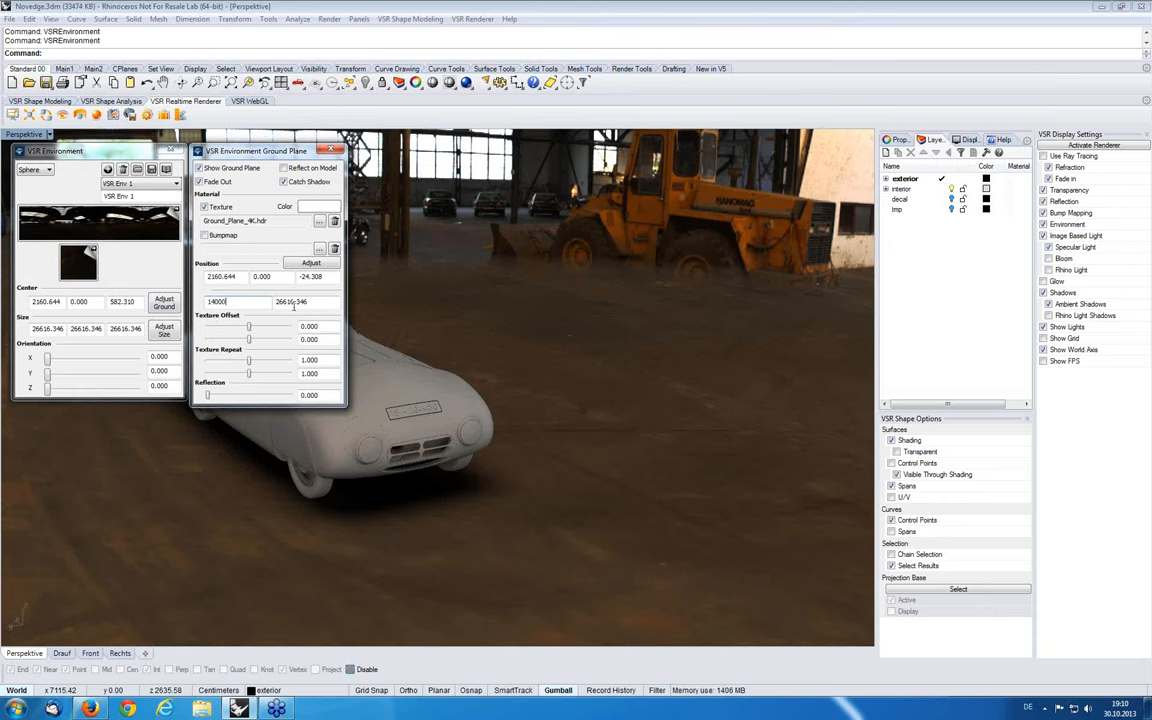
double_click(291, 301)
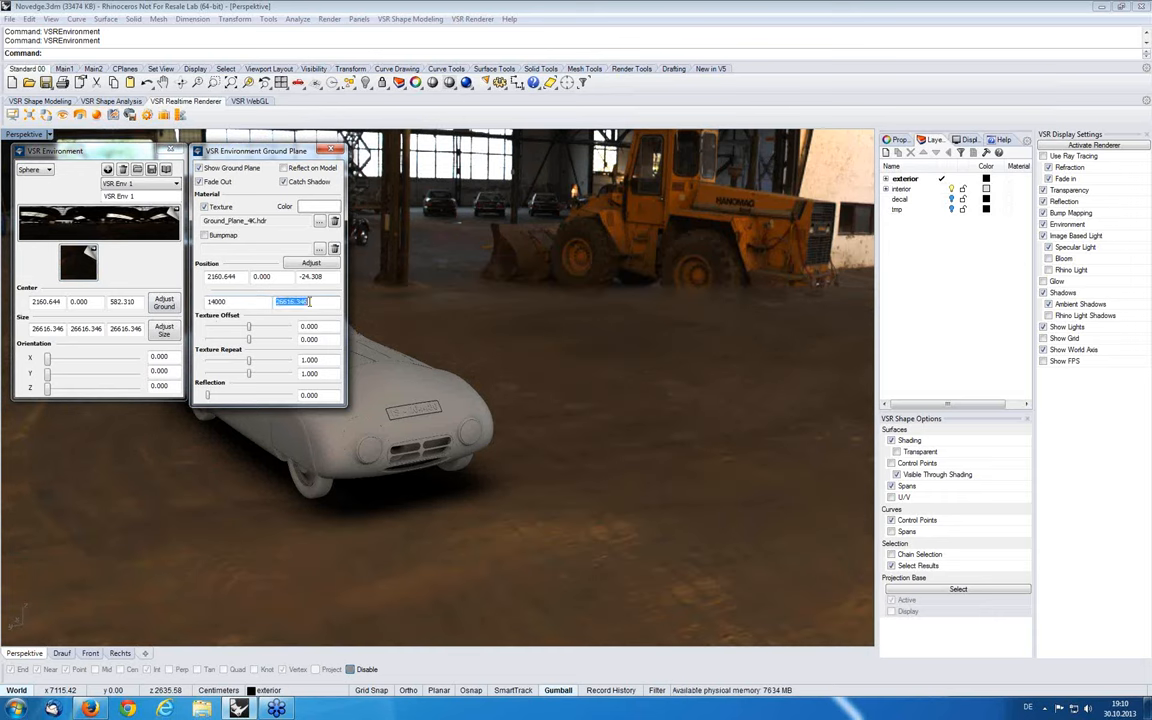
type("14000")
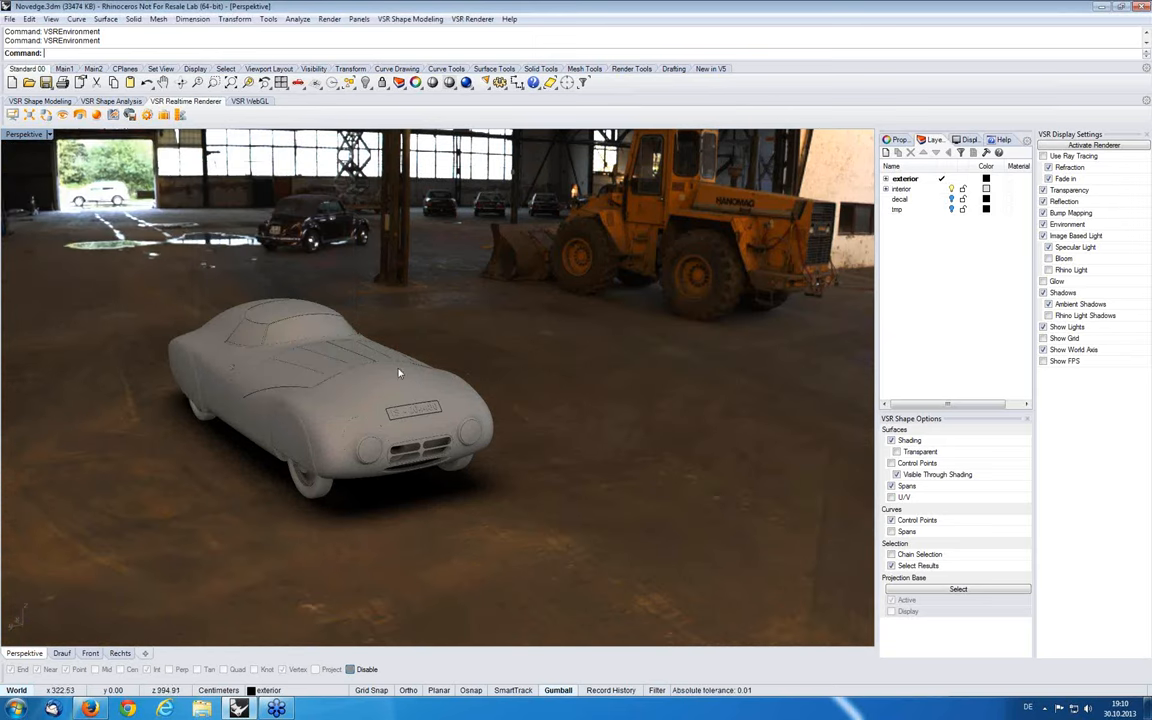
Orbit around the car to a front three-quarter view on the textured floor
left_click_drag(400, 373, 397, 377)
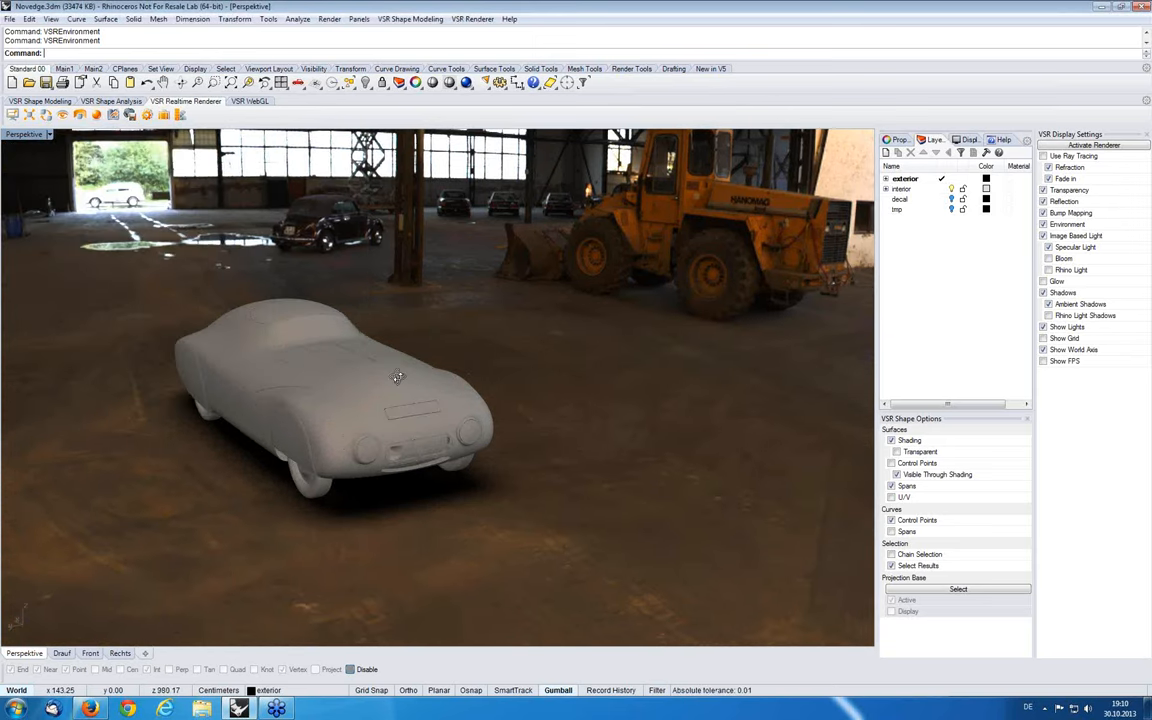
left_click_drag(400, 377, 558, 436)
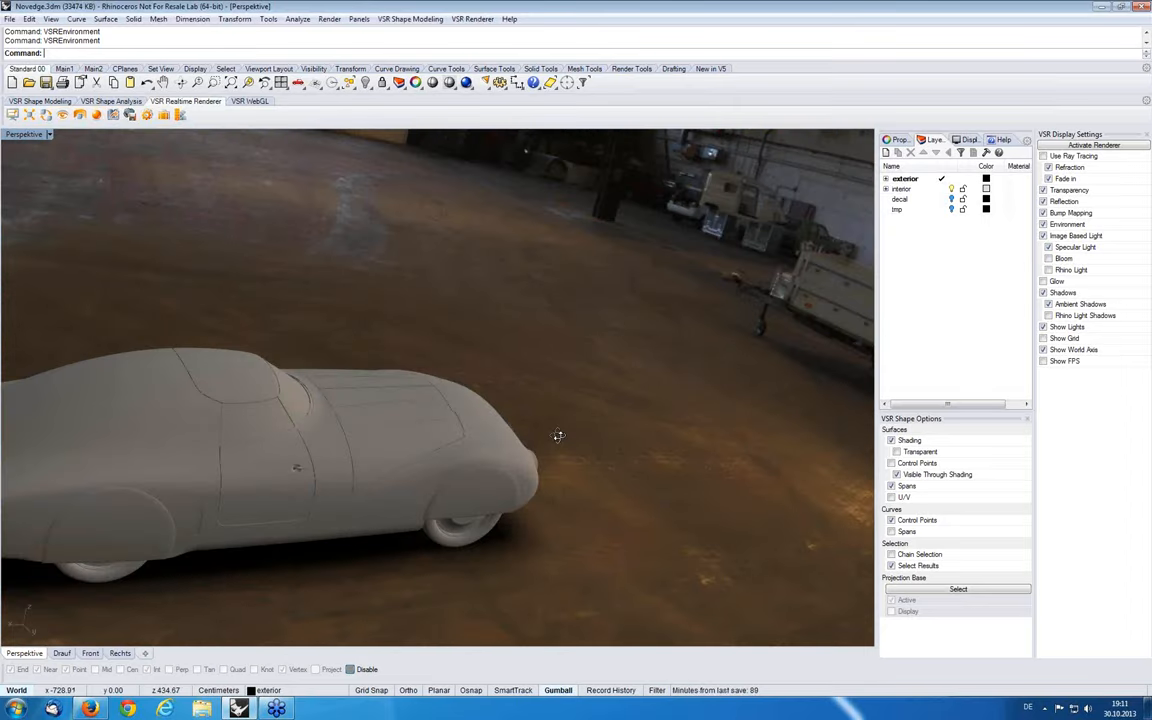
left_click_drag(558, 435, 220, 407)
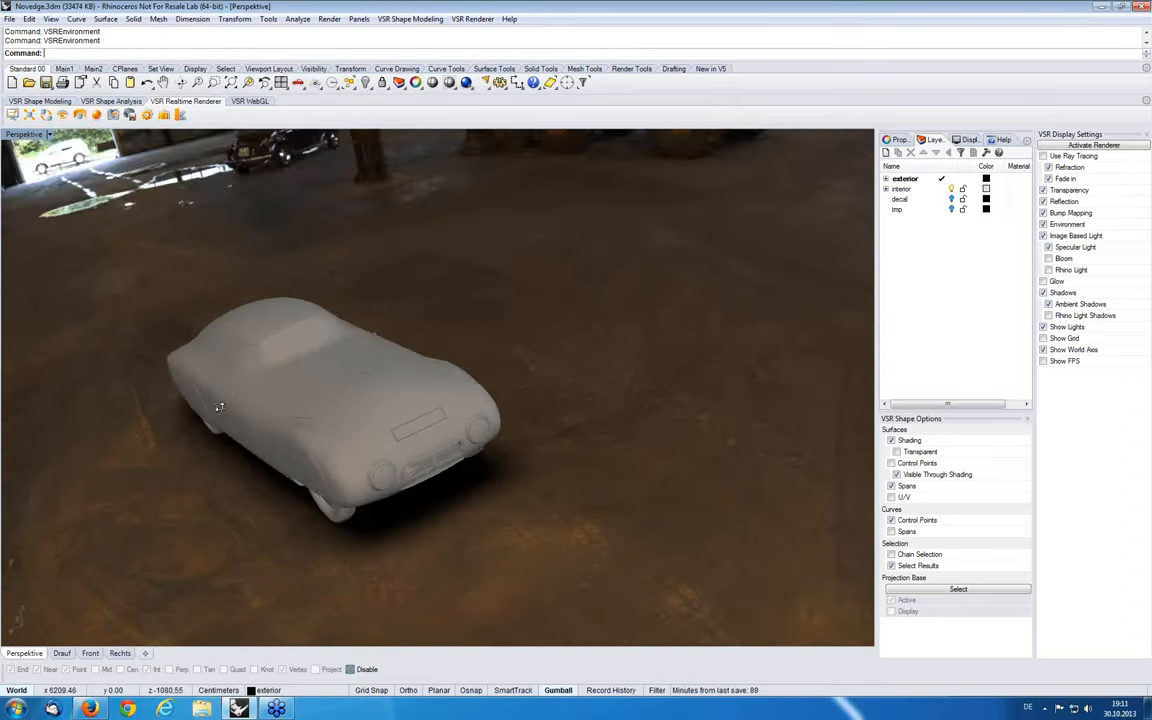
left_click_drag(220, 406, 251, 394)
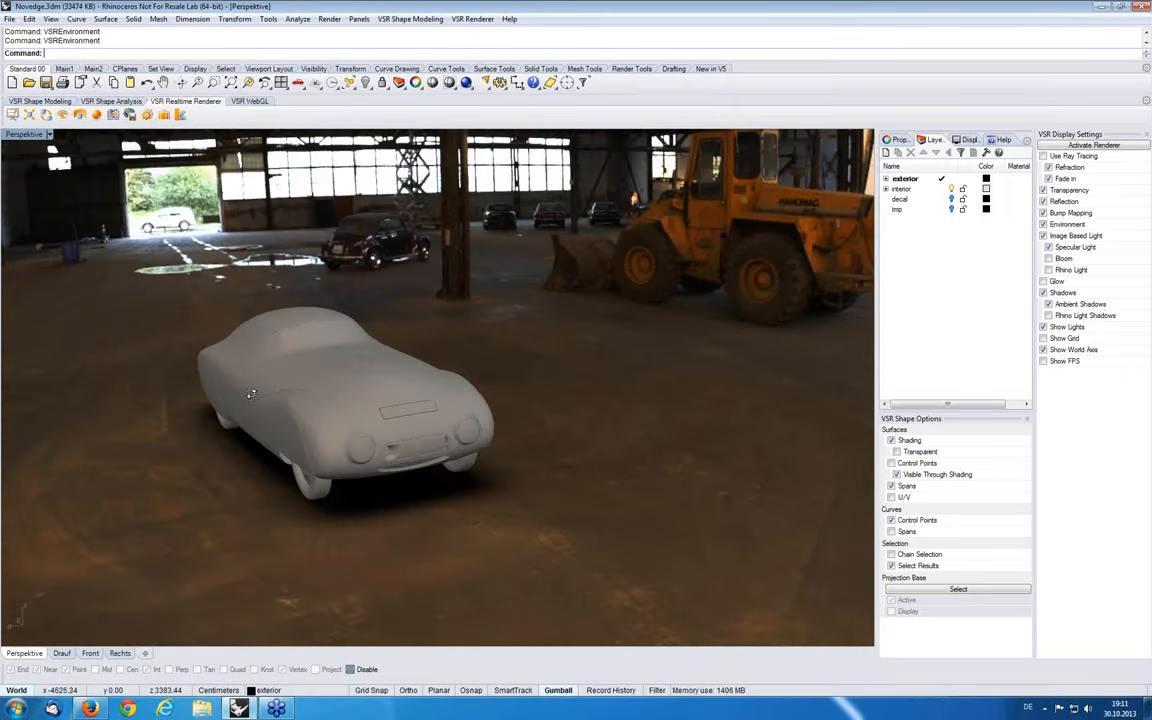
left_click_drag(252, 393, 456, 547)
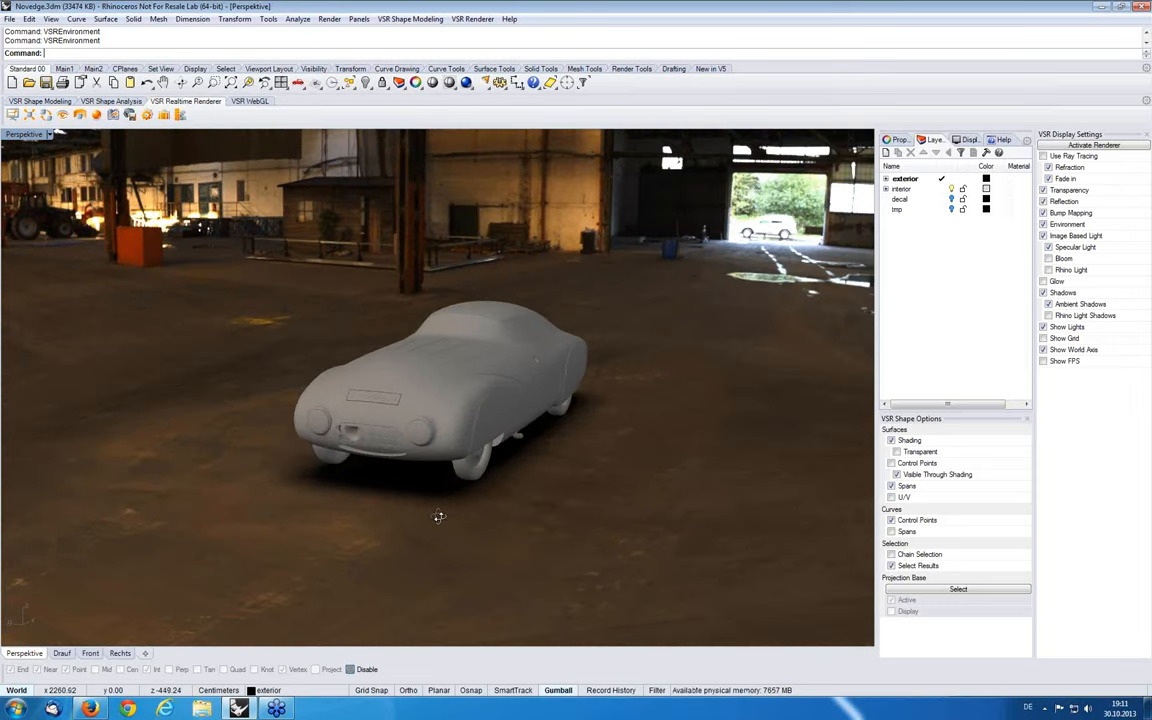
left_click_drag(438, 517, 390, 475)
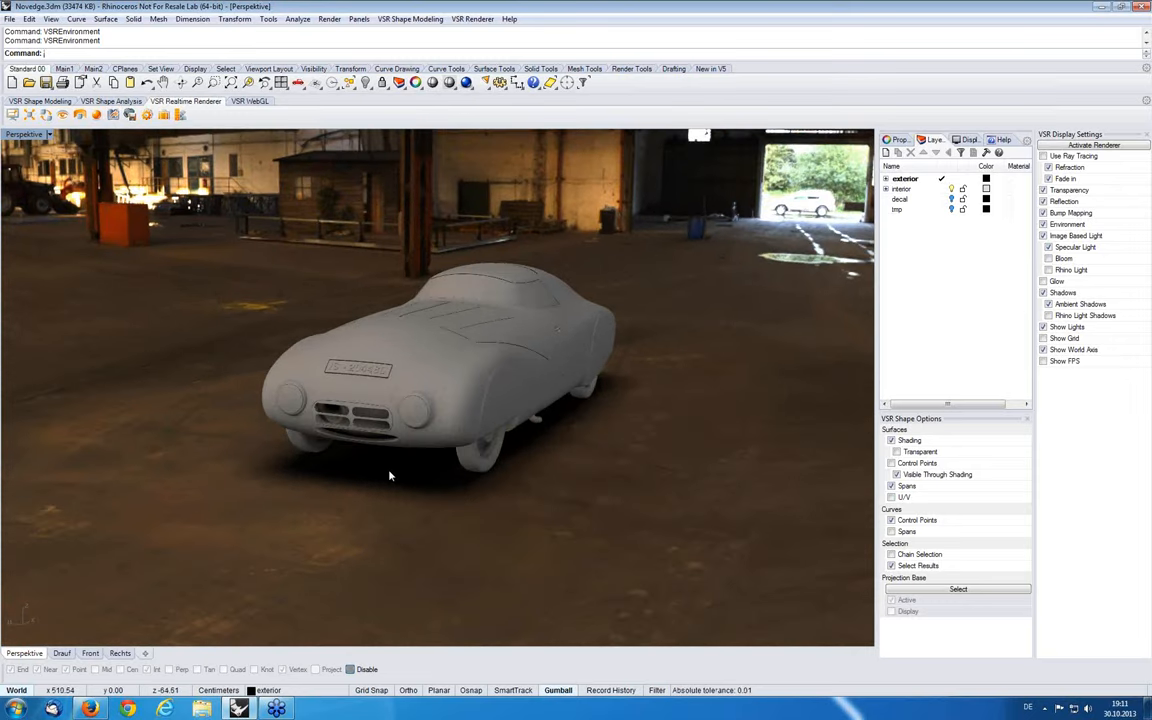
Nudge the view and open the VSR Material editor showing Material 0
left_click_drag(390, 476, 398, 461)
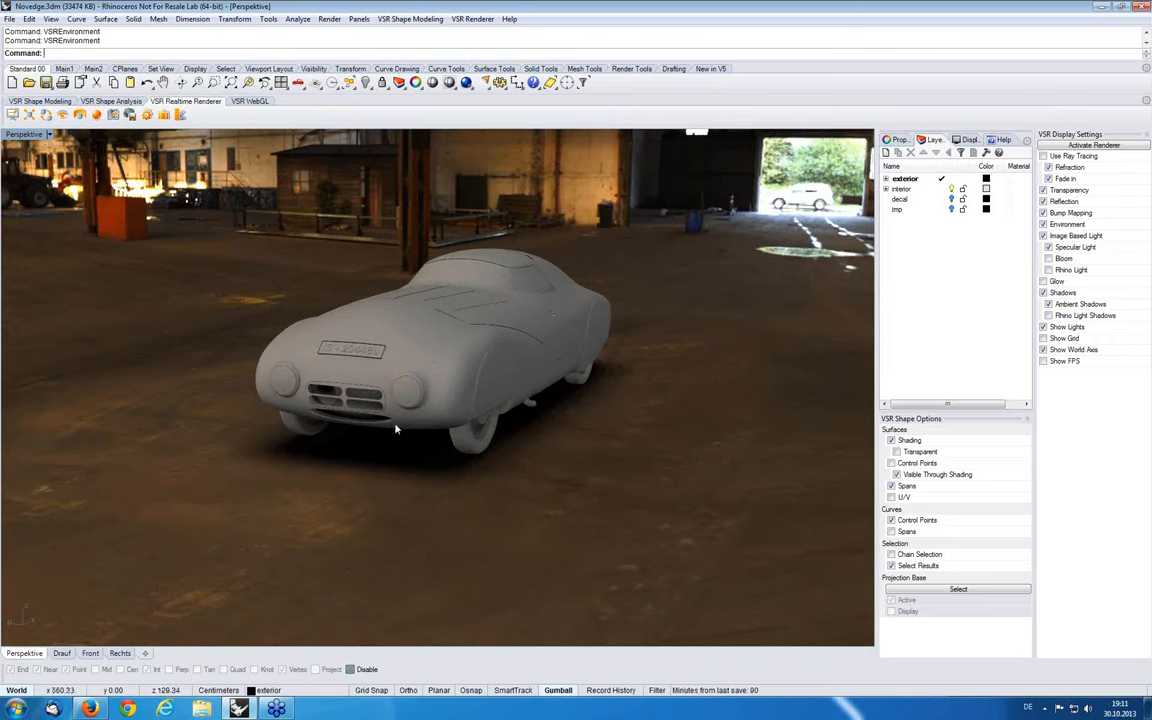
mouse_move(413, 433)
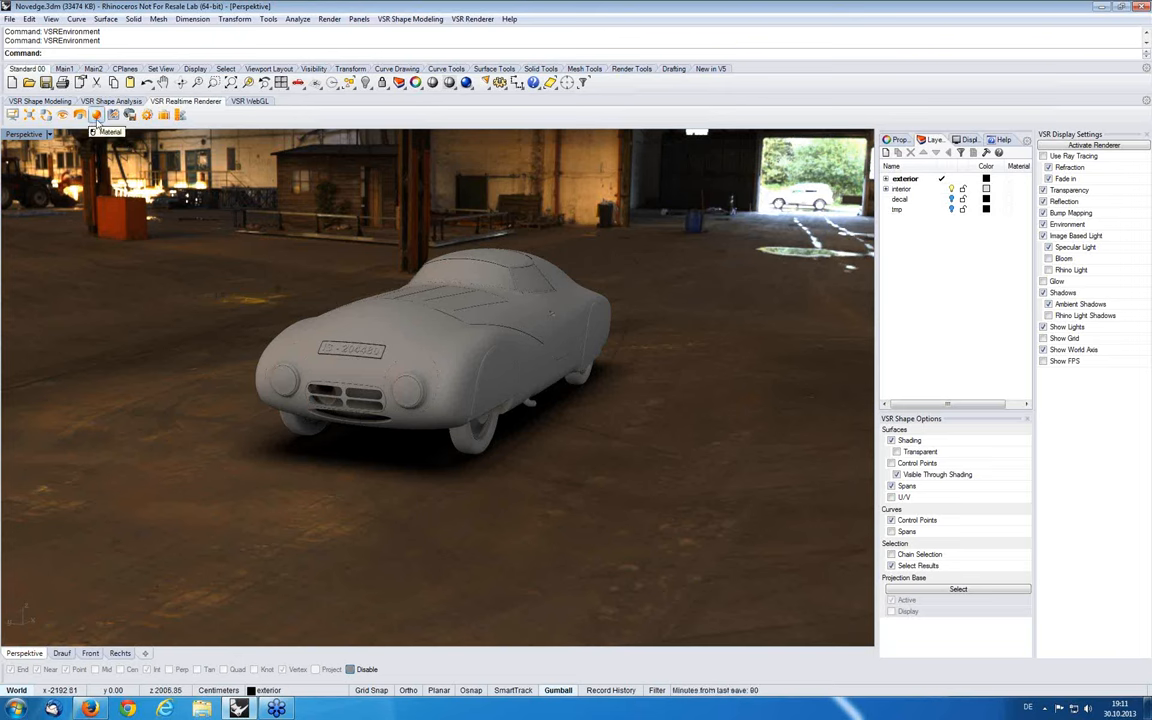
left_click(95, 114)
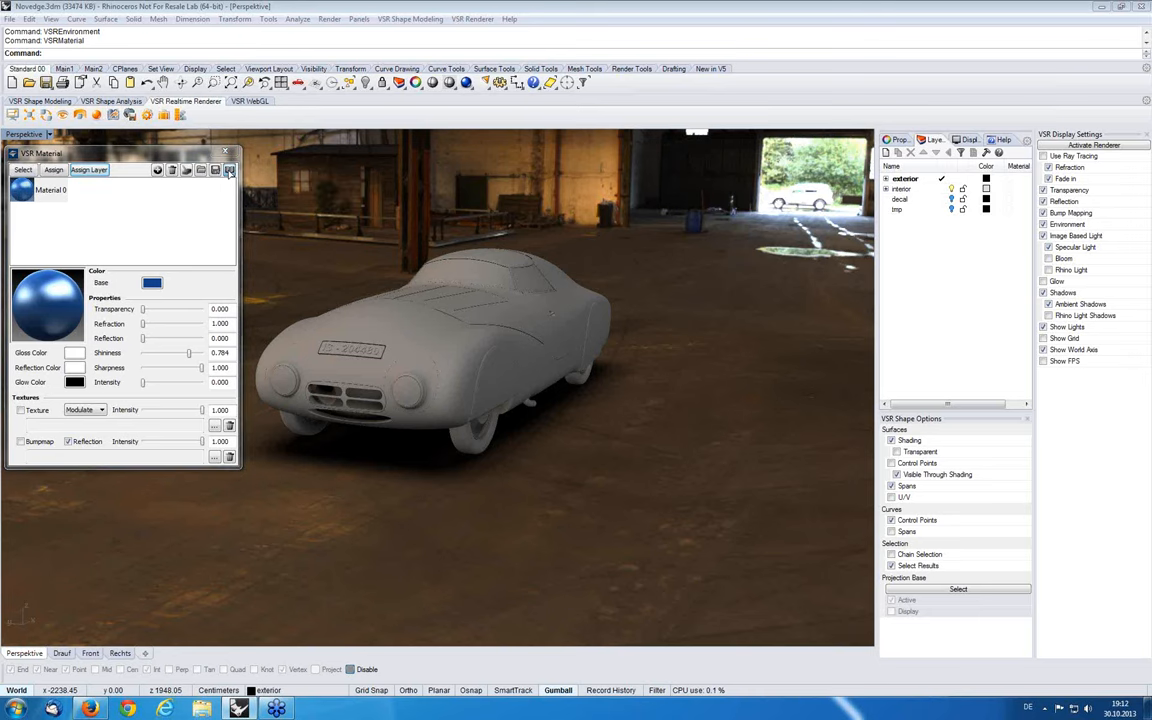
Import the Bright Glass and Red Glow materials from the VSR Library
left_click(229, 169)
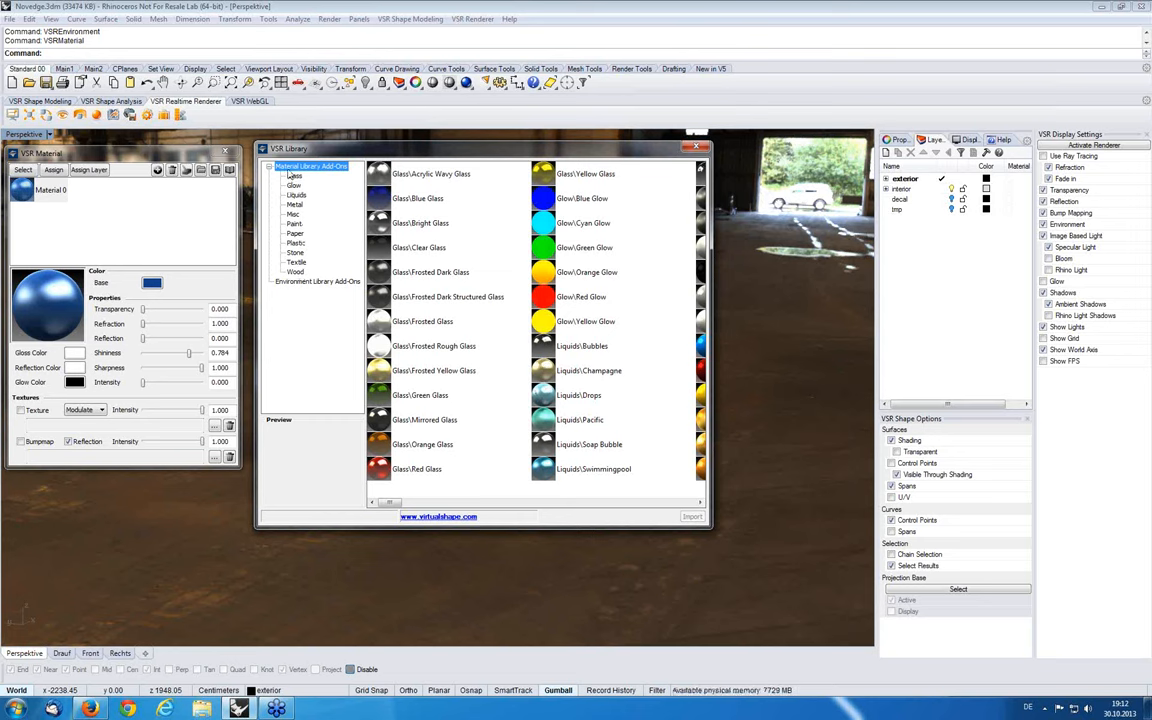
left_click(294, 176)
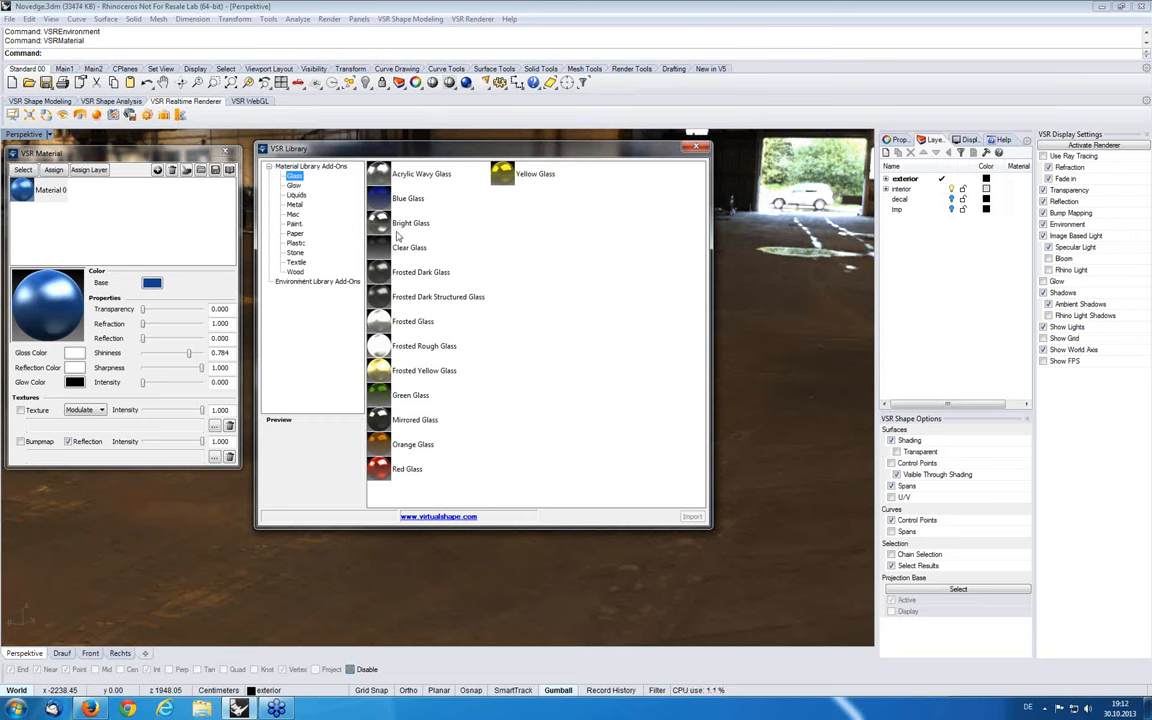
mouse_move(407, 232)
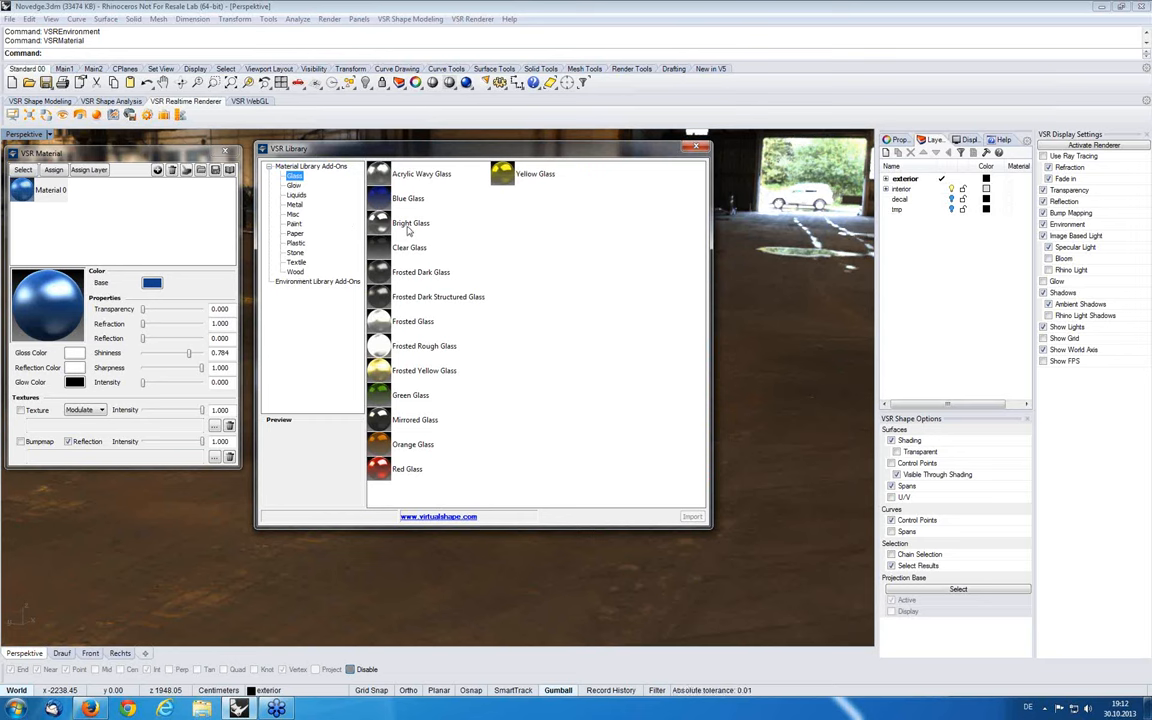
left_click(411, 222)
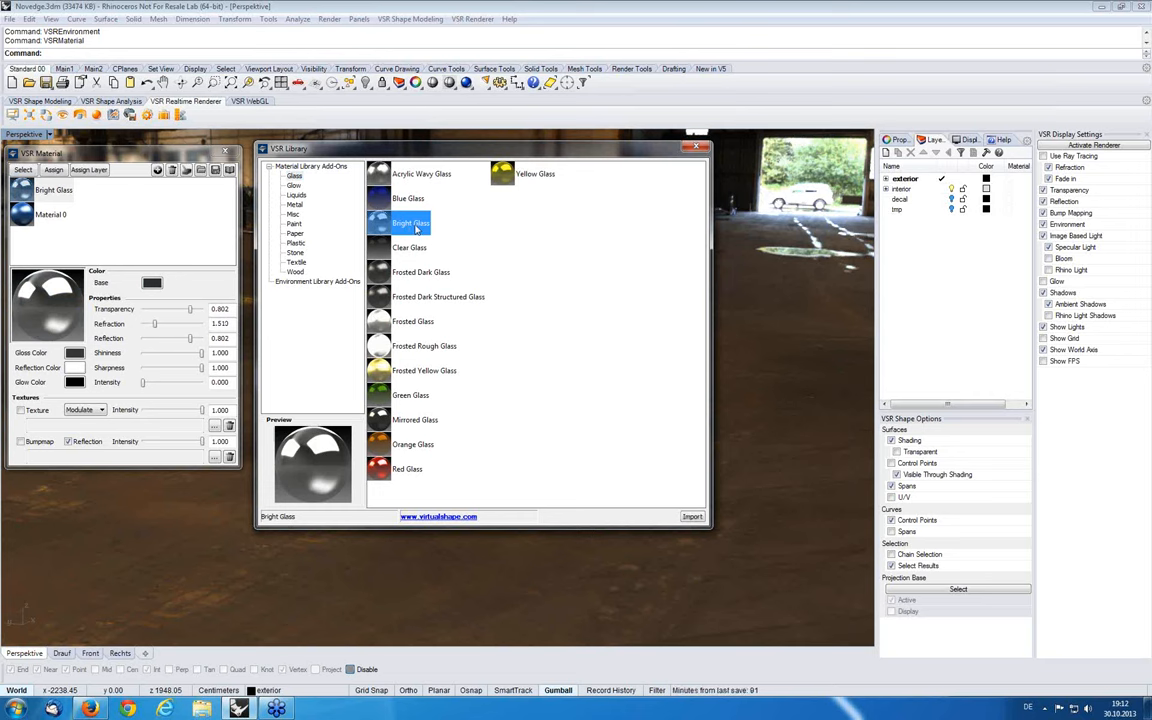
left_click(294, 185)
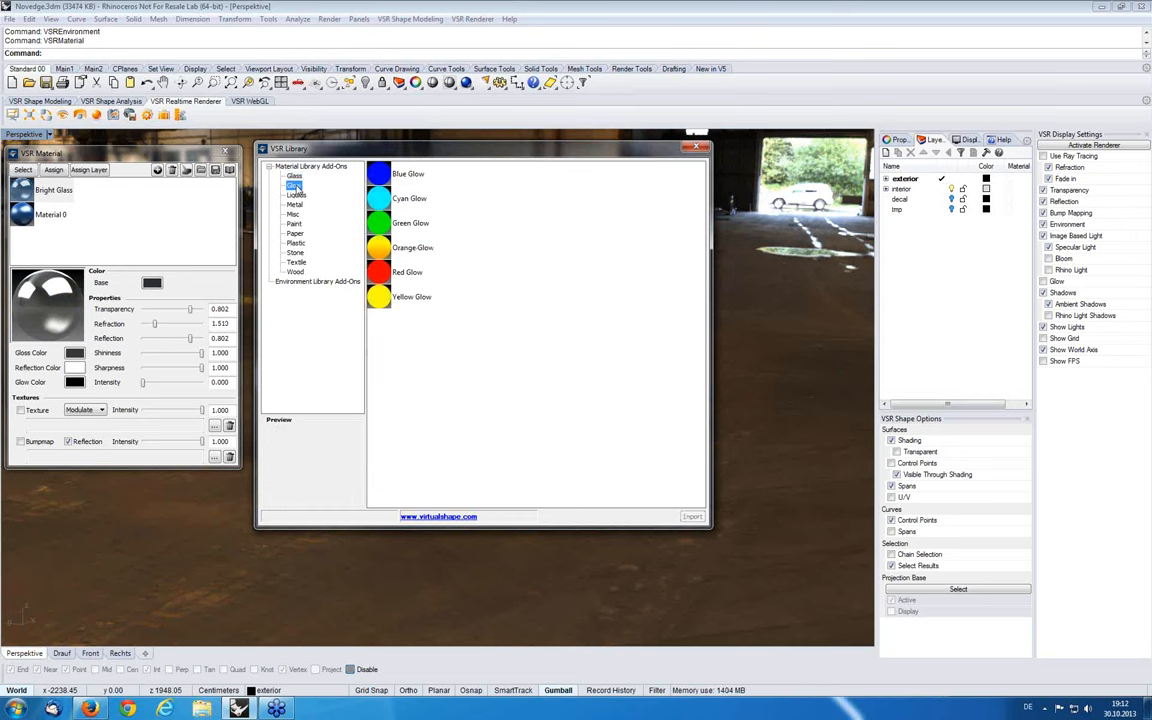
mouse_move(405, 279)
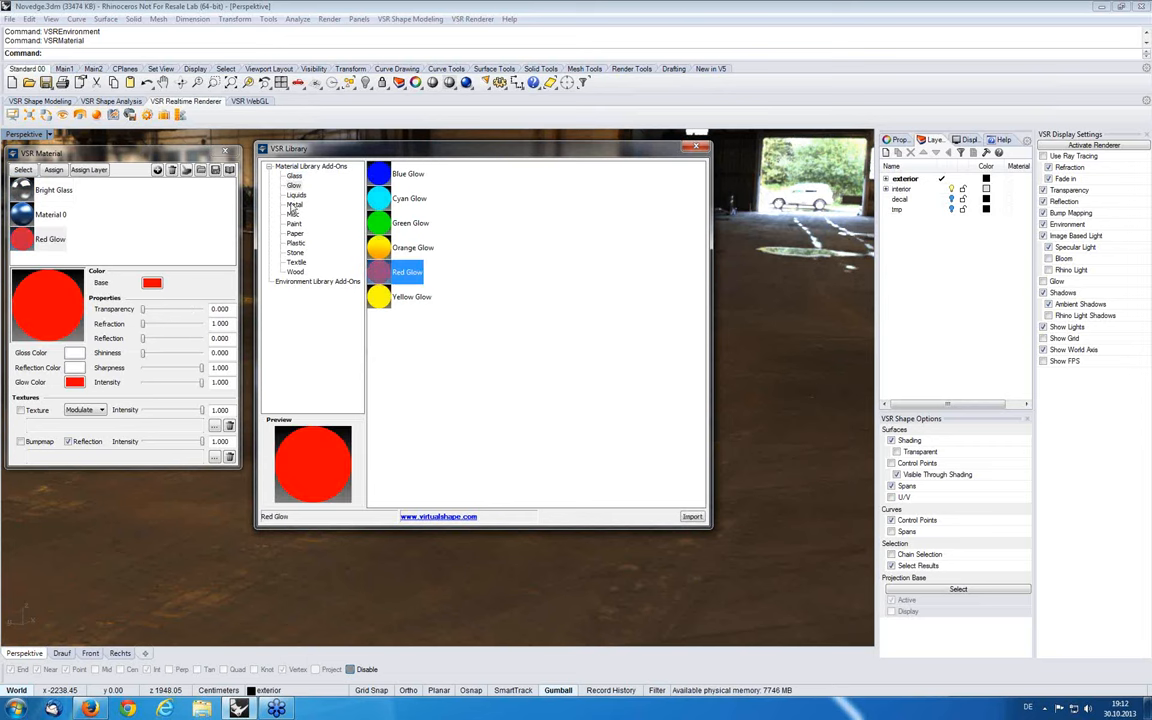
left_click(295, 204)
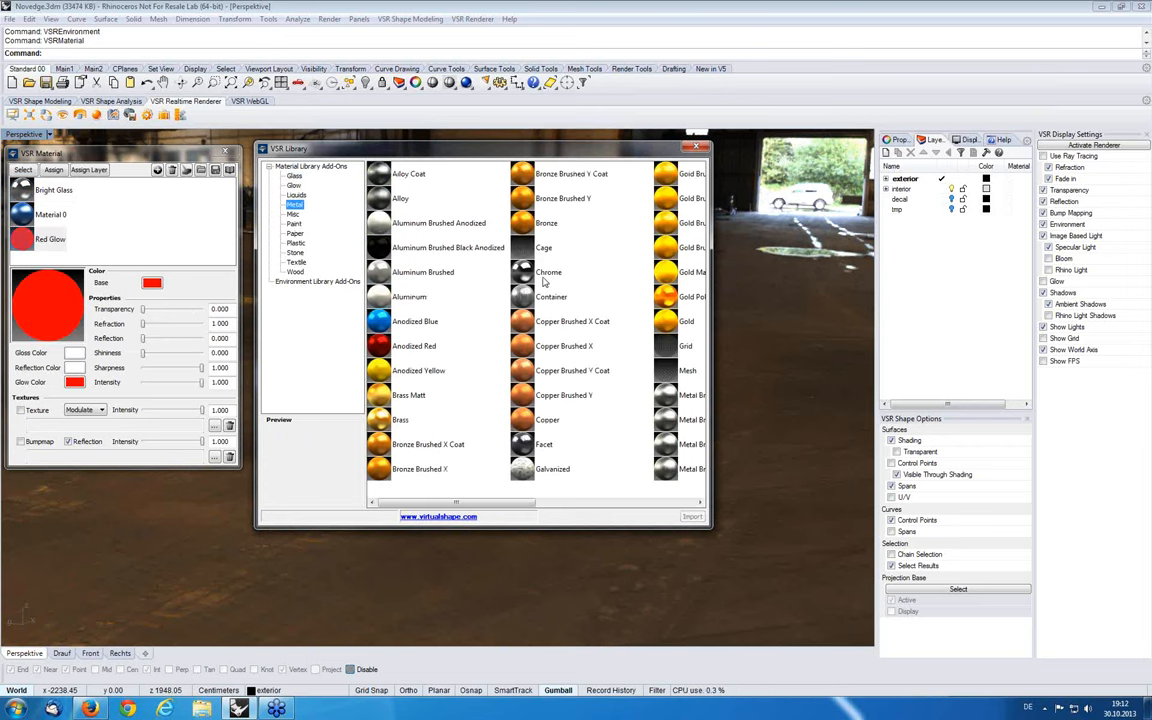
Import Blue Metallic Paint and Rubber from the library, then close it
left_click(548, 271)
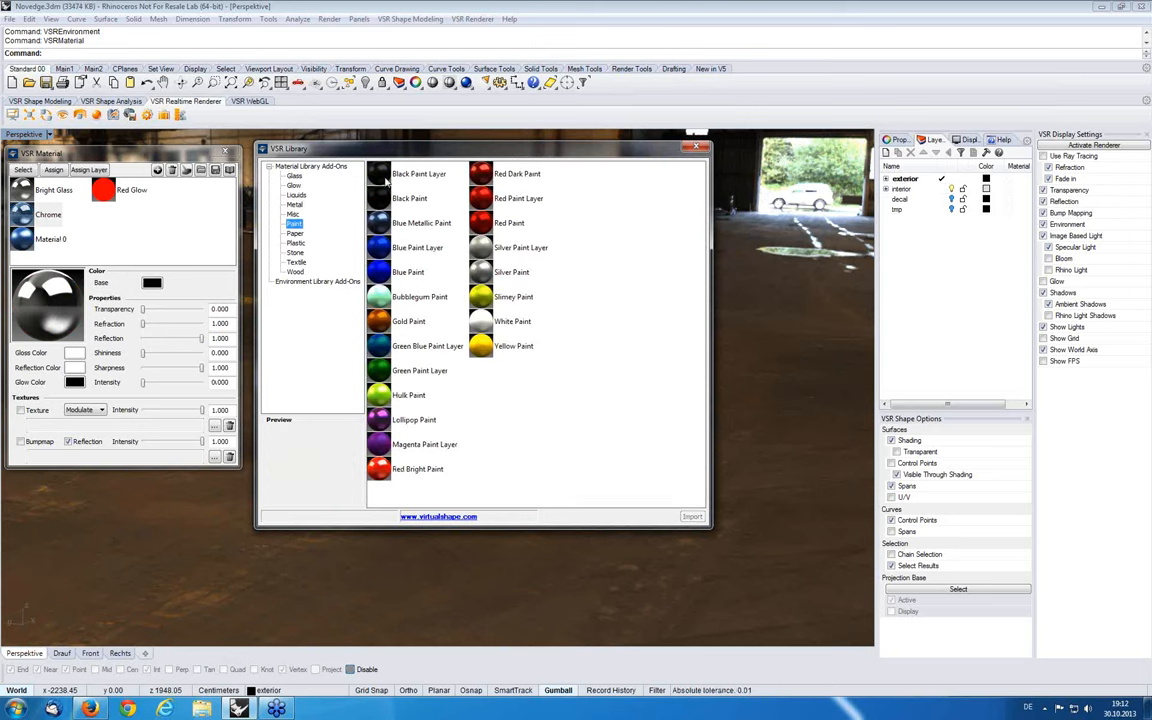
left_click_drag(485, 148, 540, 148)
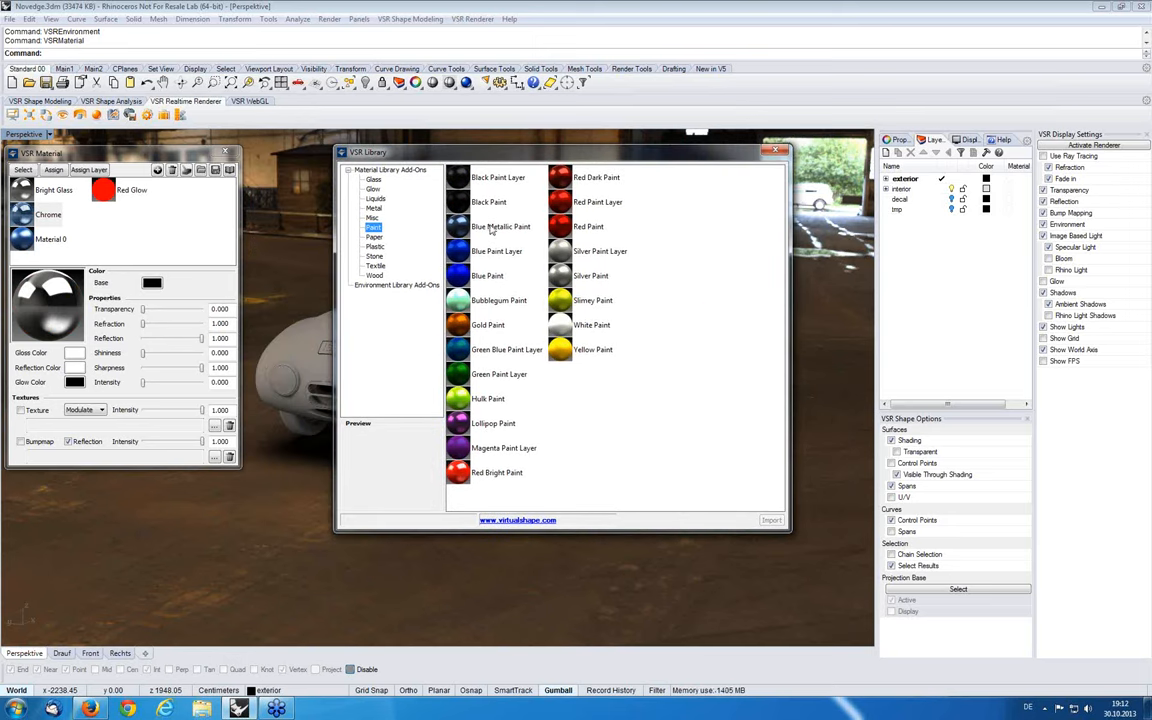
left_click(501, 226)
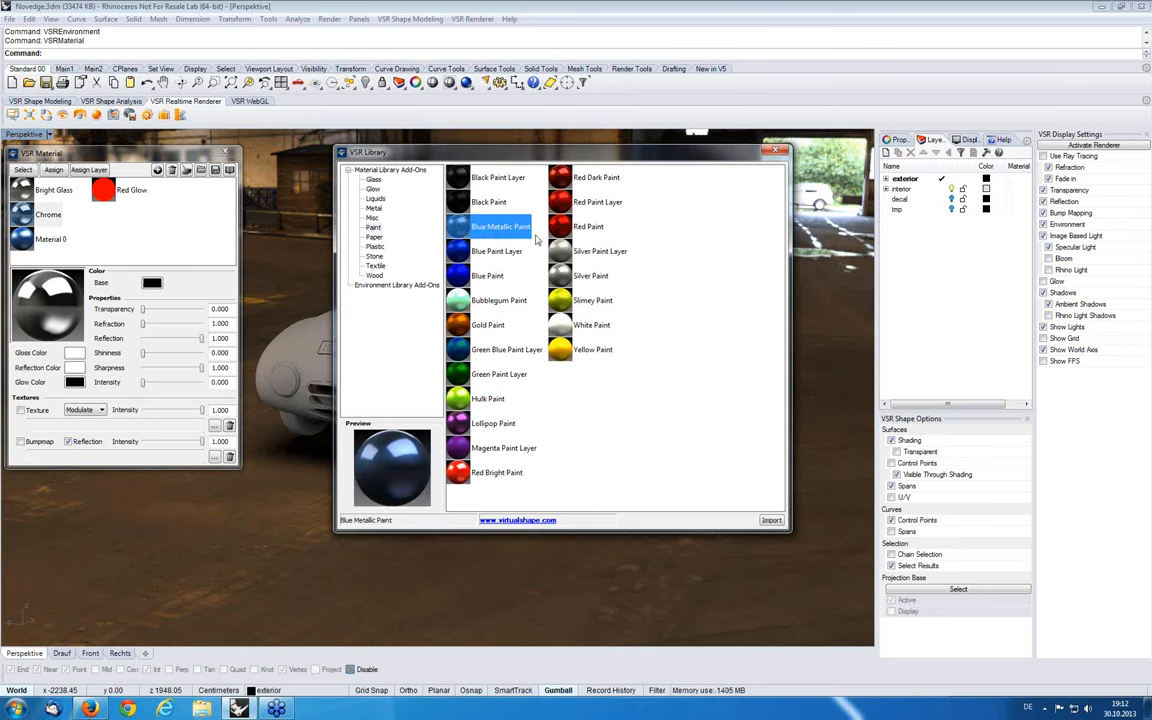
mouse_move(584, 230)
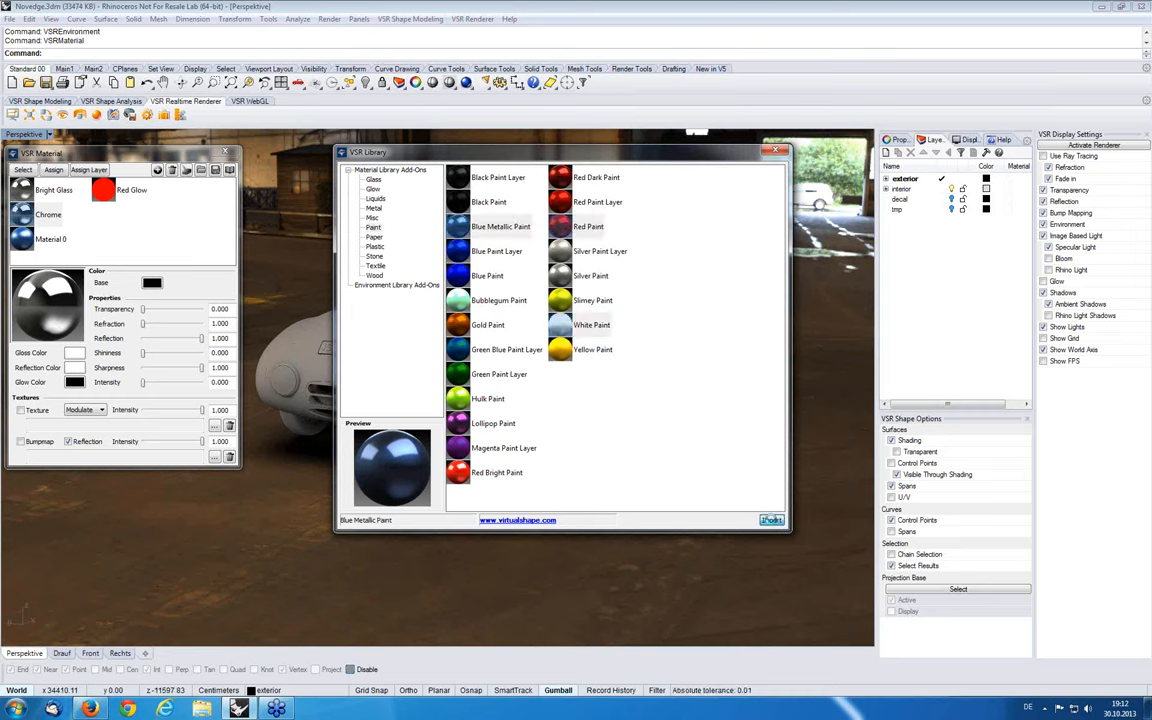
left_click(771, 519)
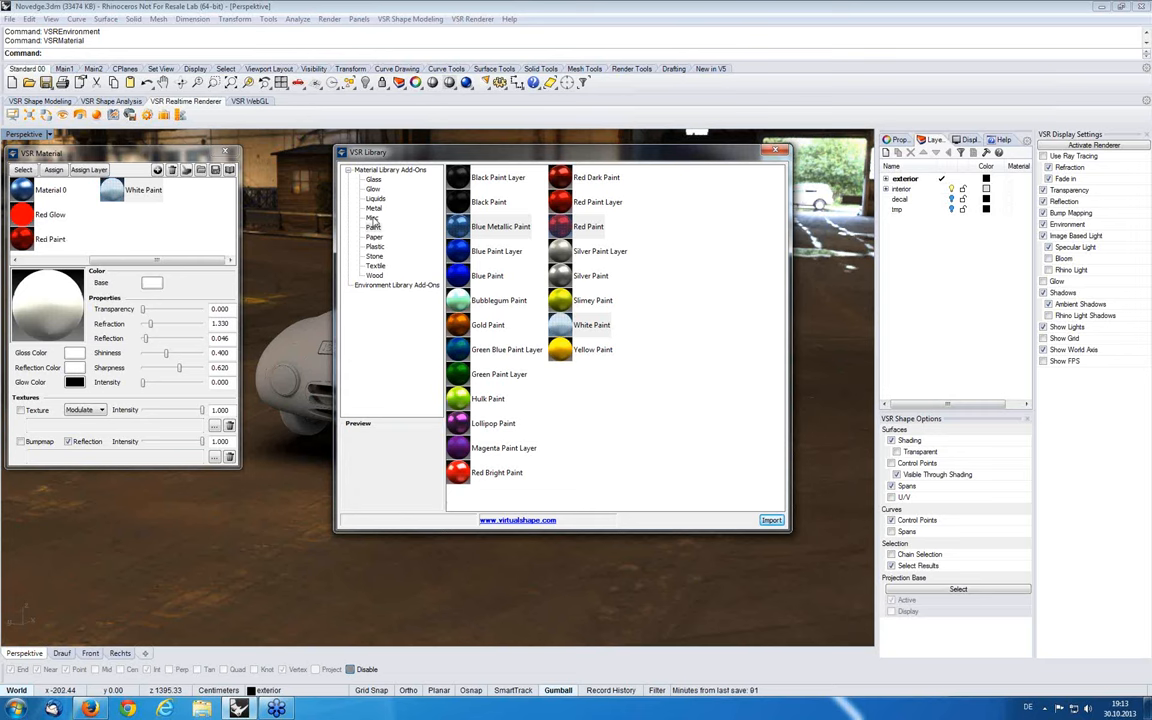
left_click(373, 217)
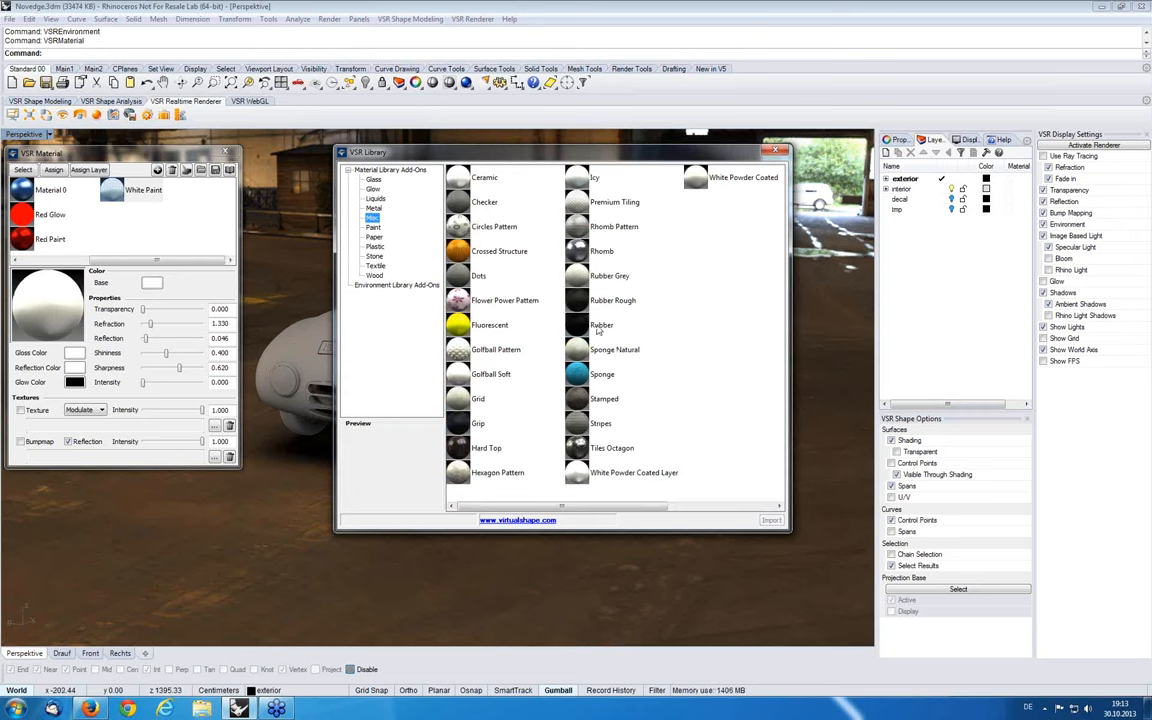
left_click(601, 324)
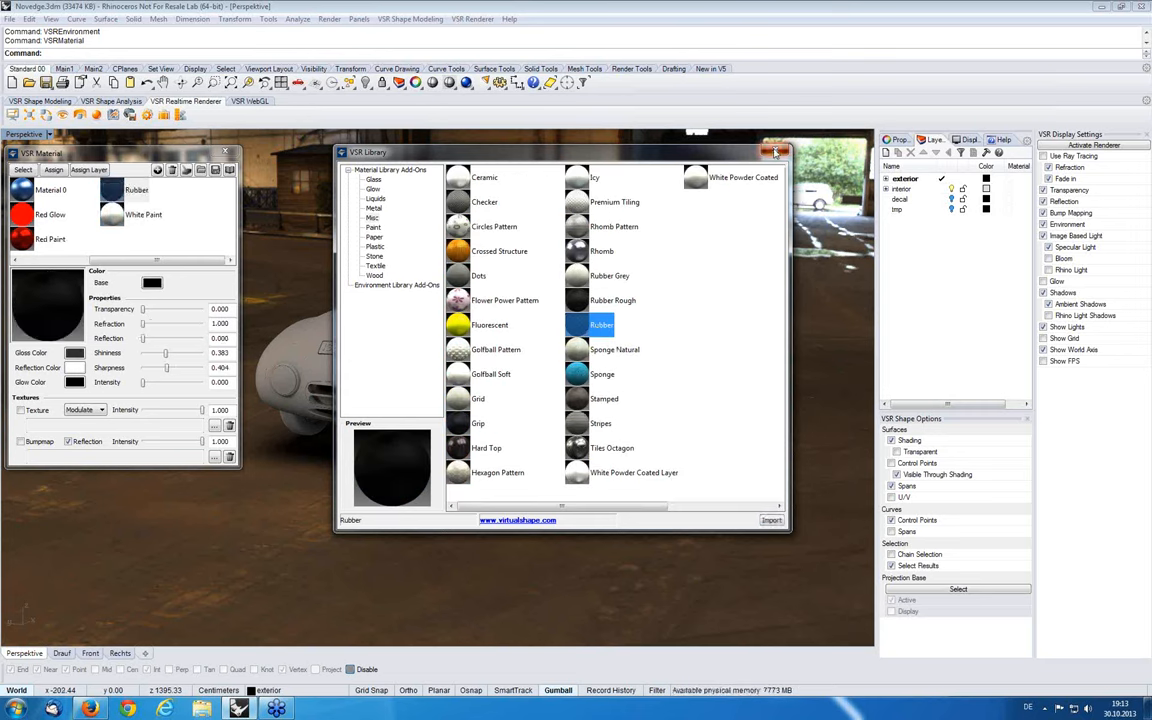
left_click(777, 152)
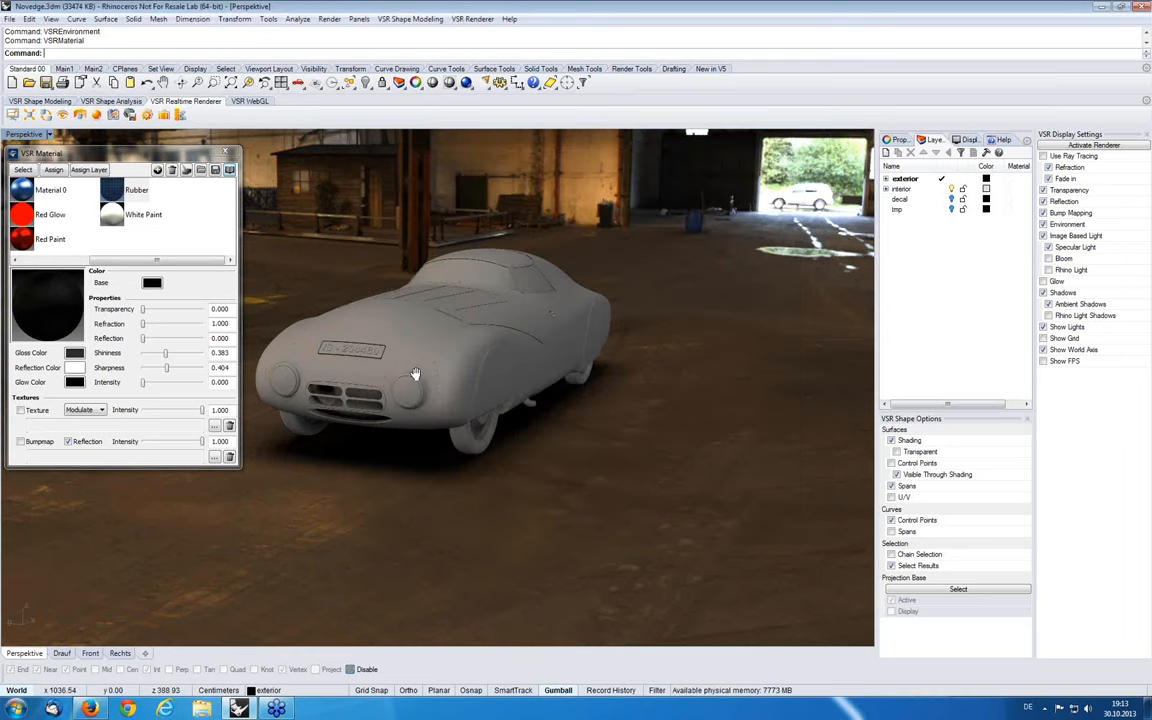
Assign Blue Metallic Paint to the mainbody, doors, wheel cover, underbody and gaps layers
left_click_drag(440, 370, 437, 370)
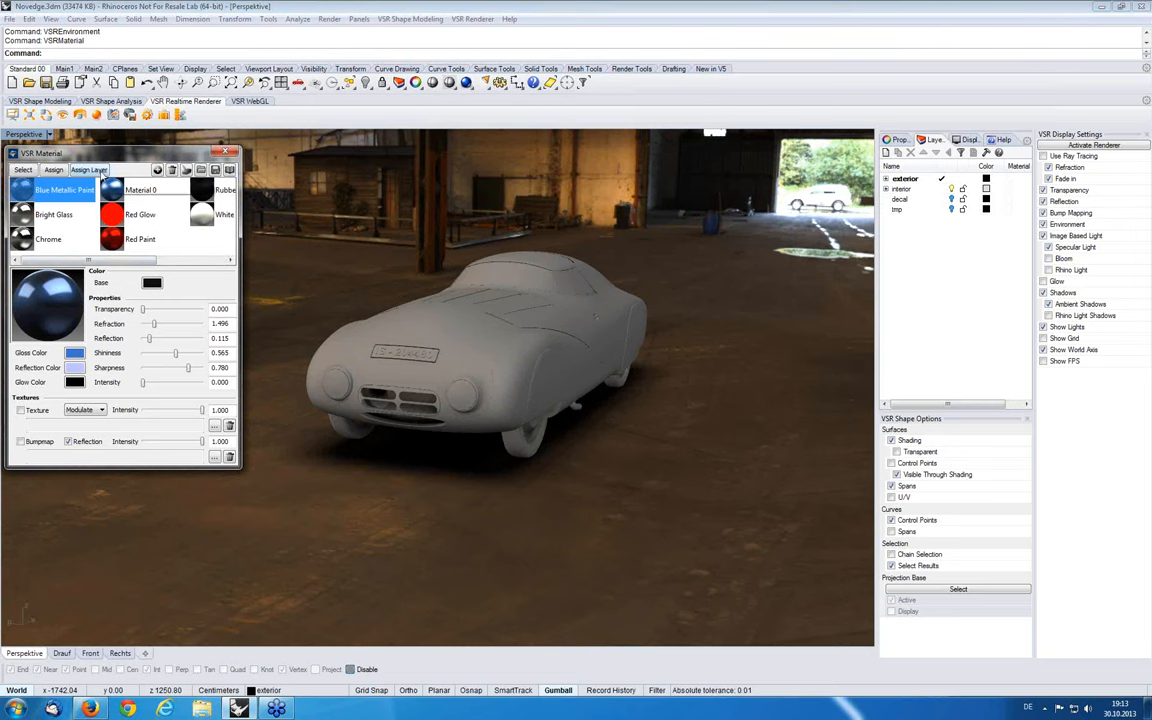
left_click(54, 169)
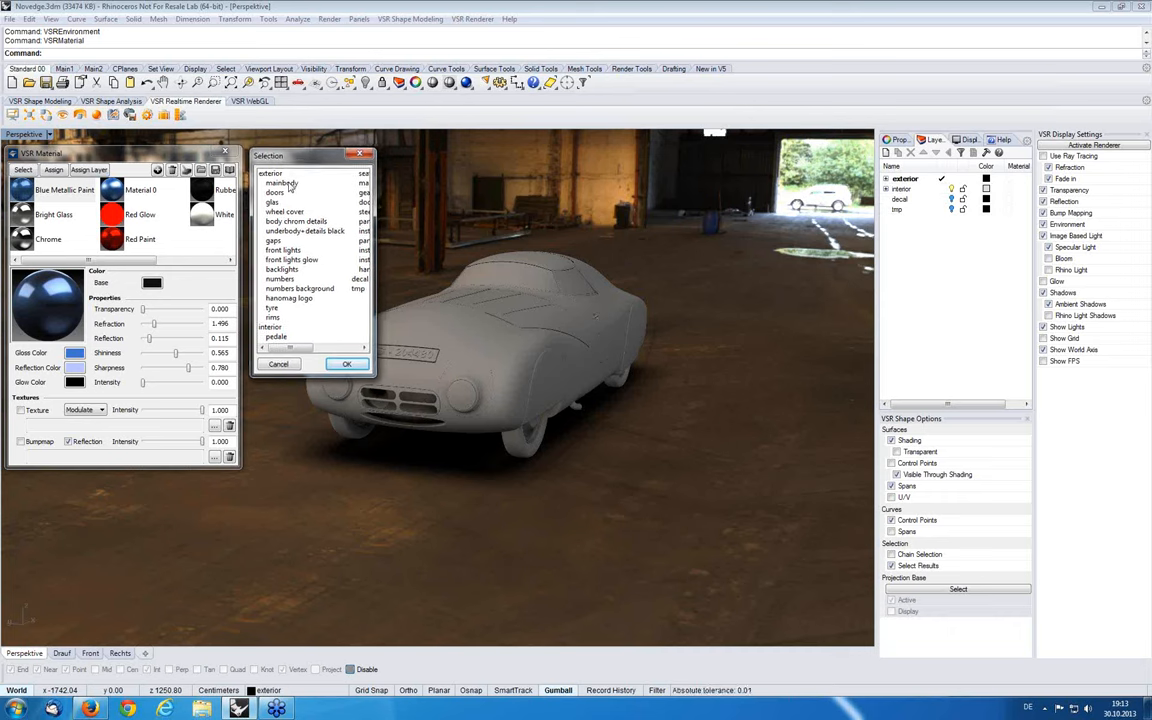
left_click(281, 182)
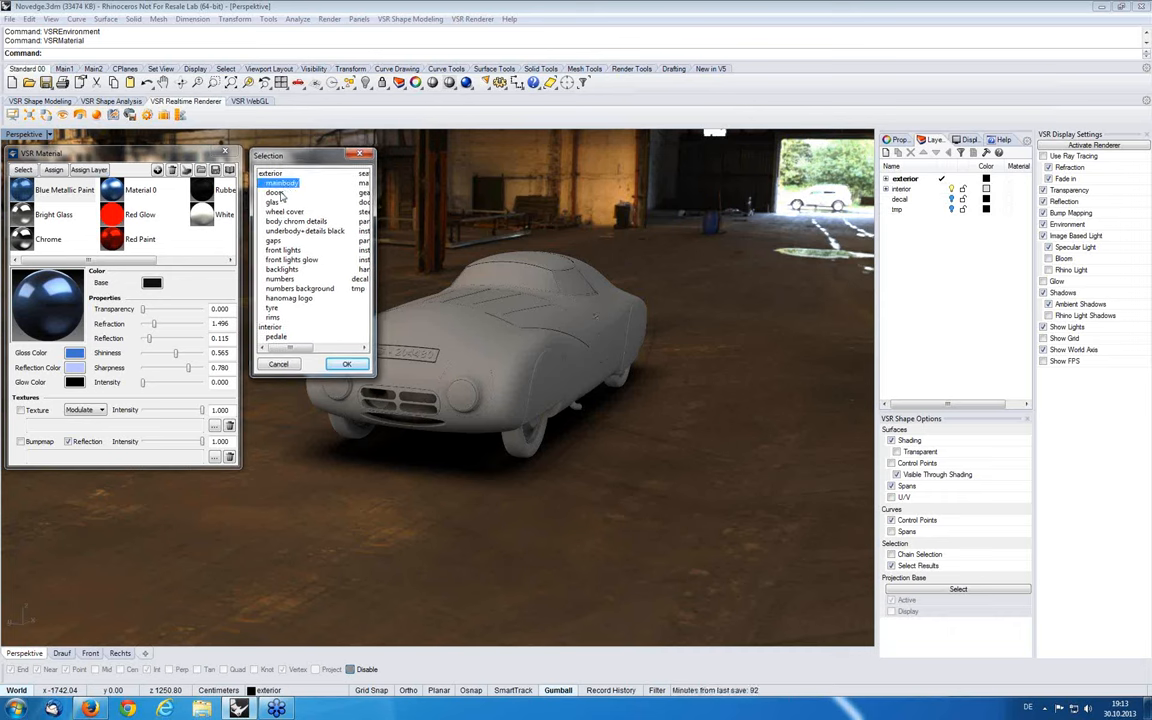
left_click(275, 192)
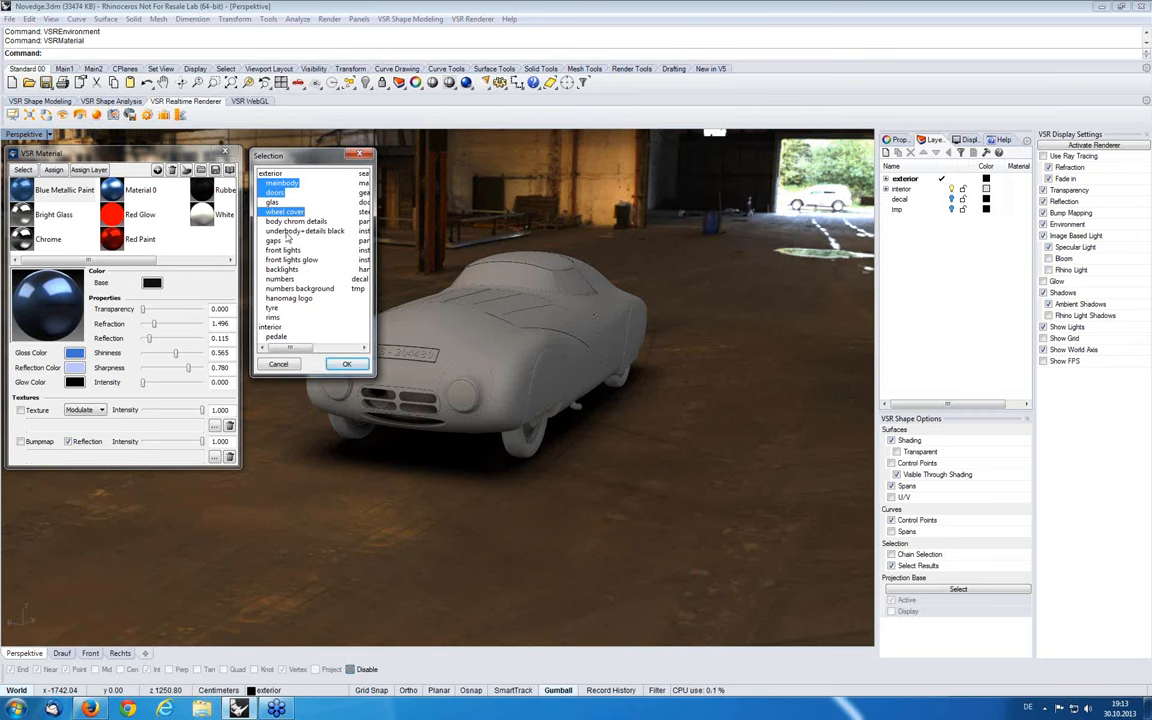
left_click(273, 240)
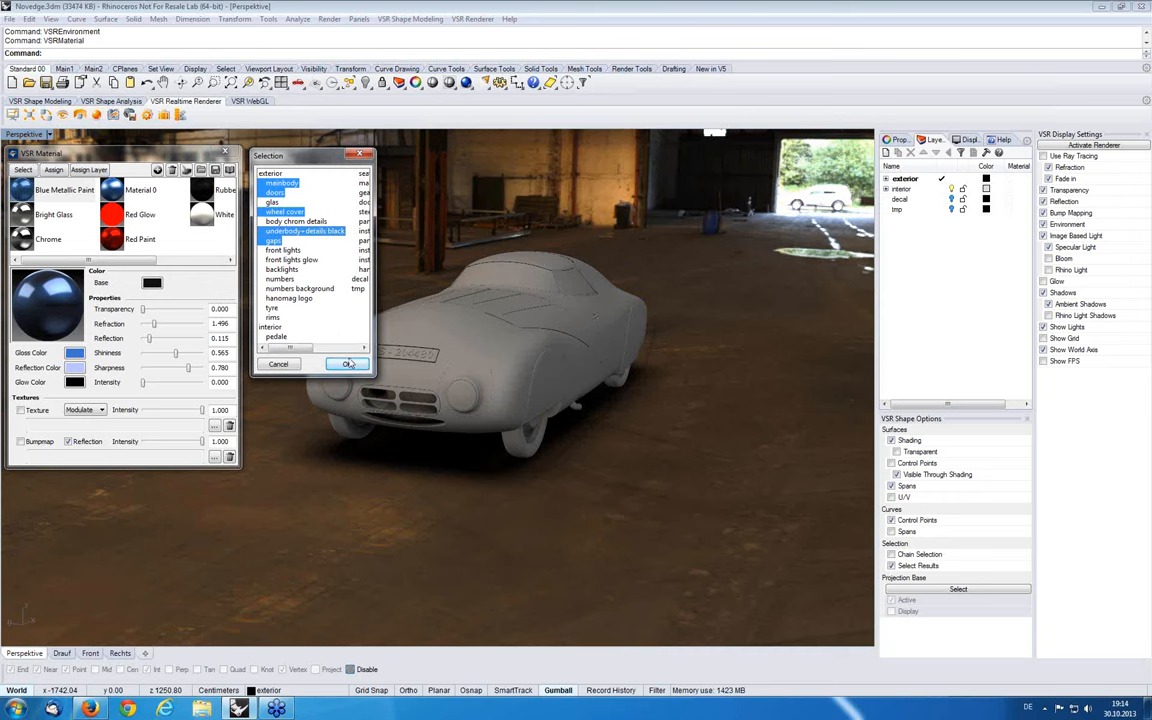
left_click(348, 363)
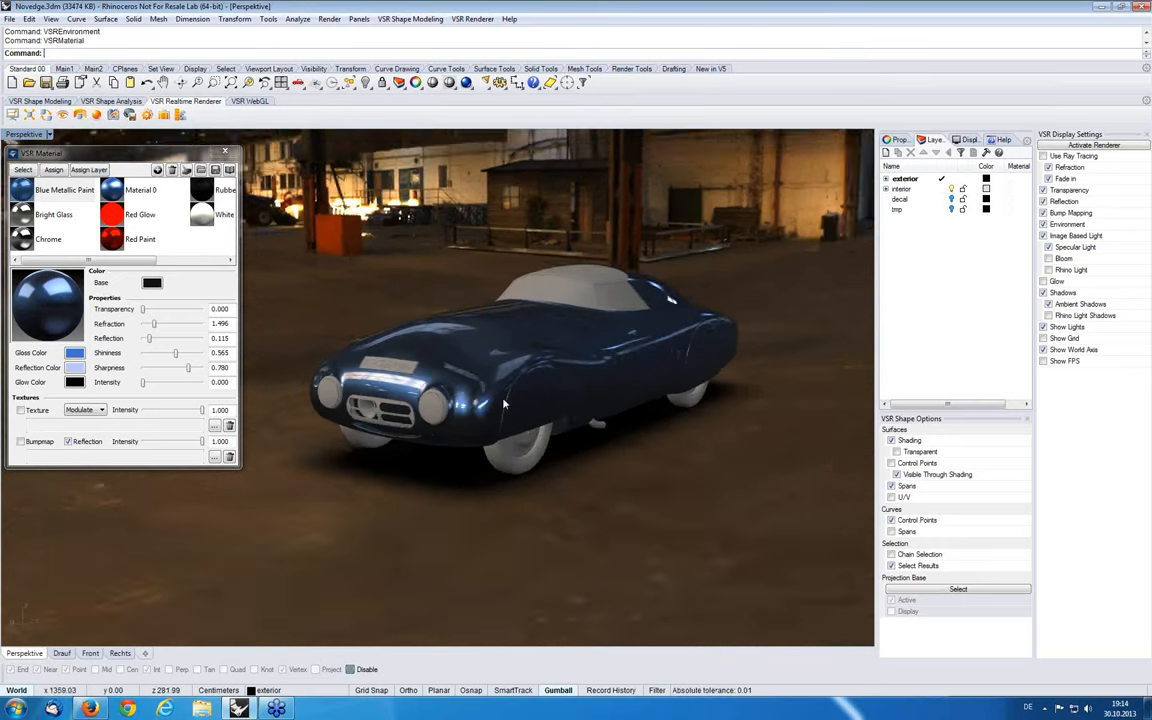
Assign Bright Glass to the windows, black to the tyres, and Chrome to further parts
left_click(53, 214)
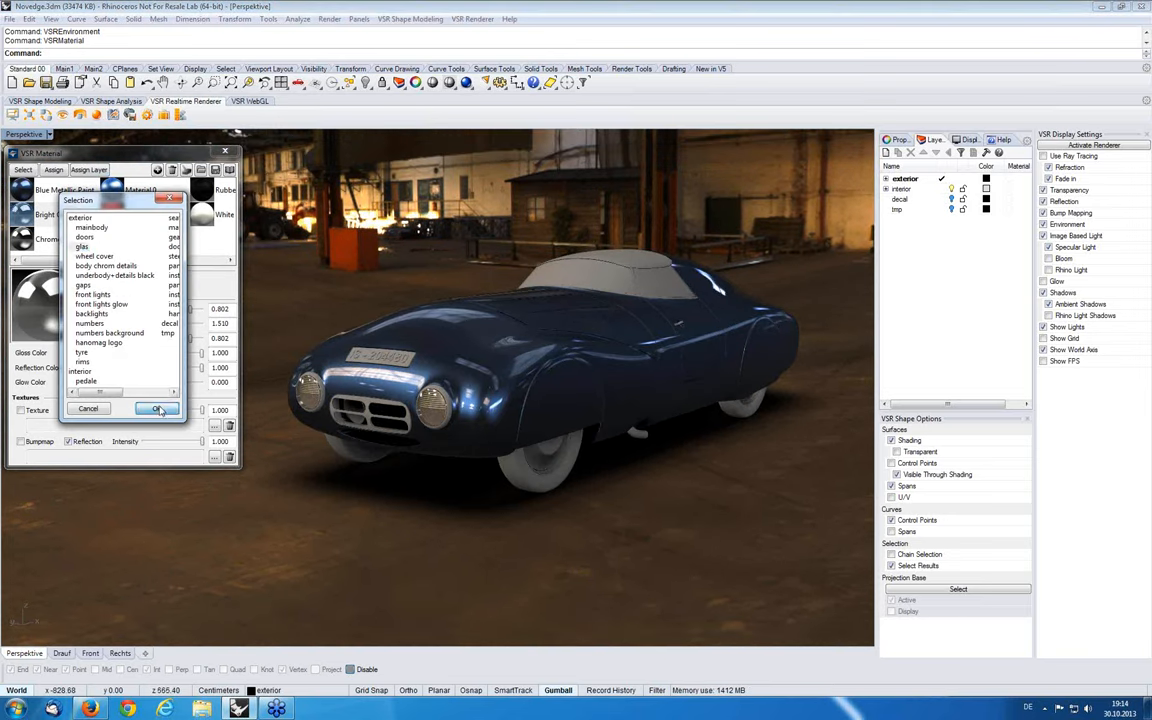
left_click(157, 409)
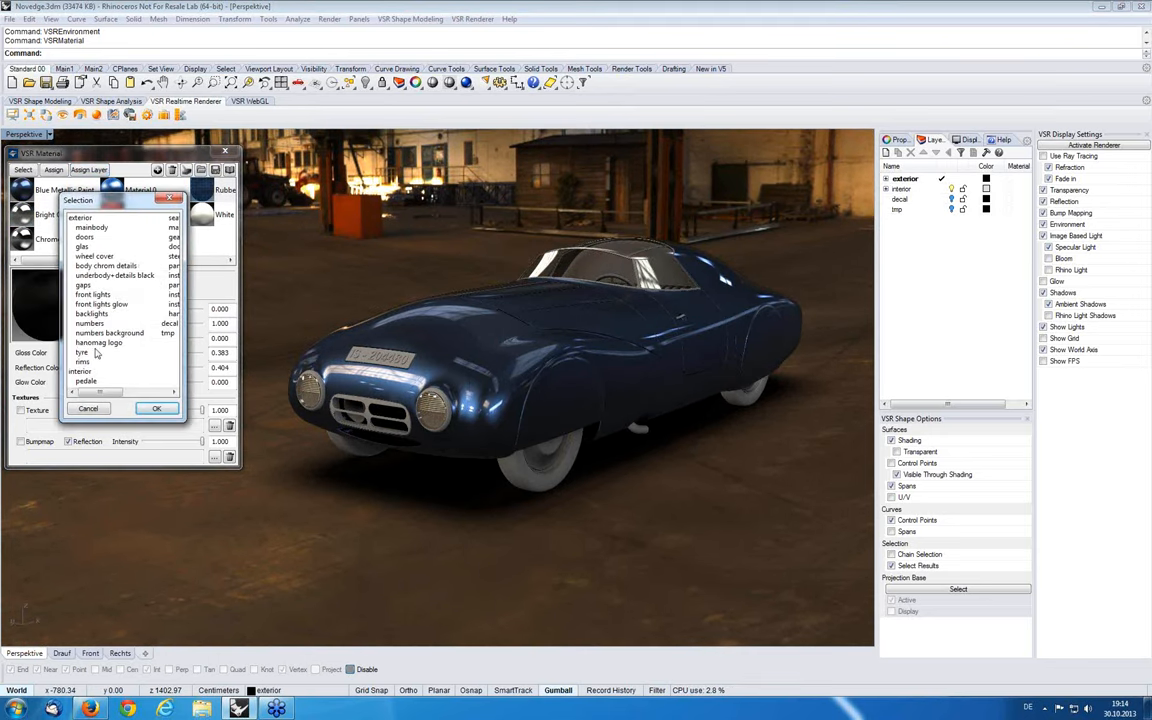
left_click(82, 352)
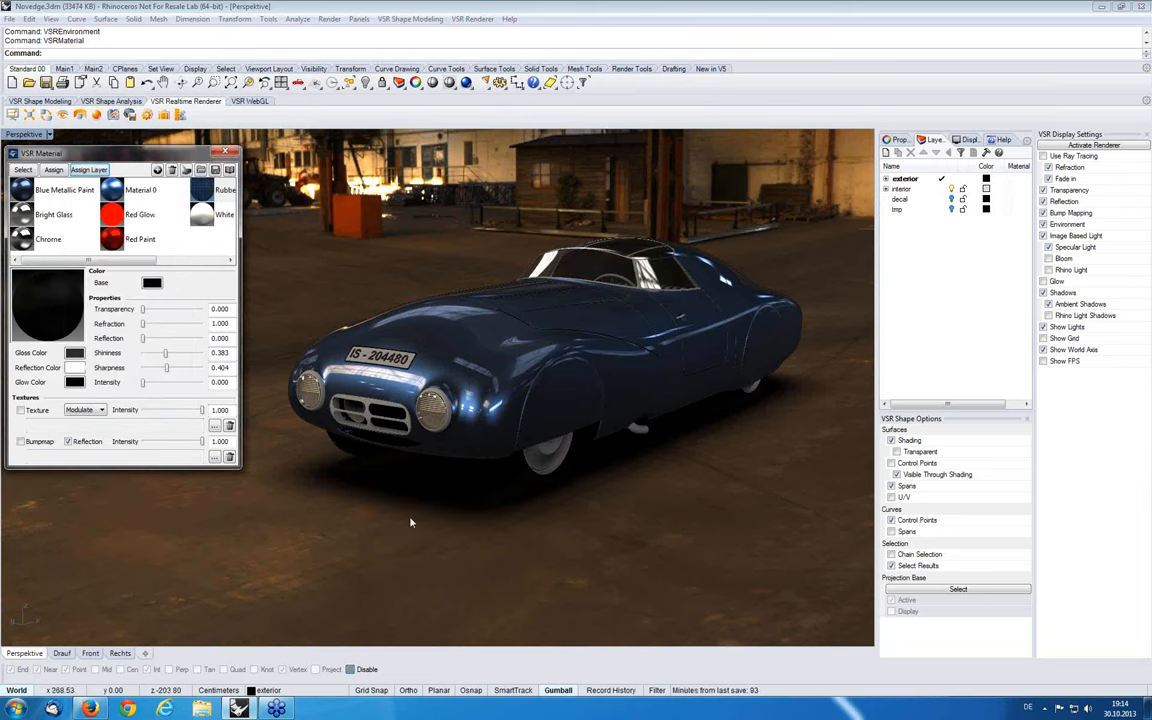
left_click(48, 238)
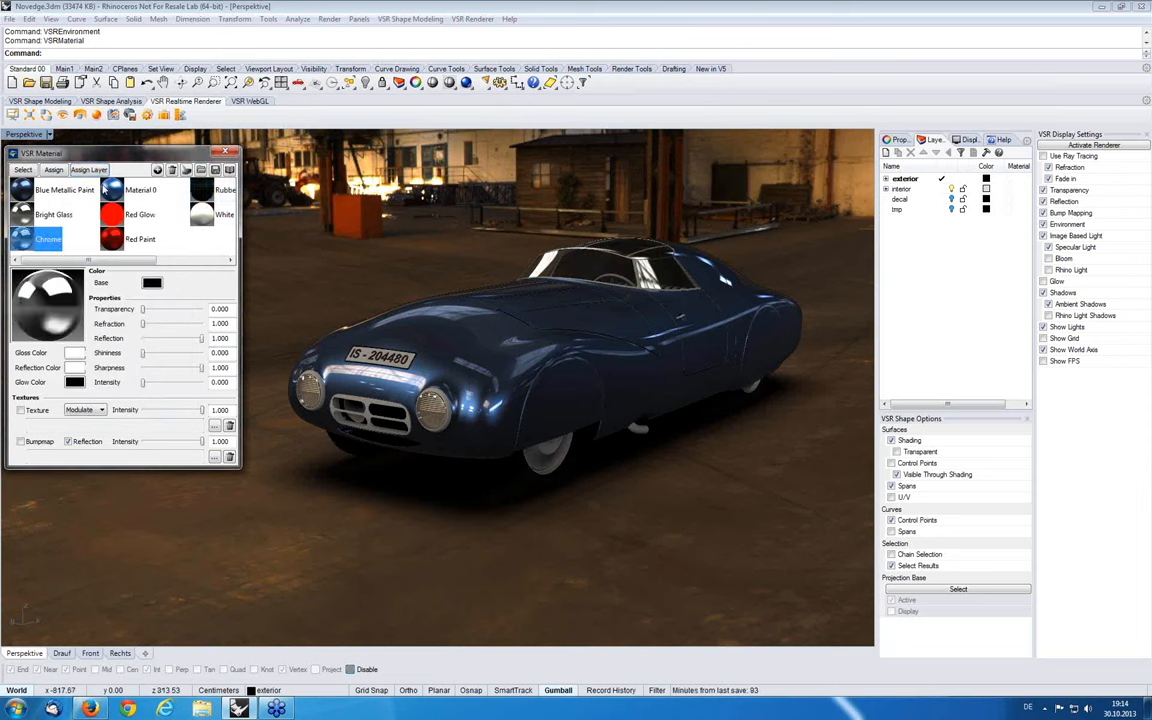
left_click(89, 169)
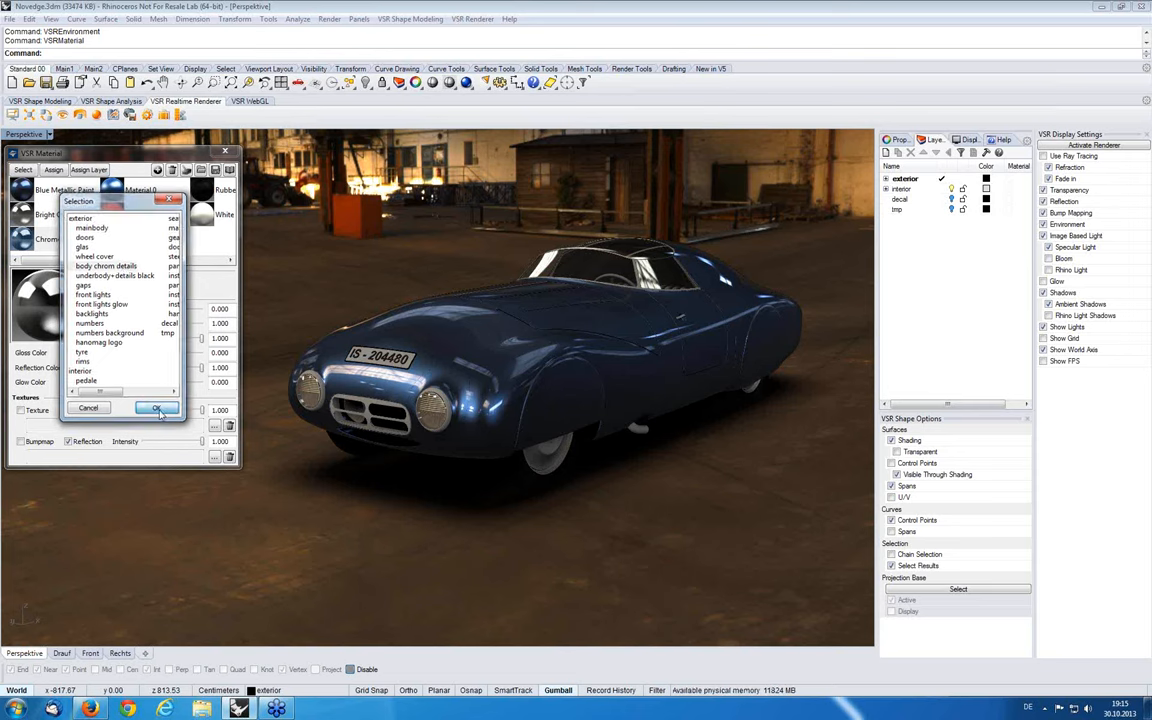
left_click(156, 408)
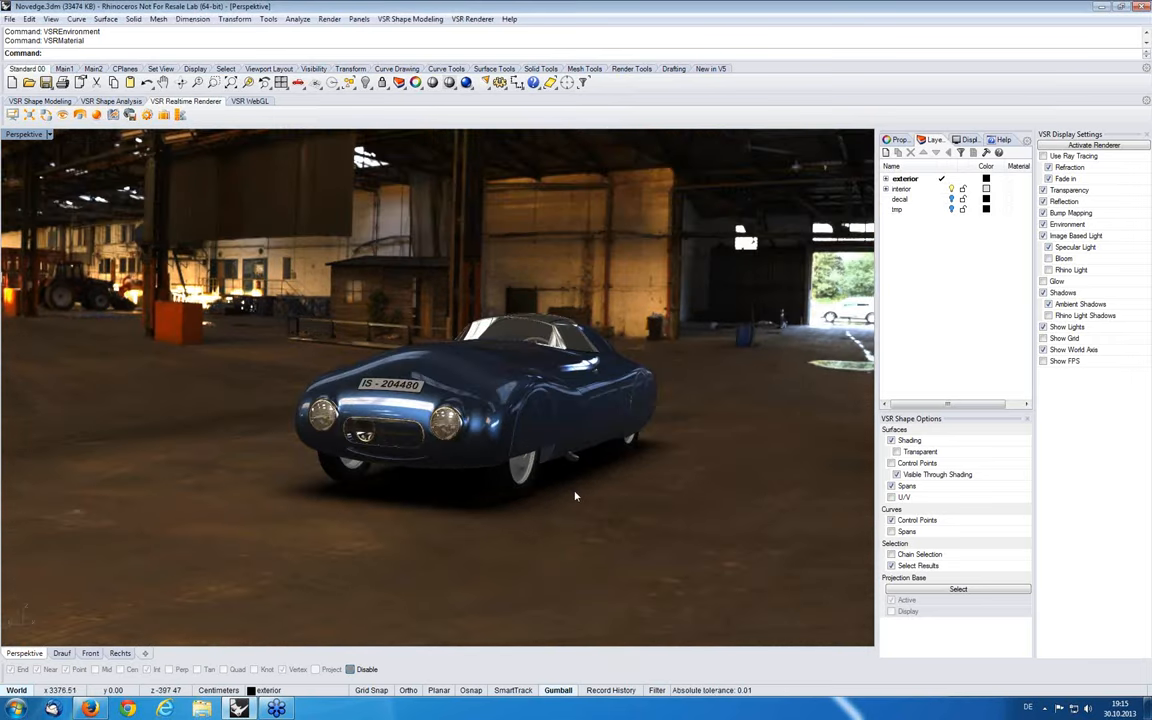
Orbit to the car's rear, toggle Show FPS, and reopen VSR Material on Red Glow
left_click_drag(575, 495, 582, 488)
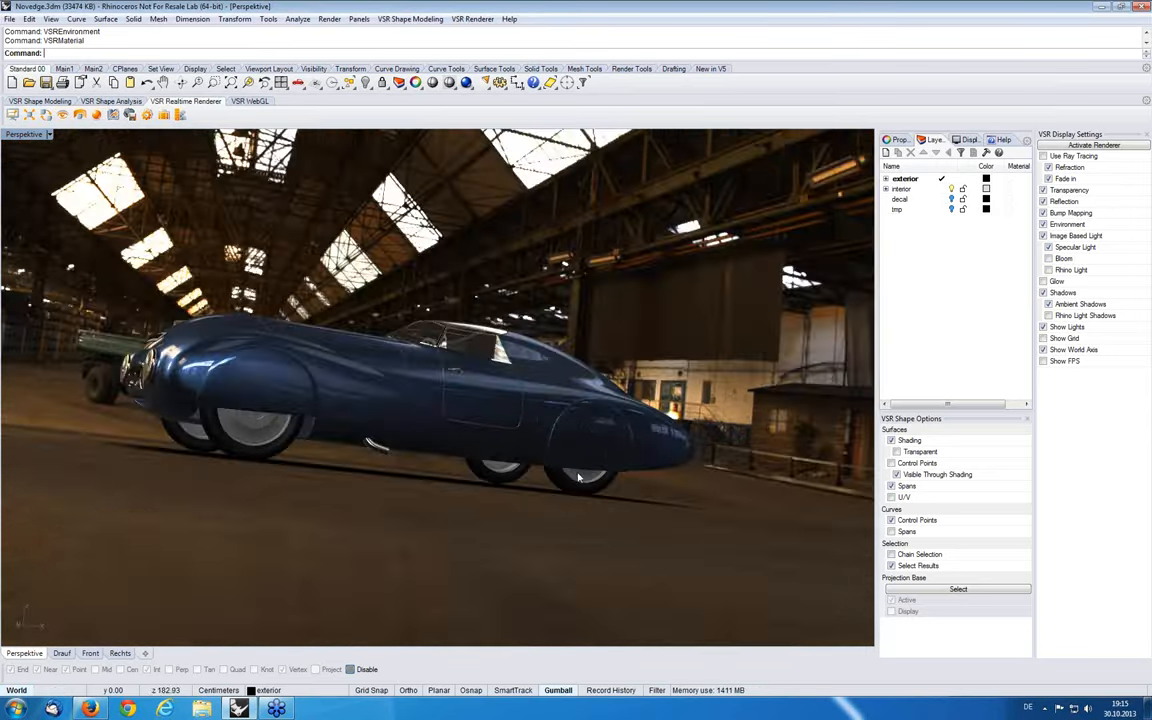
left_click_drag(577, 477, 456, 420)
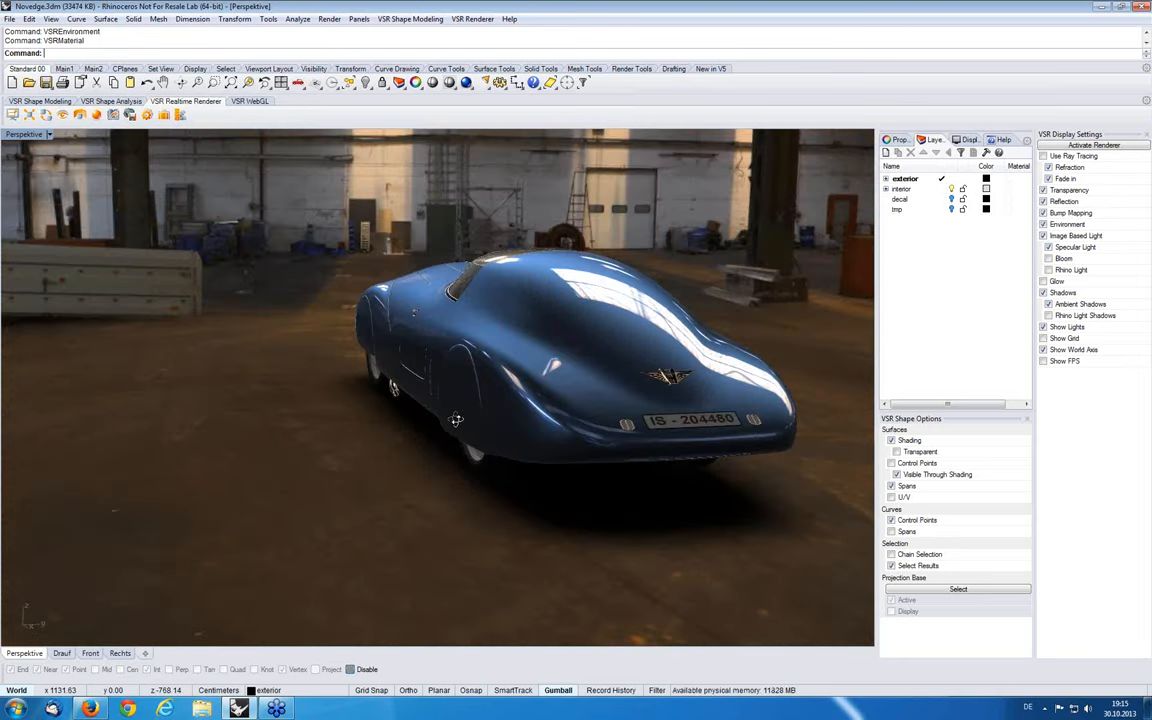
left_click_drag(455, 420, 368, 481)
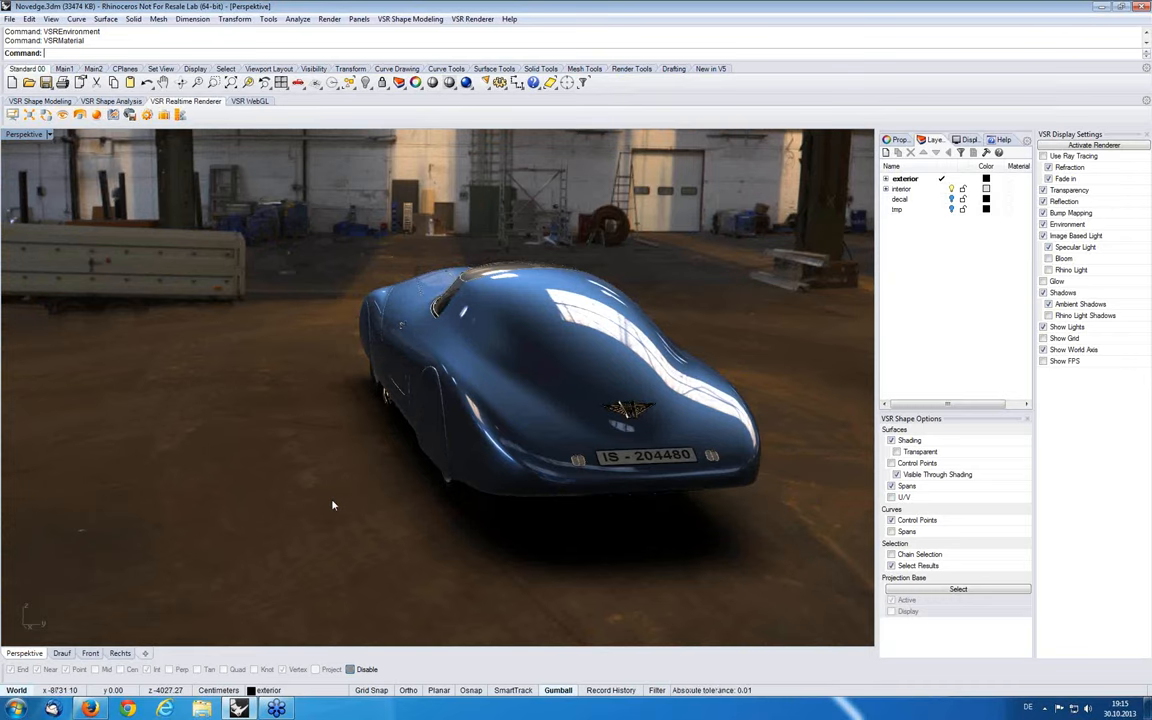
left_click_drag(333, 505, 363, 500)
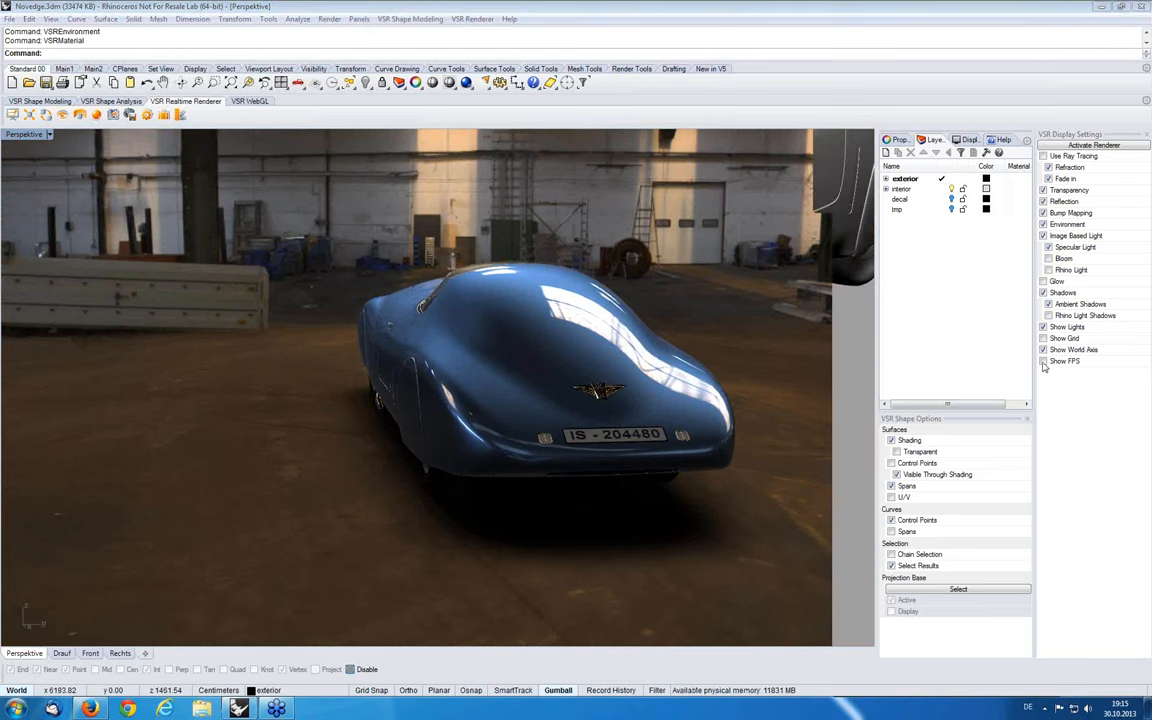
left_click(1044, 361)
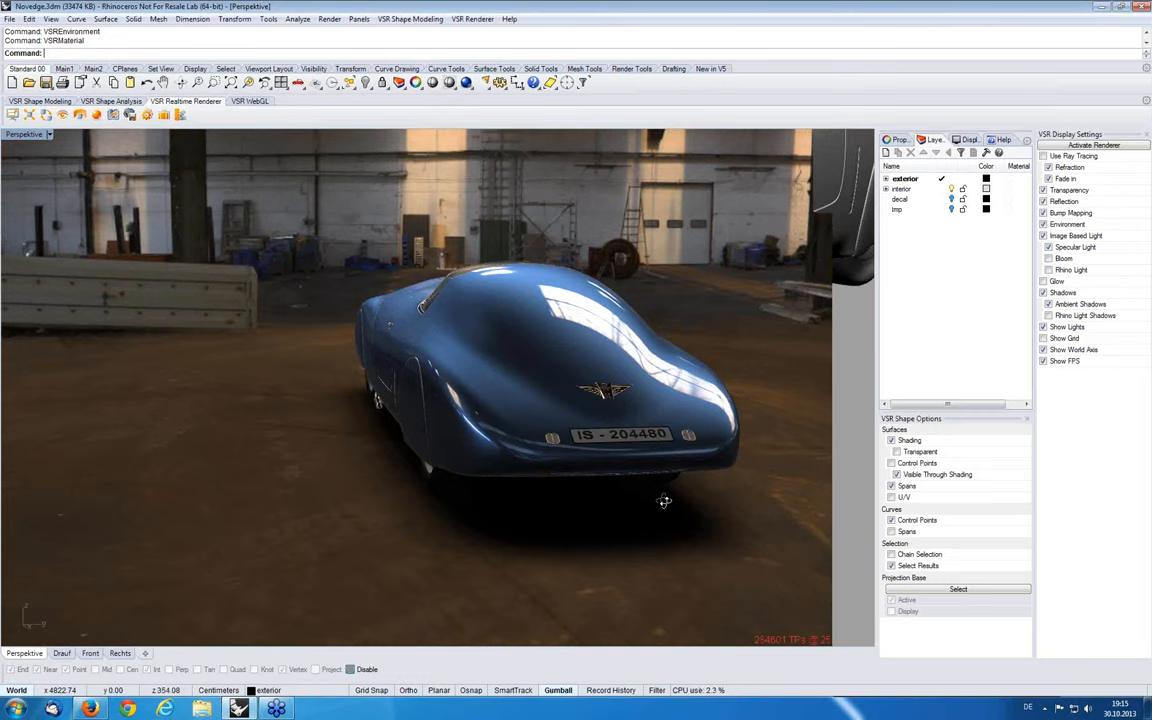
left_click_drag(664, 500, 715, 567)
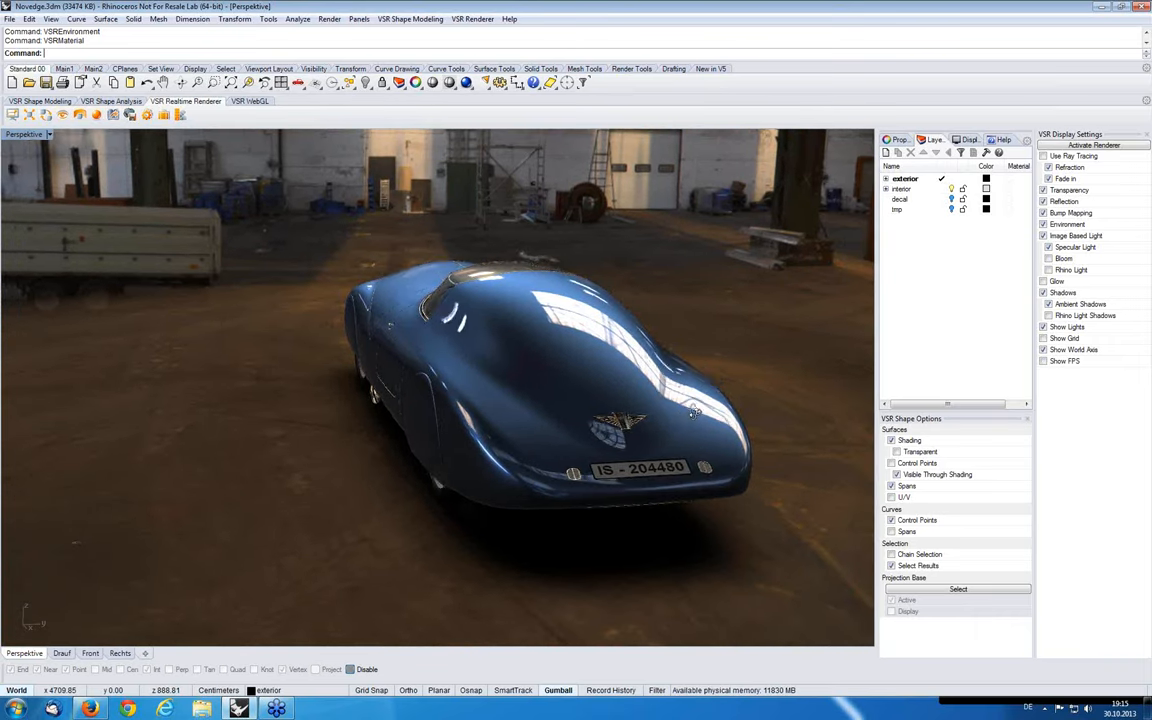
left_click(96, 114)
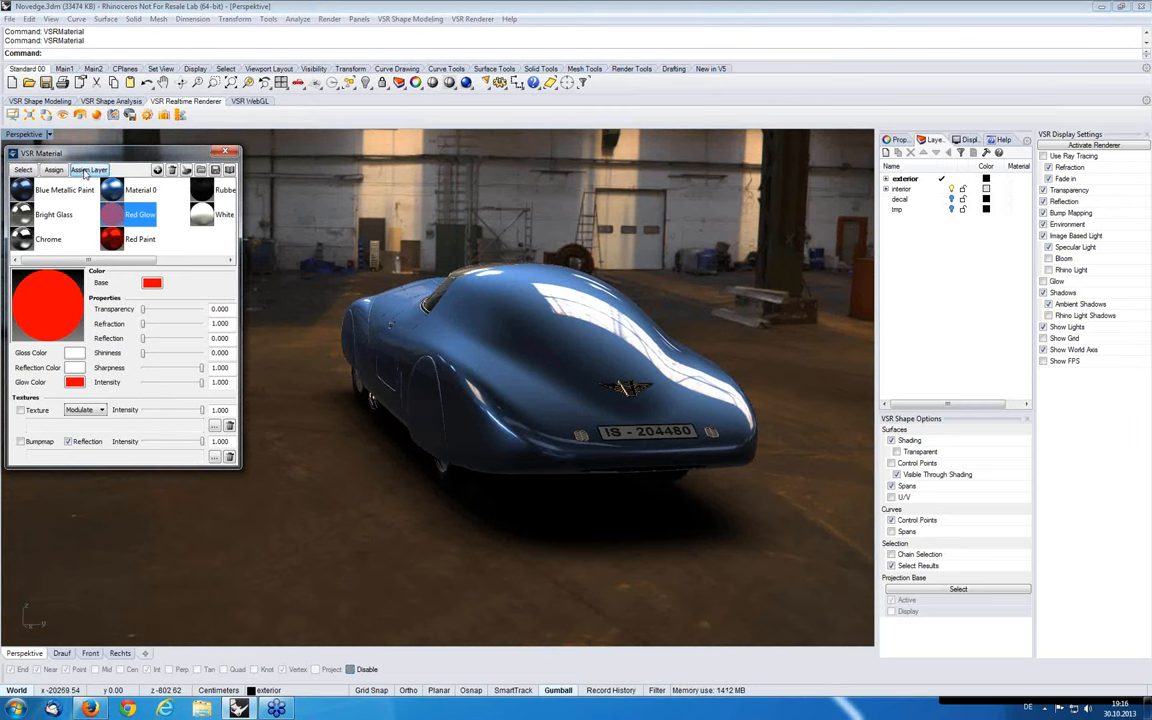
Assign the Red Glow material to the backlights layer
left_click(89, 169)
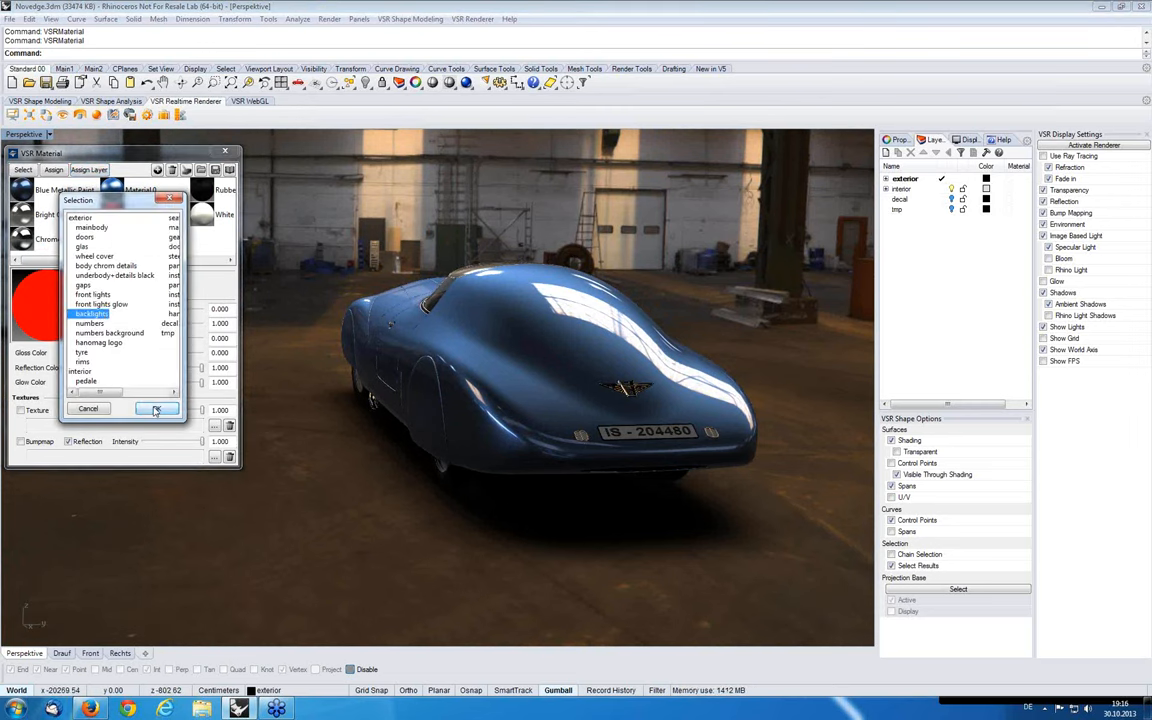
left_click(156, 410)
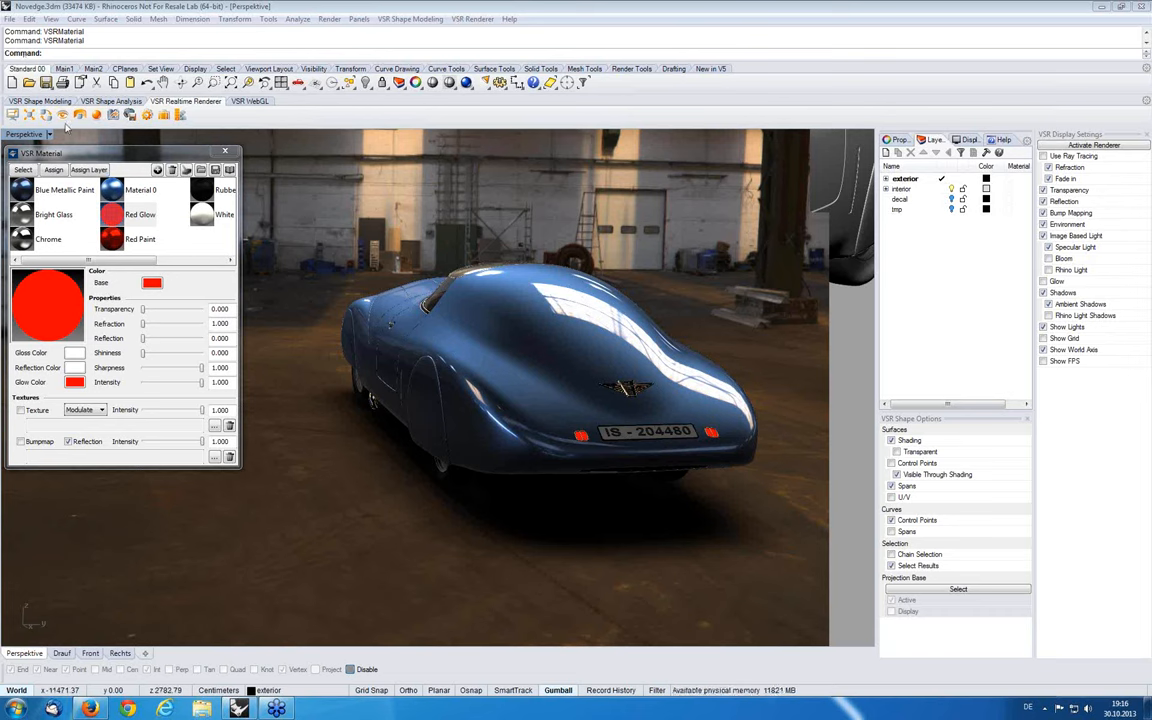
mouse_move(62, 115)
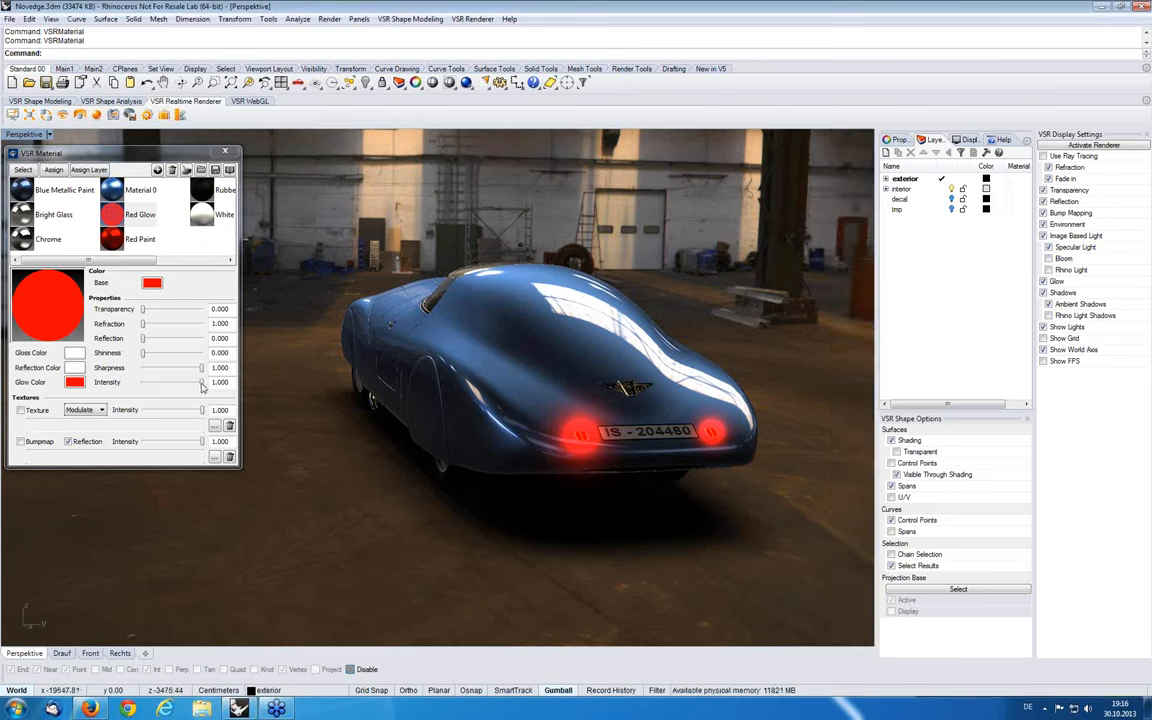
Drag the Red Glow color intensity slider down to about 0.294
left_click_drag(200, 382, 188, 385)
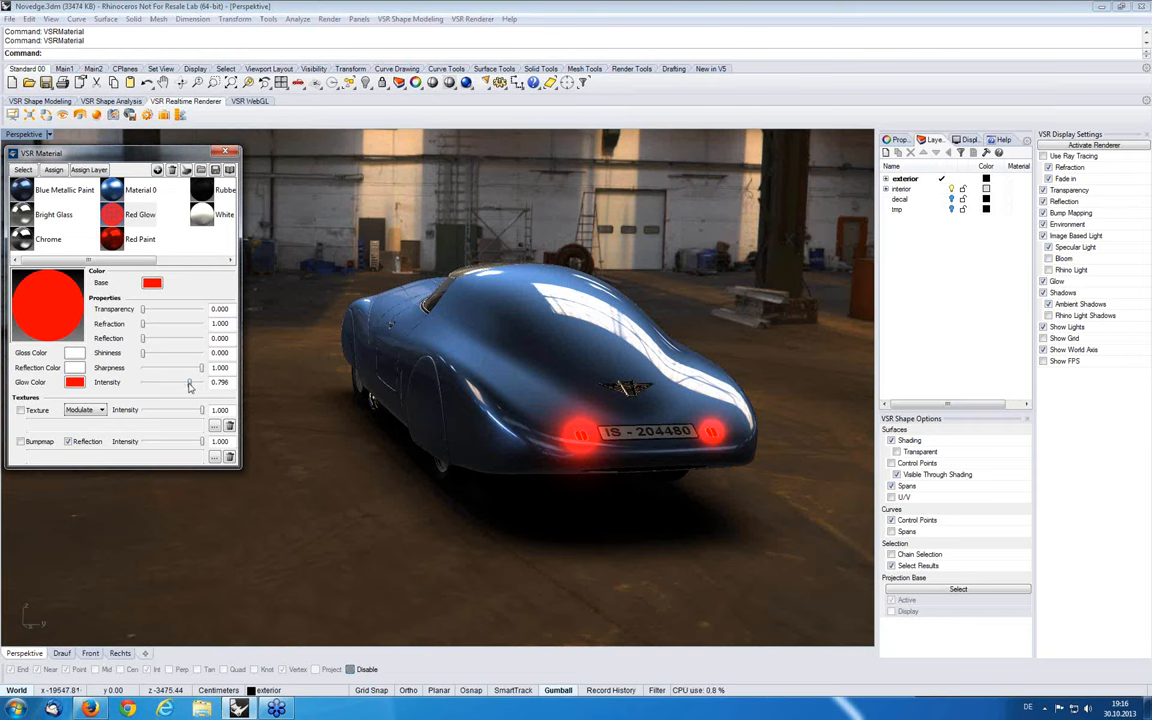
left_click_drag(188, 382, 178, 382)
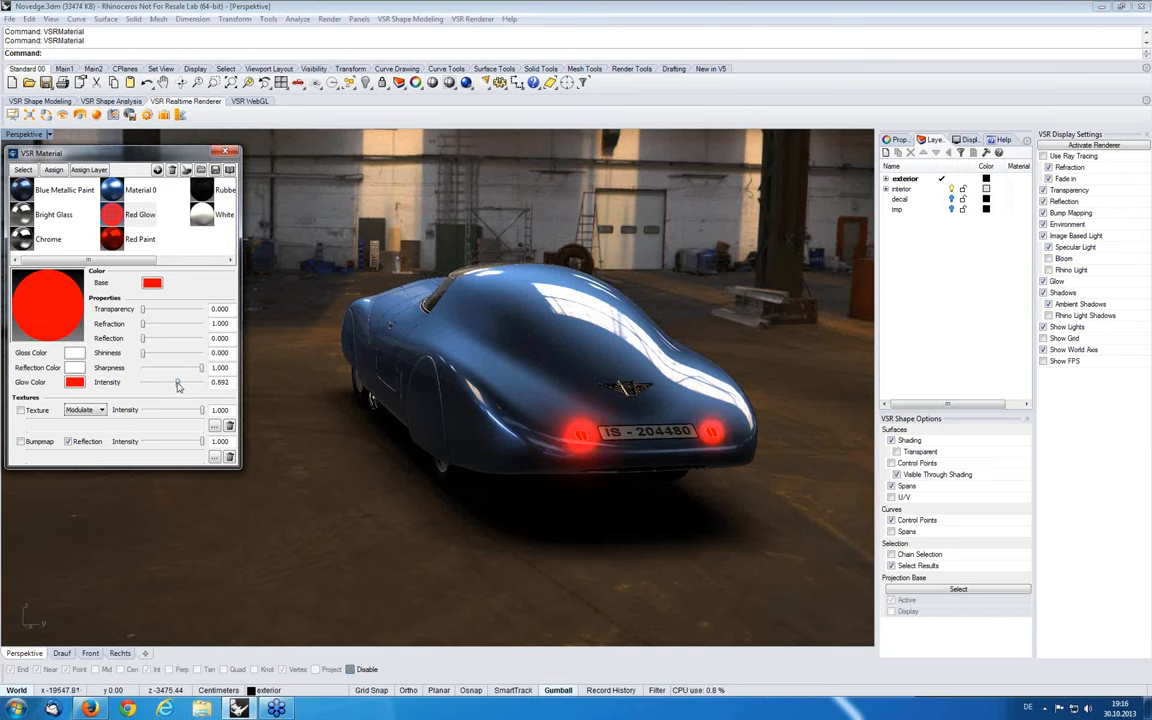
left_click_drag(185, 383, 173, 383)
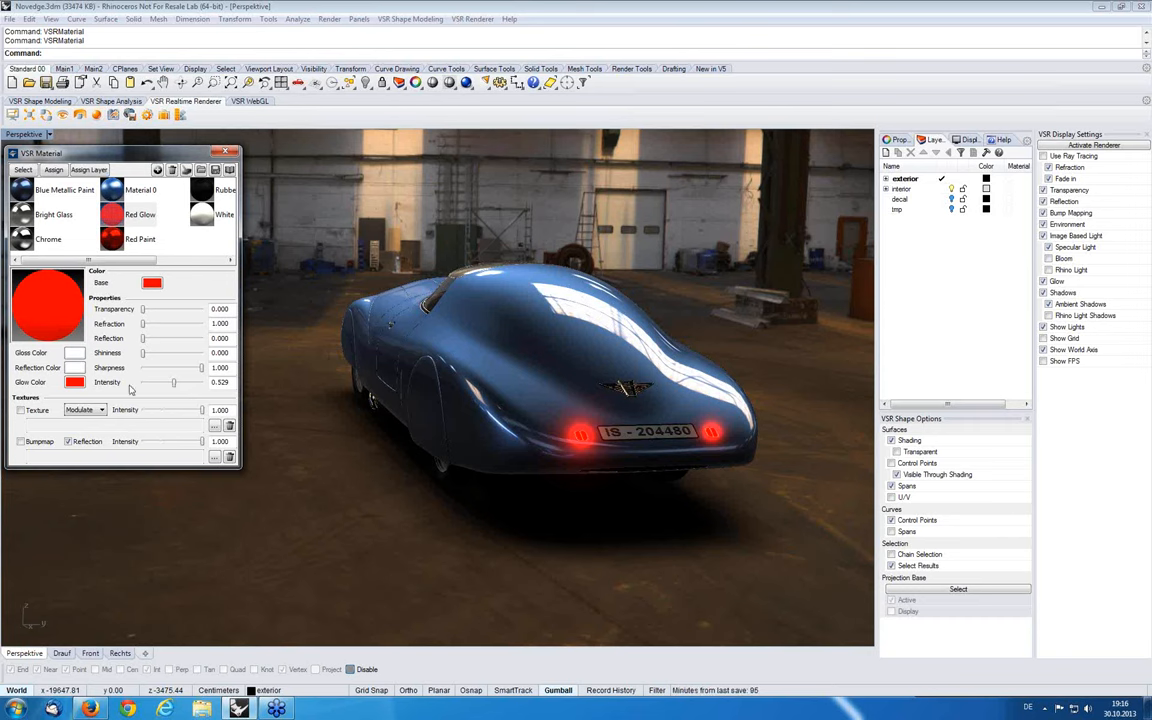
left_click_drag(185, 382, 170, 382)
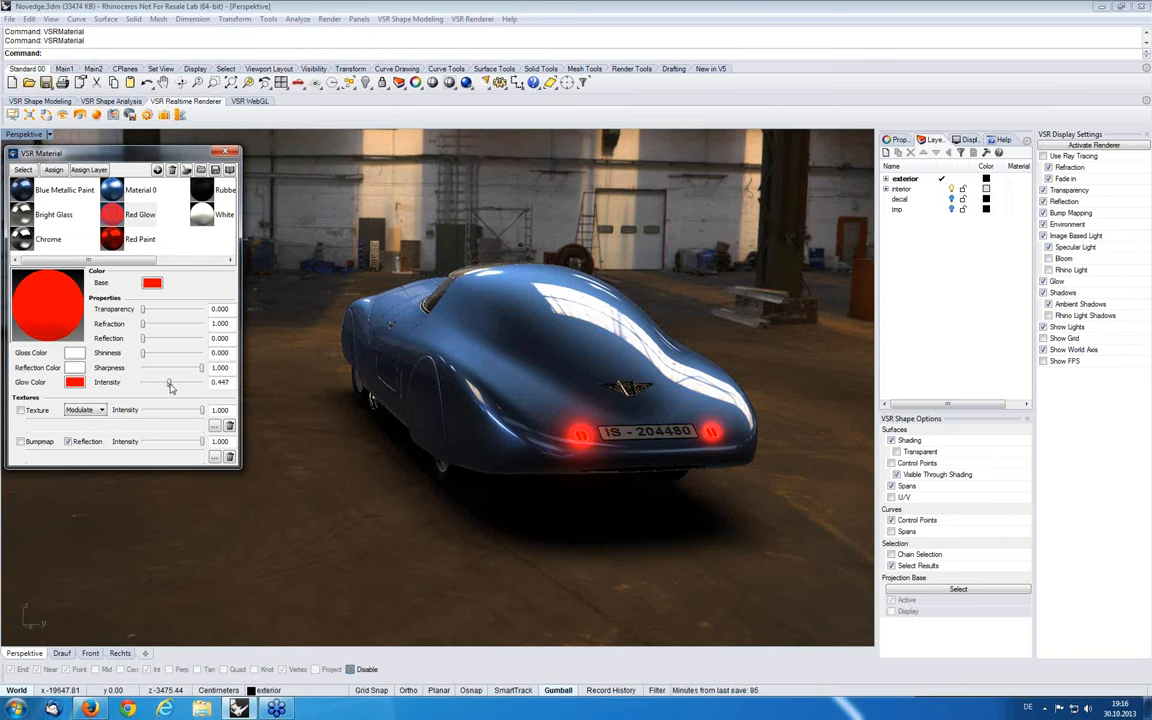
left_click_drag(170, 383, 165, 383)
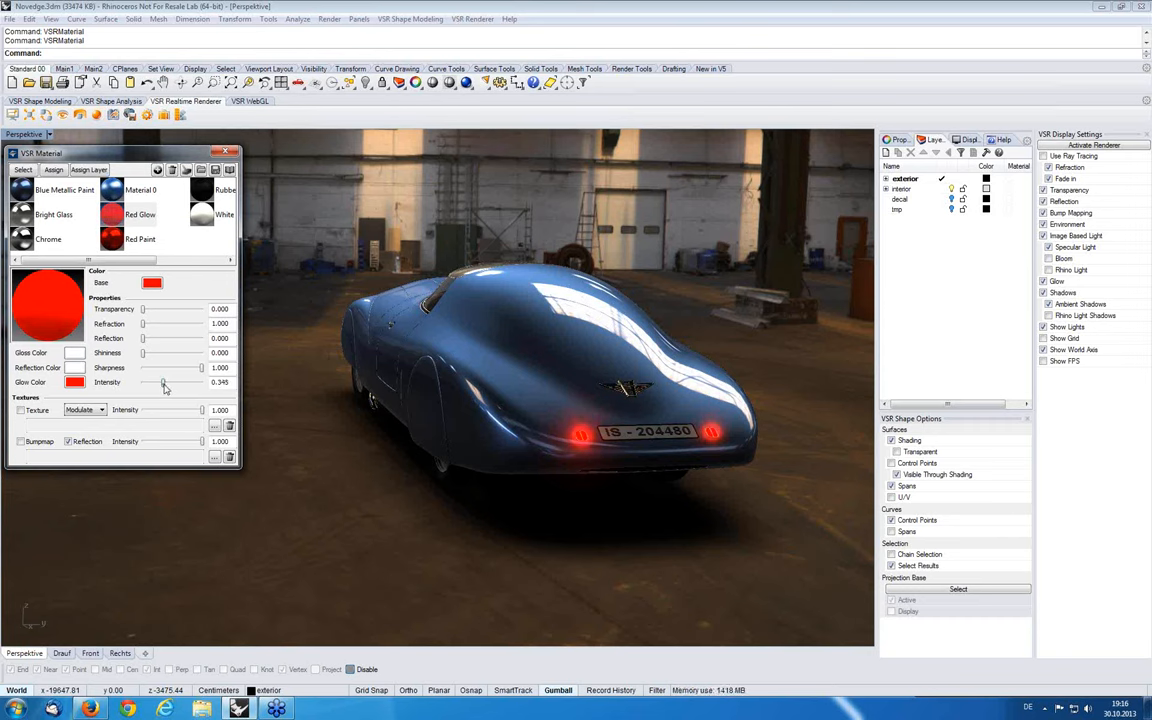
left_click_drag(165, 383, 183, 392)
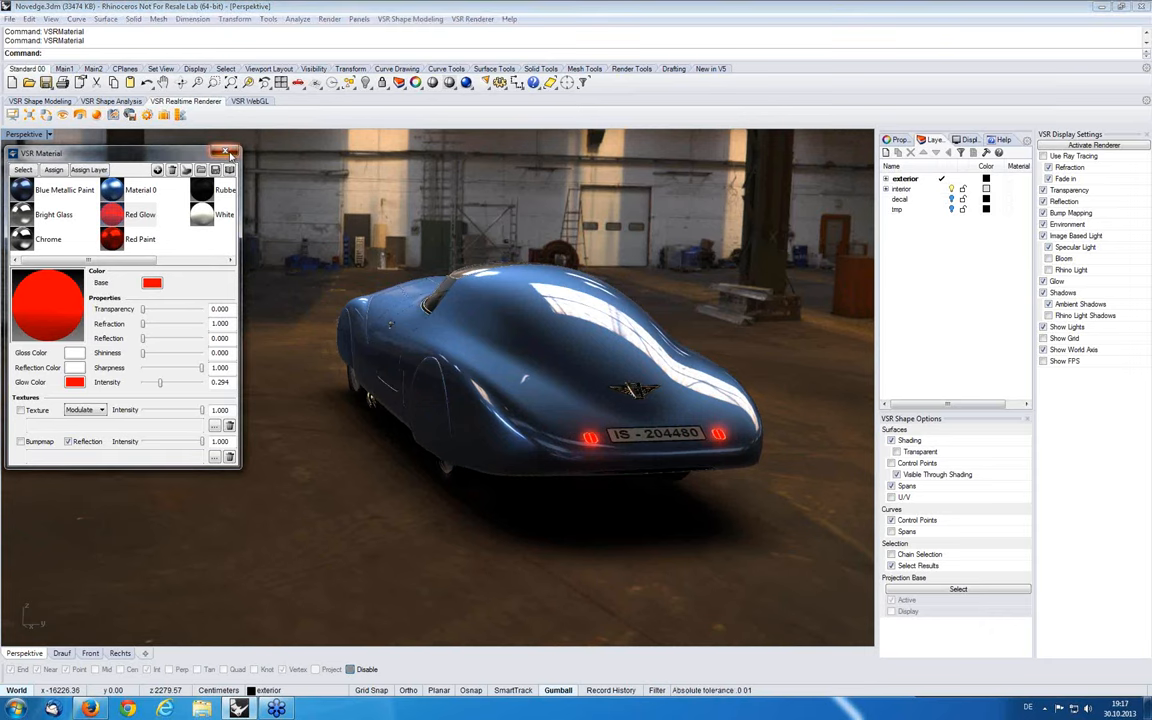
Close the material editor and open the Variants toolbar menu
left_click(227, 152)
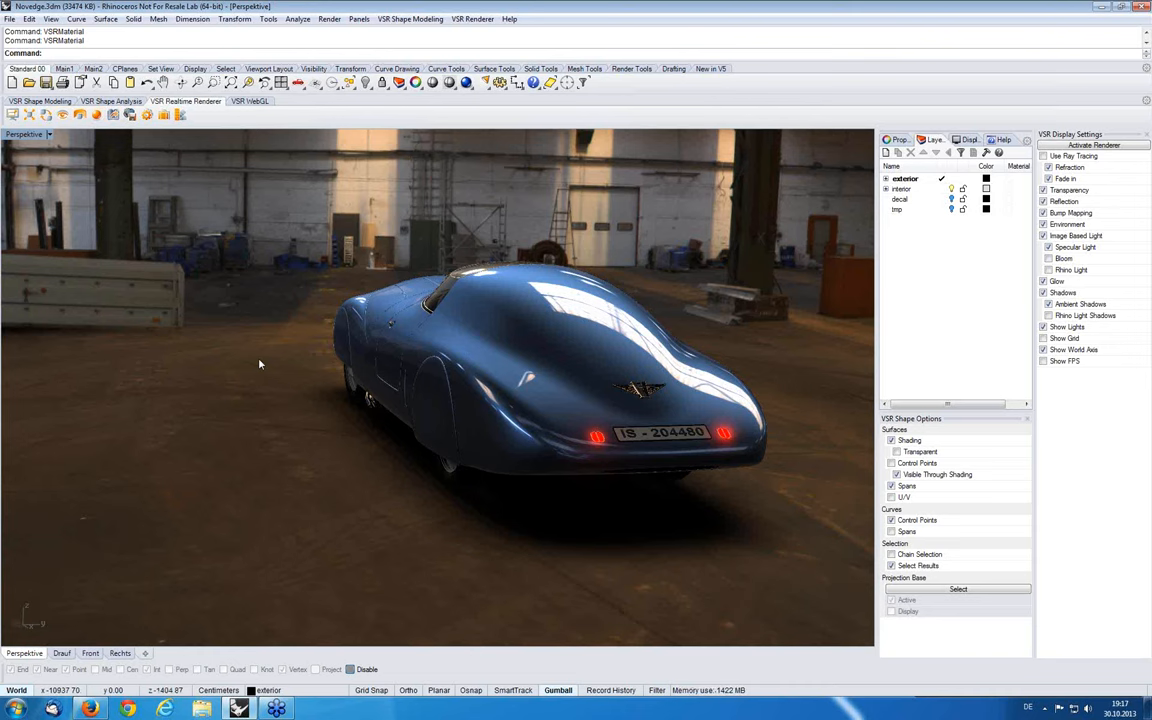
mouse_move(267, 327)
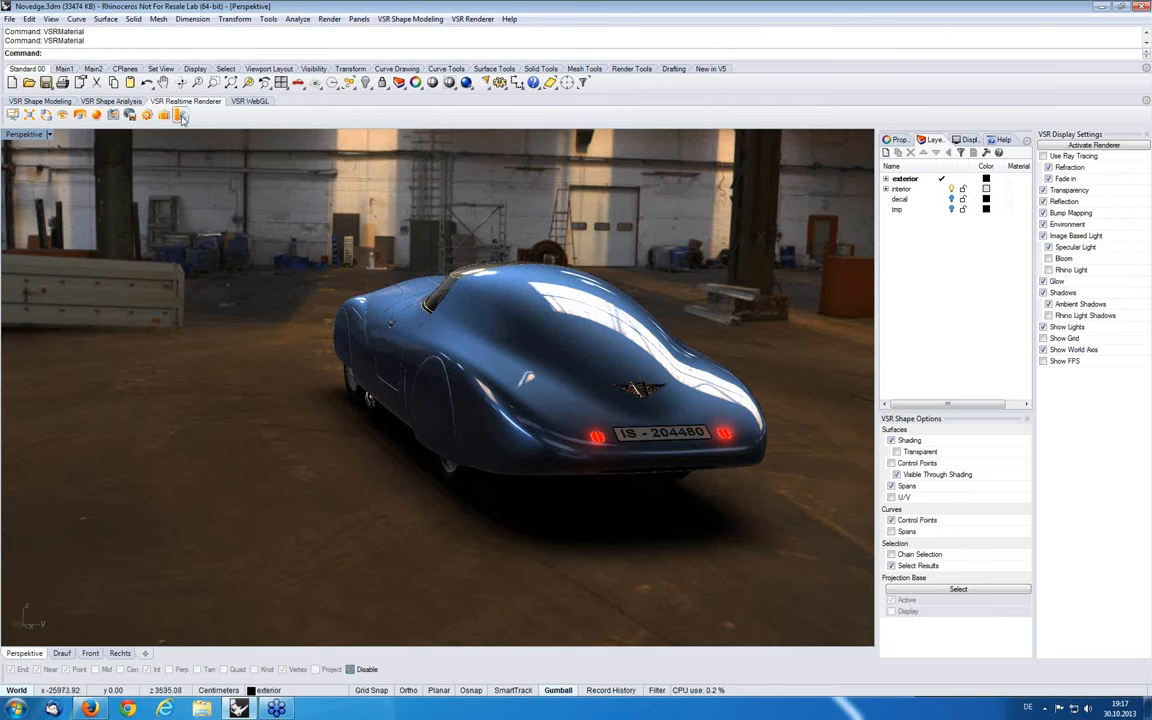
left_click(181, 115)
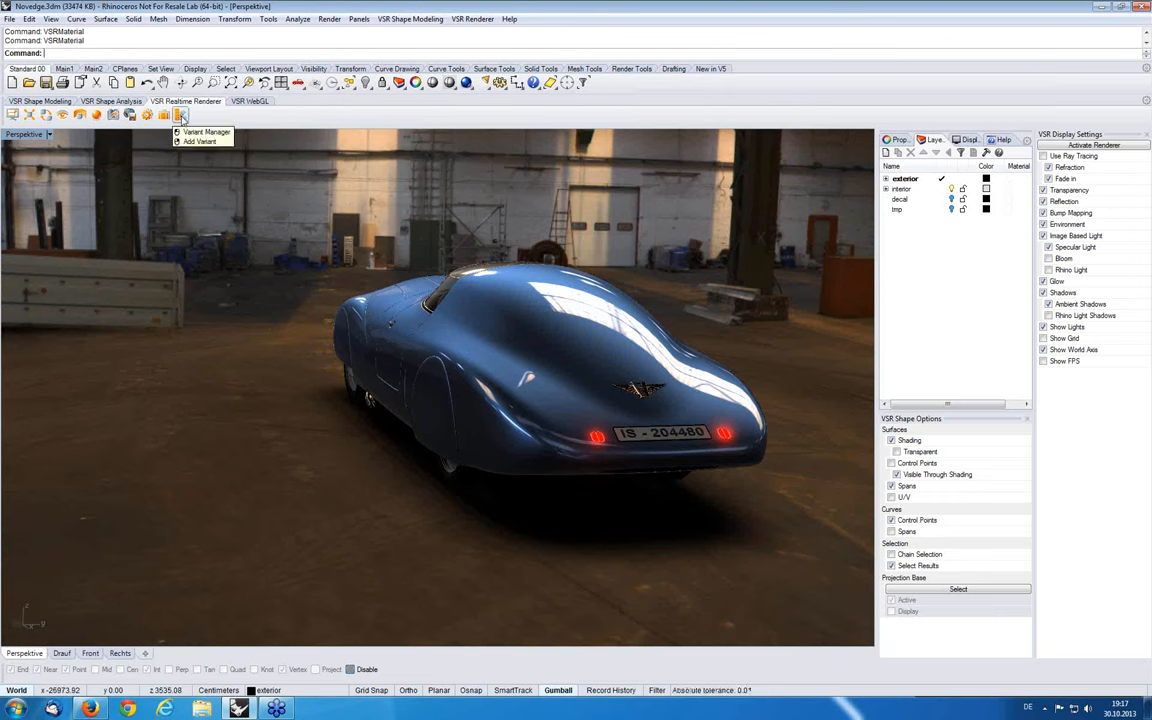
left_click(180, 115)
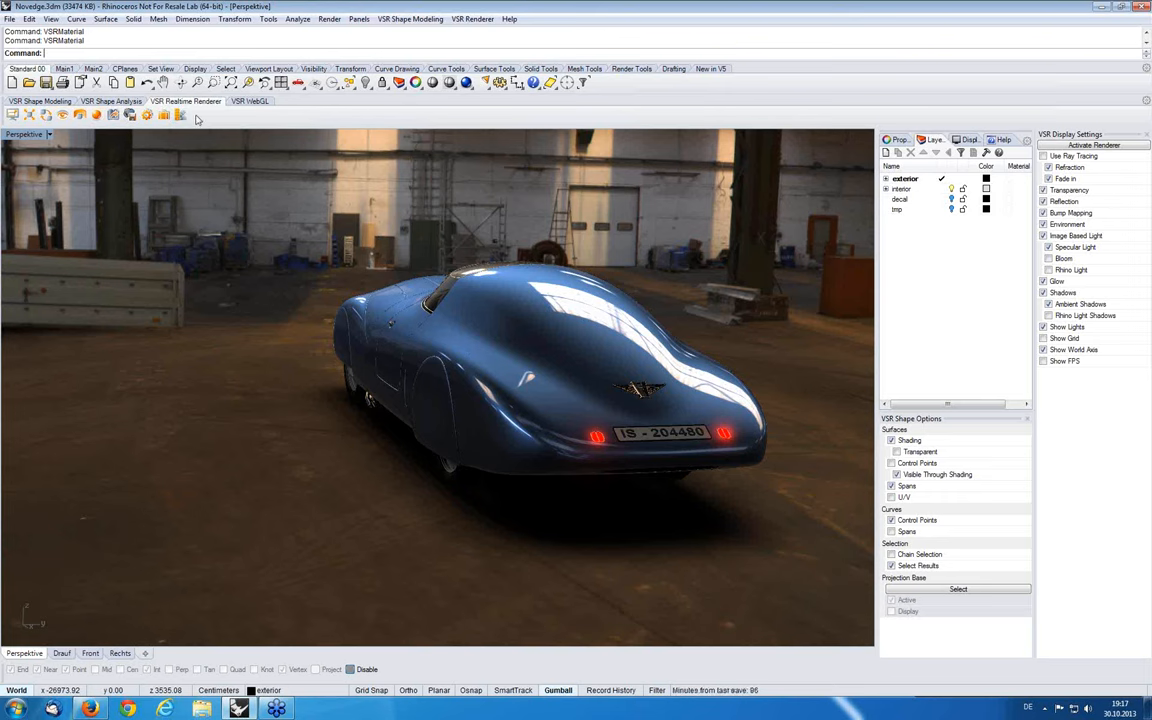
left_click(180, 114)
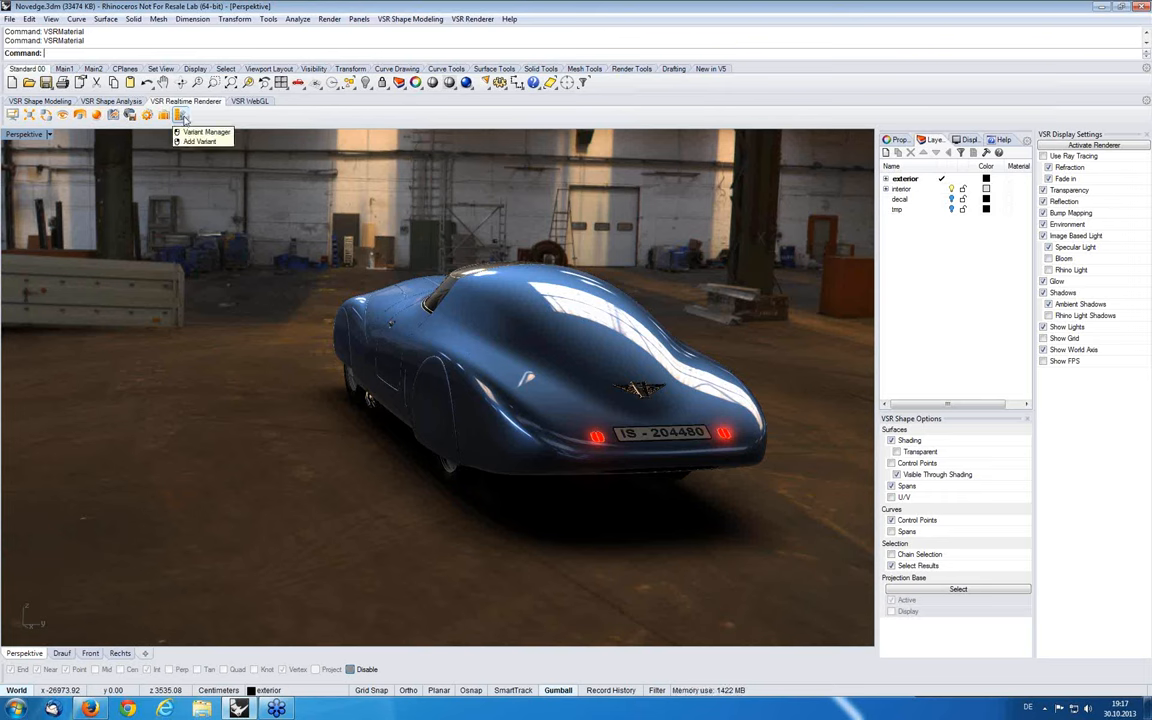
Open the VSR Variant Manager and create Variant 1 from the current setup
left_click(207, 132)
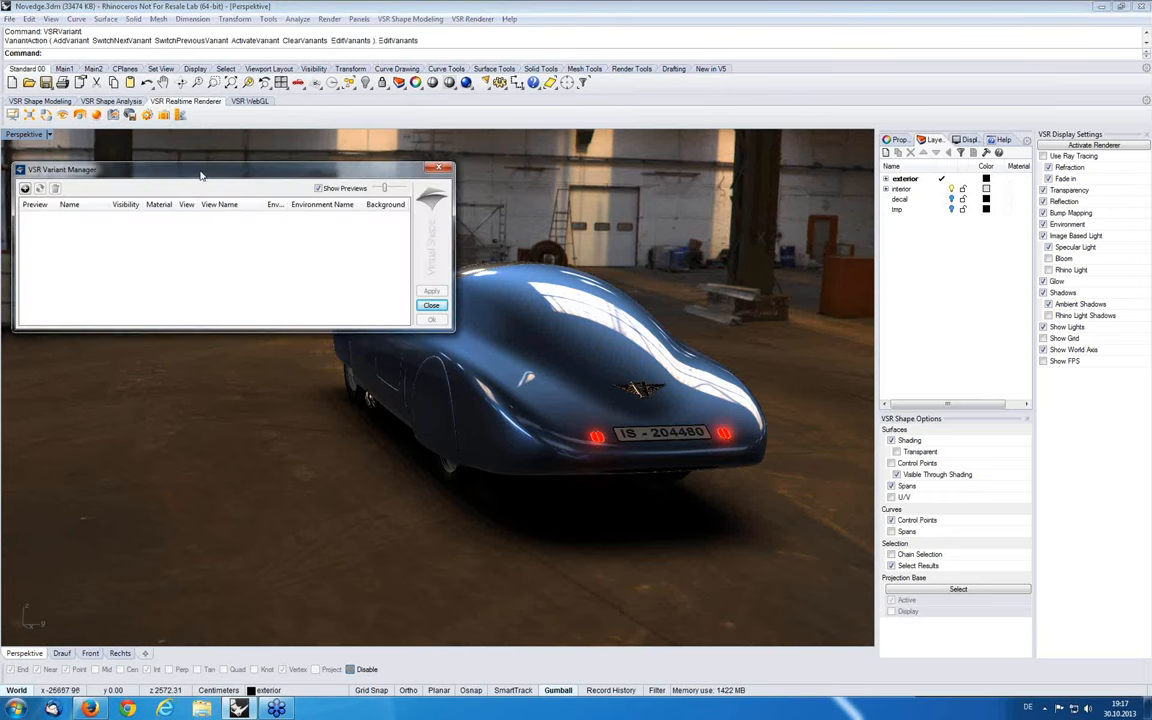
left_click_drag(200, 173, 200, 162)
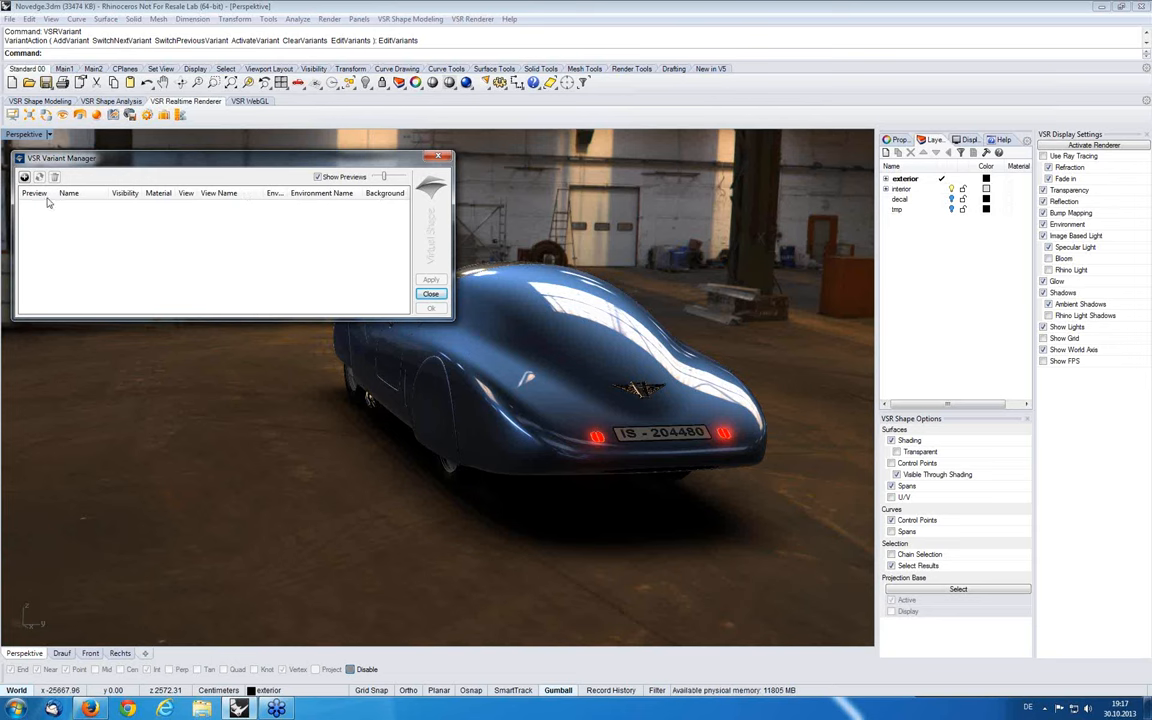
left_click(24, 177)
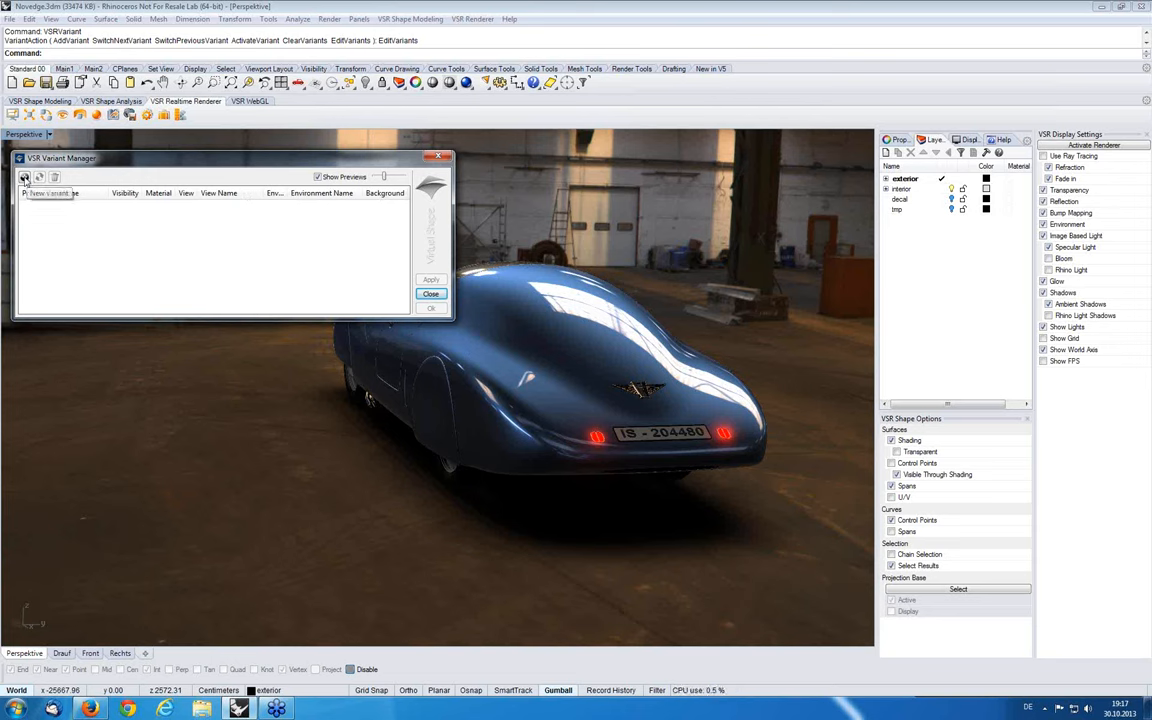
left_click(24, 177)
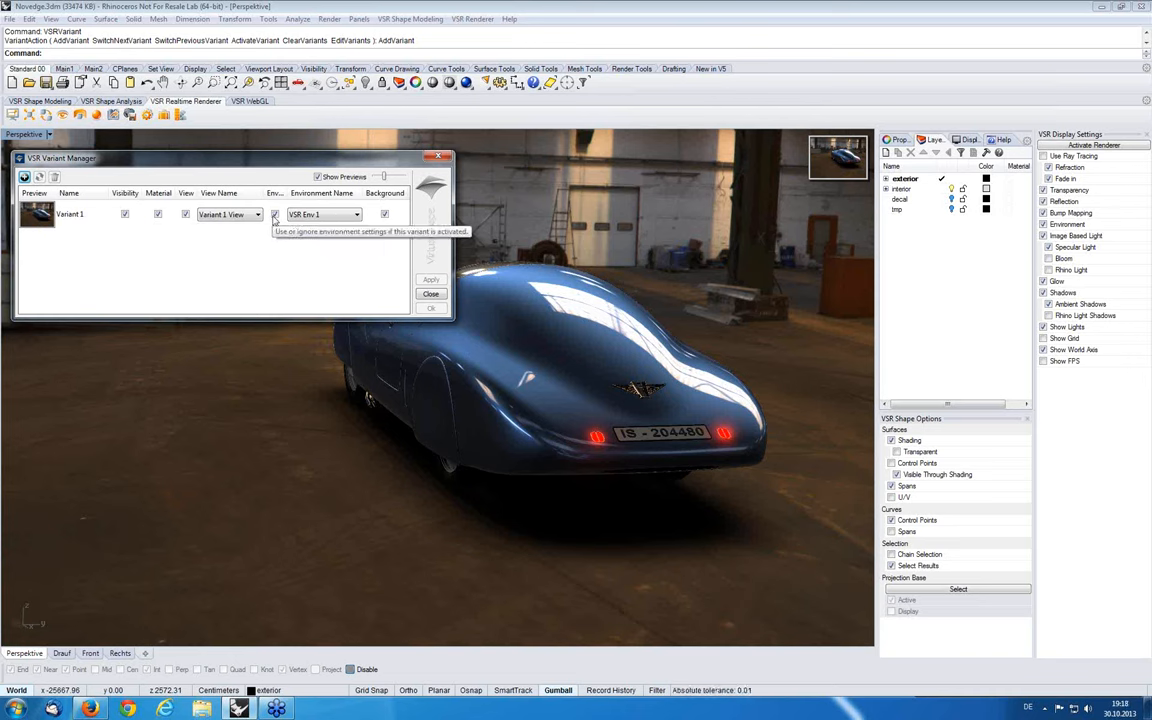
mouse_move(384, 214)
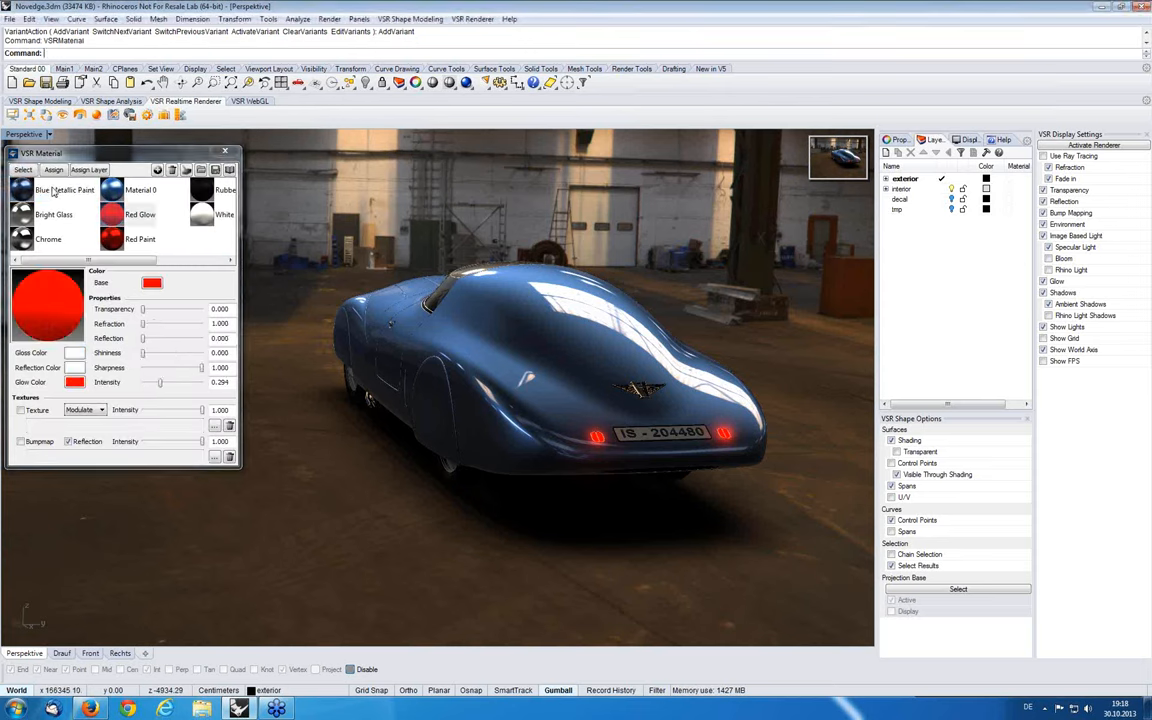
Swap the Blue Metallic Paint objects to the White material and close the editor
left_click(64, 190)
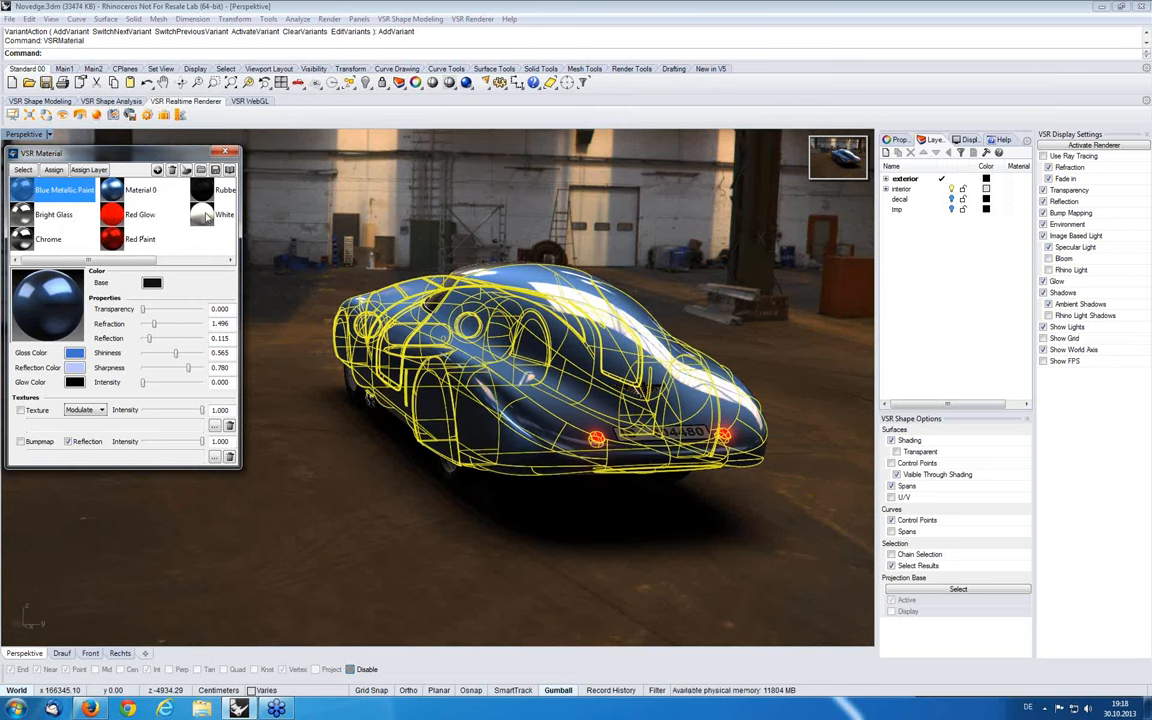
left_click(224, 214)
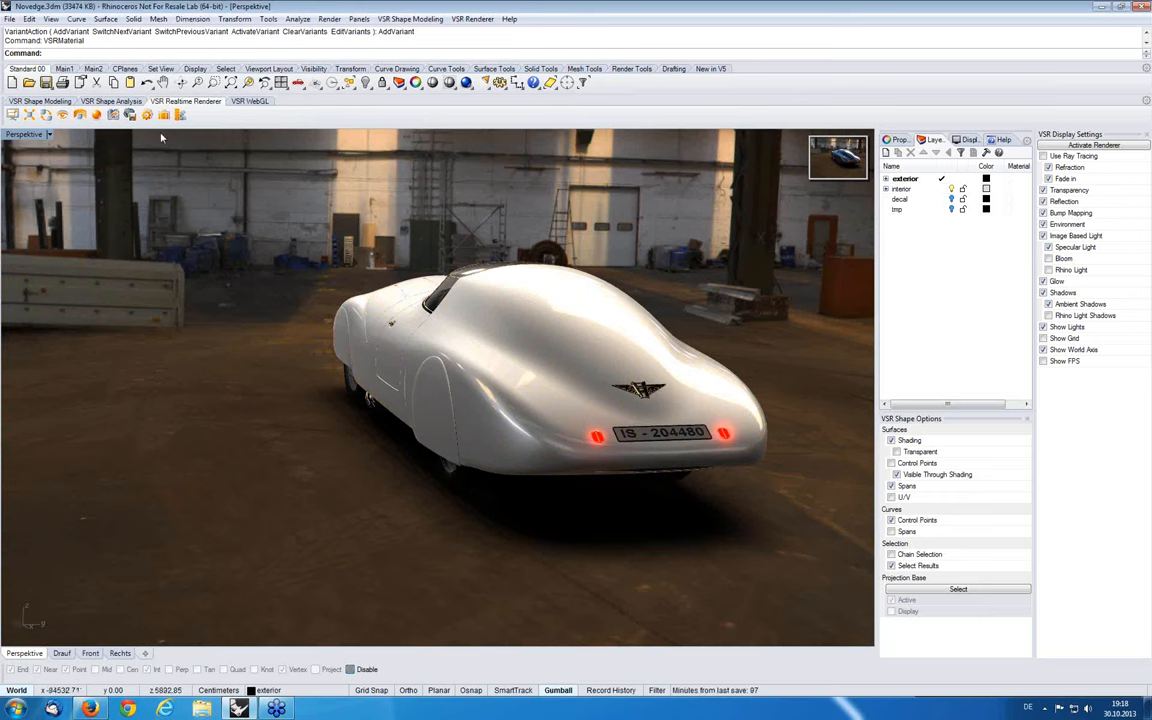
left_click(180, 114)
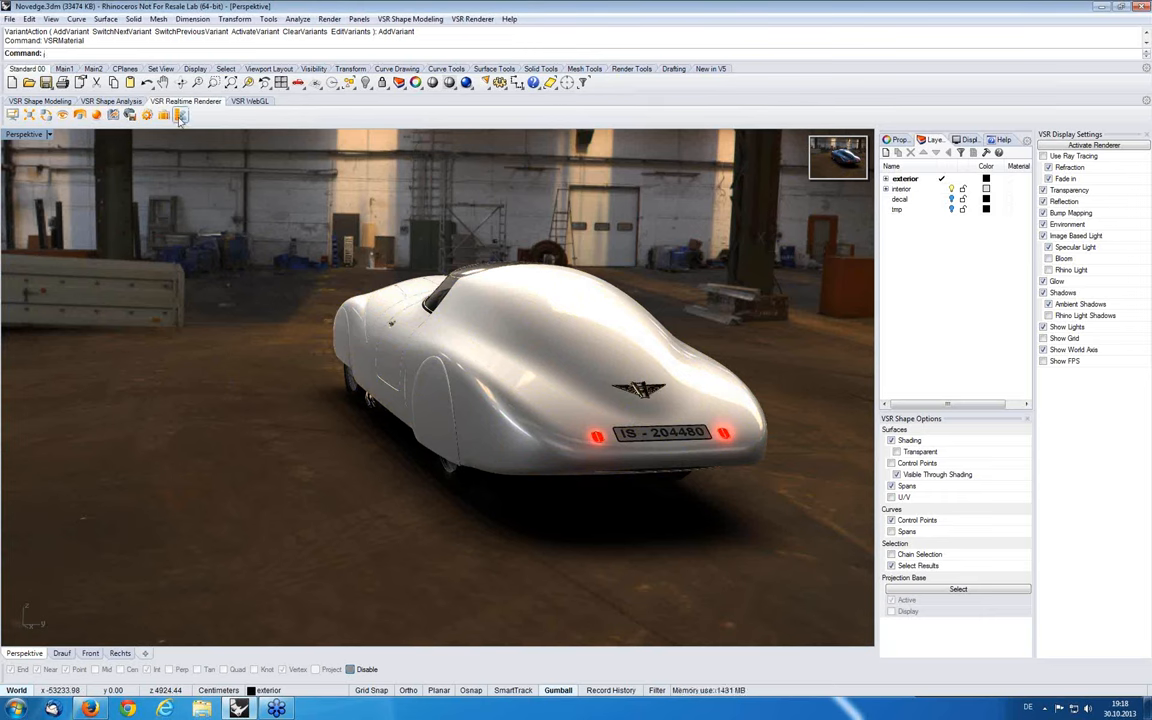
Open and close the Variant Manager, then add Variant 2 from the Variants menu
left_click(179, 114)
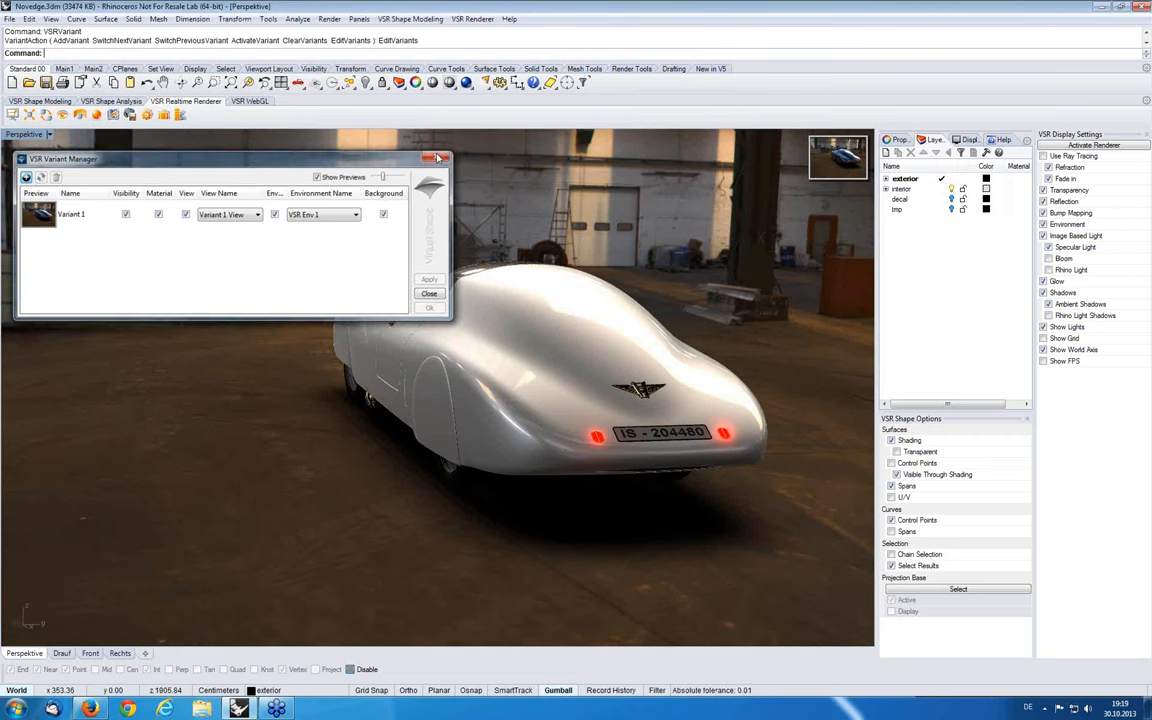
left_click(435, 157)
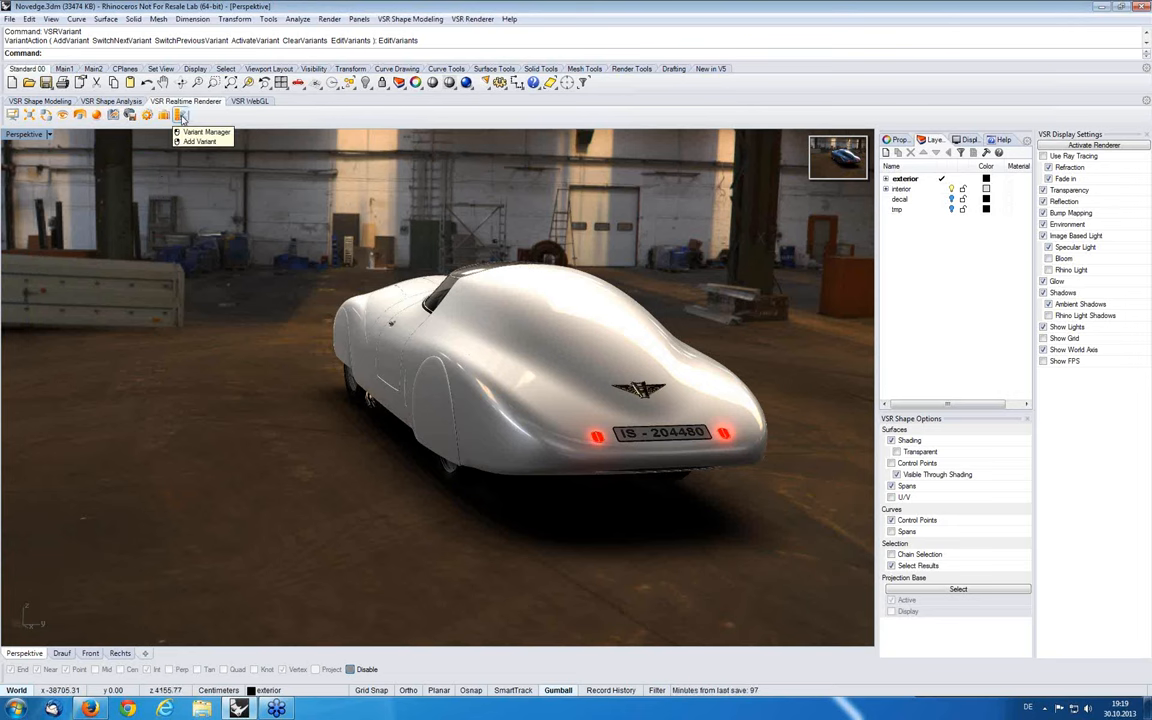
left_click(181, 114)
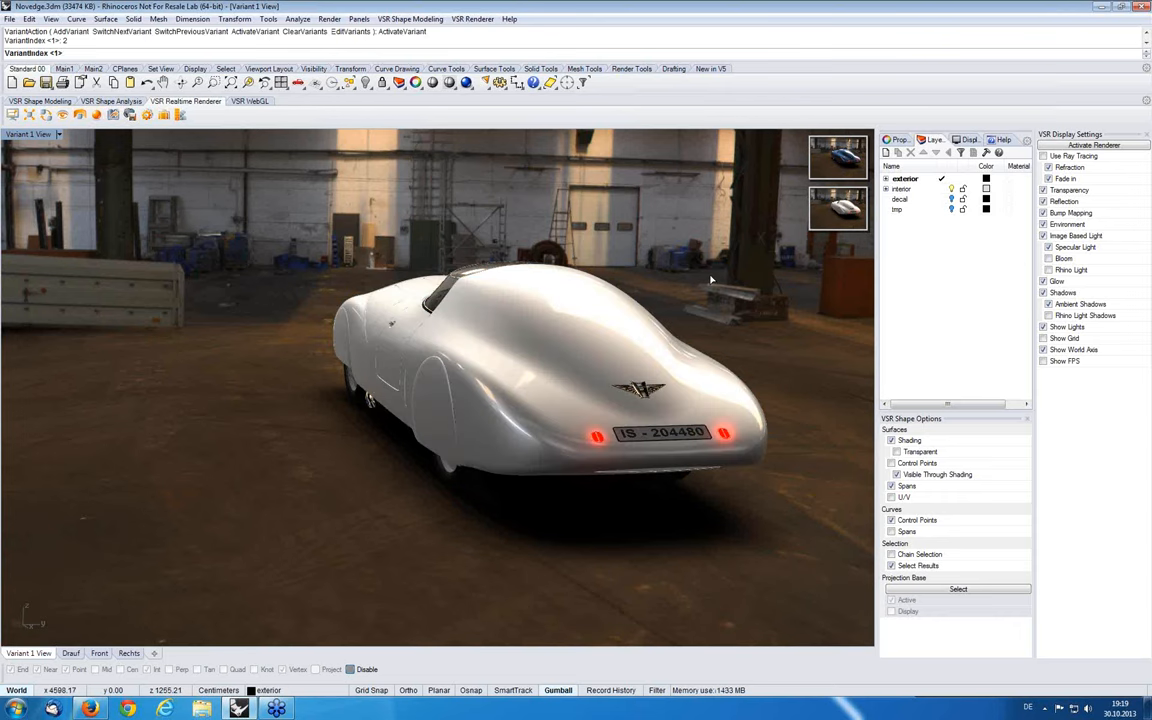
mouse_move(716, 300)
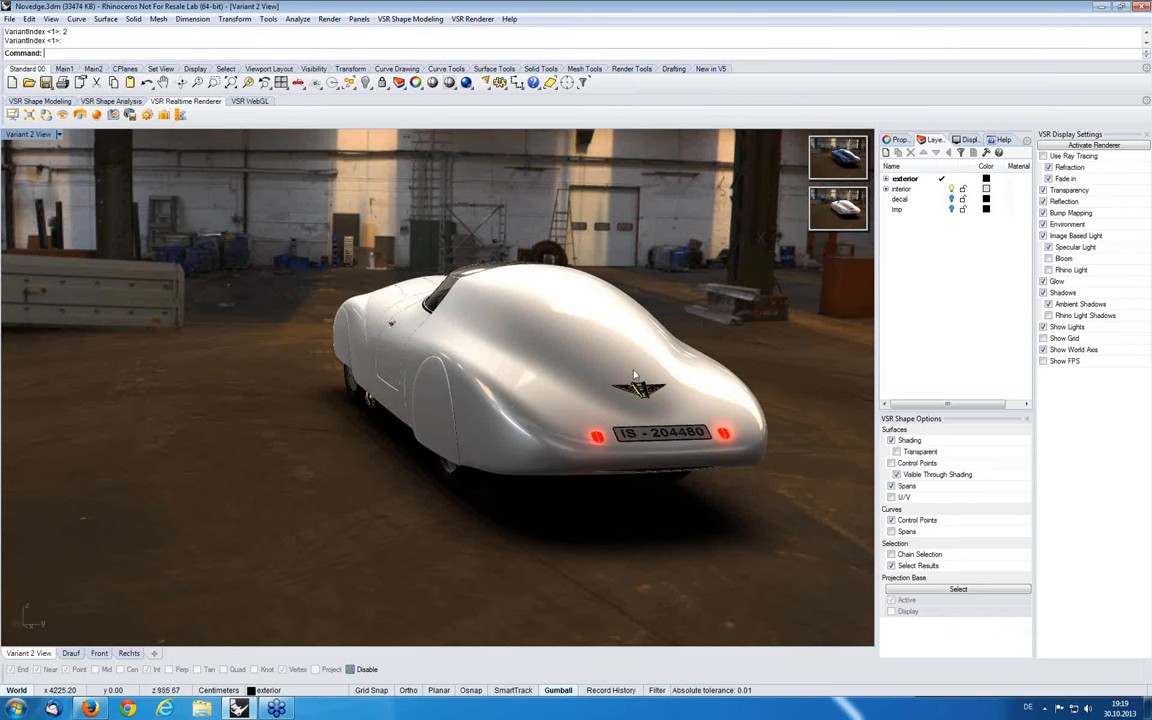
mouse_move(420, 389)
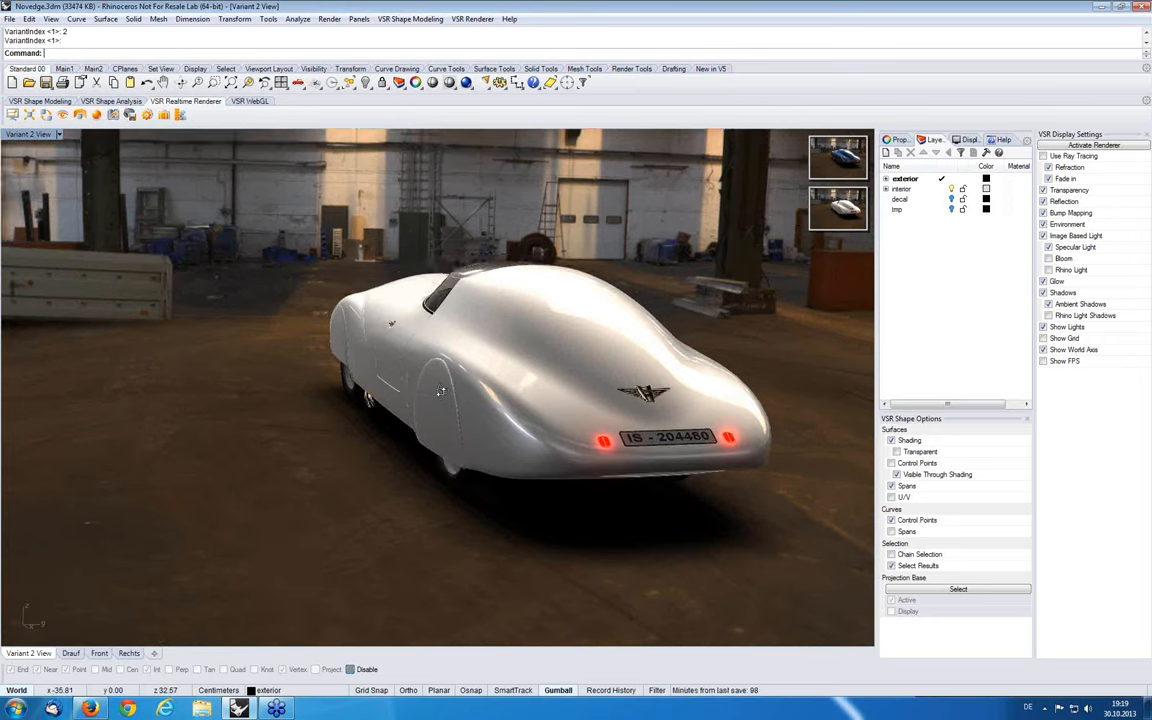
Orbit to the white car's front, switch to Fair Hall, and add a new variant
left_click_drag(440, 390, 650, 366)
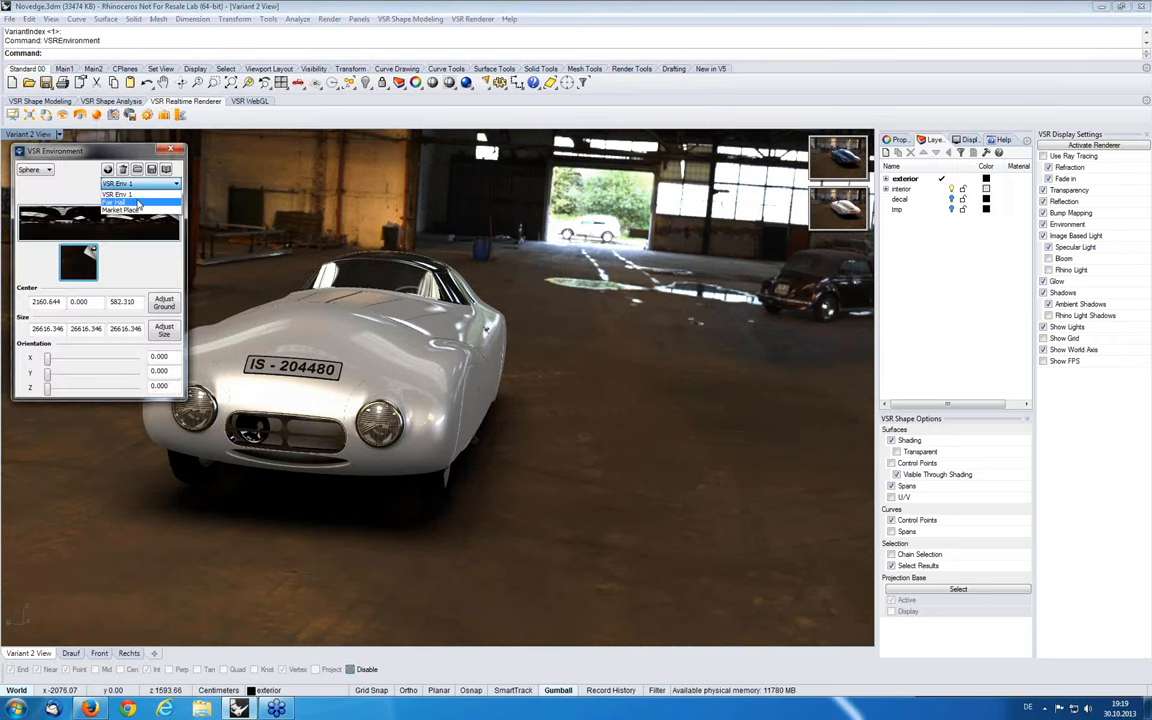
left_click(135, 202)
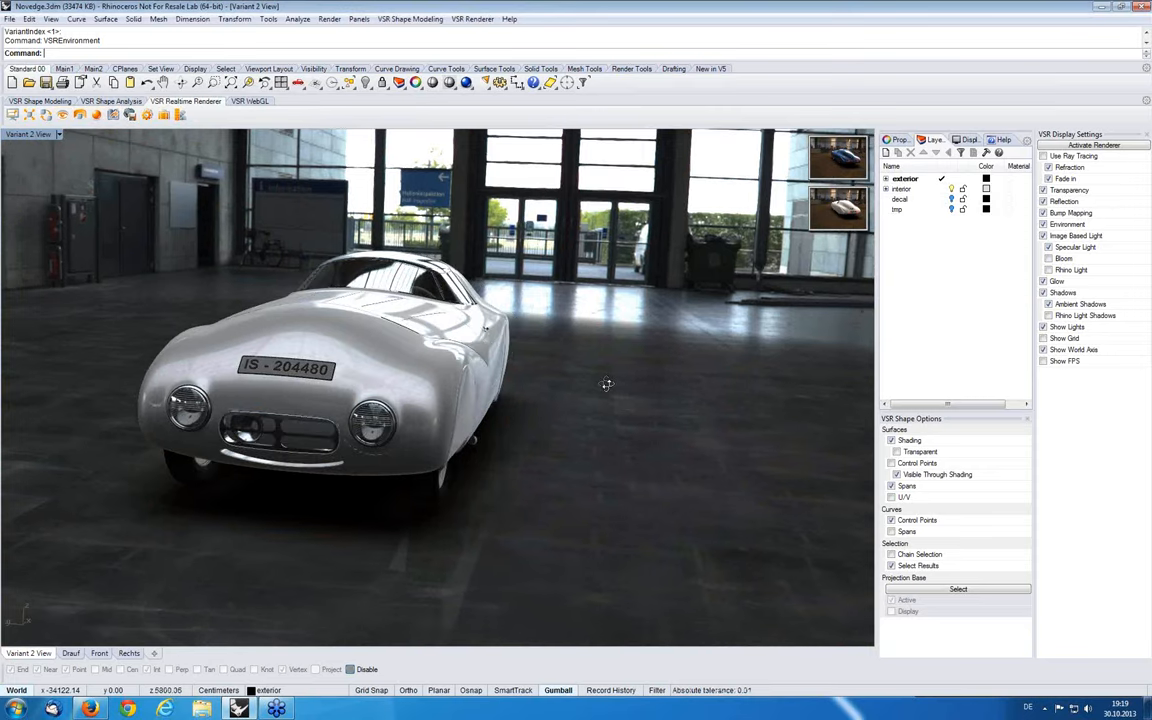
left_click(180, 114)
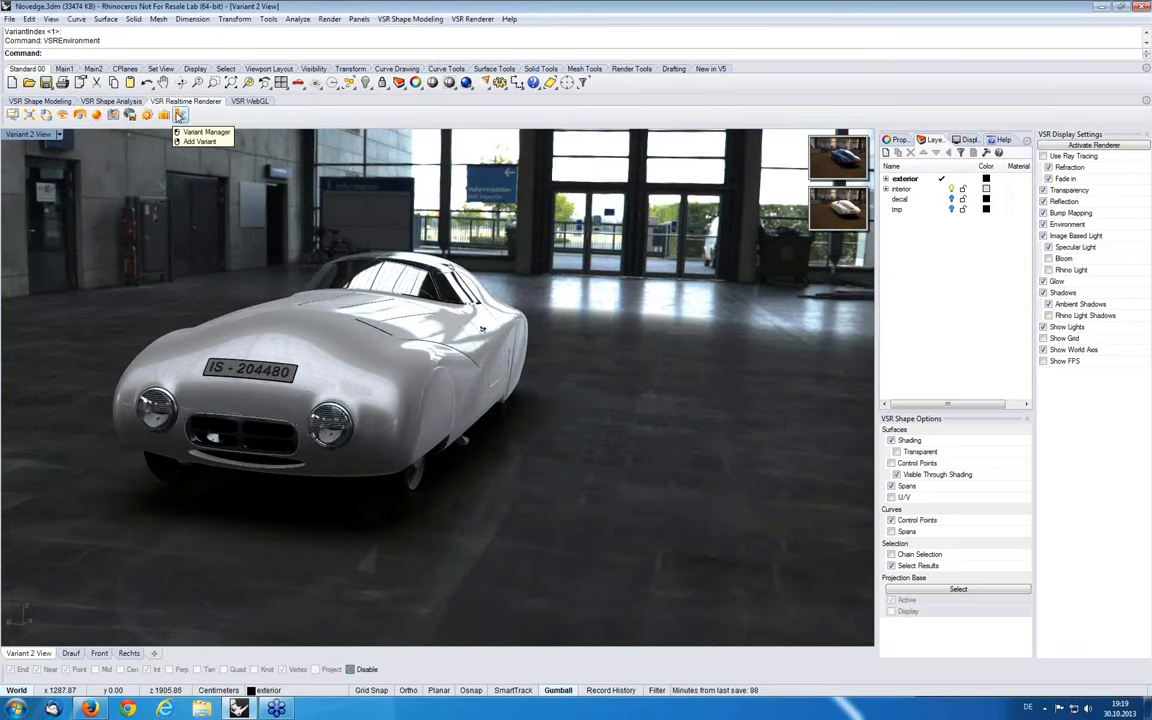
left_click(180, 114)
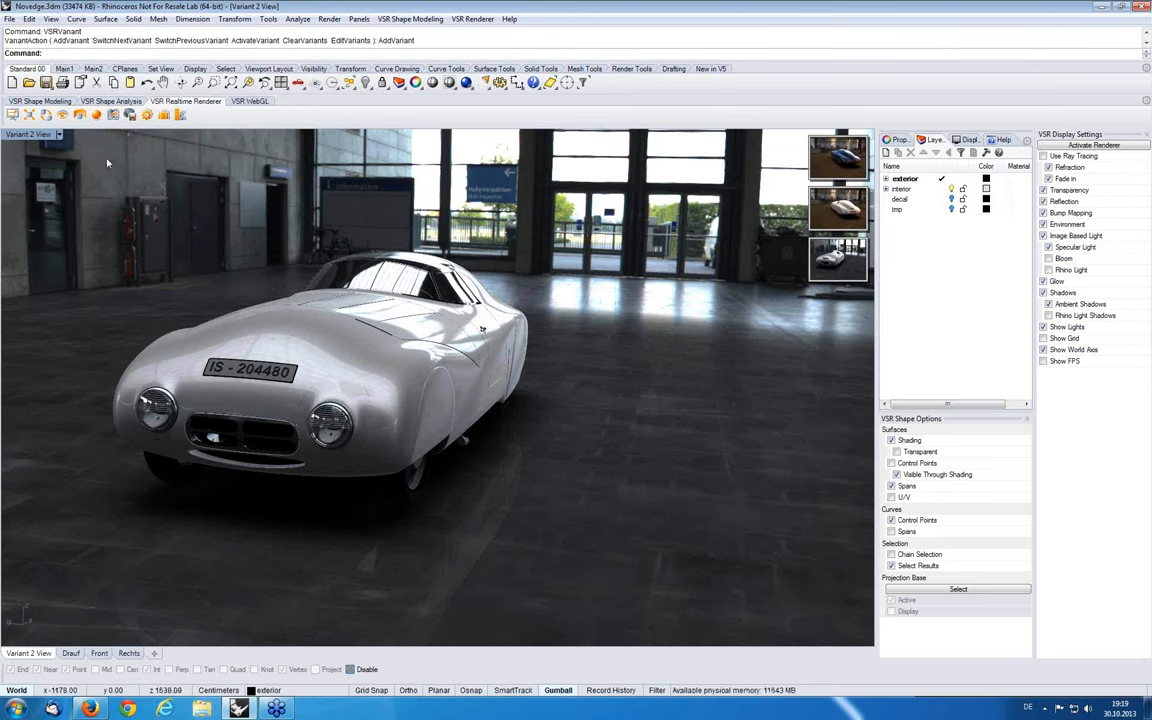
Set the Market Place backdrop and replace the car's White material with Red Paint
left_click(79, 113)
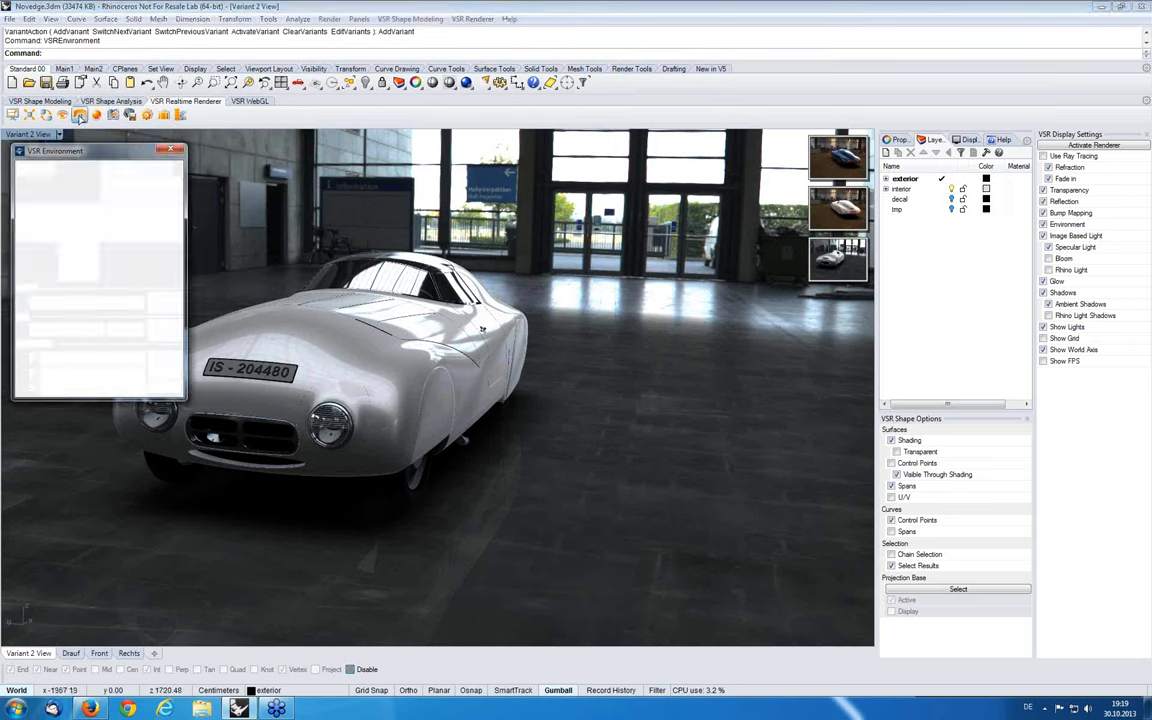
left_click(140, 184)
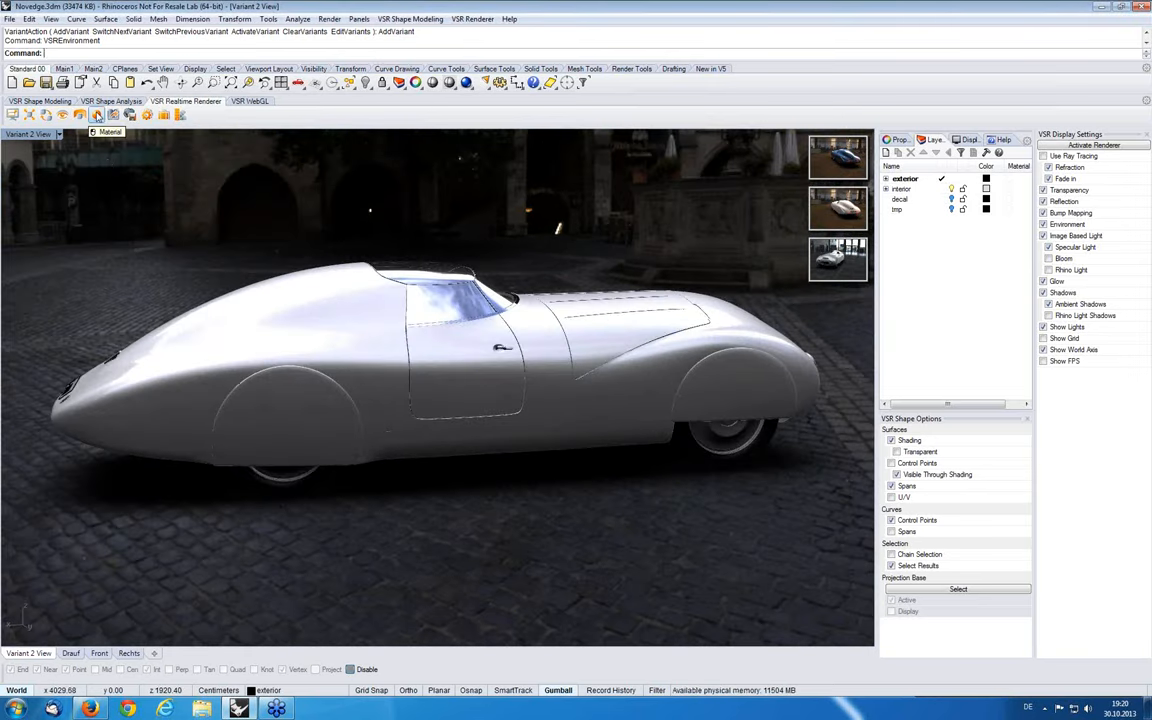
left_click(107, 114)
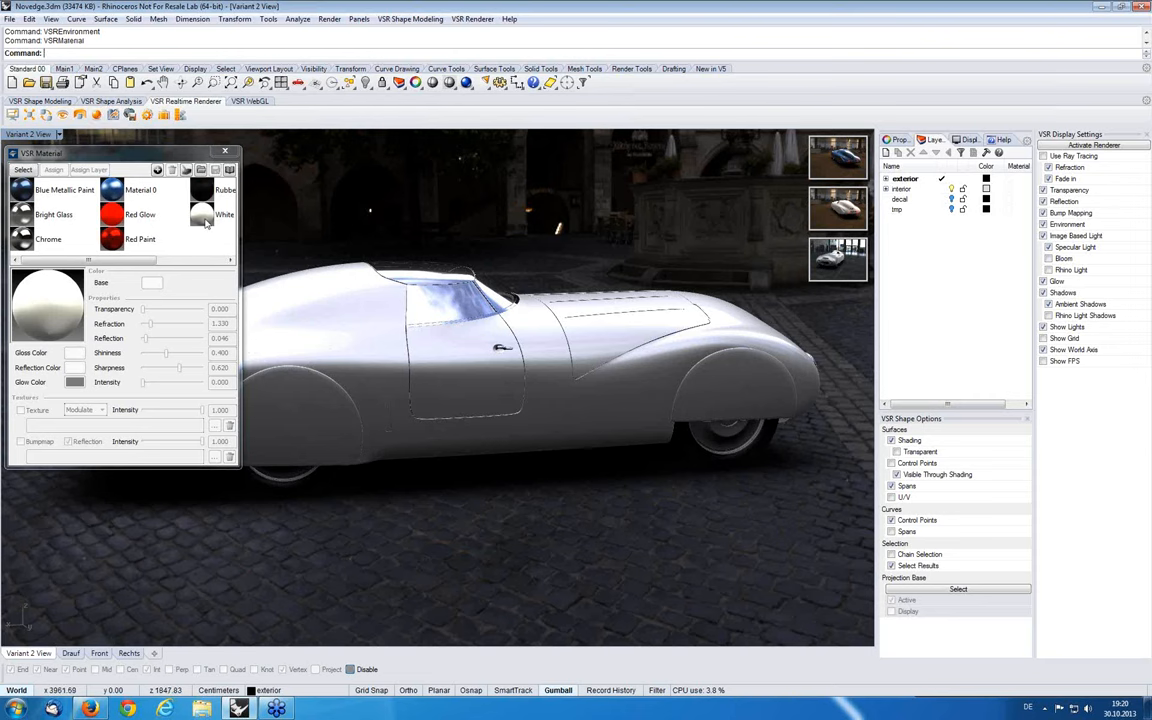
left_click(224, 214)
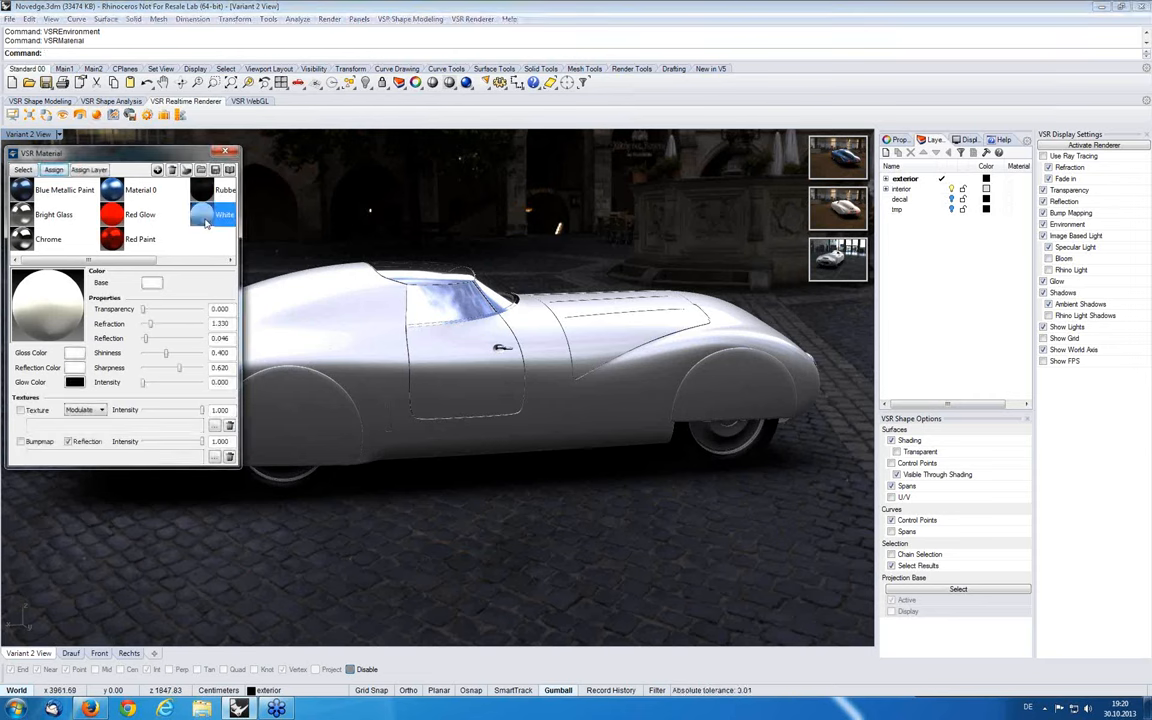
right_click(210, 214)
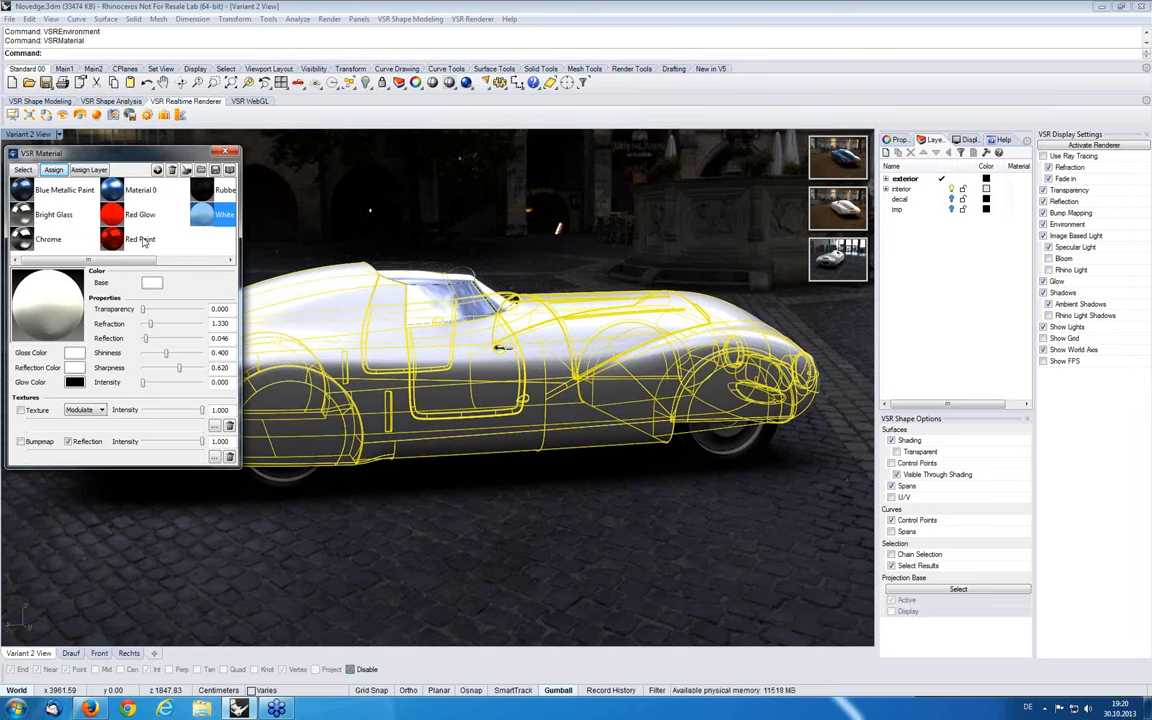
left_click(140, 239)
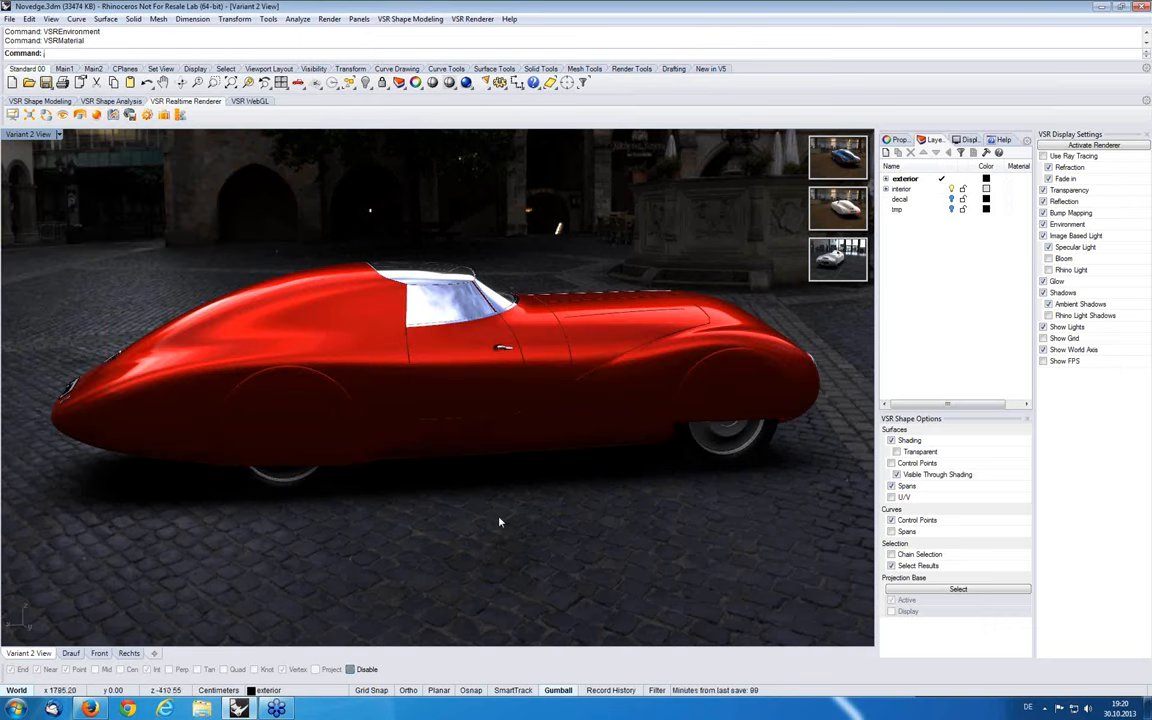
left_click(178, 114)
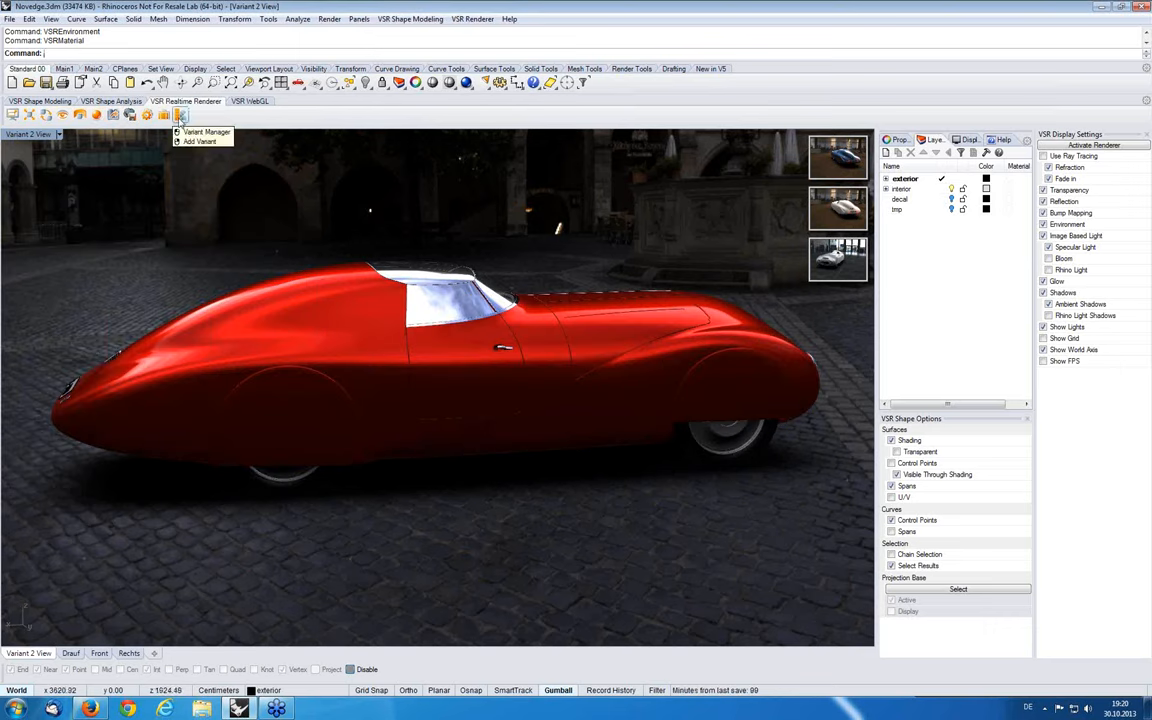
Add the red car as Variant 4 and review all four in the Variant Manager
left_click(199, 141)
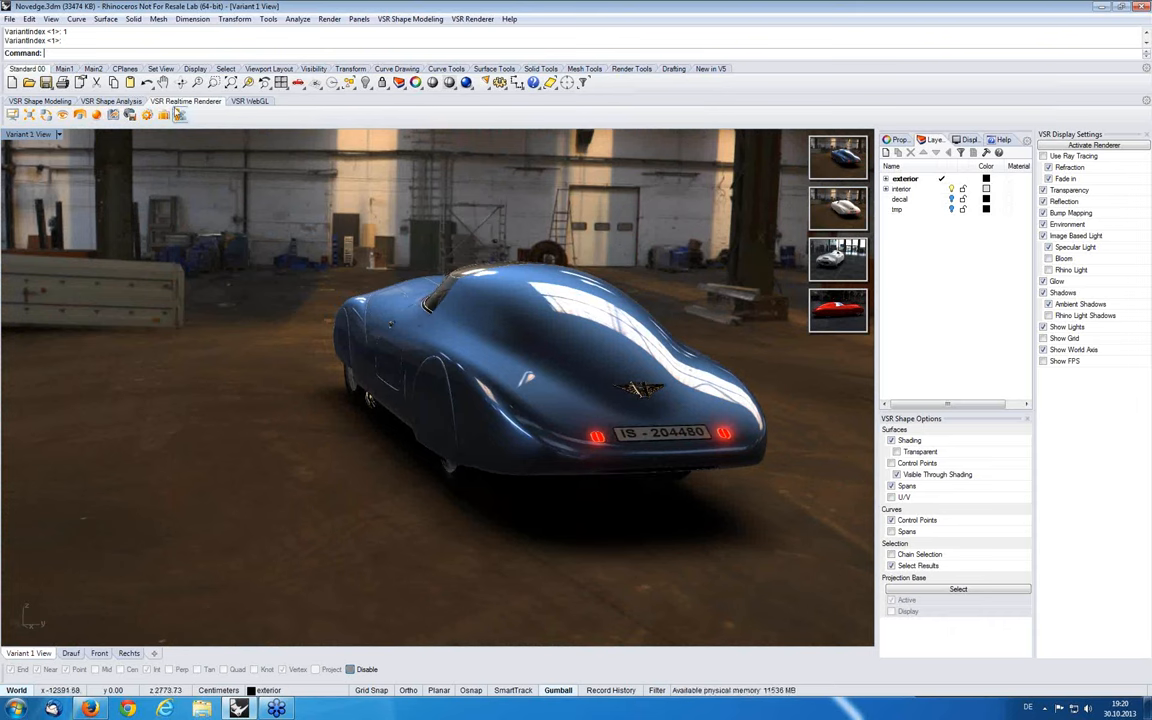
left_click(179, 114)
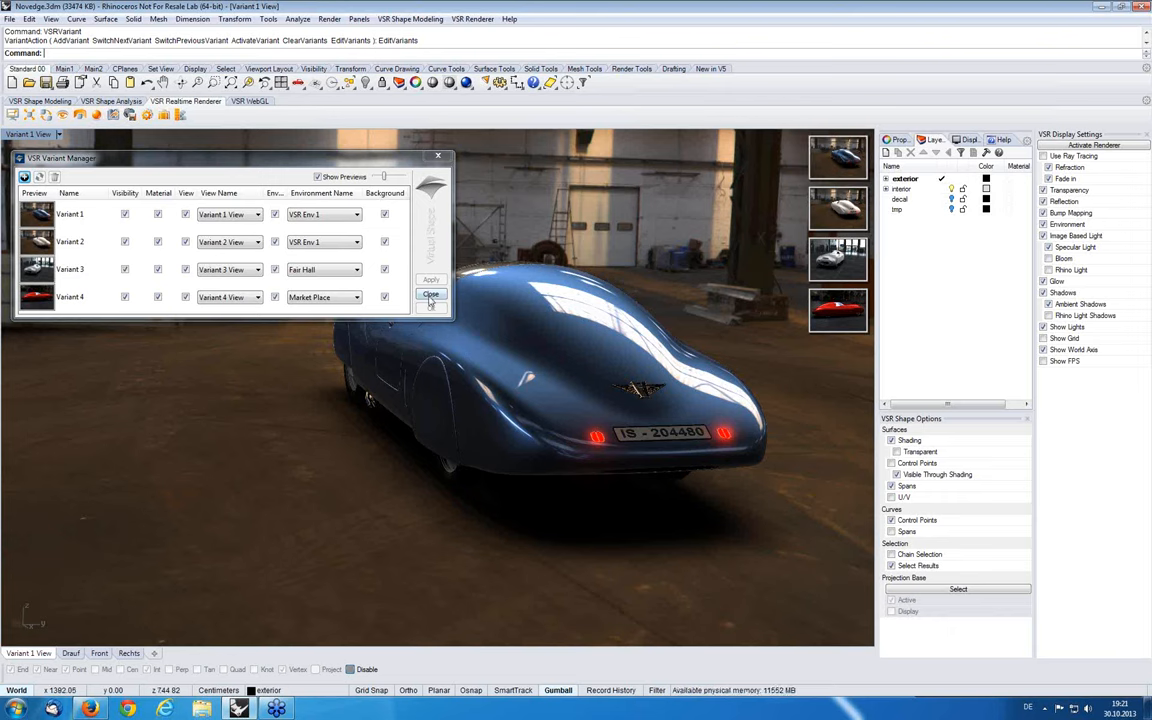
left_click(430, 294)
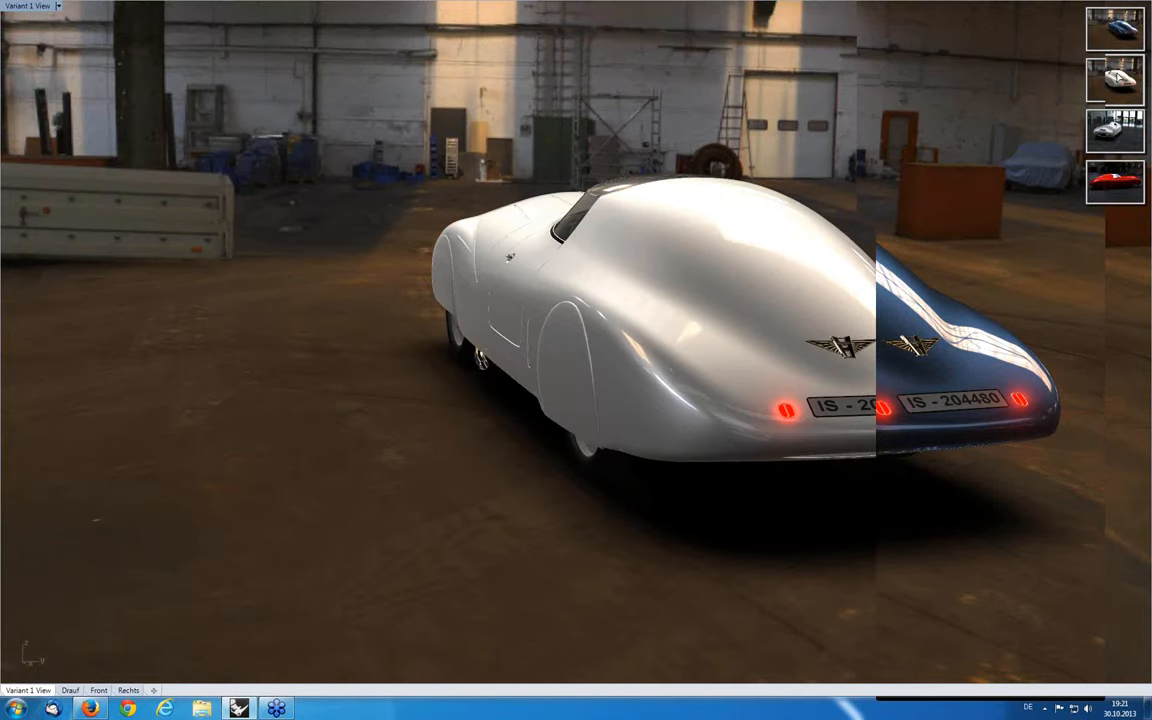
Cycle through the variant thumbnails, including the white car and the red cobblestone version
left_click(1114, 130)
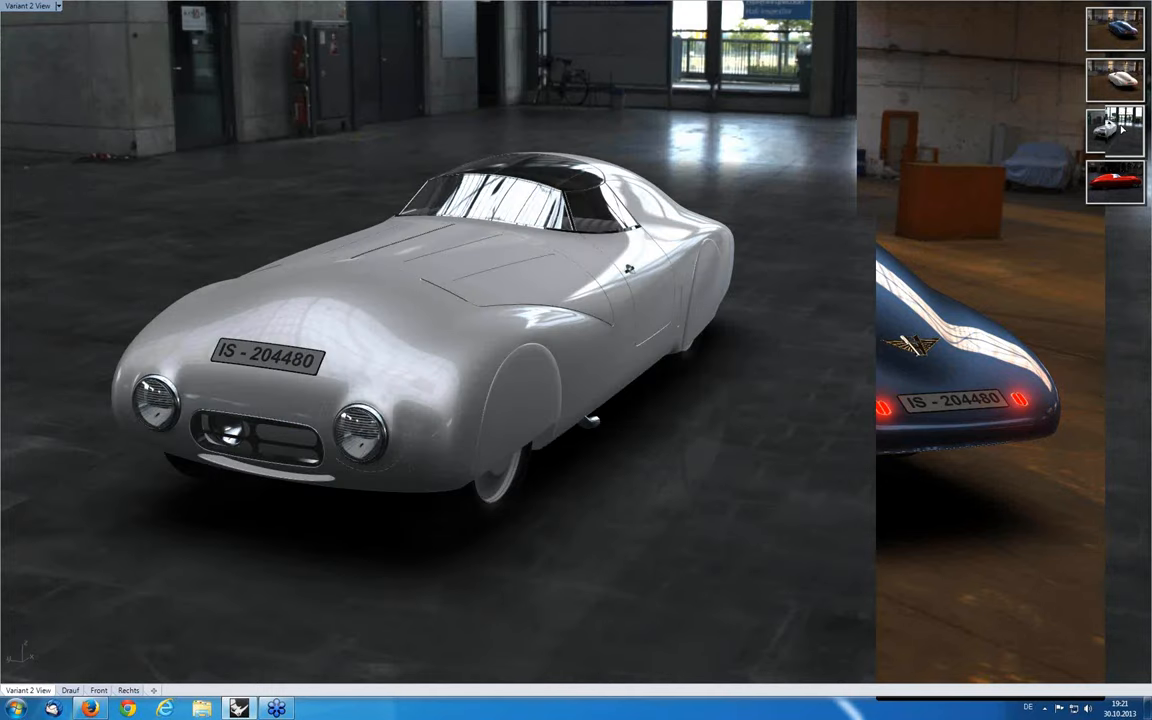
left_click(1114, 131)
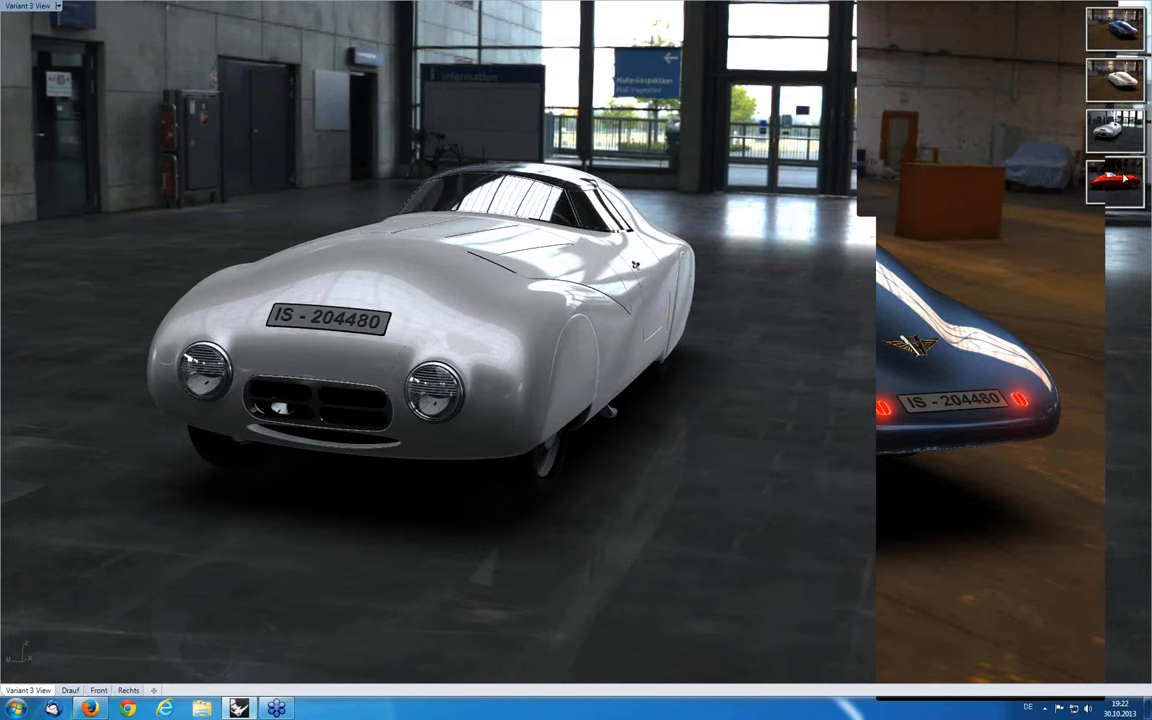
left_click(1113, 180)
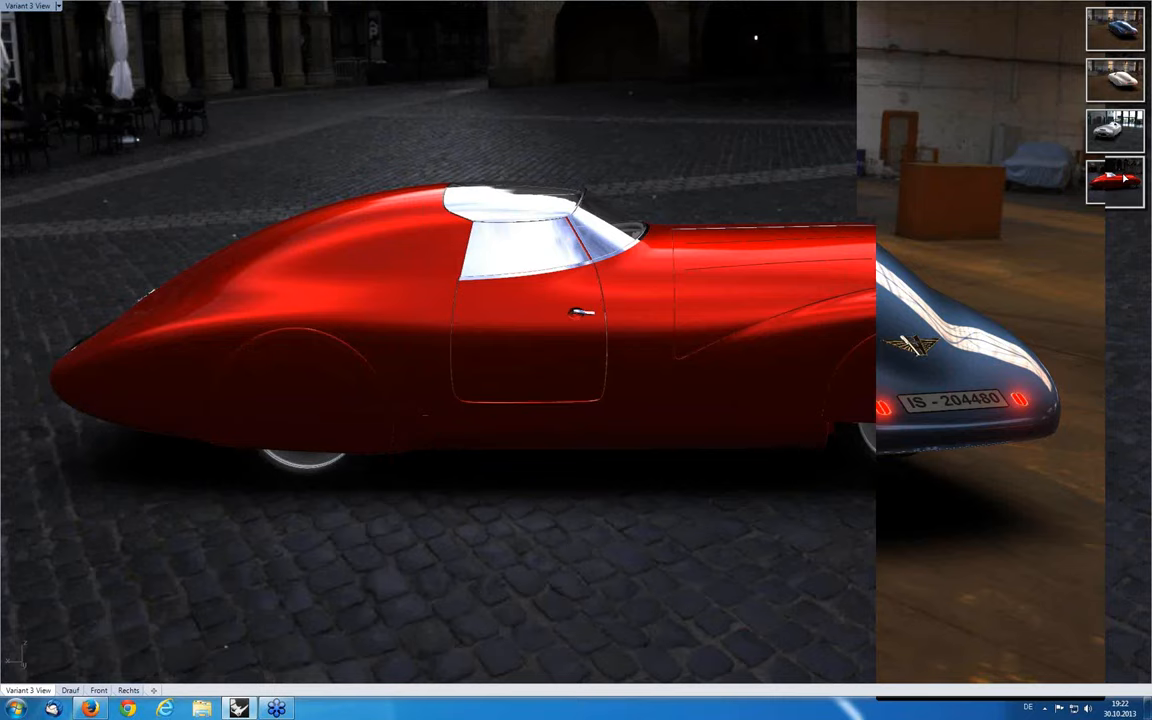
left_click(1113, 181)
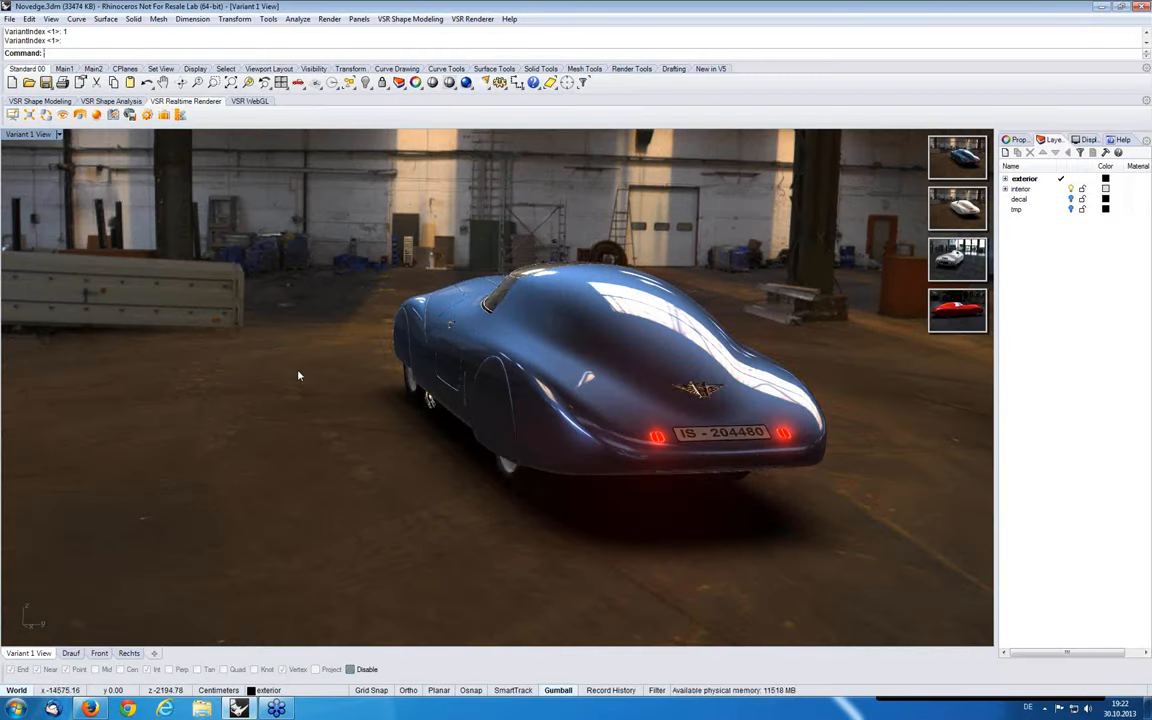
mouse_move(334, 408)
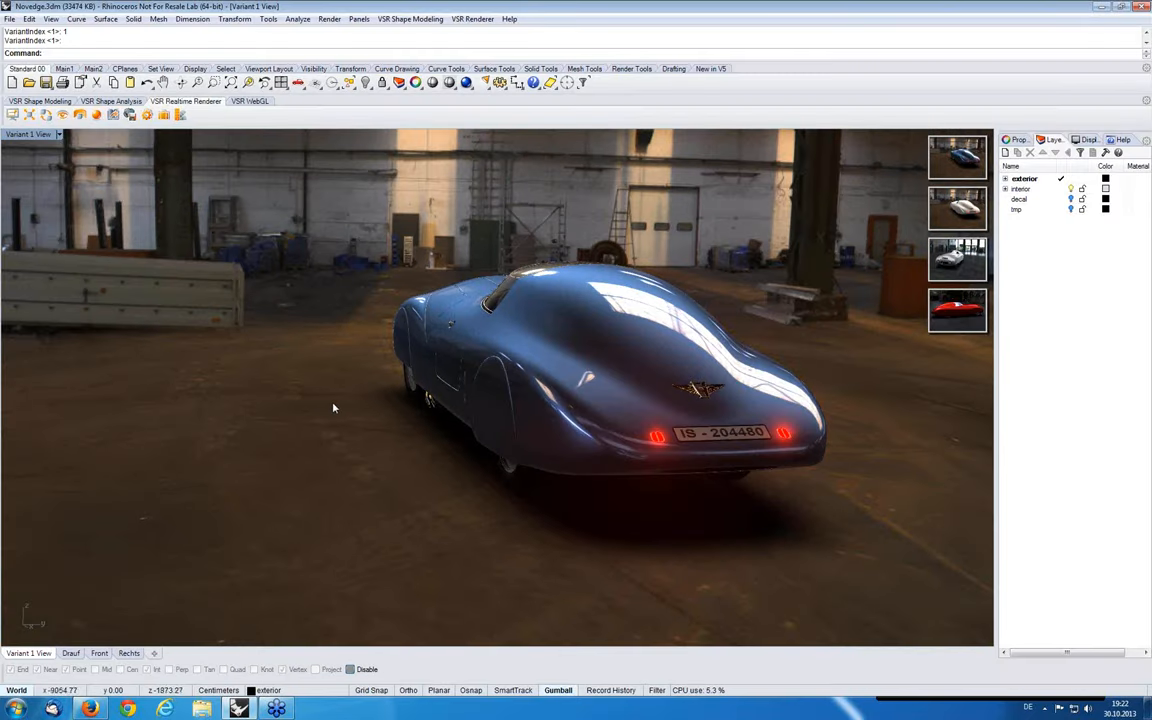
Orbit around the blue car in the warehouse until its front faces the camera
left_click_drag(334, 407, 422, 443)
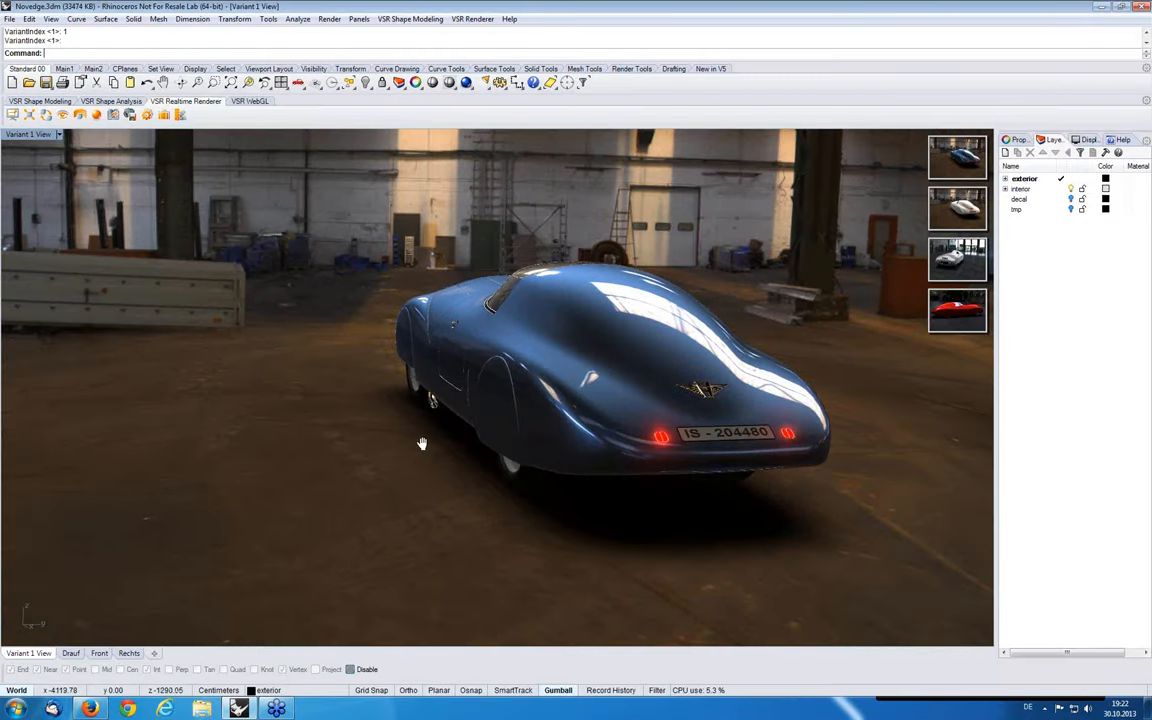
left_click_drag(420, 443, 700, 481)
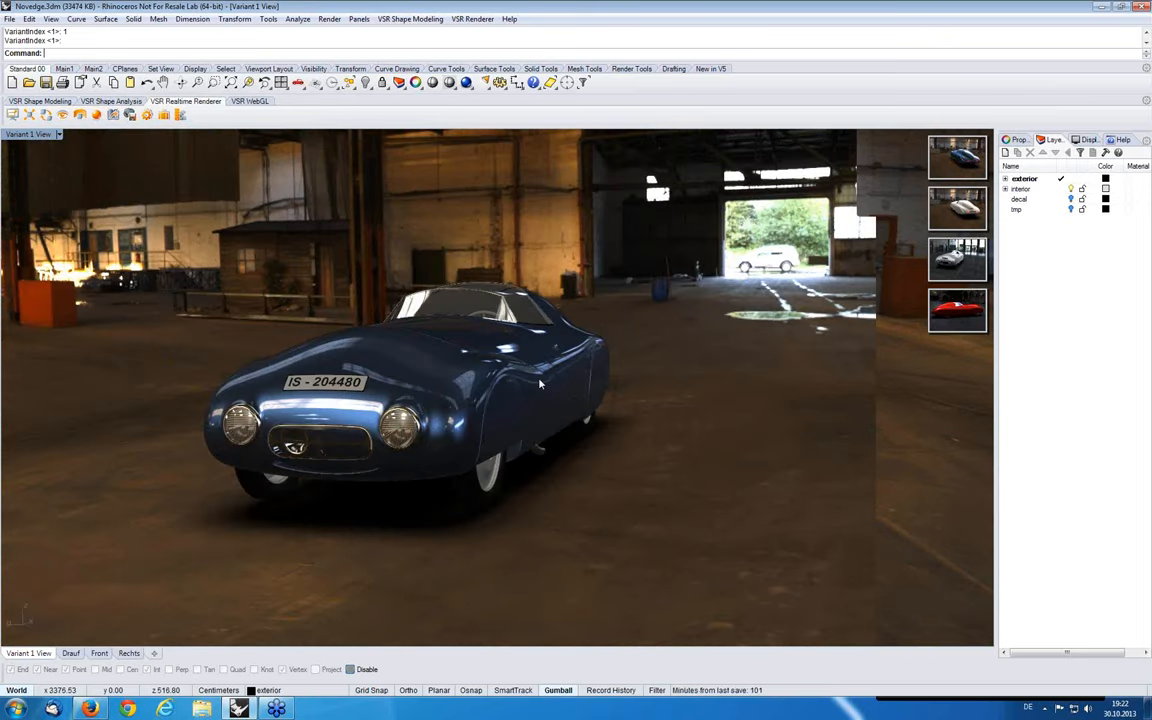
left_click_drag(540, 383, 400, 418)
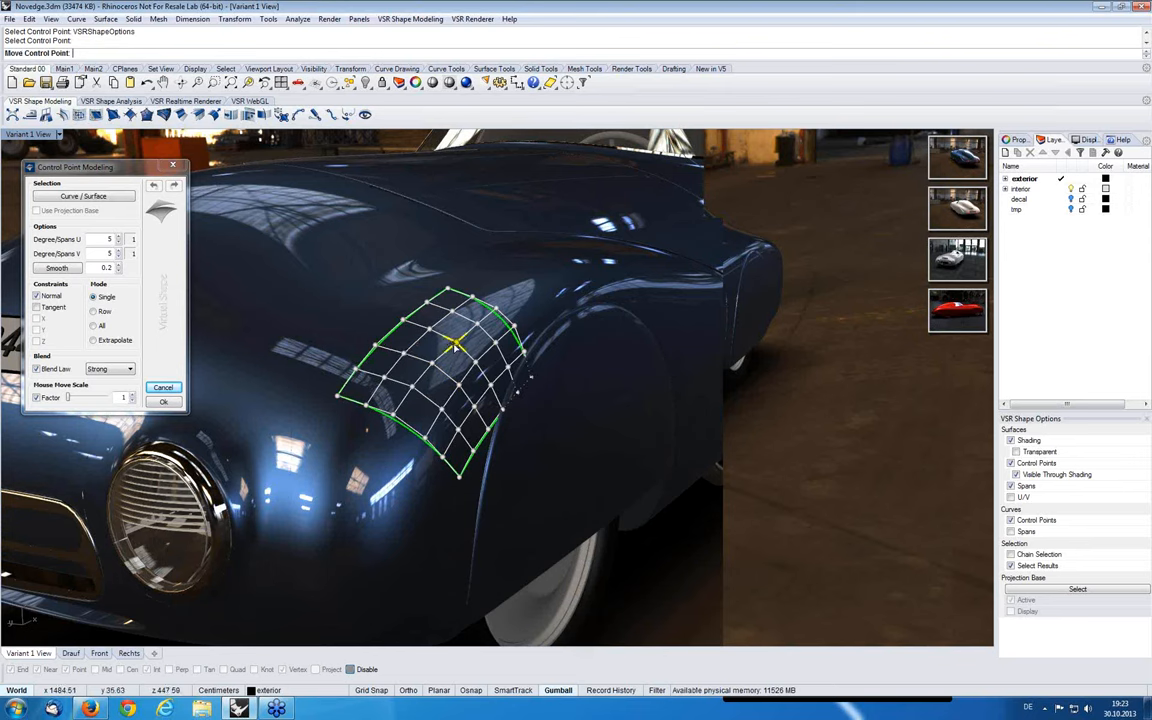
Drag two control points on the front fender patch to bulge the surface
left_click_drag(455, 347, 445, 355)
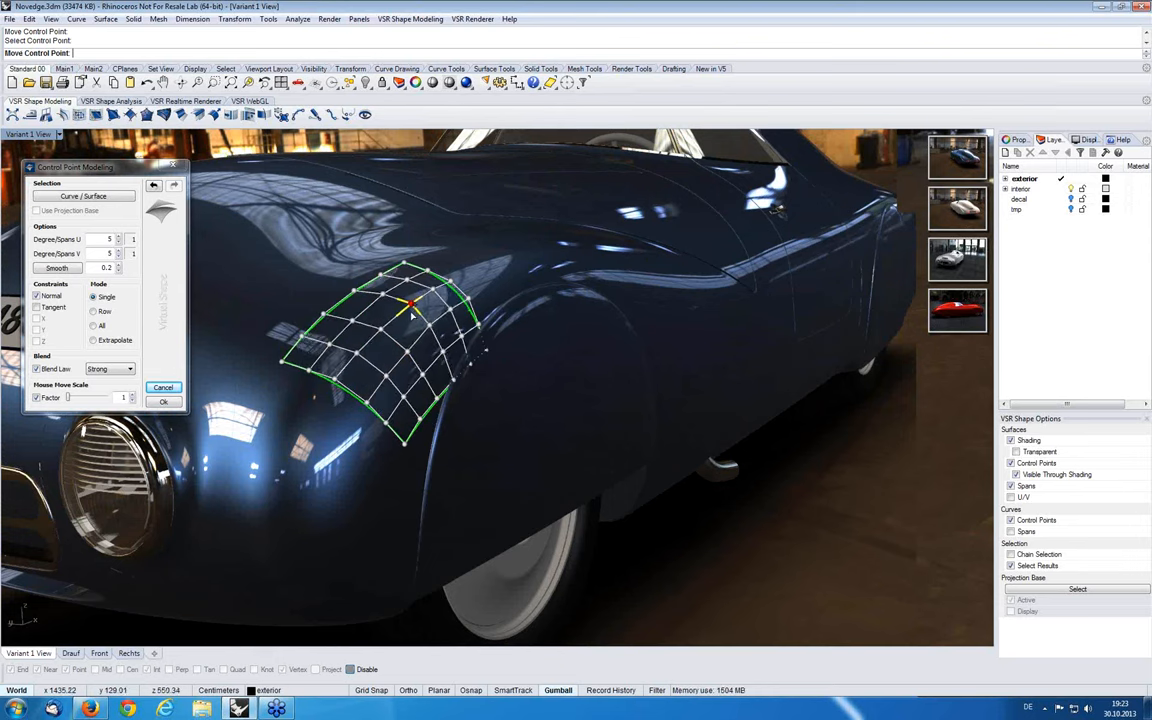
left_click_drag(410, 305, 402, 320)
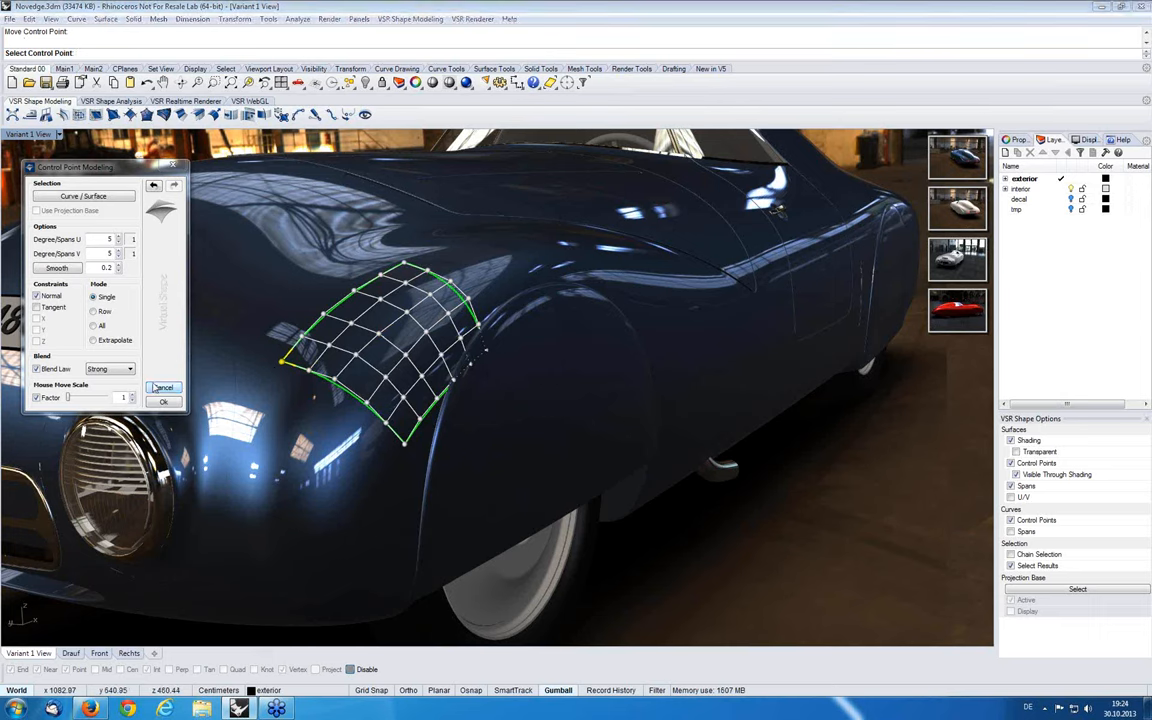
Cancel Control Point Modeling to discard the fender edits, then orbit the view
left_click(164, 401)
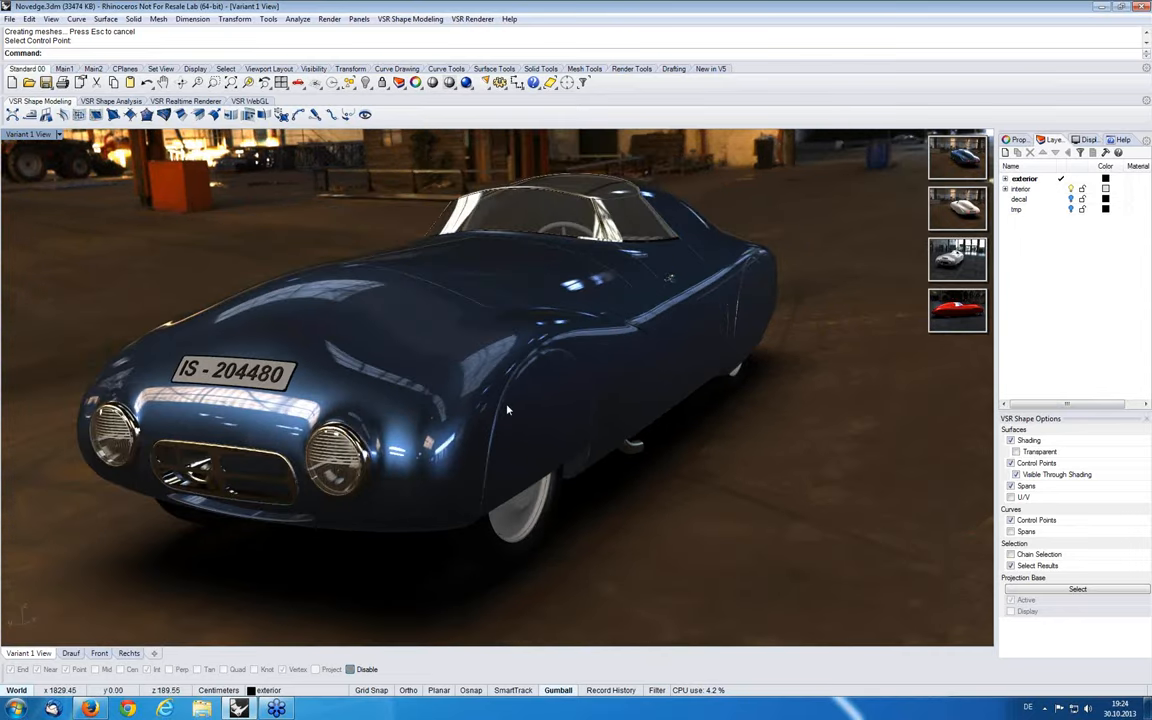
left_click_drag(500, 400, 500, 400)
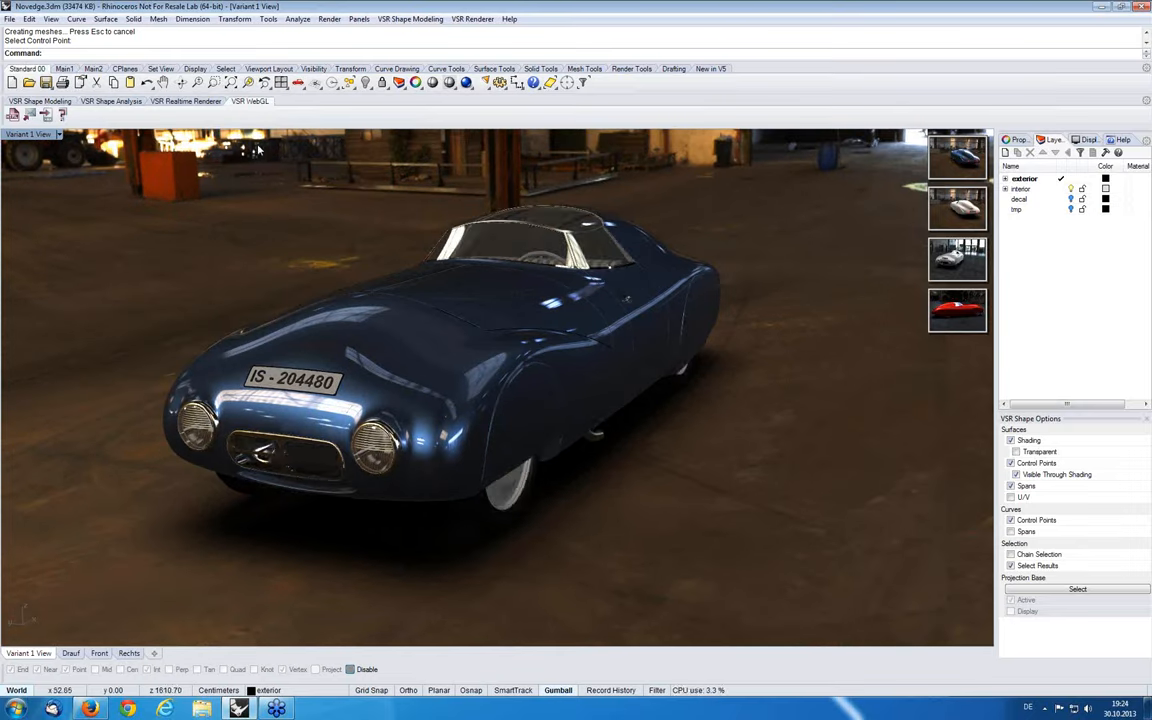
mouse_move(13, 113)
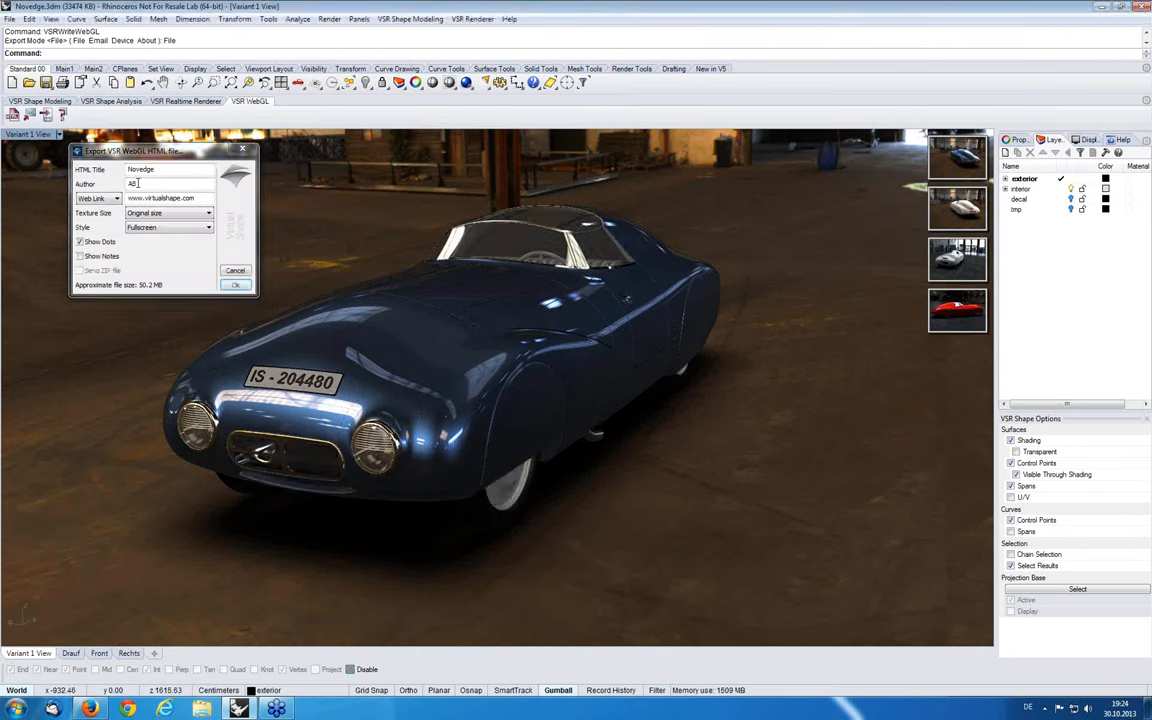
Enter Novedge as HTML title and VSR as author, keep Fullscreen, and confirm
type("VSR")
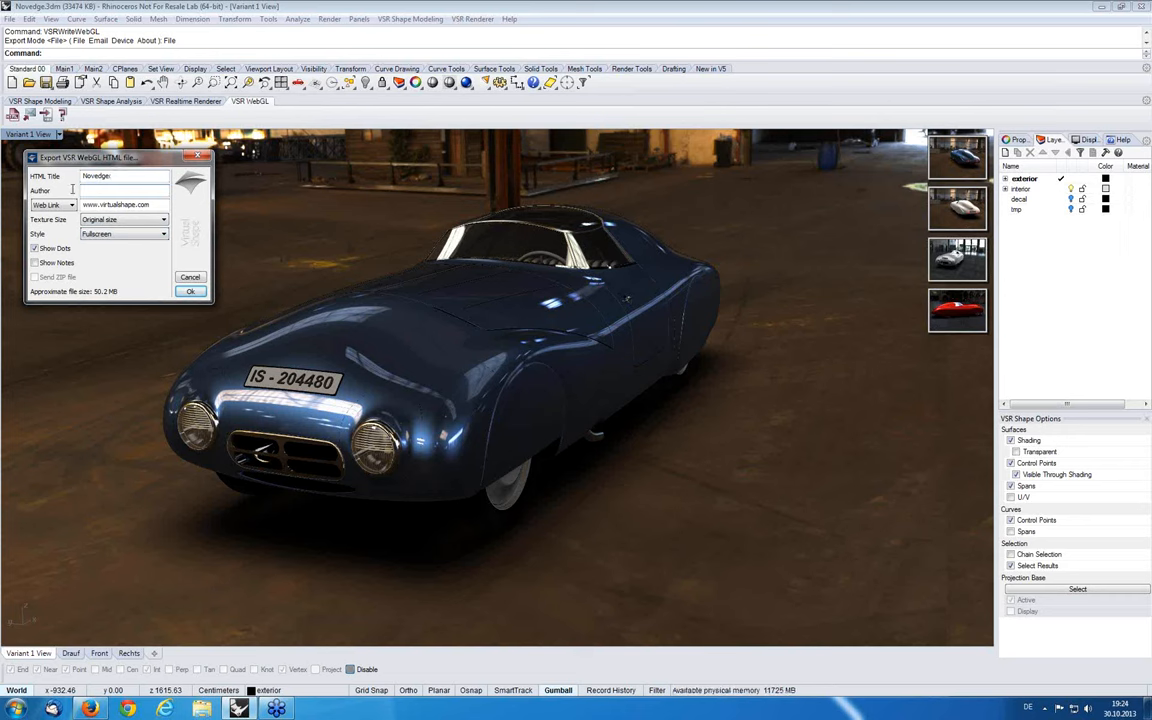
type("VSR")
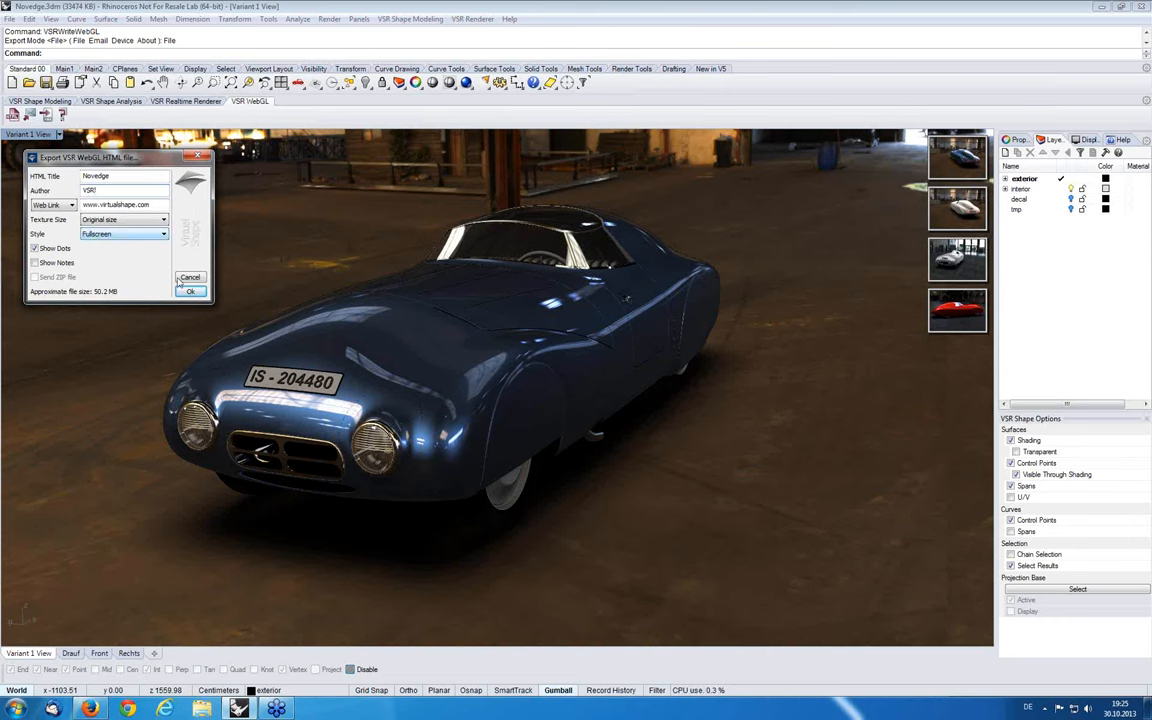
left_click(190, 291)
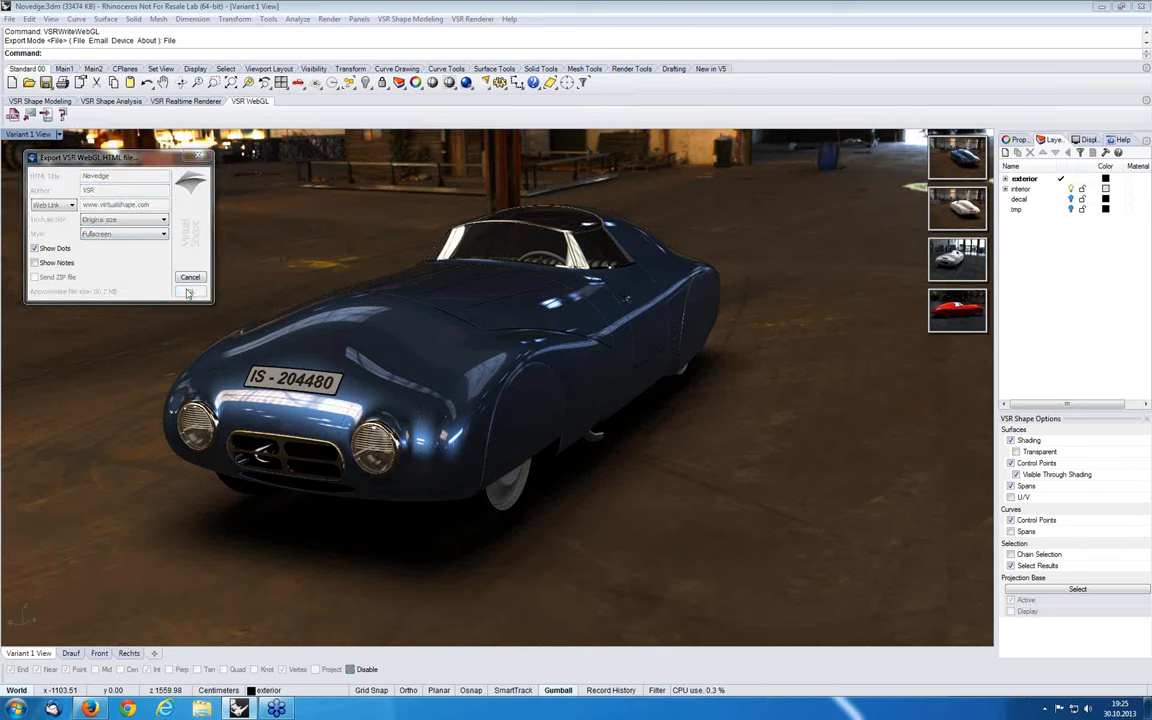
Keep test.html as the file name and save the WebGL page to the Desktop
left_click(189, 291)
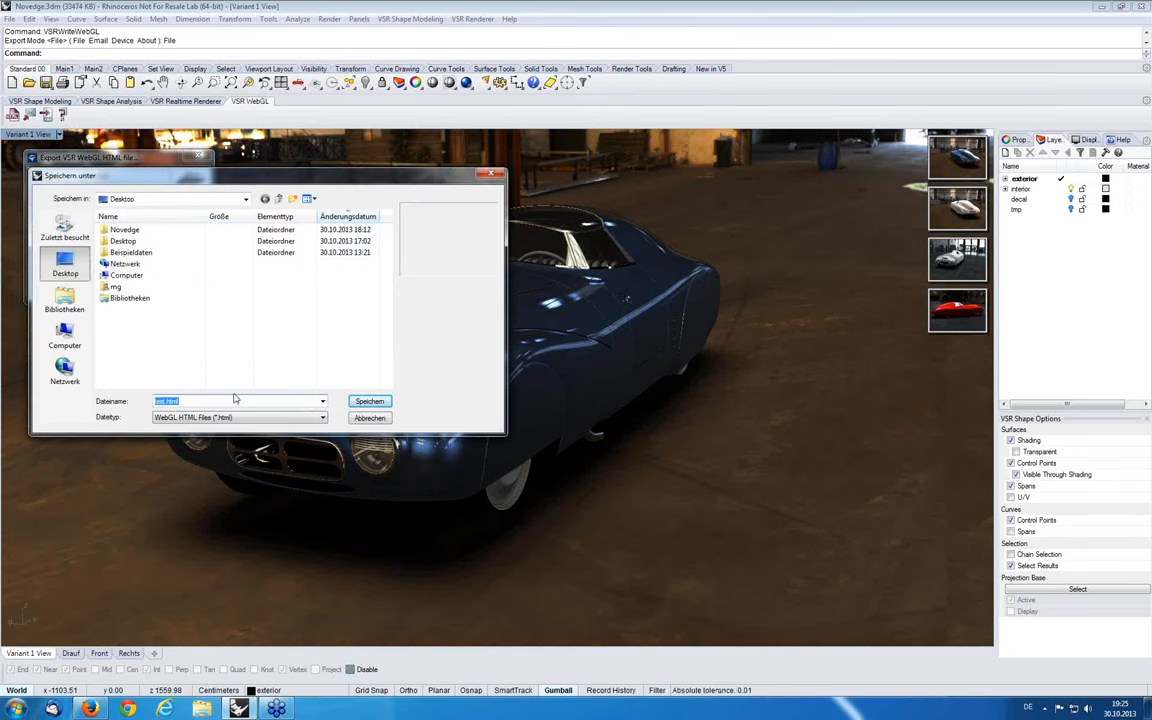
mouse_move(222, 401)
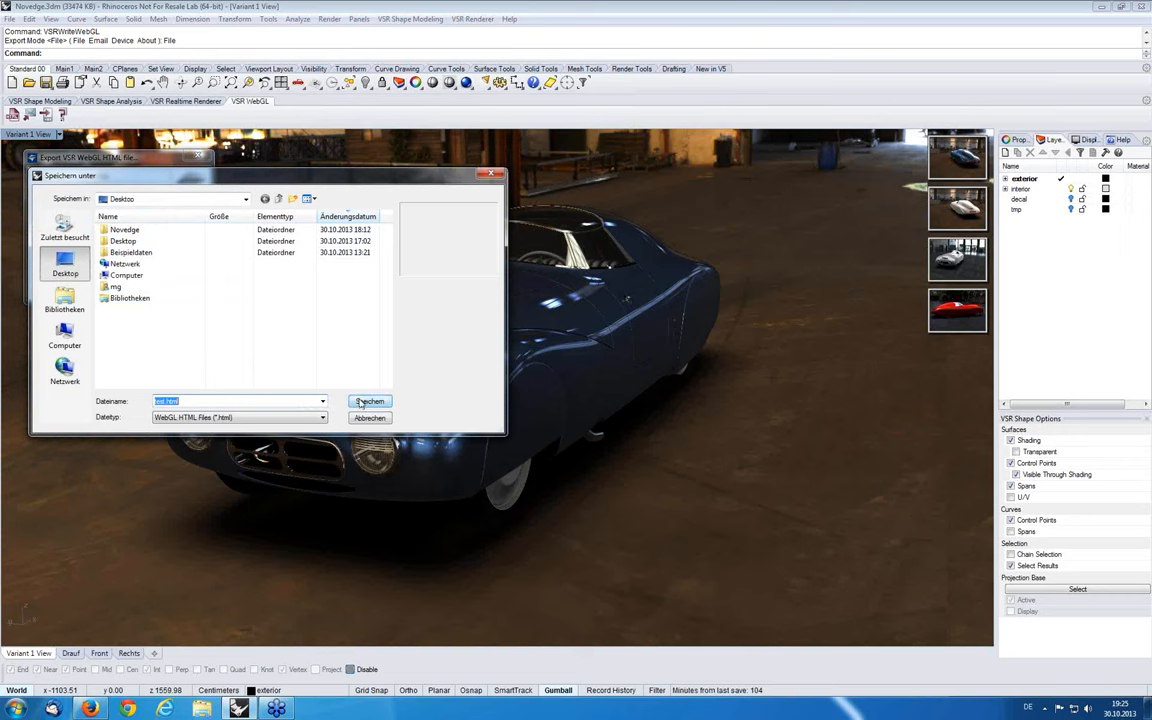
left_click(370, 401)
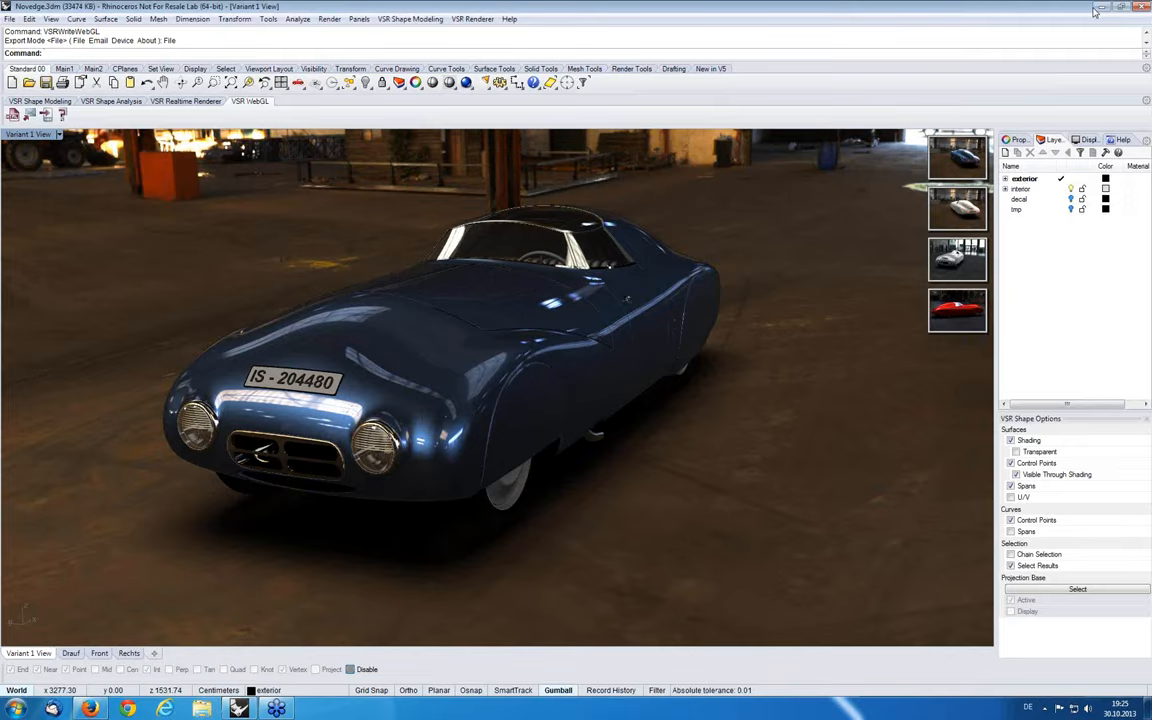
Switch to Firefox and rotate the car on test.html to its side and back to front
left_click(1122, 7)
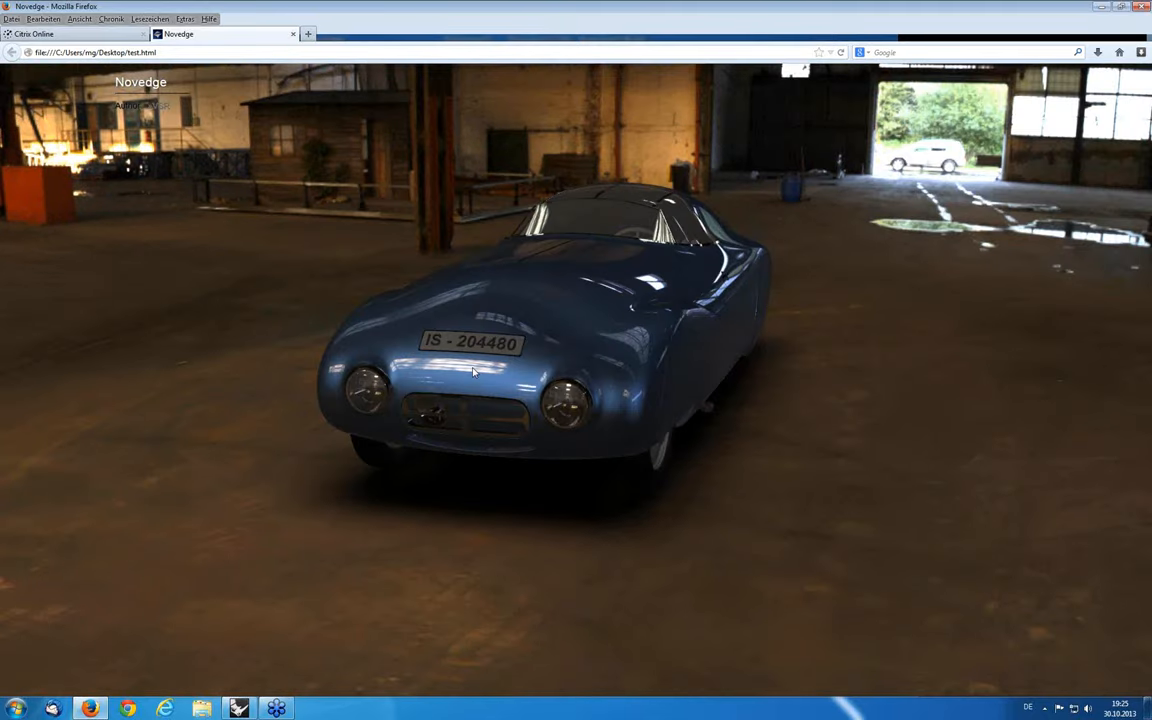
left_click_drag(473, 372, 540, 368)
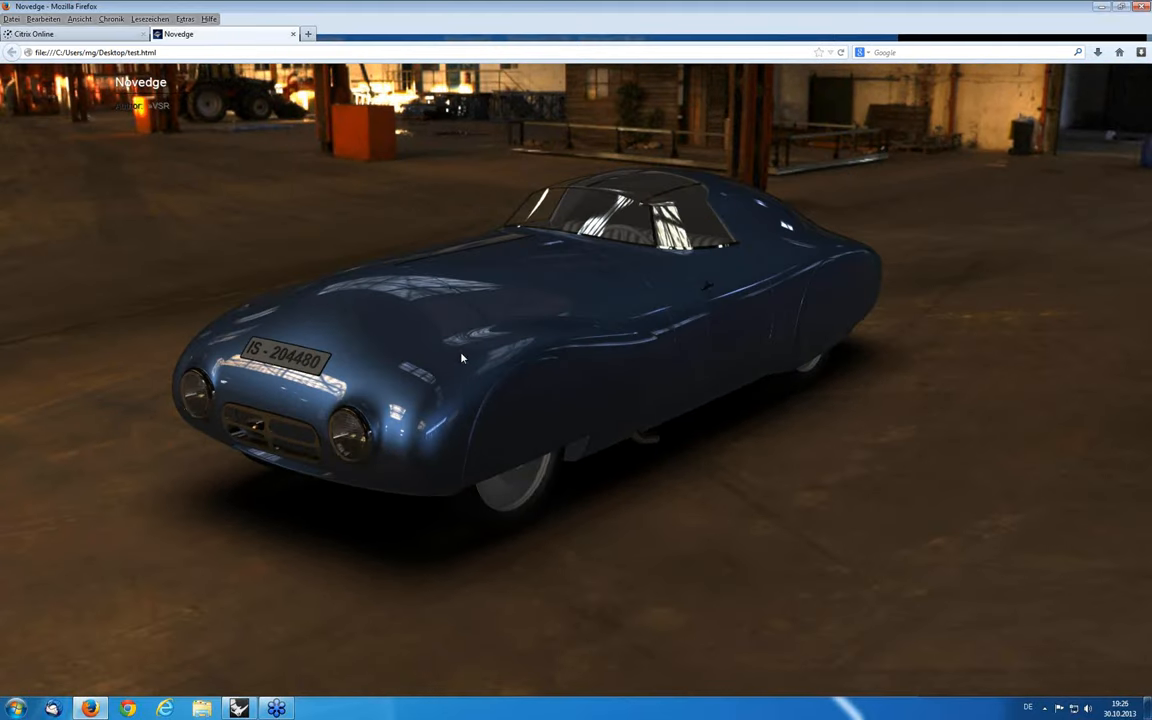
mouse_move(452, 361)
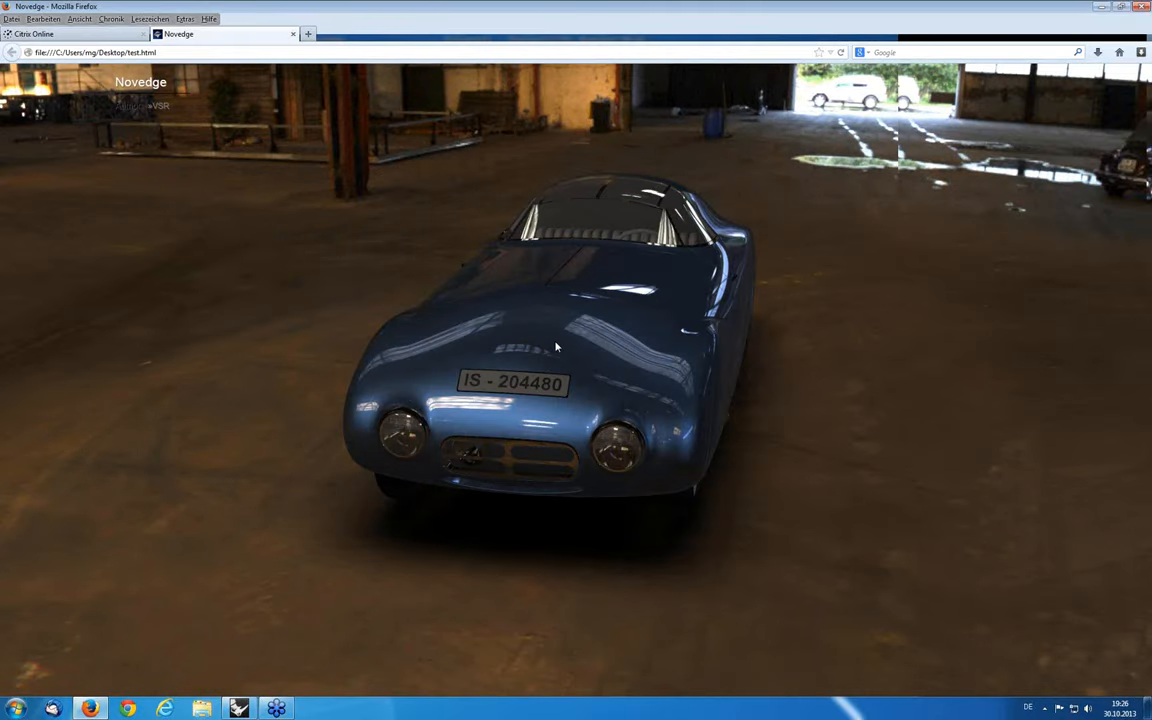
left_click_drag(557, 347, 520, 335)
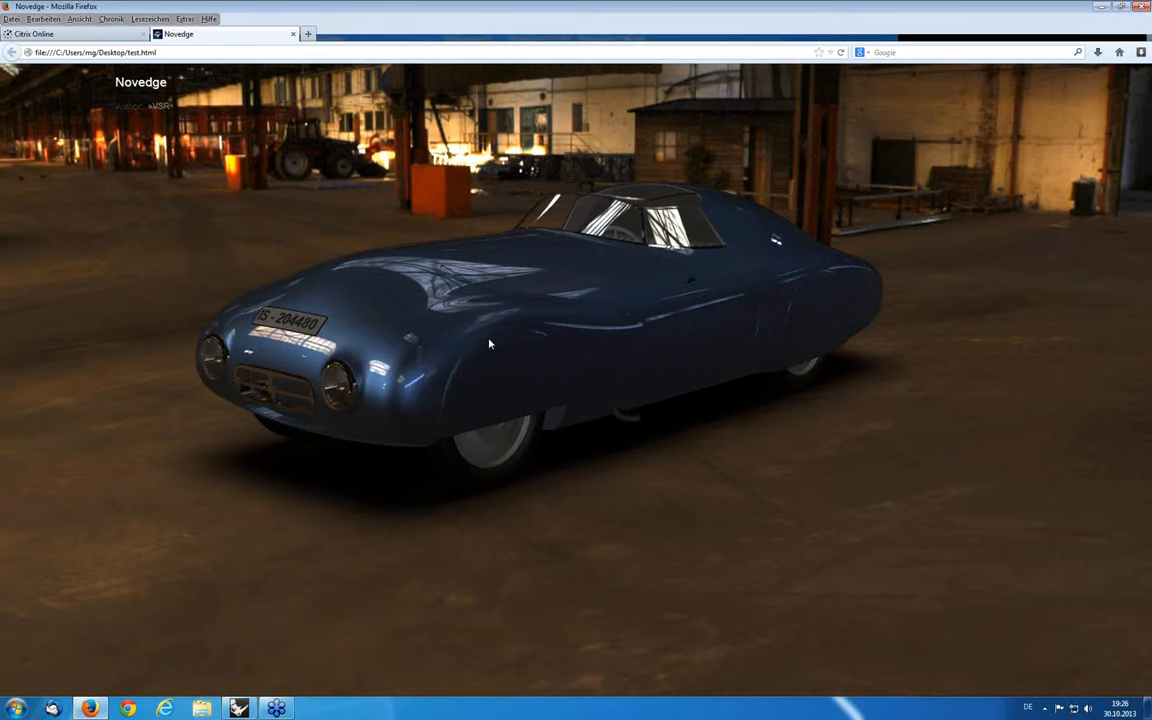
left_click_drag(490, 343, 500, 346)
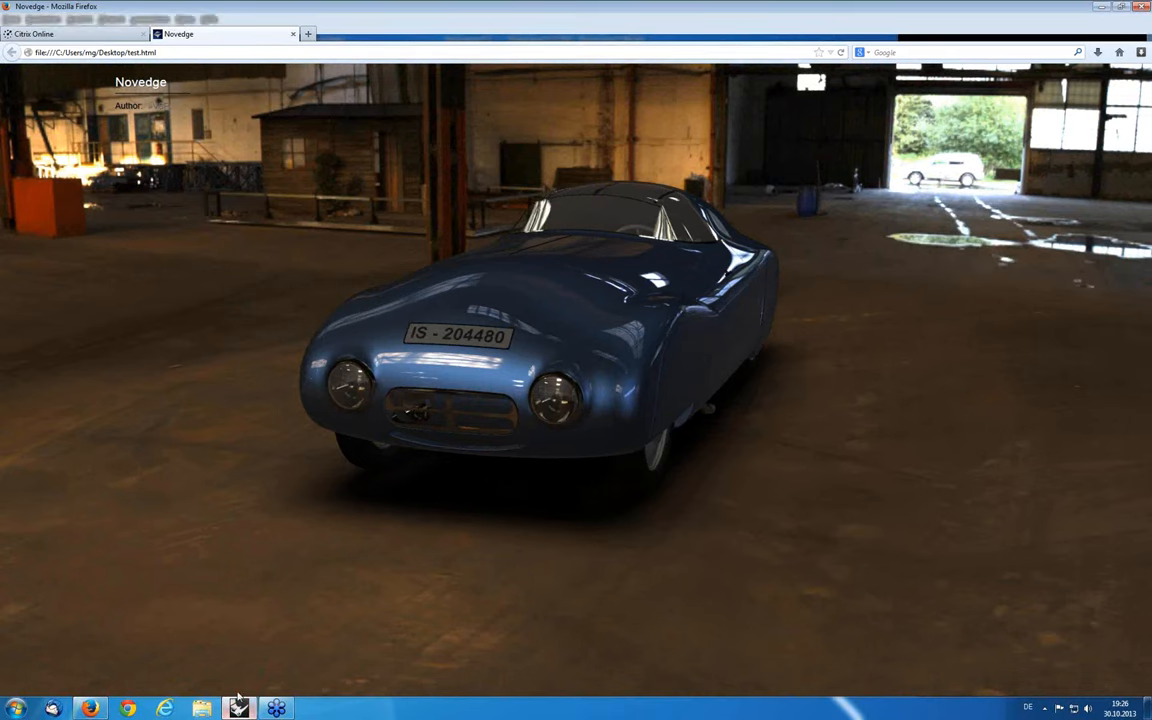
Return to Rhino and close Novedge.3dm, discarding the car file's changes with Nein
left_click(238, 708)
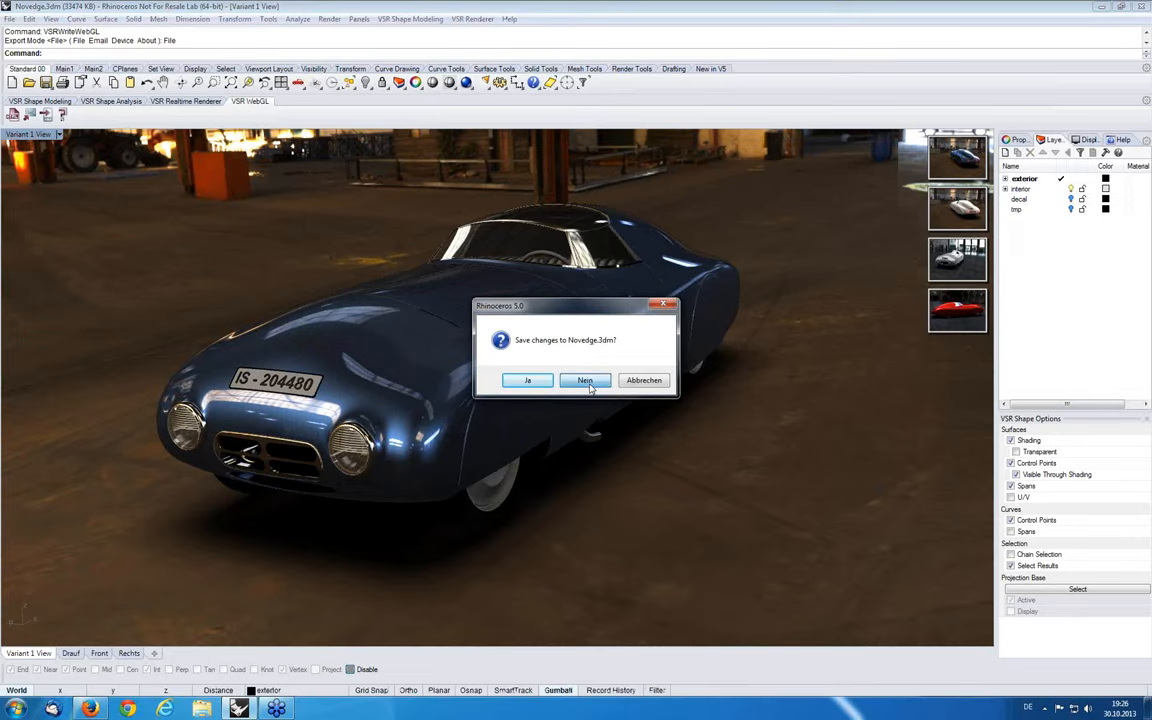
left_click(585, 380)
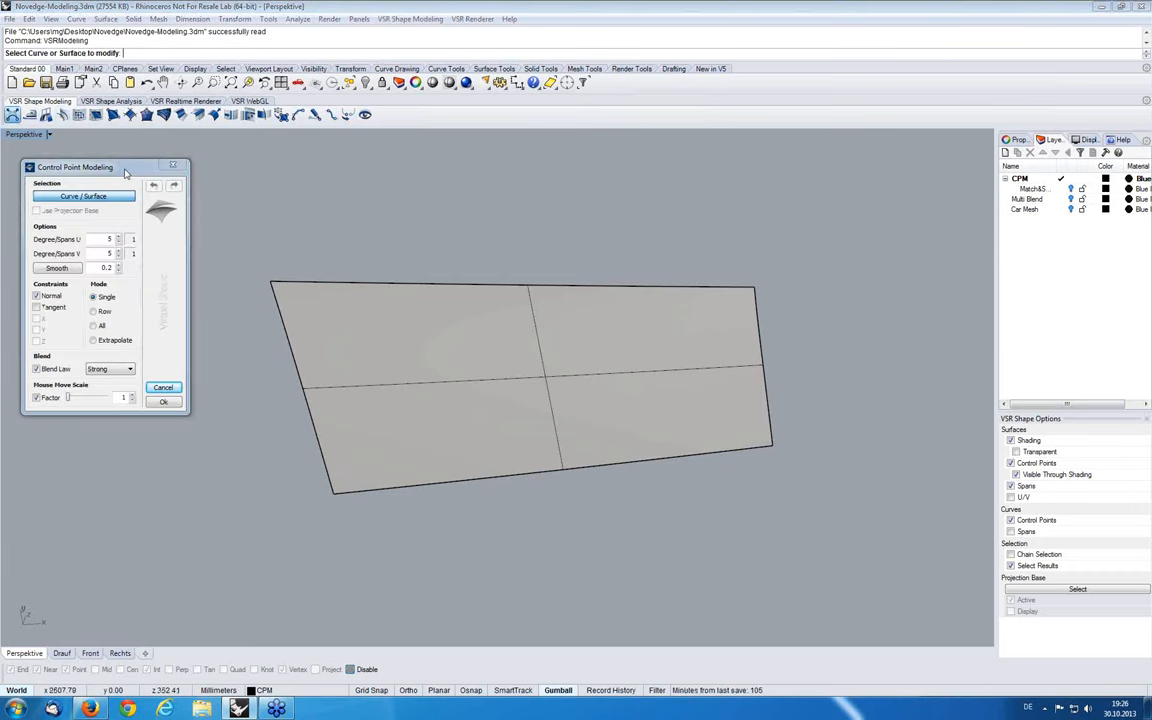
In Extrapolate mode, drag the flat surface's left edge outward and try undoing the extrapolation
left_click_drag(105, 167, 90, 158)
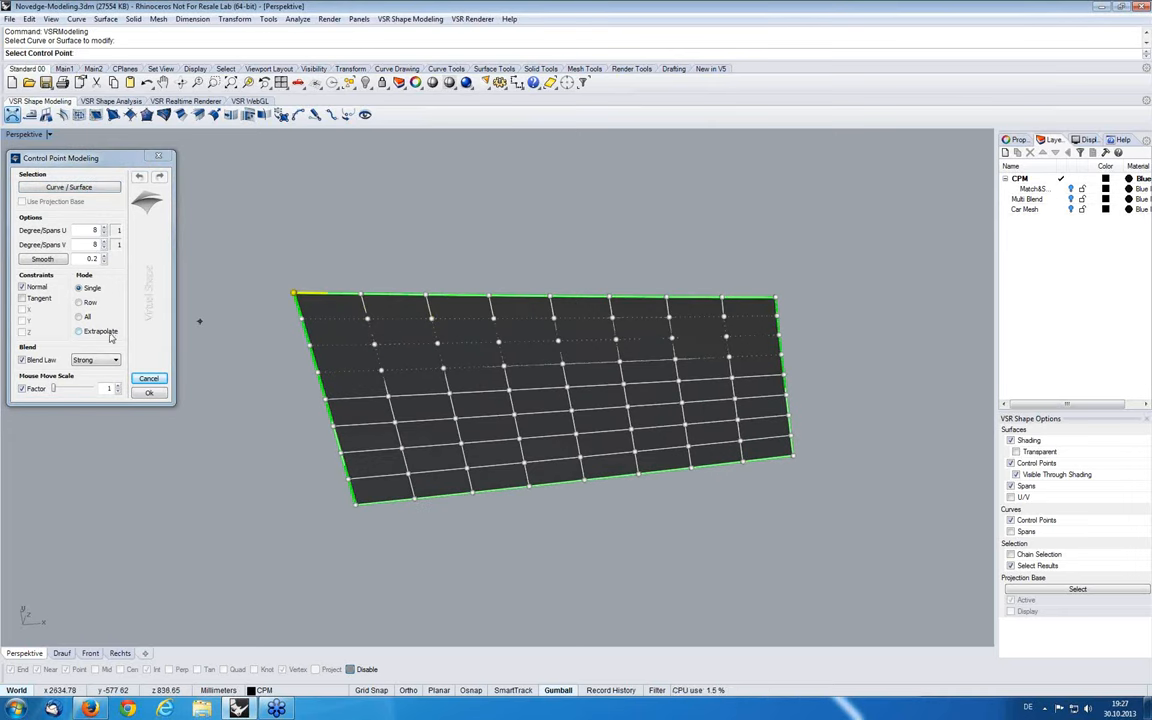
left_click(79, 331)
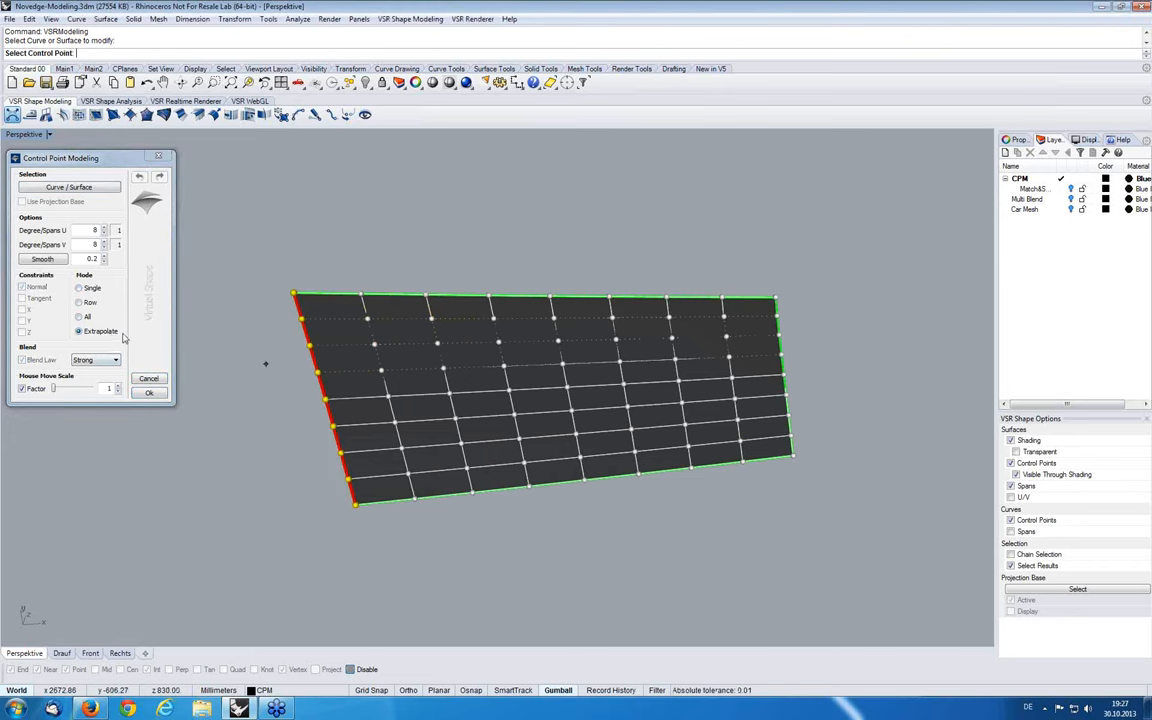
left_click(515, 295)
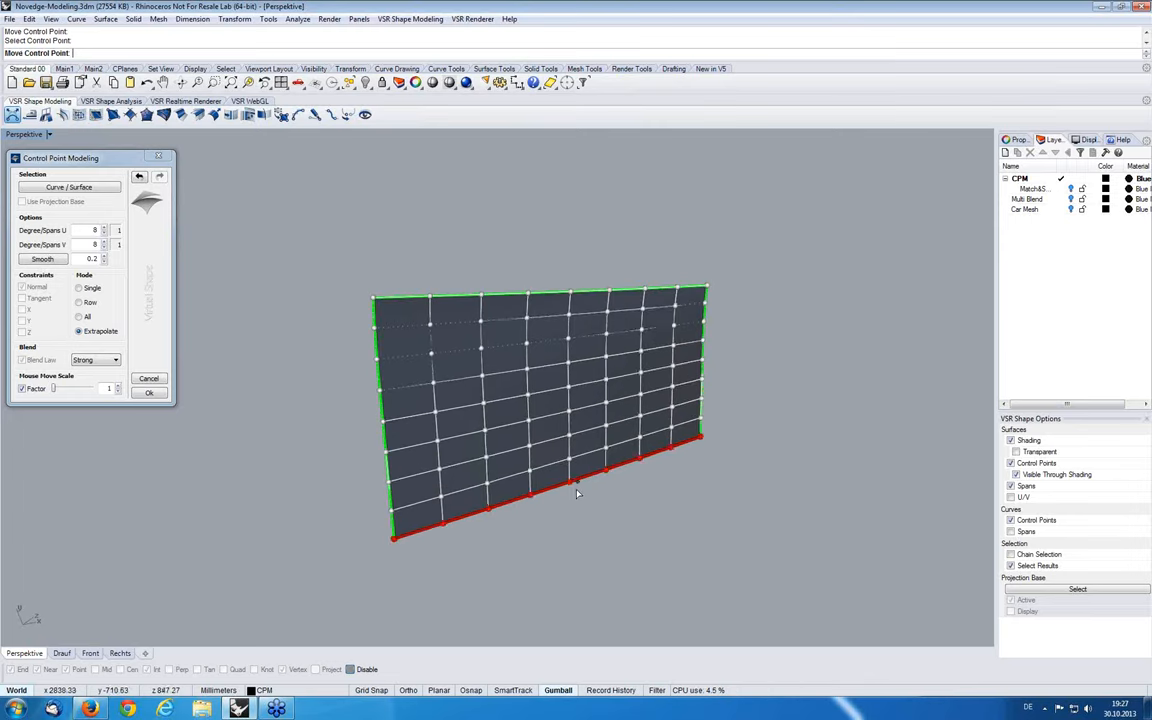
left_click(140, 177)
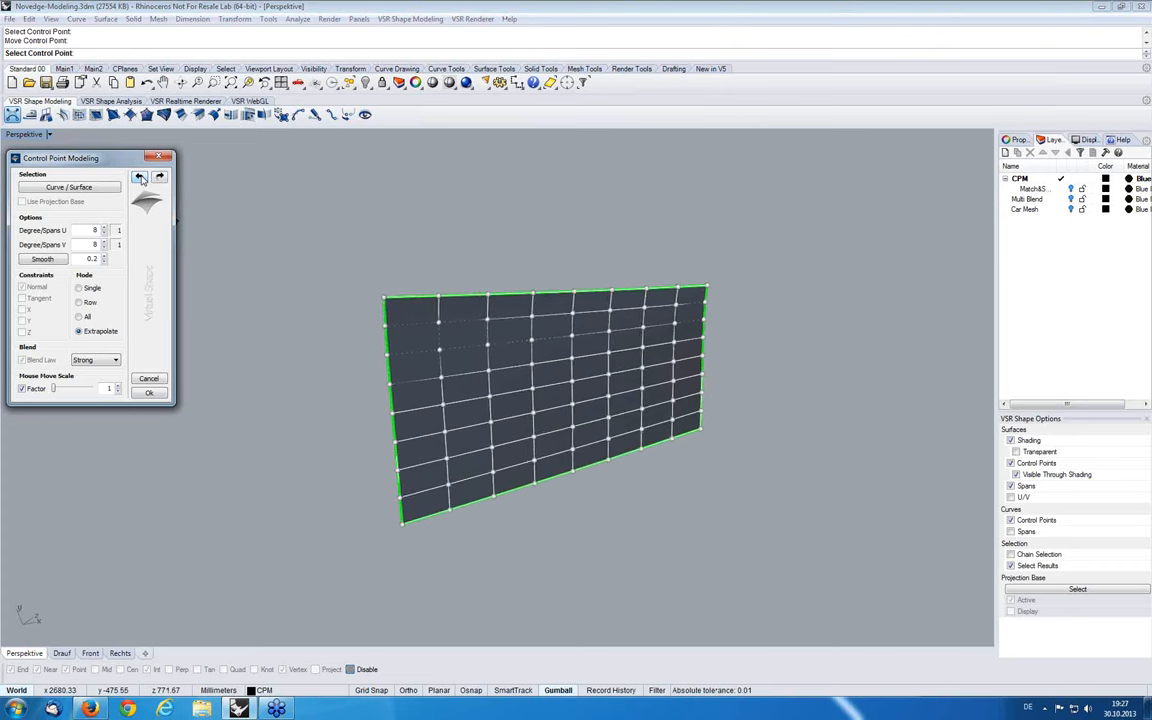
left_click(141, 178)
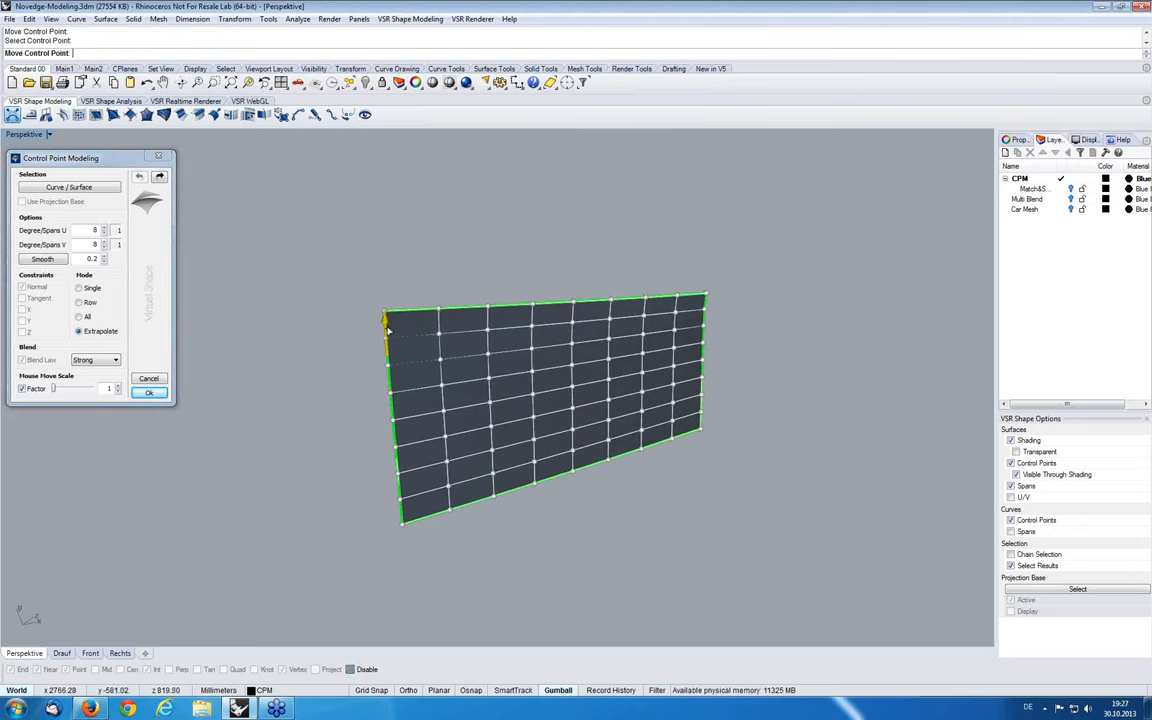
left_click_drag(388, 330, 385, 227)
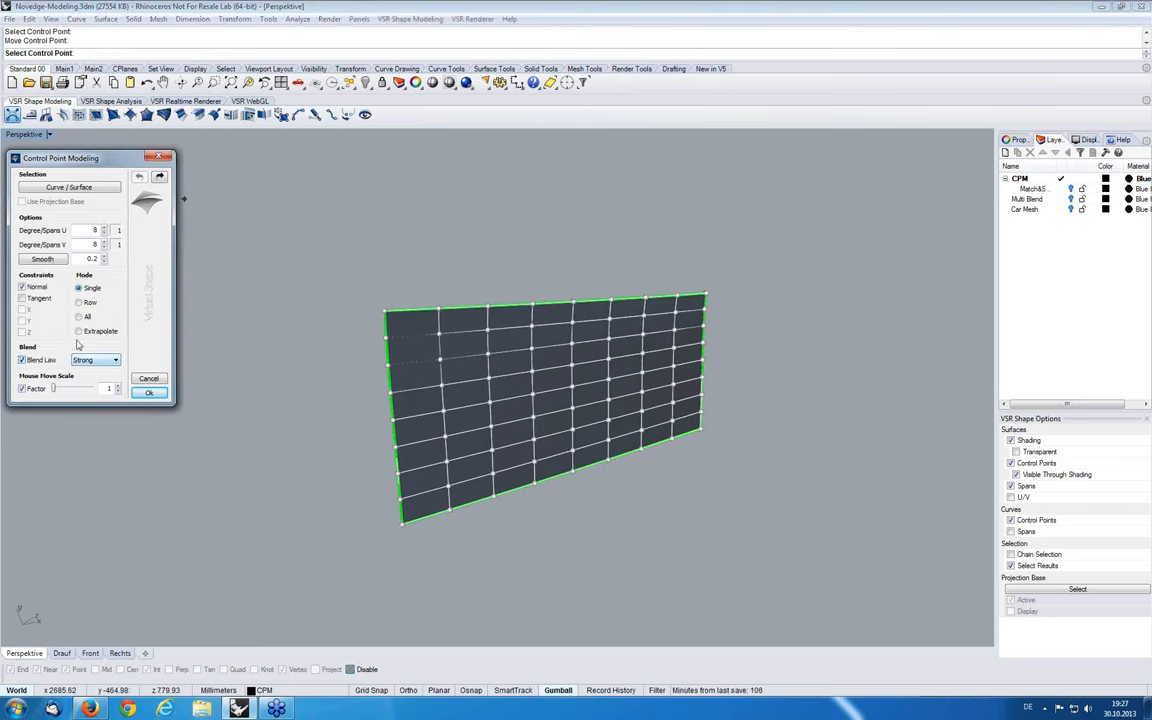
Extrapolate the edge with Linear blend law, then switch to Strong blending and undo back to flat
left_click(79, 331)
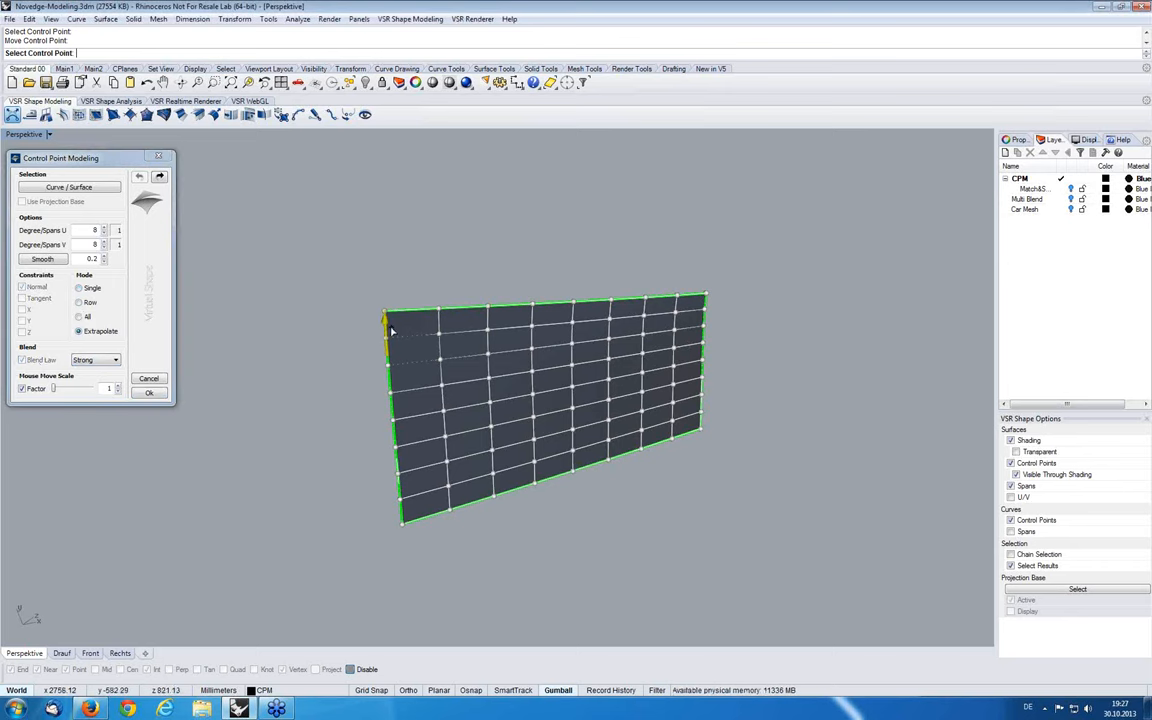
left_click(115, 360)
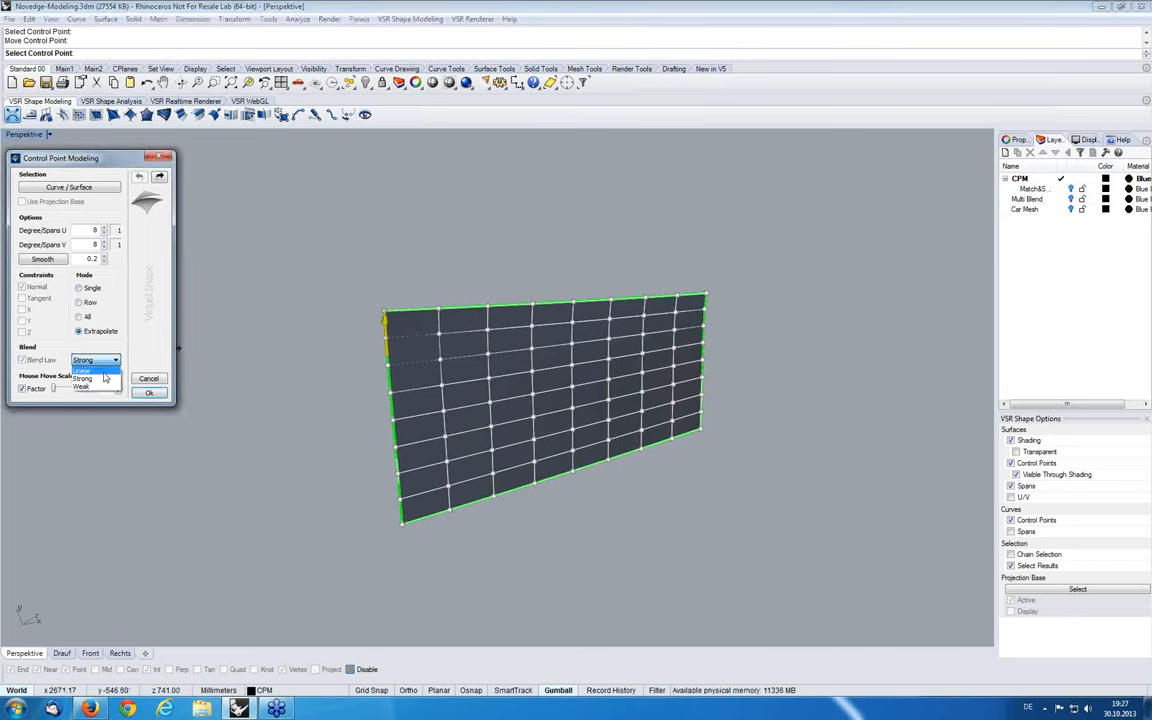
left_click(82, 369)
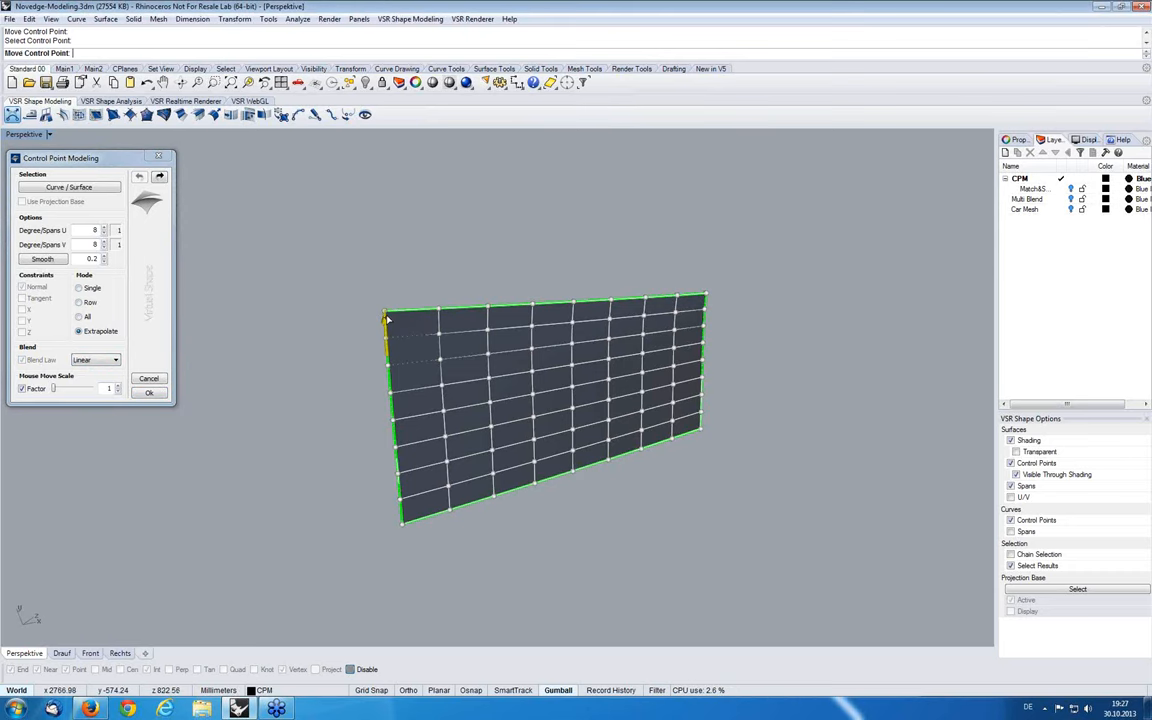
left_click_drag(385, 315, 393, 210)
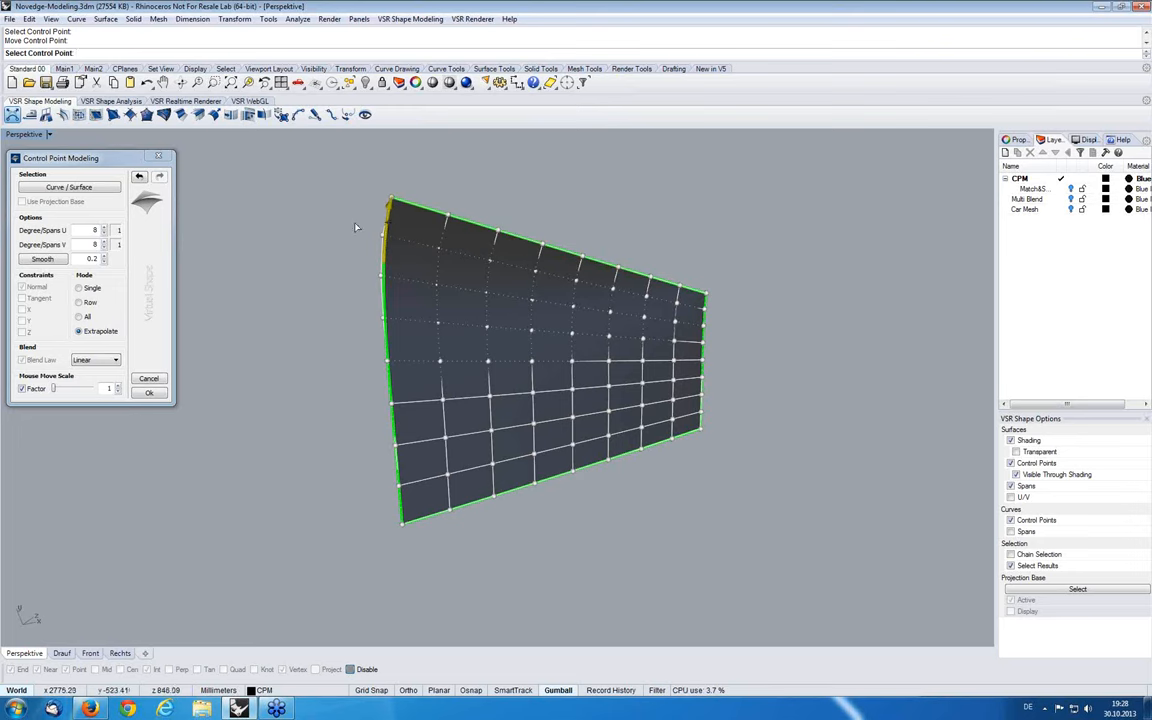
left_click(114, 360)
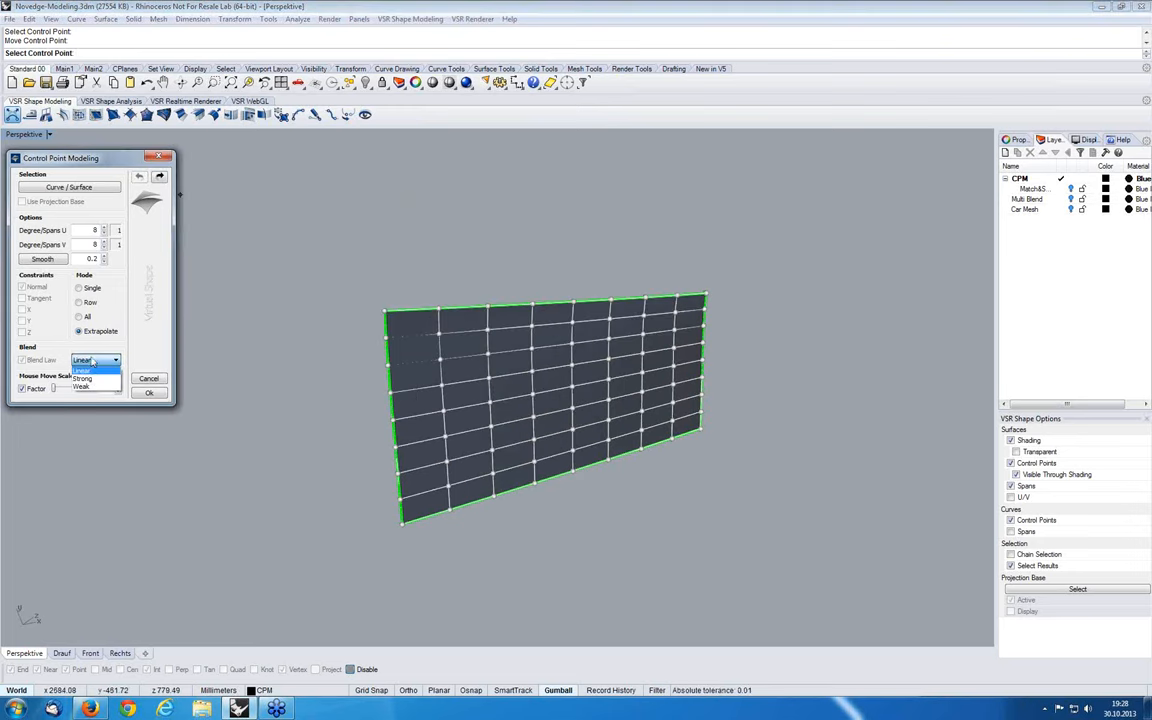
left_click(83, 378)
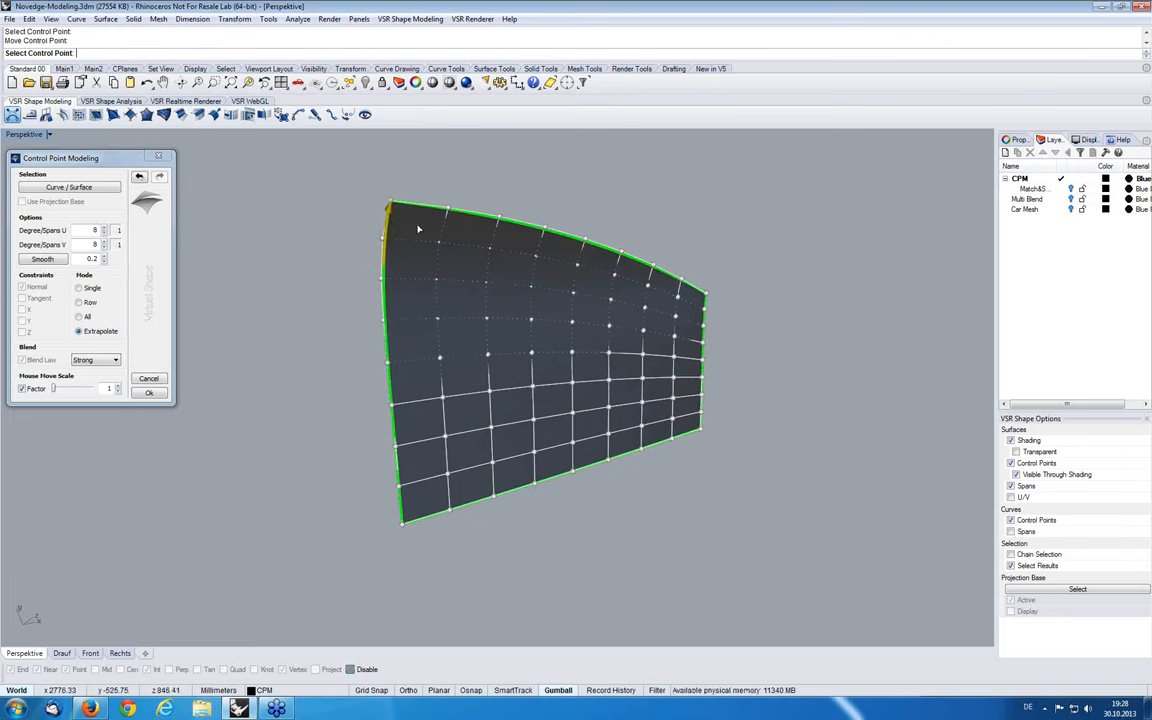
left_click(140, 178)
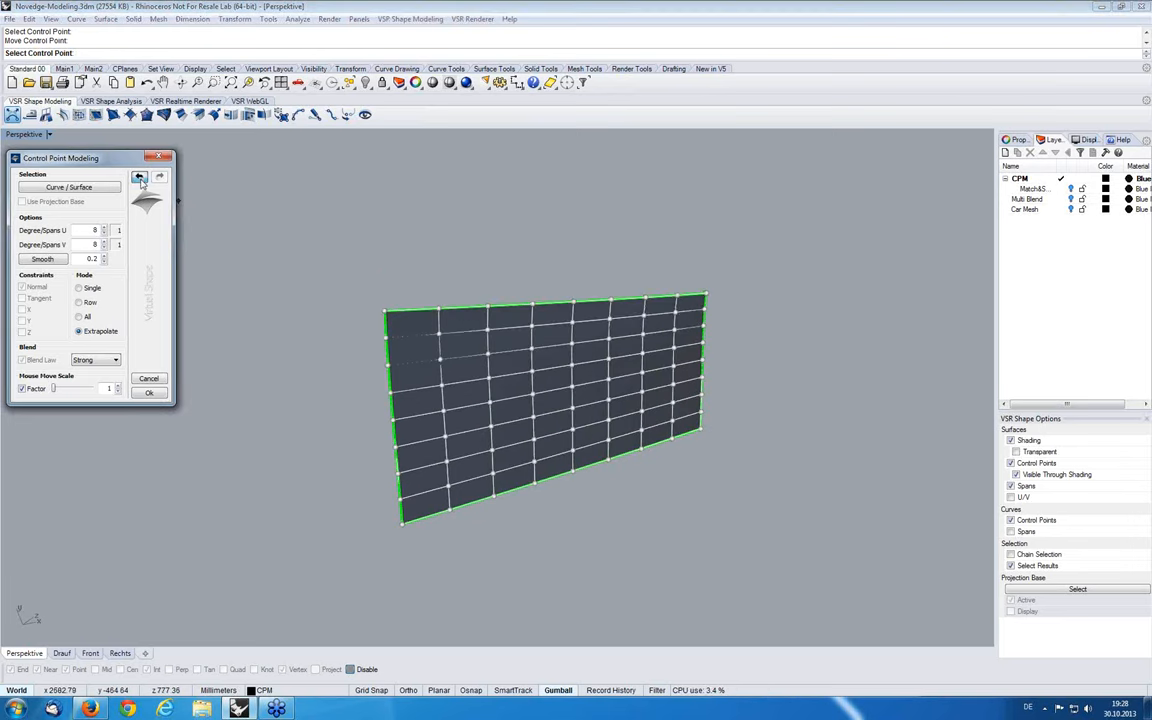
Pull a single control point with Weak blending, undo, then pull it with Strong blending
left_click(95, 359)
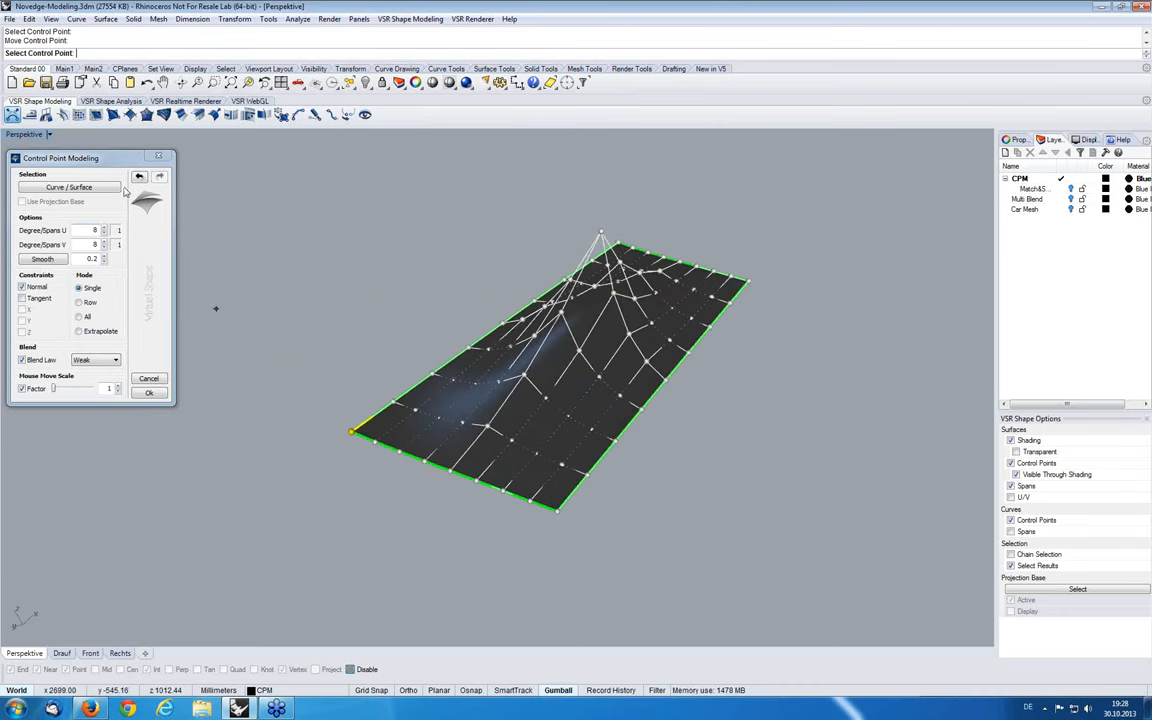
left_click(115, 359)
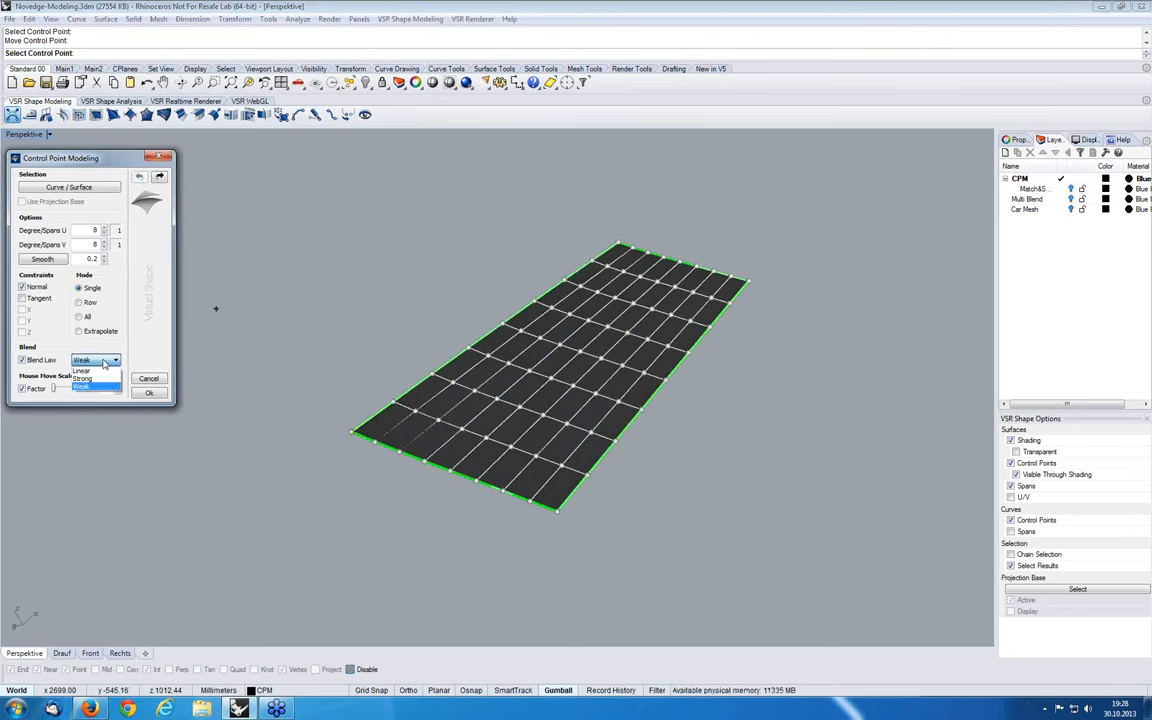
left_click(85, 380)
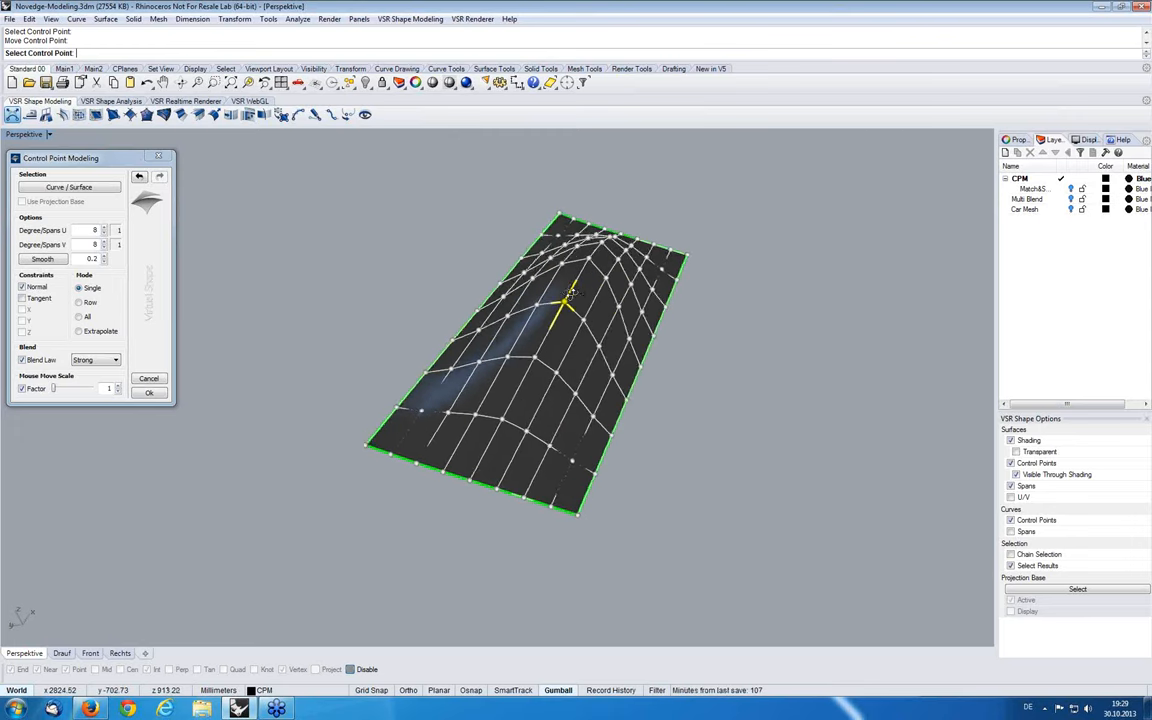
left_click(139, 177)
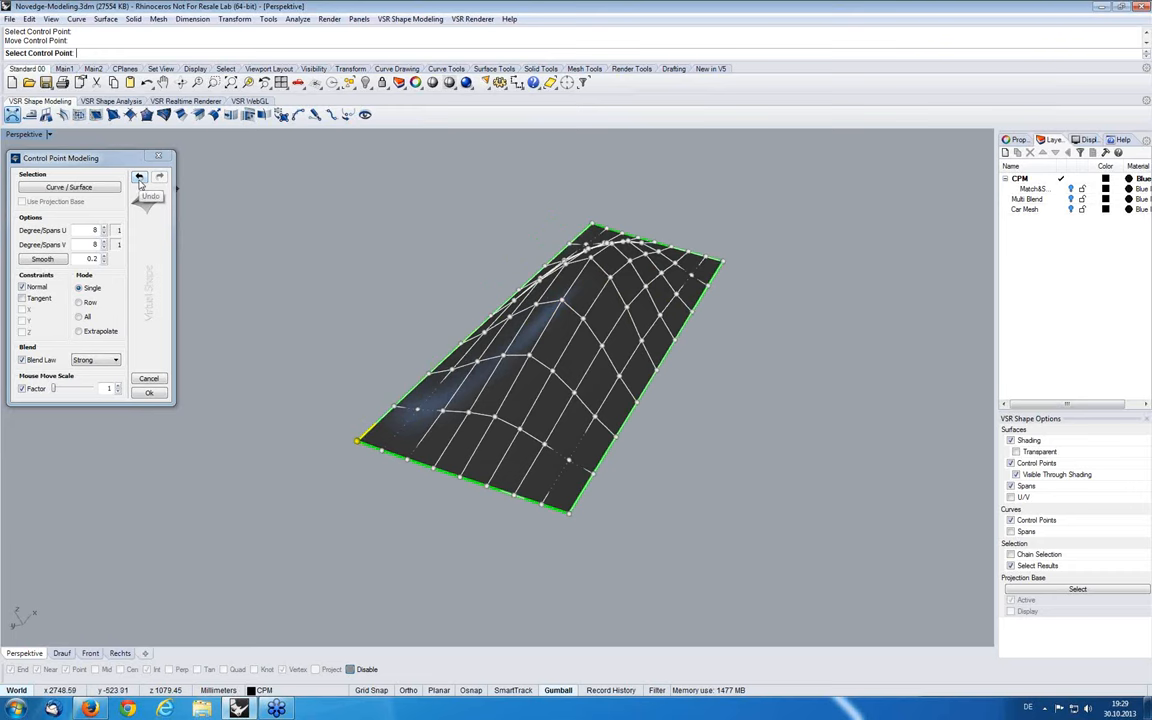
Undo the strong-blend pull and slide three control points tangentially within the surface
left_click(140, 178)
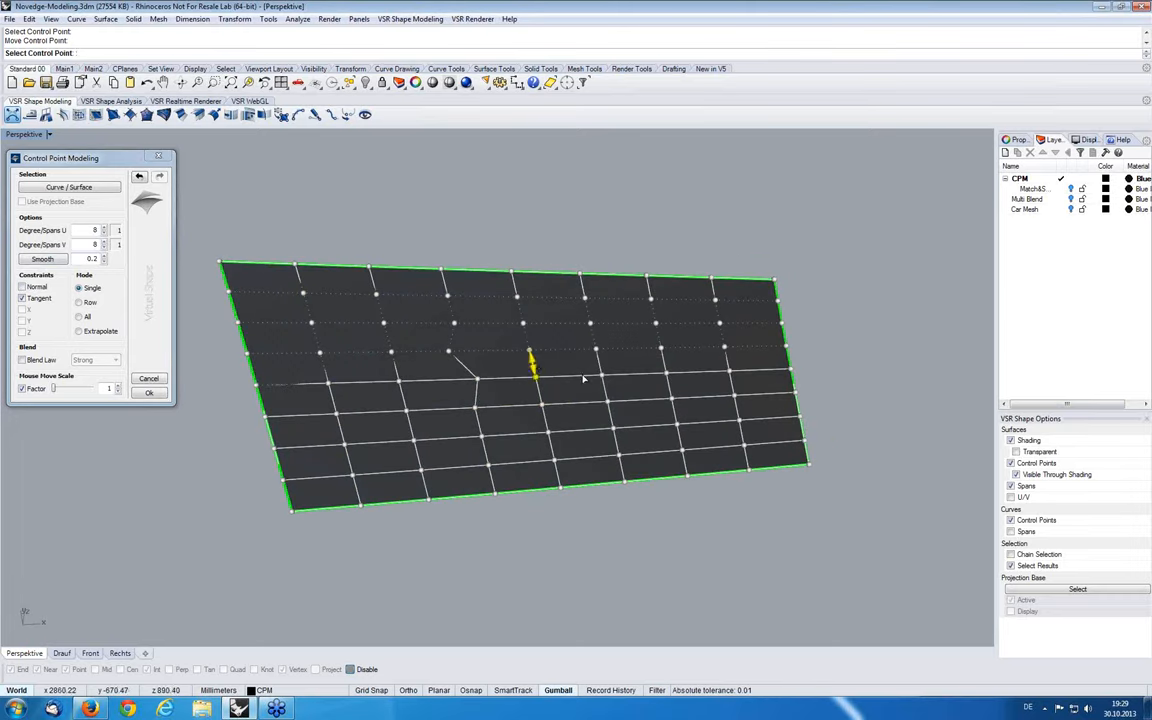
left_click_drag(533, 365, 677, 410)
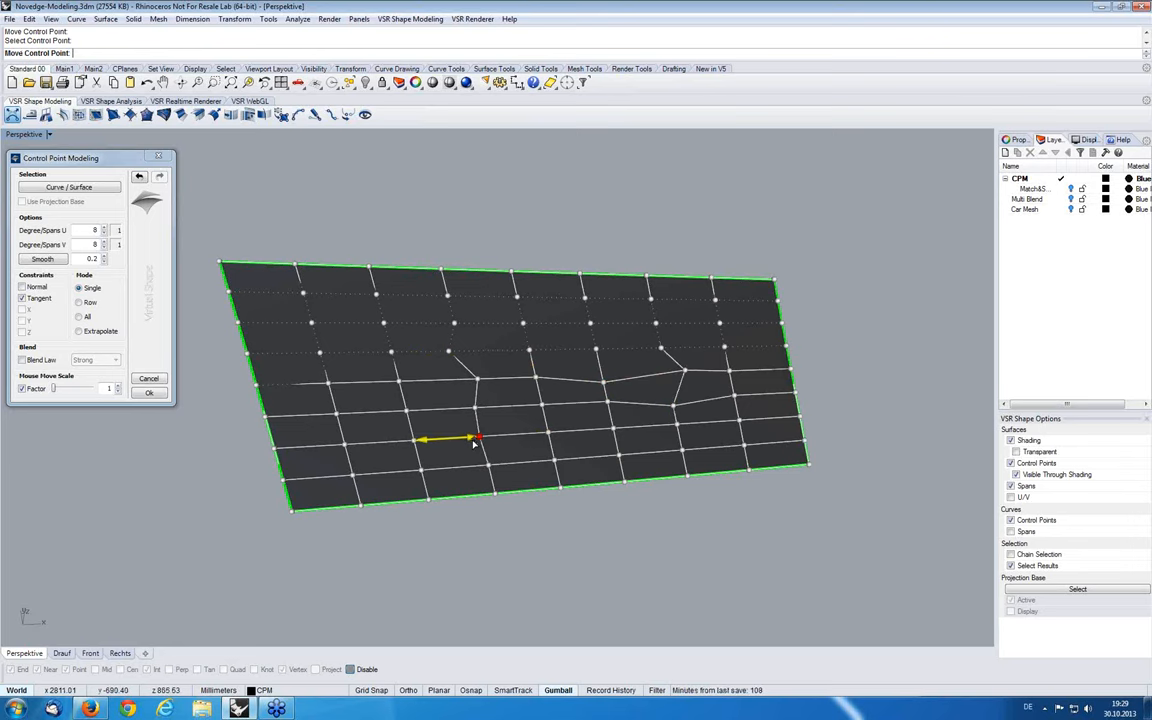
left_click_drag(470, 440, 395, 365)
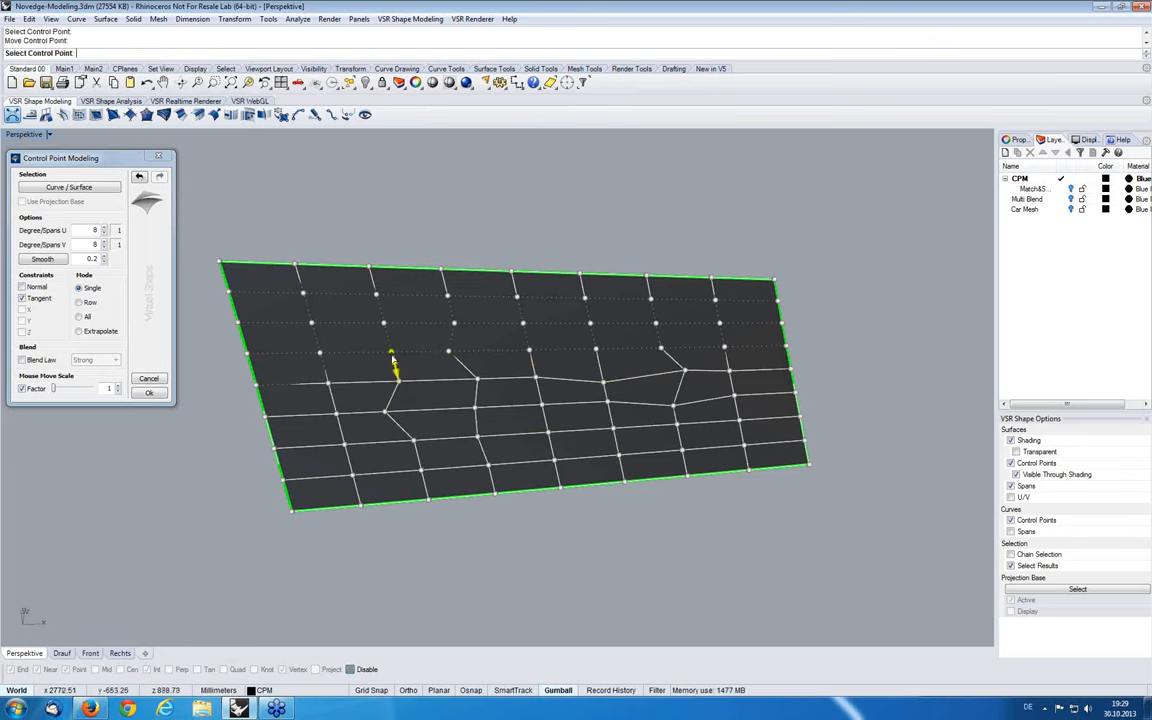
left_click_drag(393, 360, 380, 305)
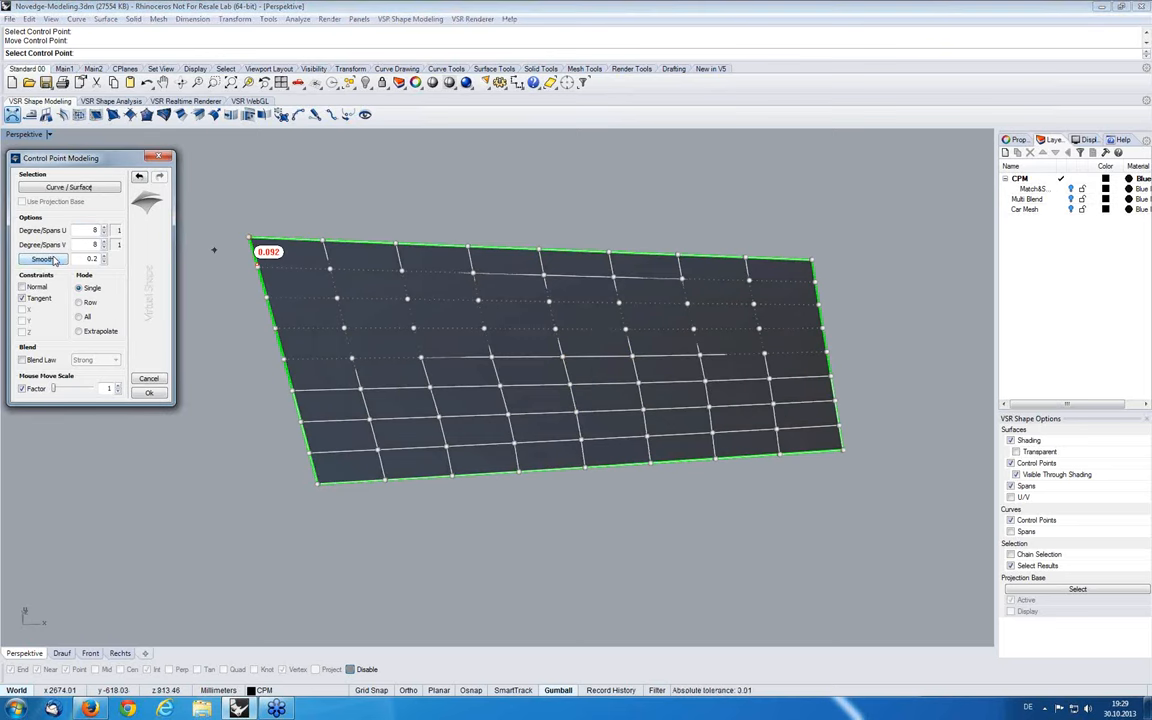
Smooth the point grid, slide two more points, cancel the edits, and select the Match&S layer
left_click(500, 328)
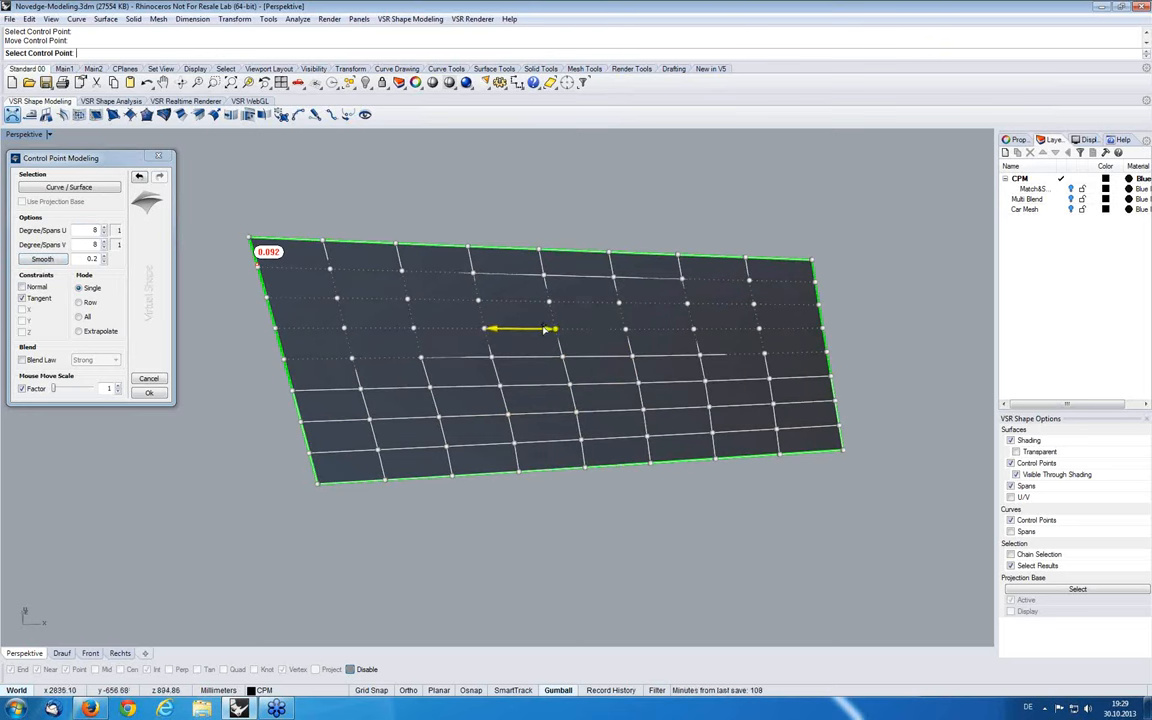
left_click_drag(520, 328, 455, 358)
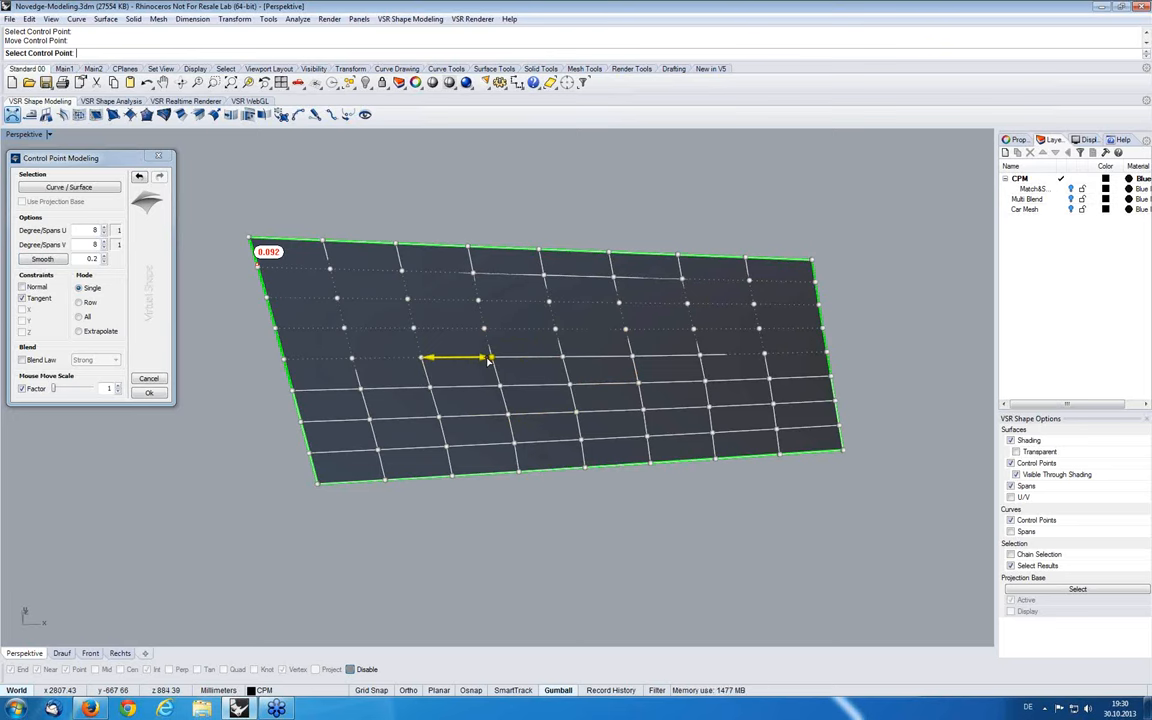
left_click_drag(485, 358, 270, 268)
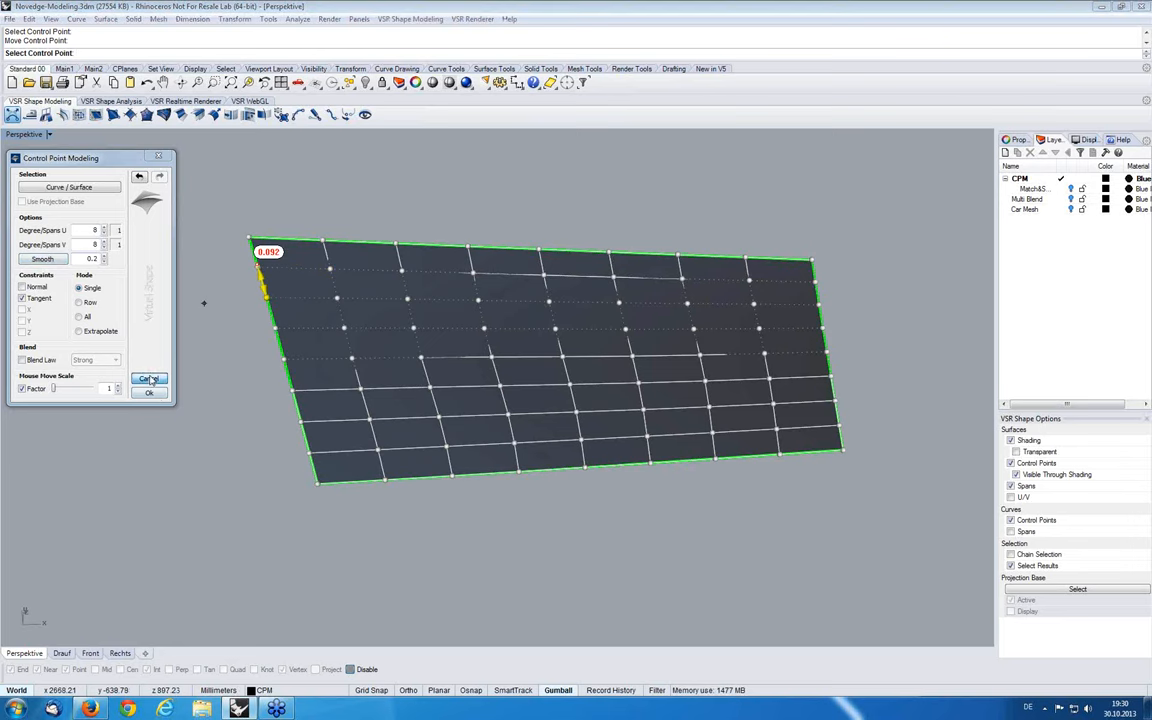
left_click(149, 391)
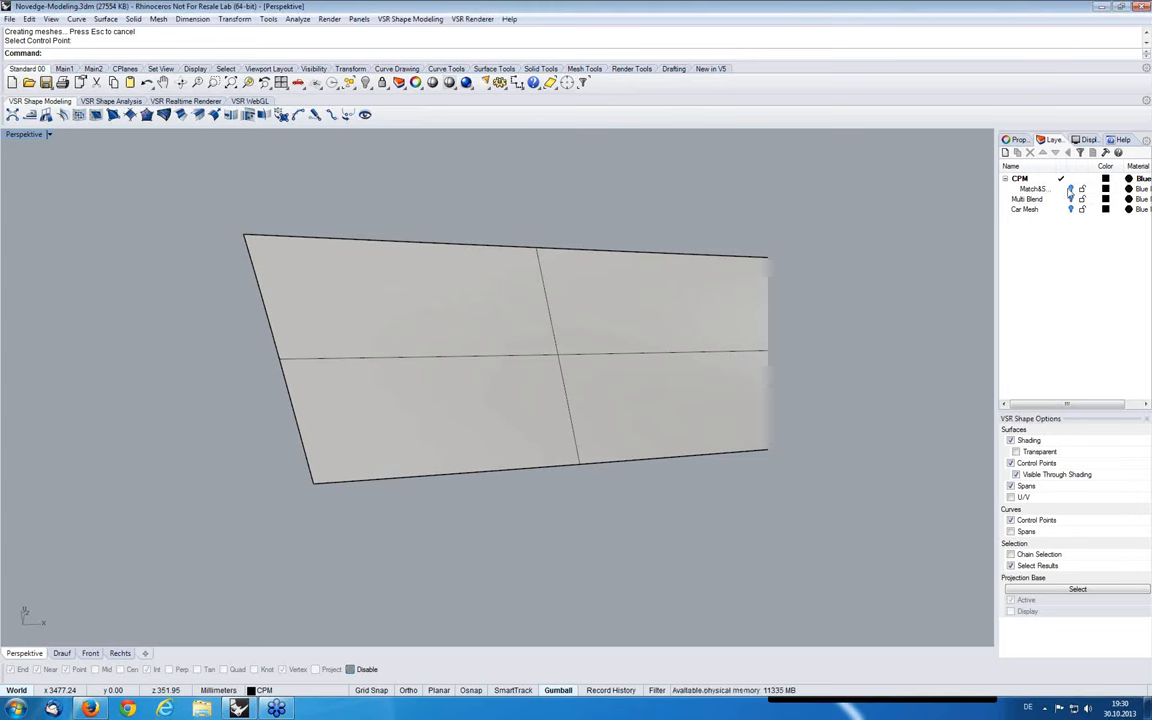
left_click(1033, 189)
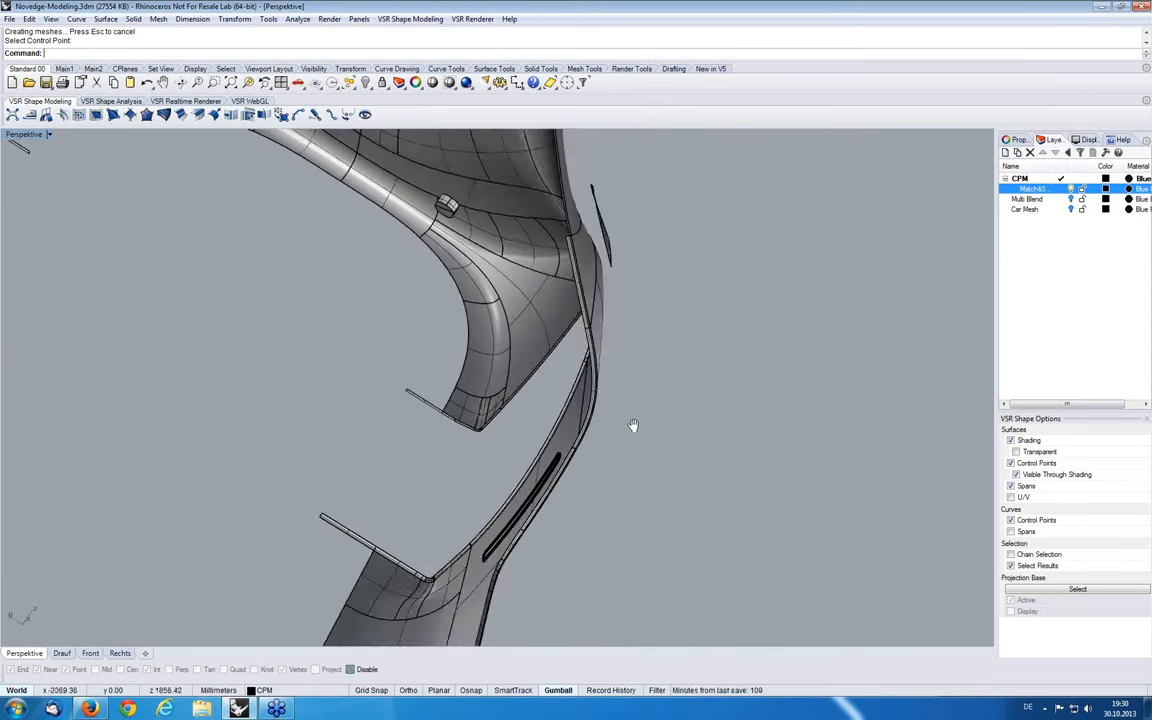
Orbit the Perspective view around the car body toward its rectangular side patch
left_click_drag(630, 425, 575, 395)
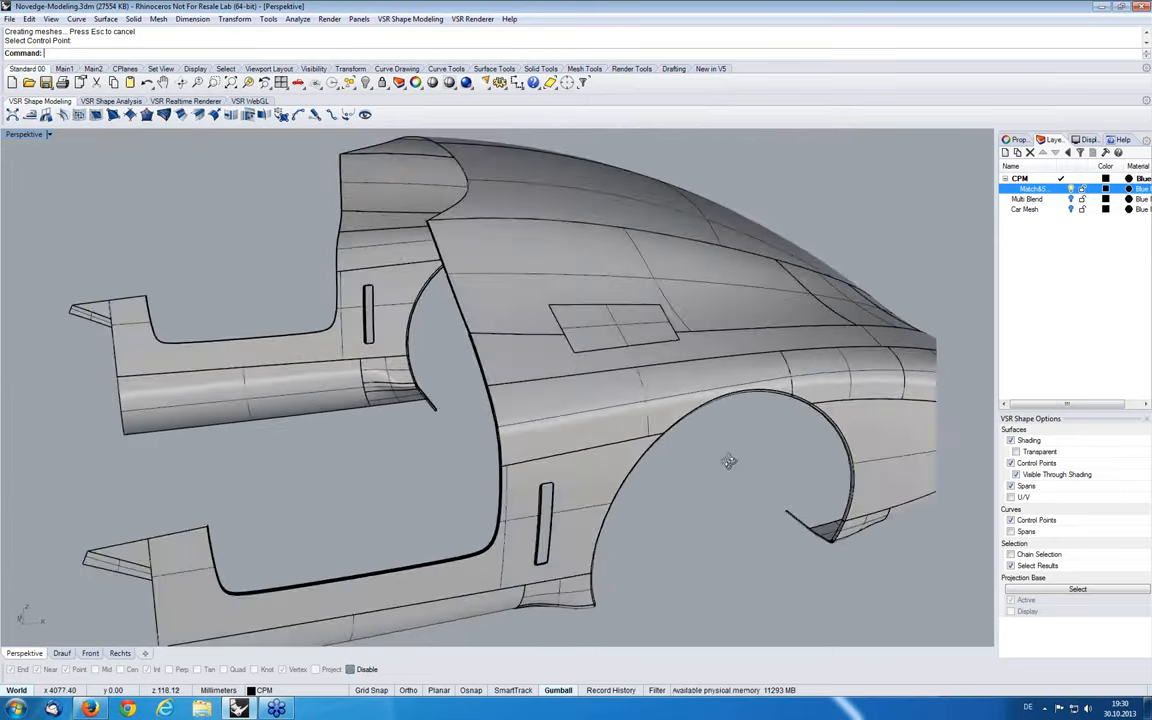
left_click_drag(730, 461, 668, 360)
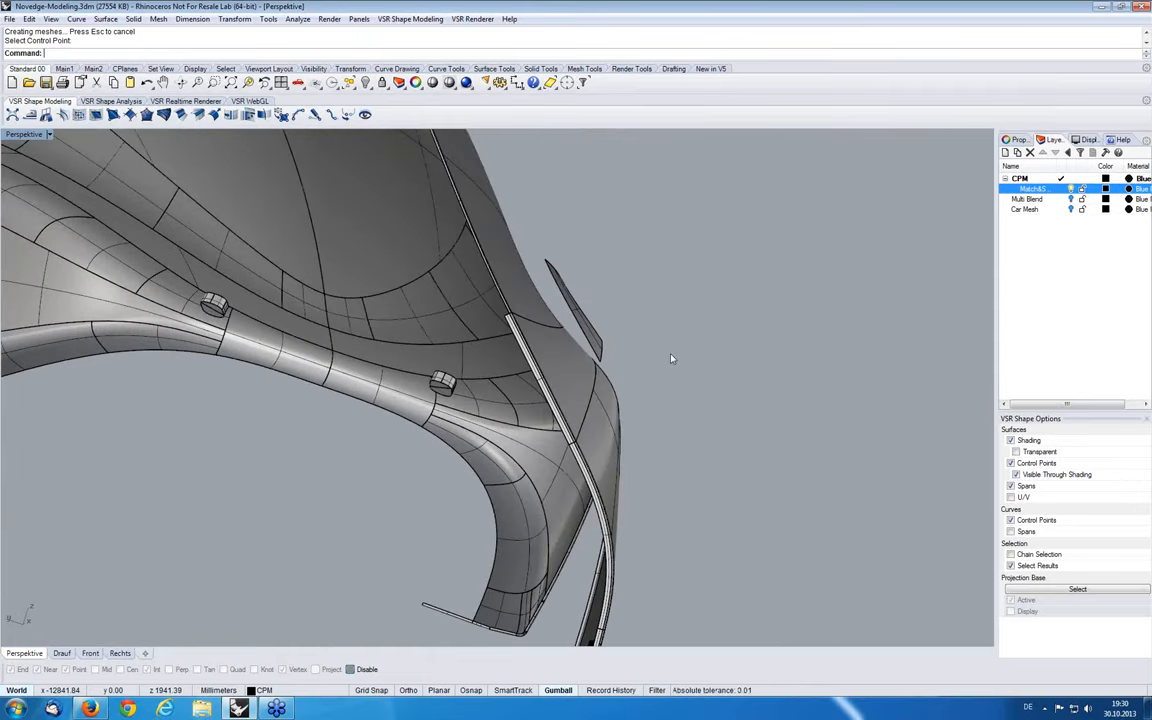
mouse_move(628, 392)
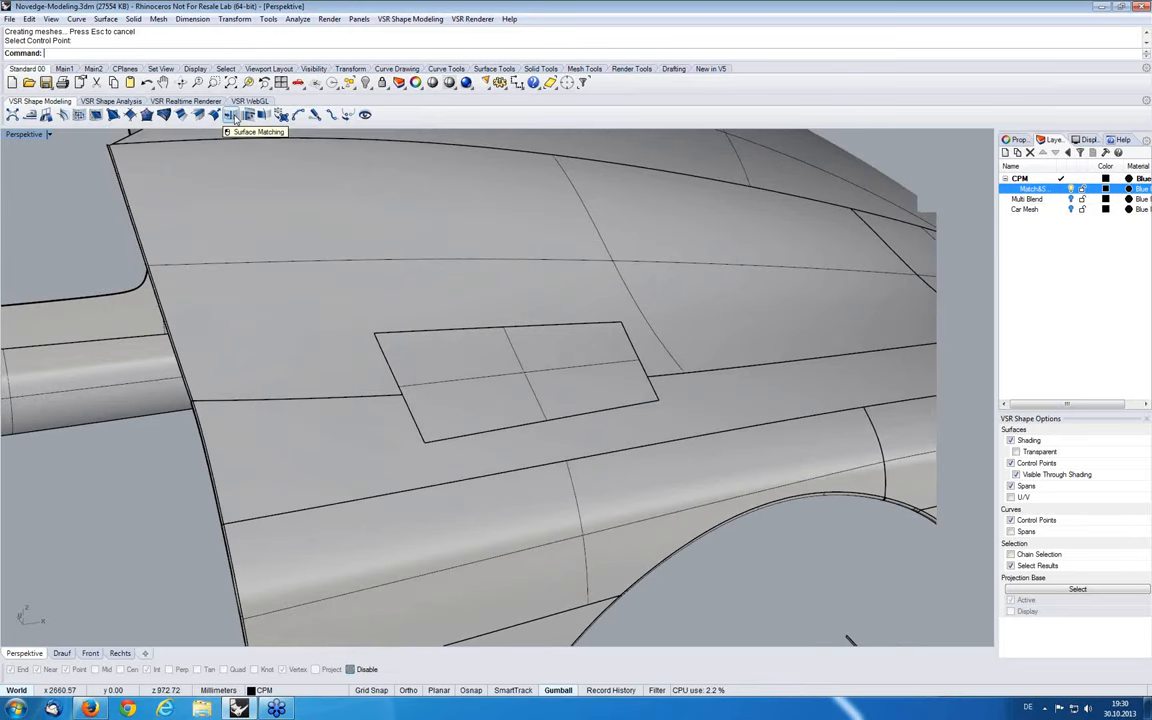
Match the rectangular patch's edge to the car body with Curvature (G2), inspect, and finish
left_click(230, 114)
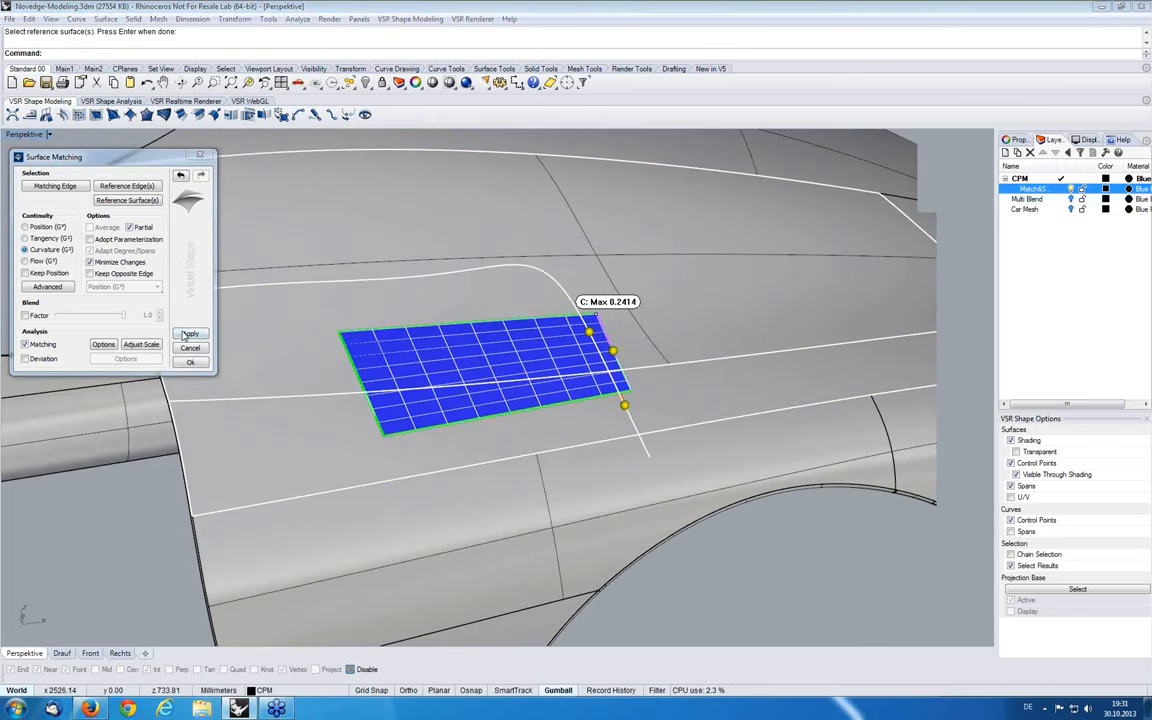
left_click(190, 333)
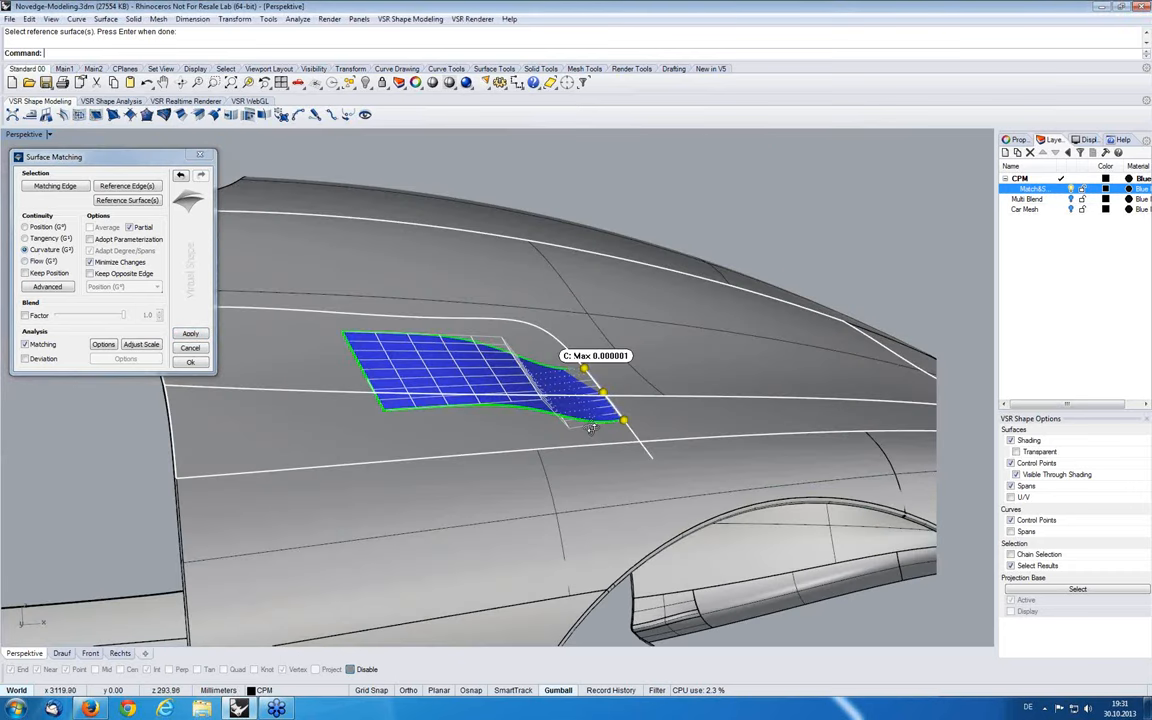
left_click_drag(590, 430, 710, 417)
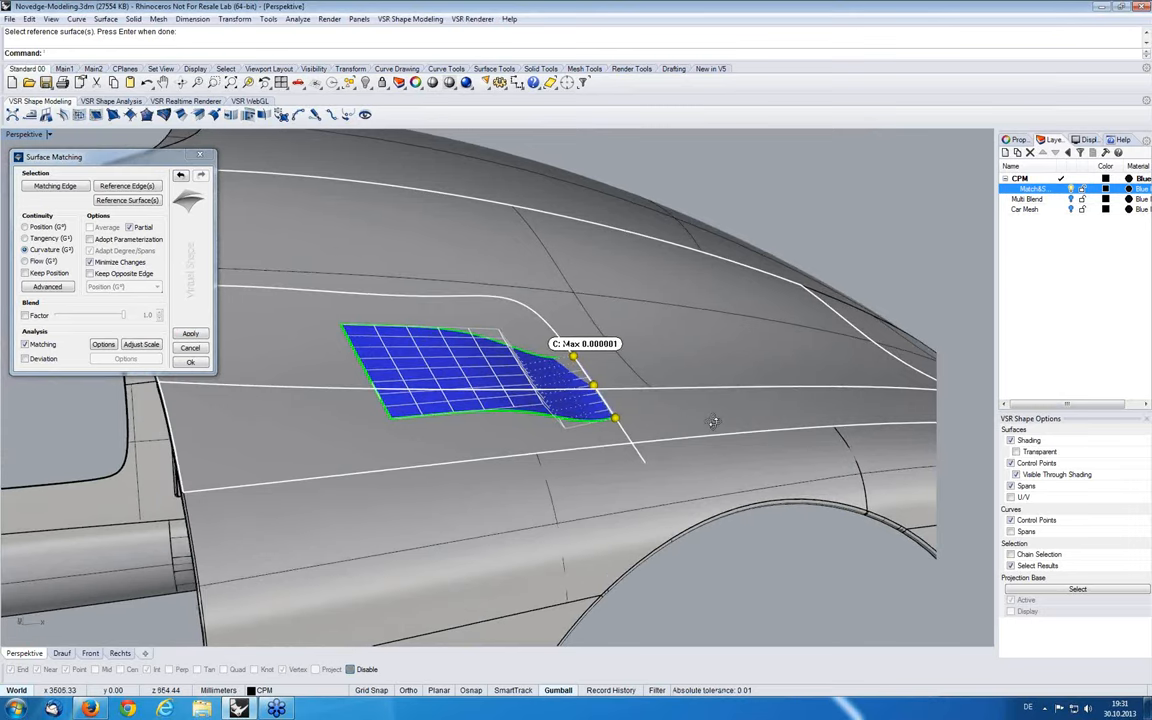
right_click(590, 357)
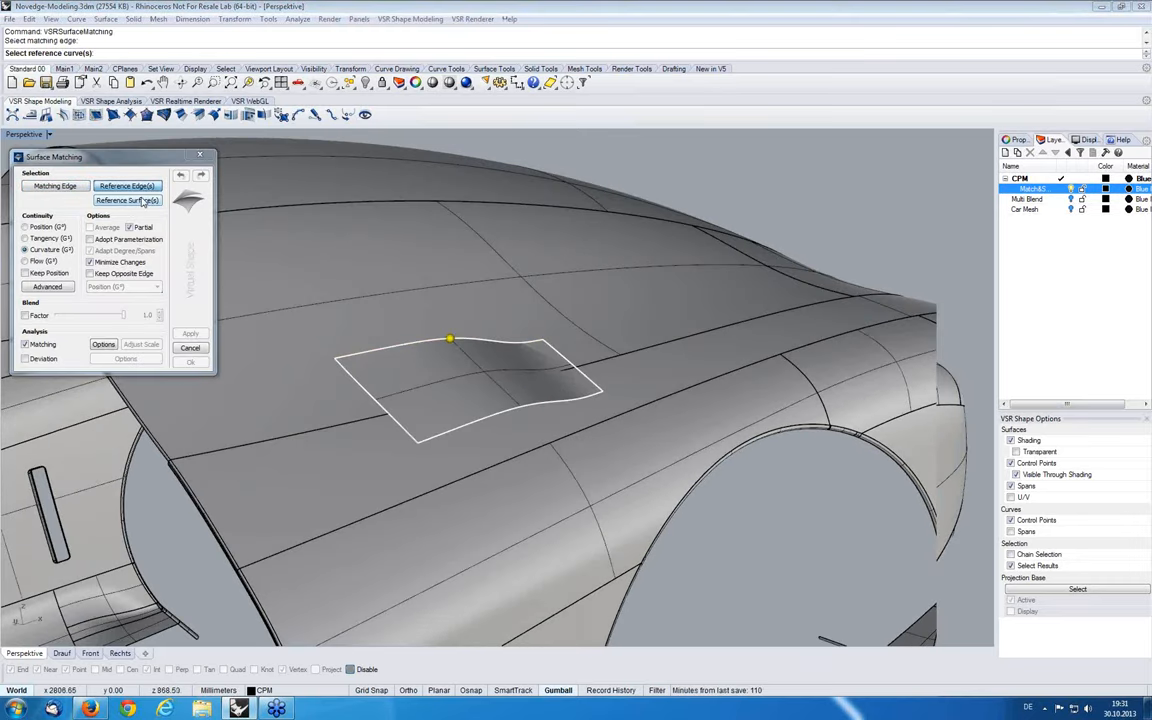
Pick a reference surface and apply a Curvature (G2) match to another patch edge
left_click(127, 200)
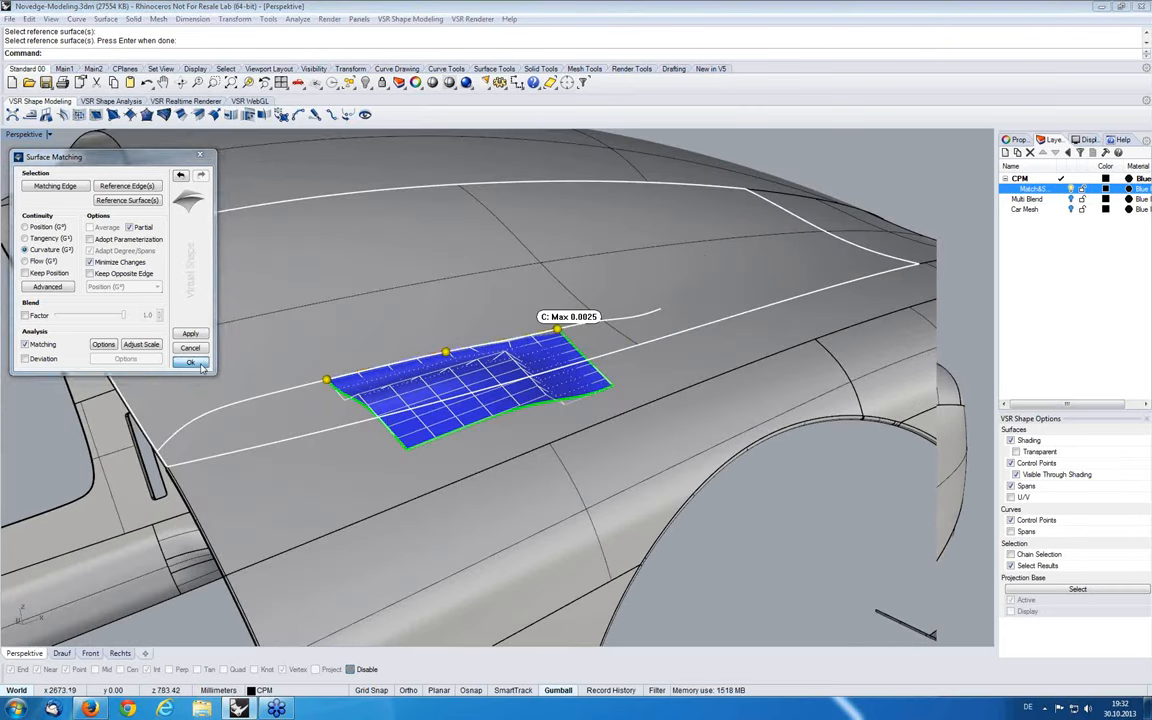
left_click(191, 362)
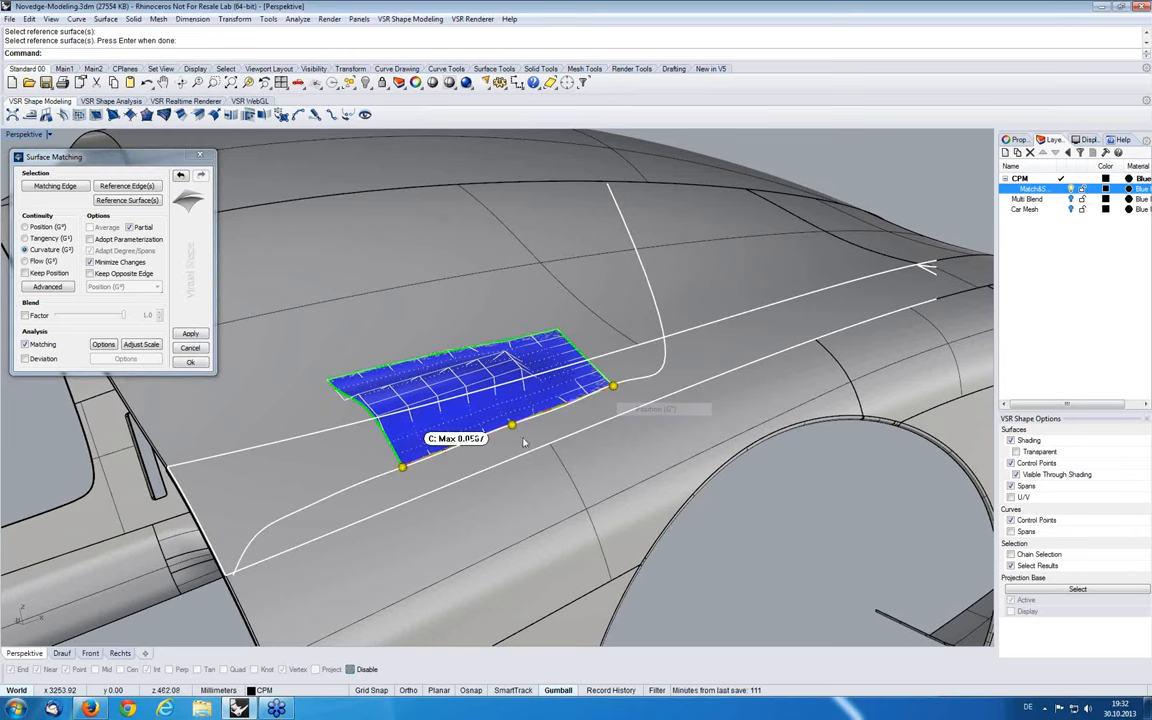
mouse_move(402, 467)
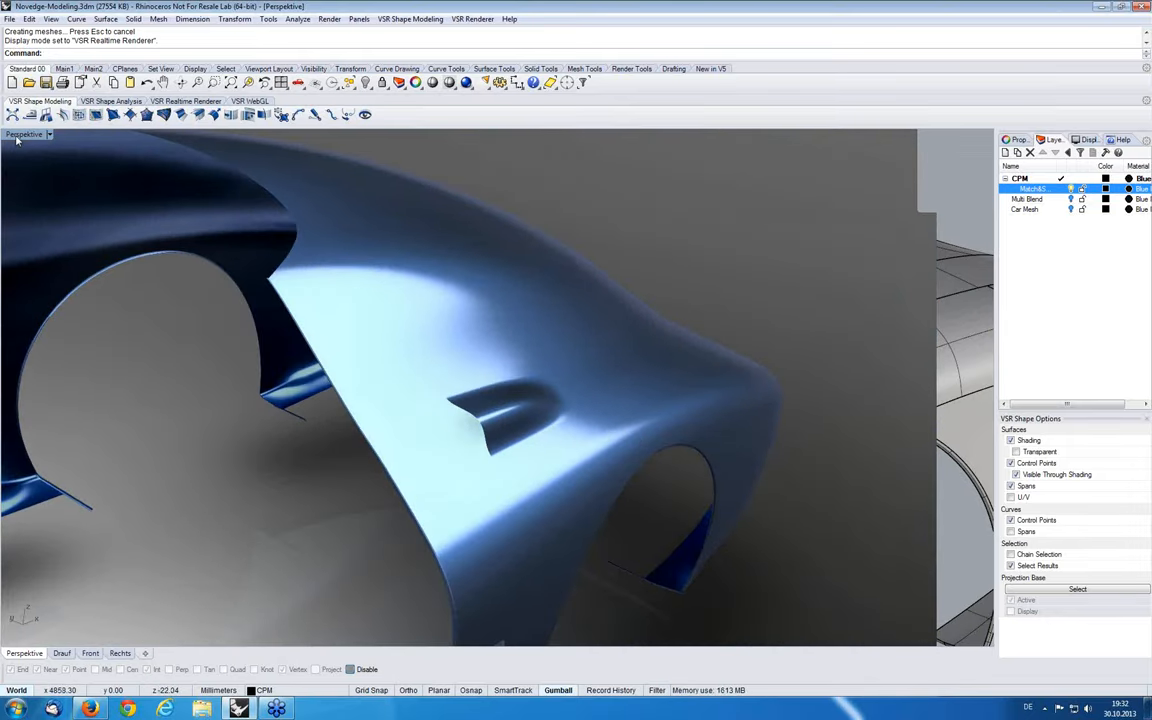
Switch the Perspective viewport from VSR Realtime Renderer to Shaded and orbit to face the patch
left_click(24, 135)
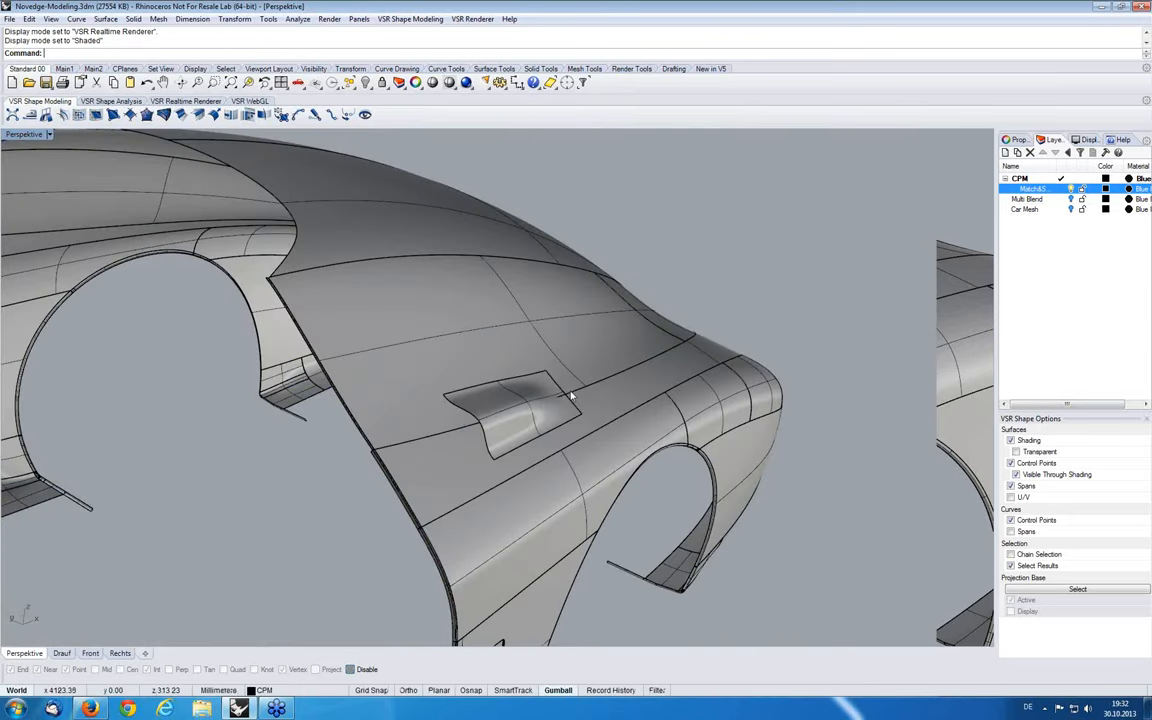
left_click_drag(570, 395, 500, 385)
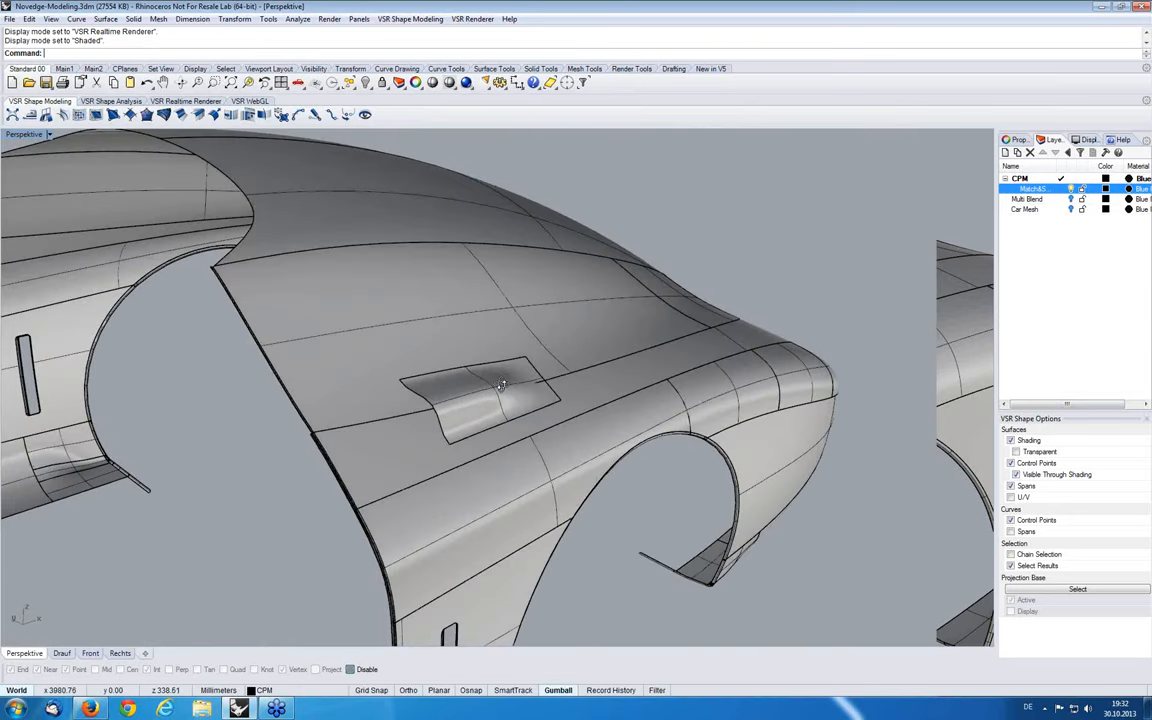
left_click_drag(500, 385, 520, 395)
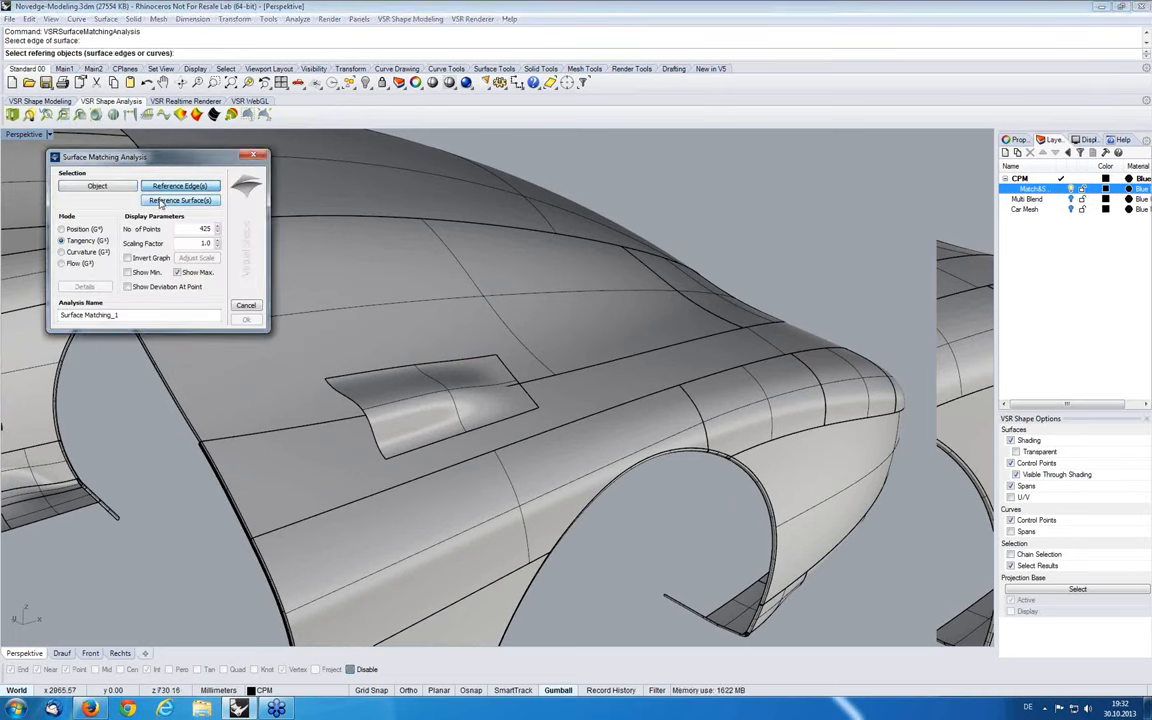
Add a Position matching analysis on the top edge, hide its handle, then add a Tangency one on the lower edge
left_click(180, 200)
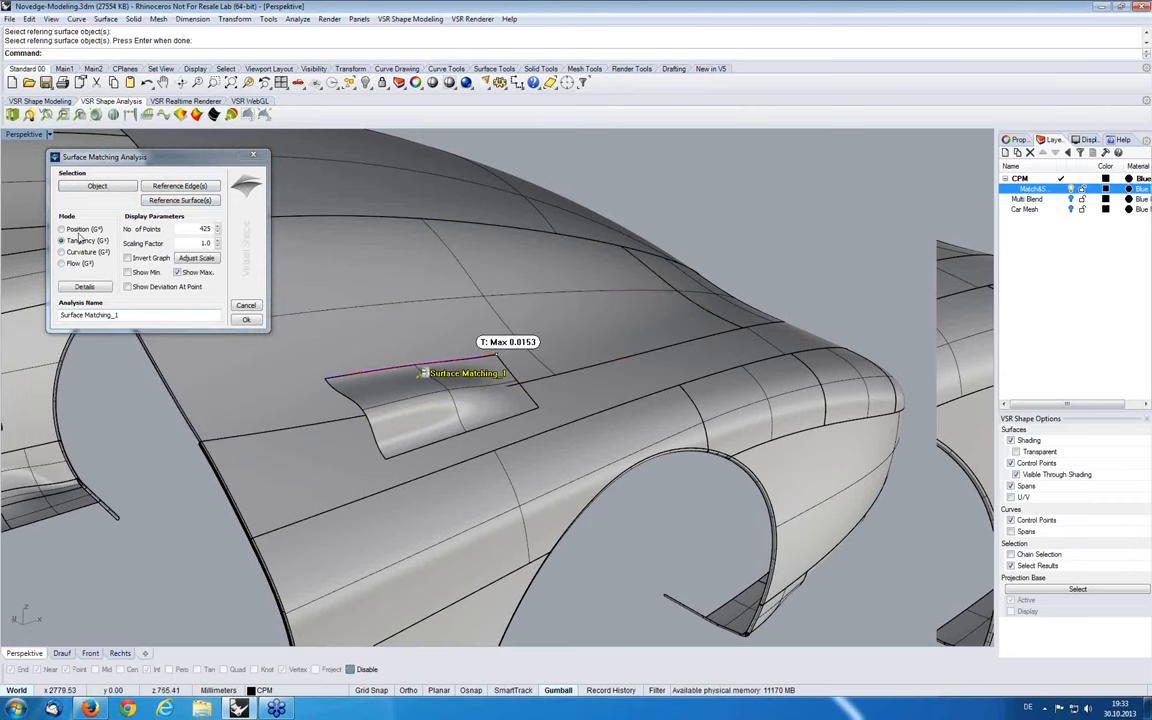
left_click(62, 229)
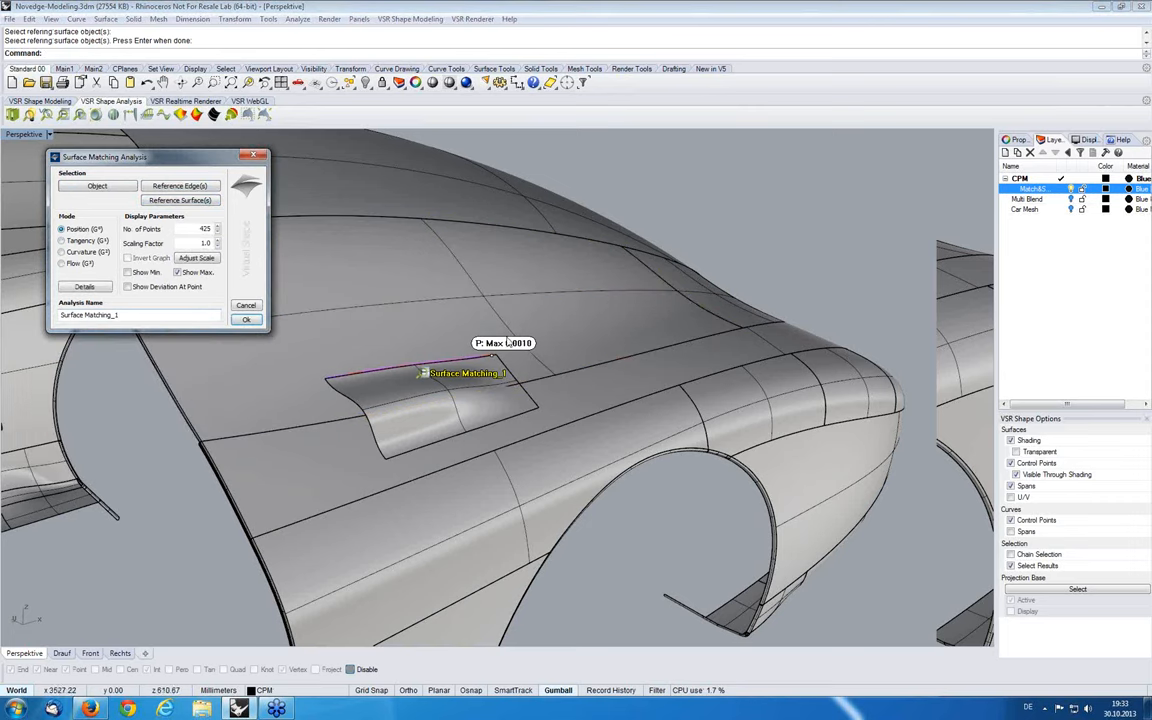
left_click(246, 319)
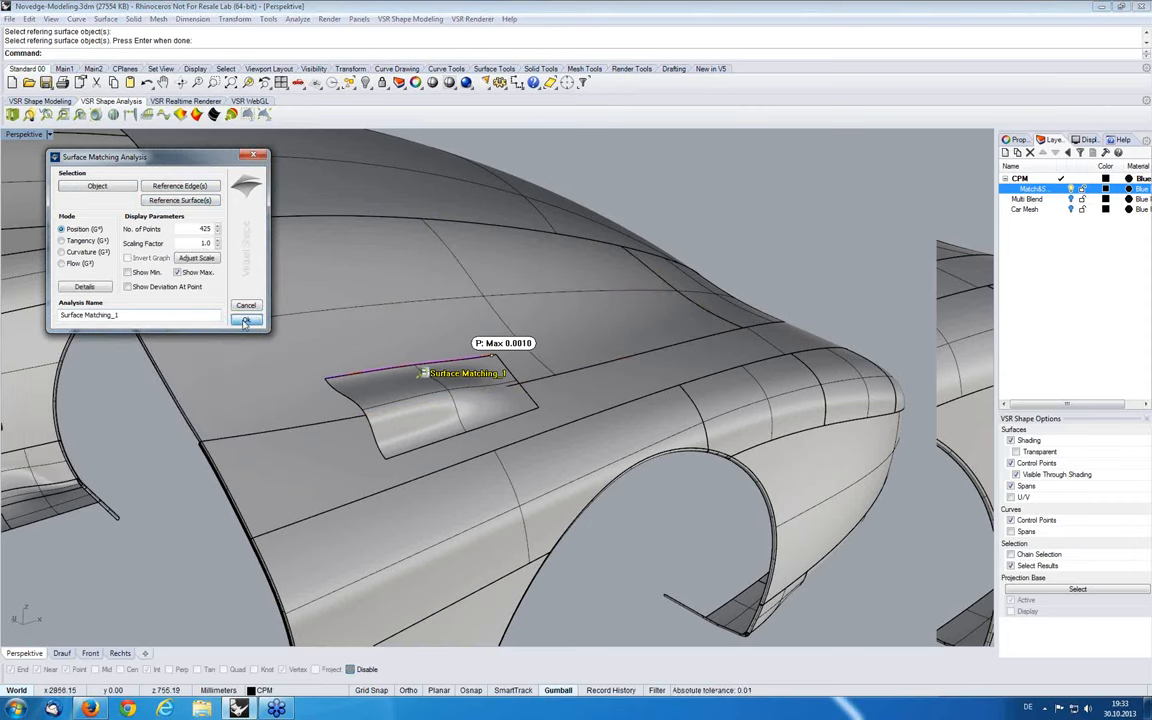
right_click(460, 373)
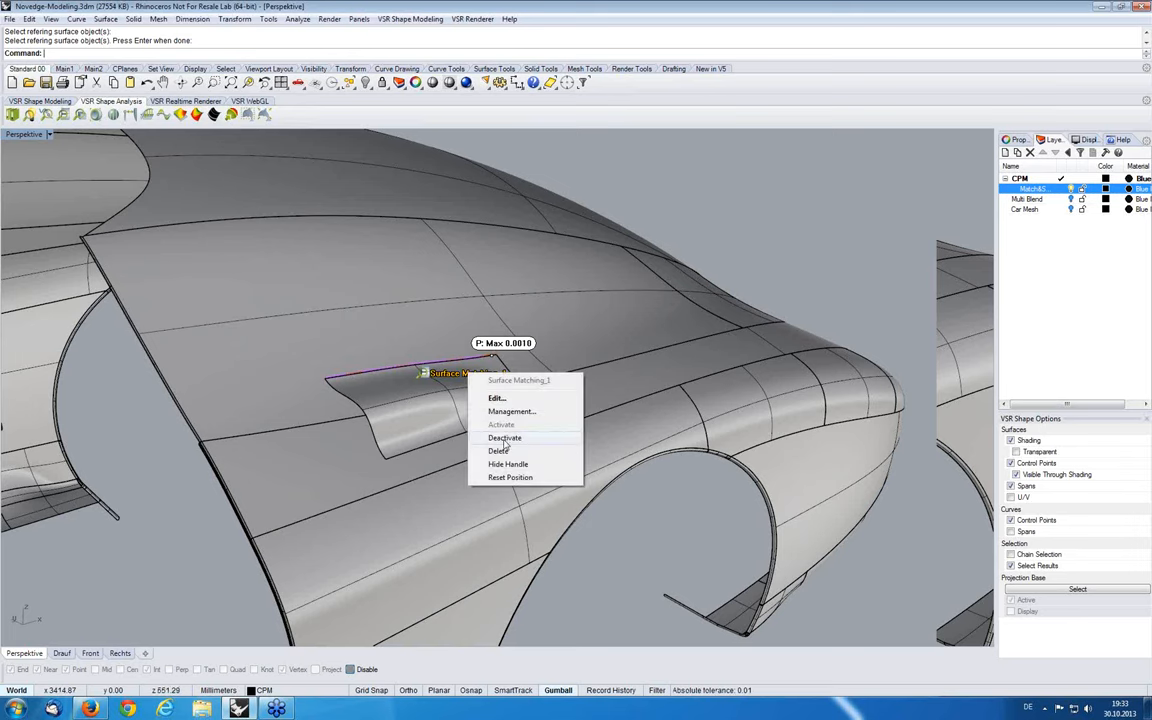
left_click(504, 437)
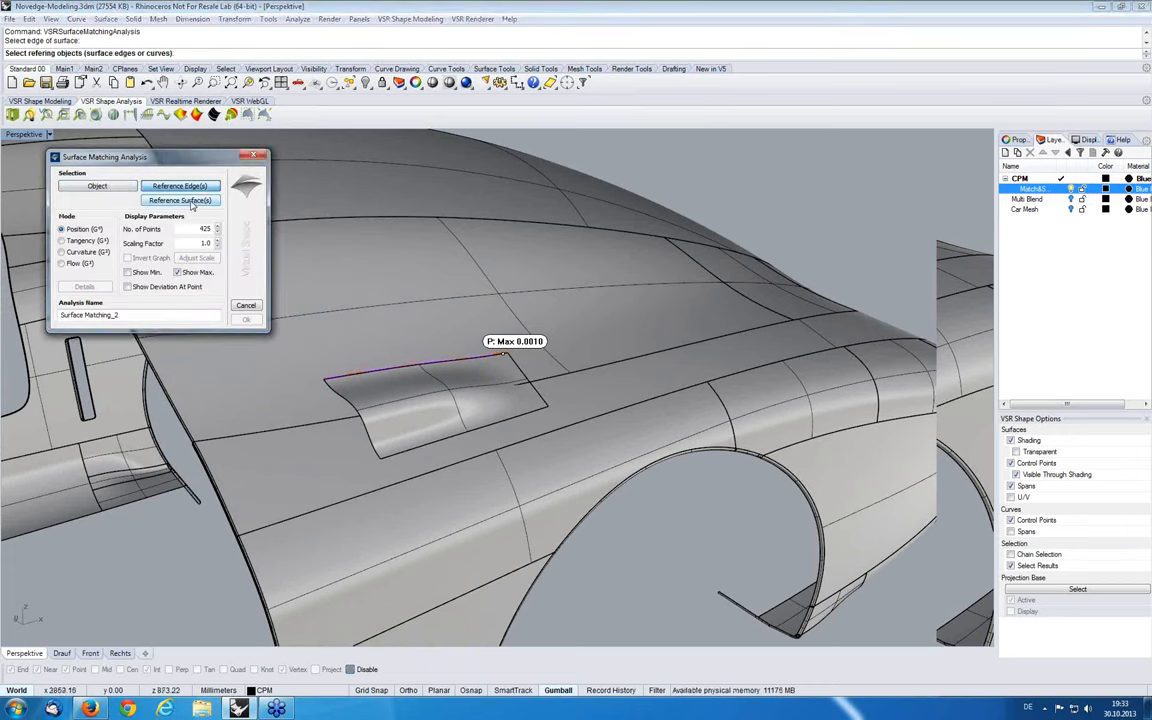
left_click(180, 200)
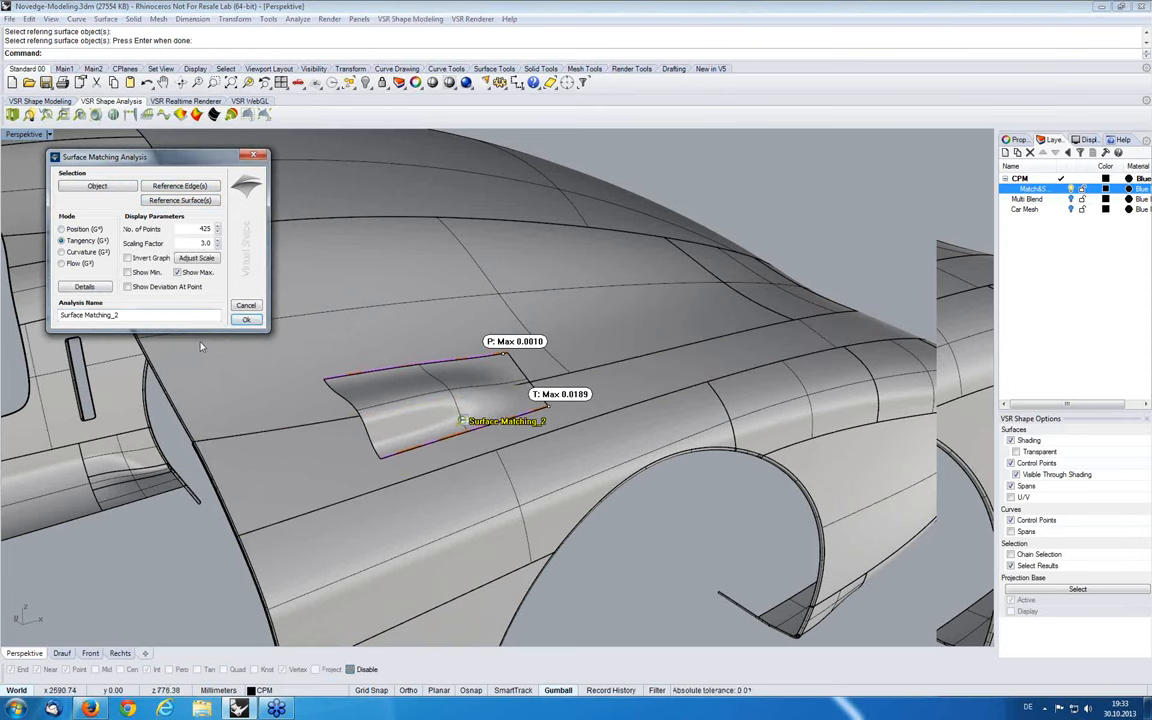
left_click(246, 319)
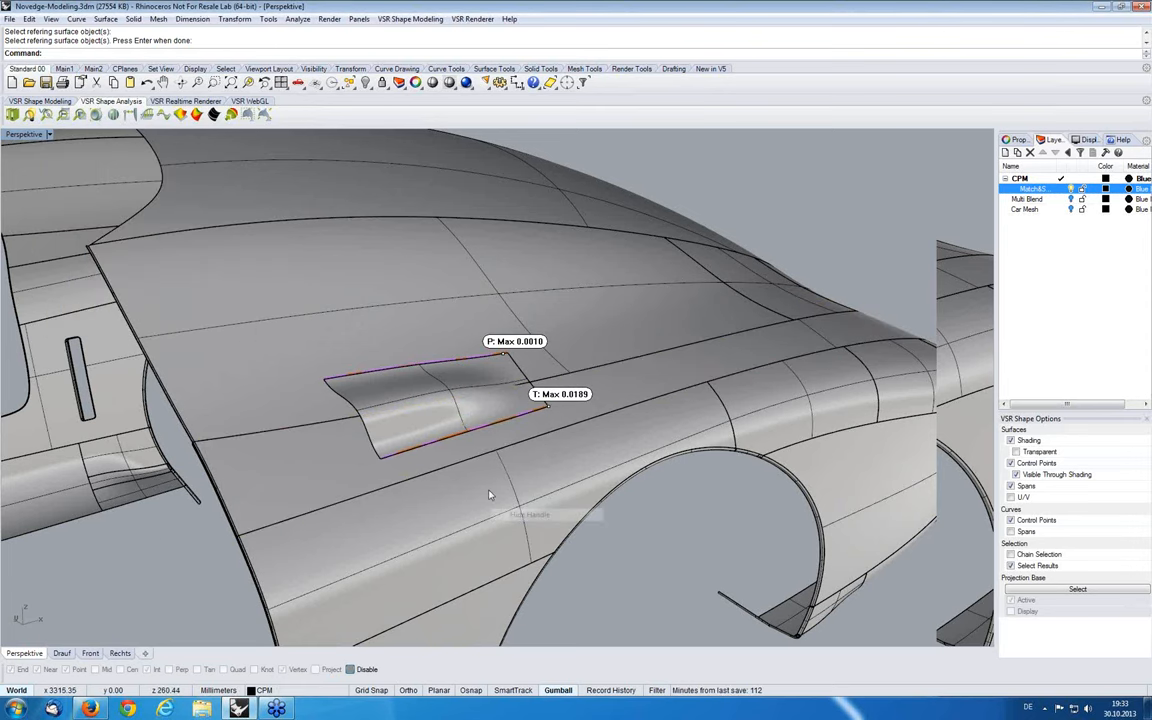
mouse_move(455, 467)
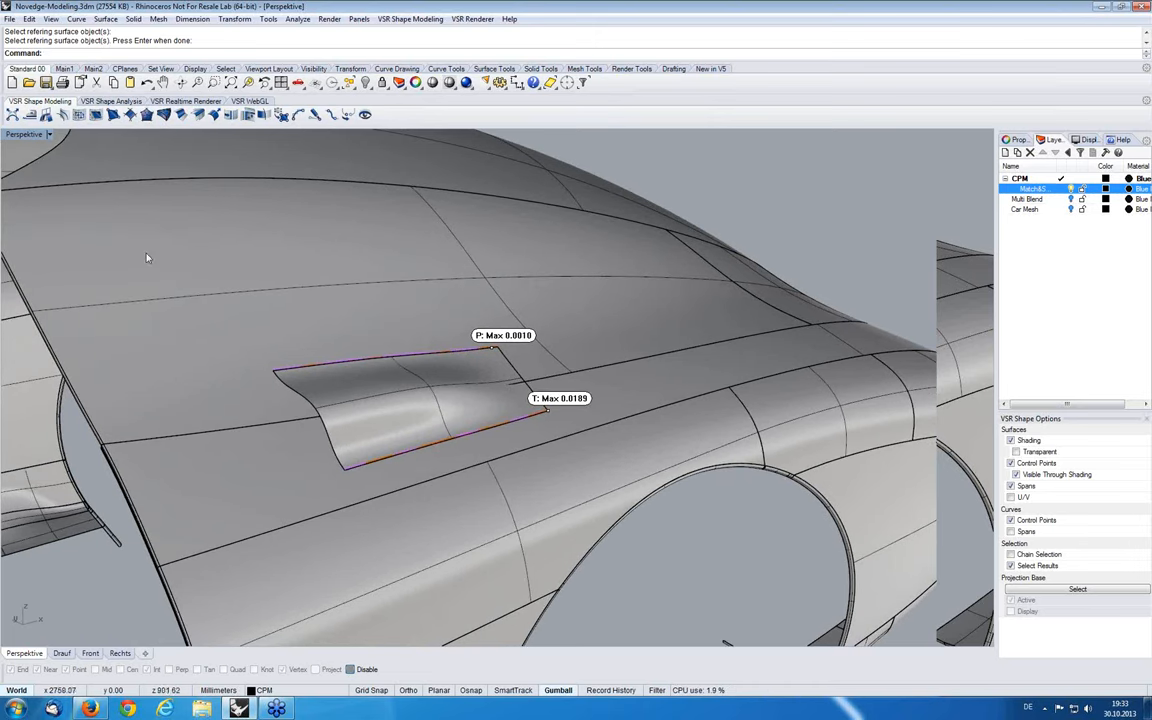
mouse_move(30, 114)
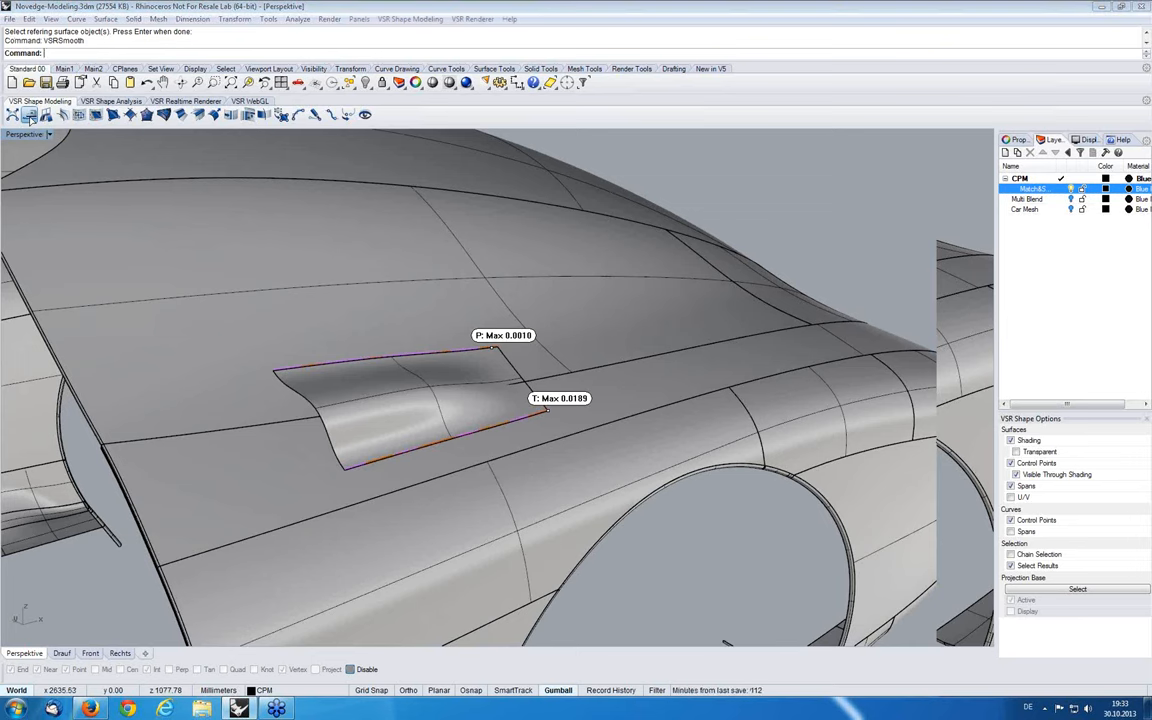
Smooth the patch with Keep Ends/Edges set to Free and Factor U and V at 0.782
left_click(28, 114)
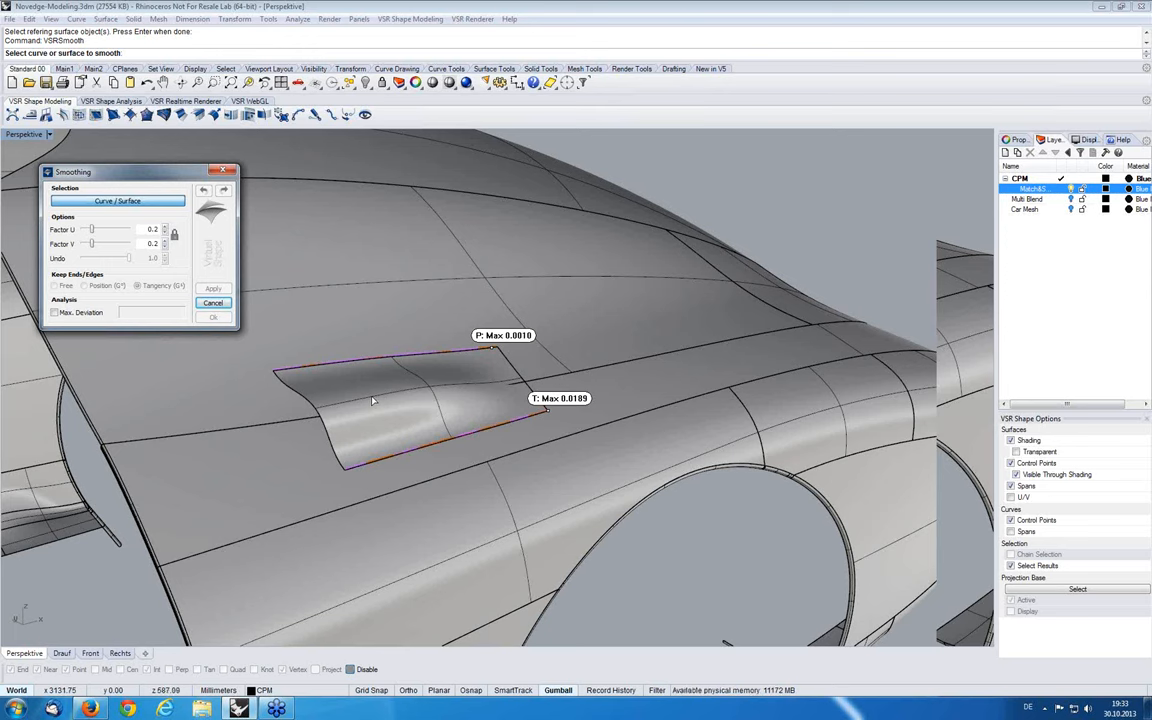
left_click(400, 410)
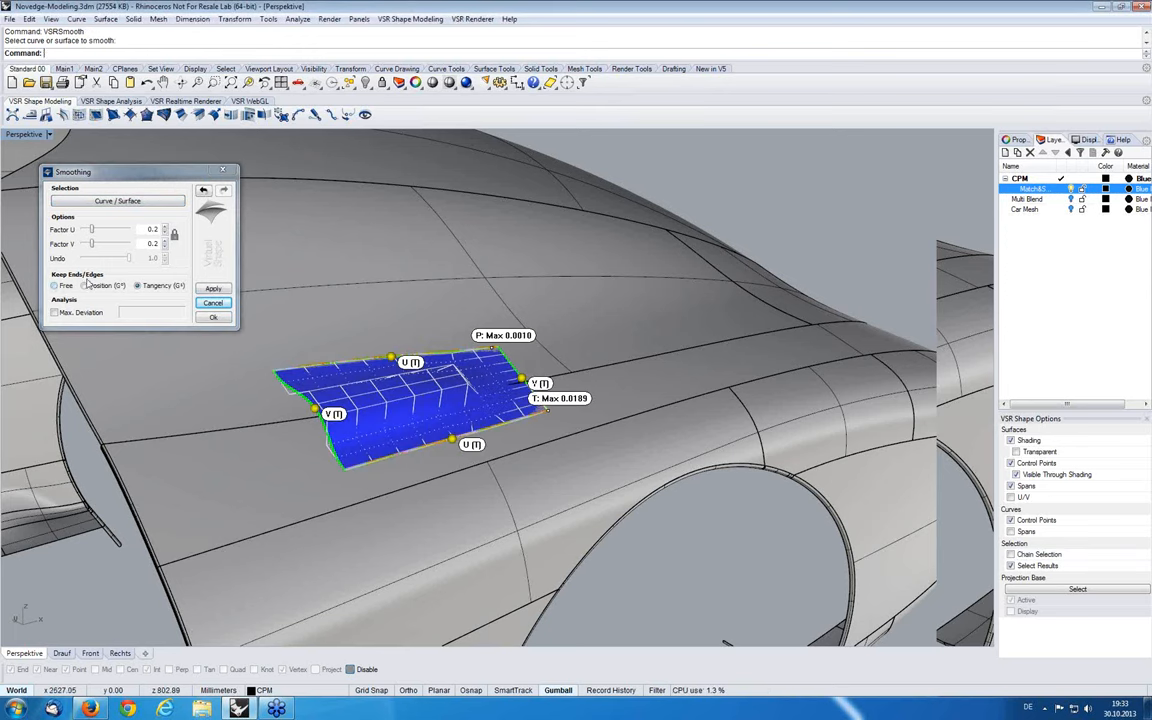
left_click(55, 285)
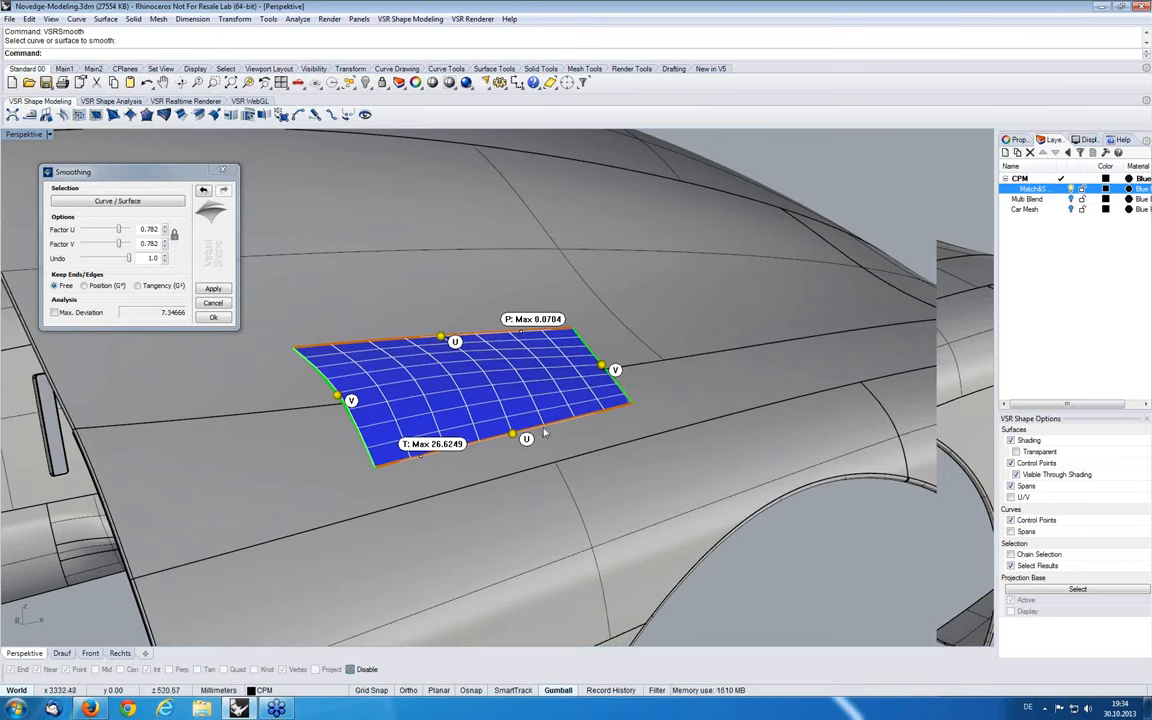
mouse_move(225, 358)
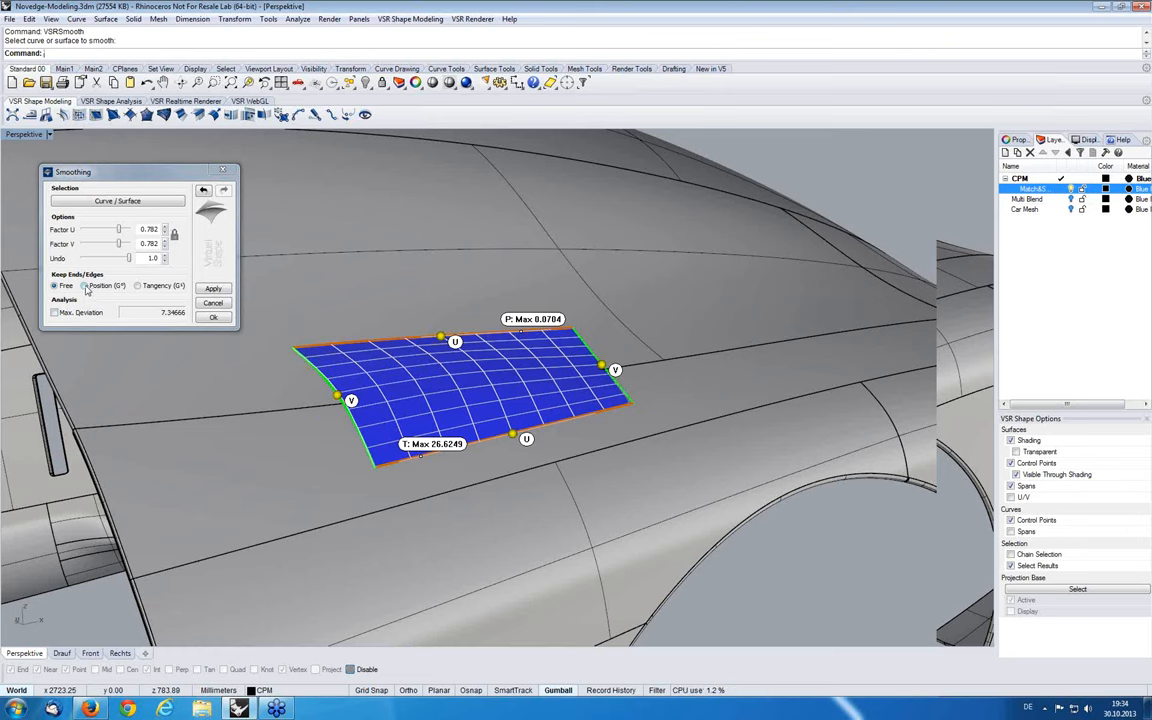
Switch the smoothing edge condition to Position (G0), restoring position deviation to 0.0010
left_click(84, 286)
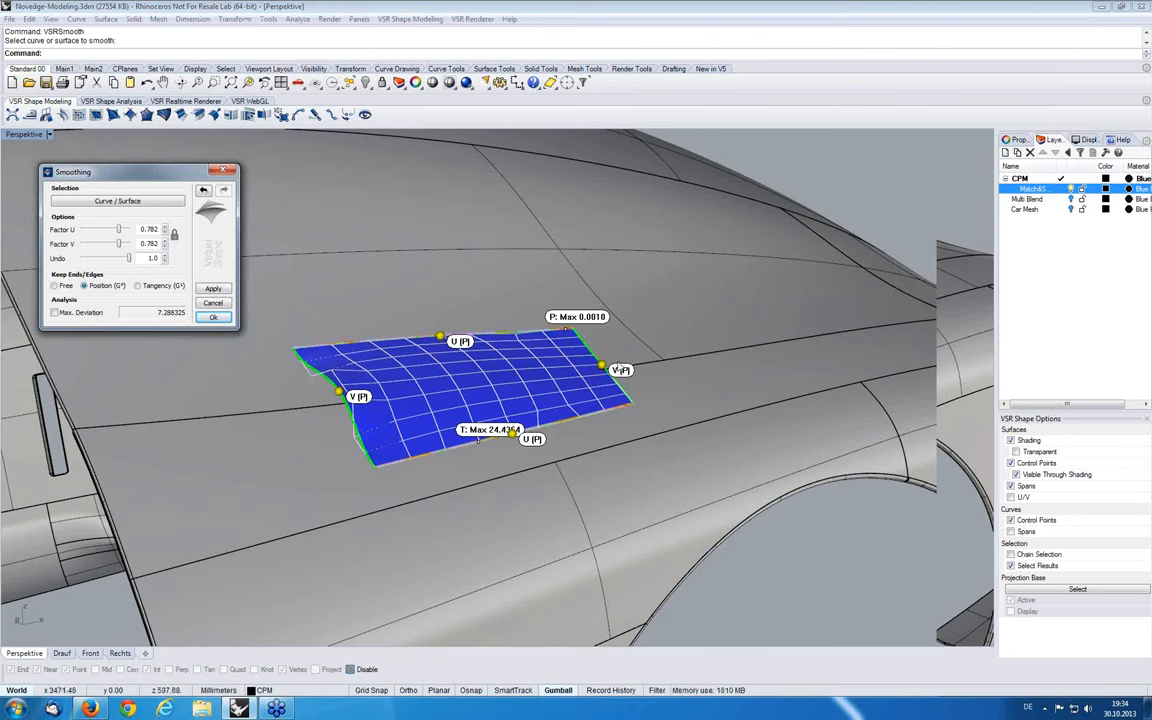
mouse_move(158, 293)
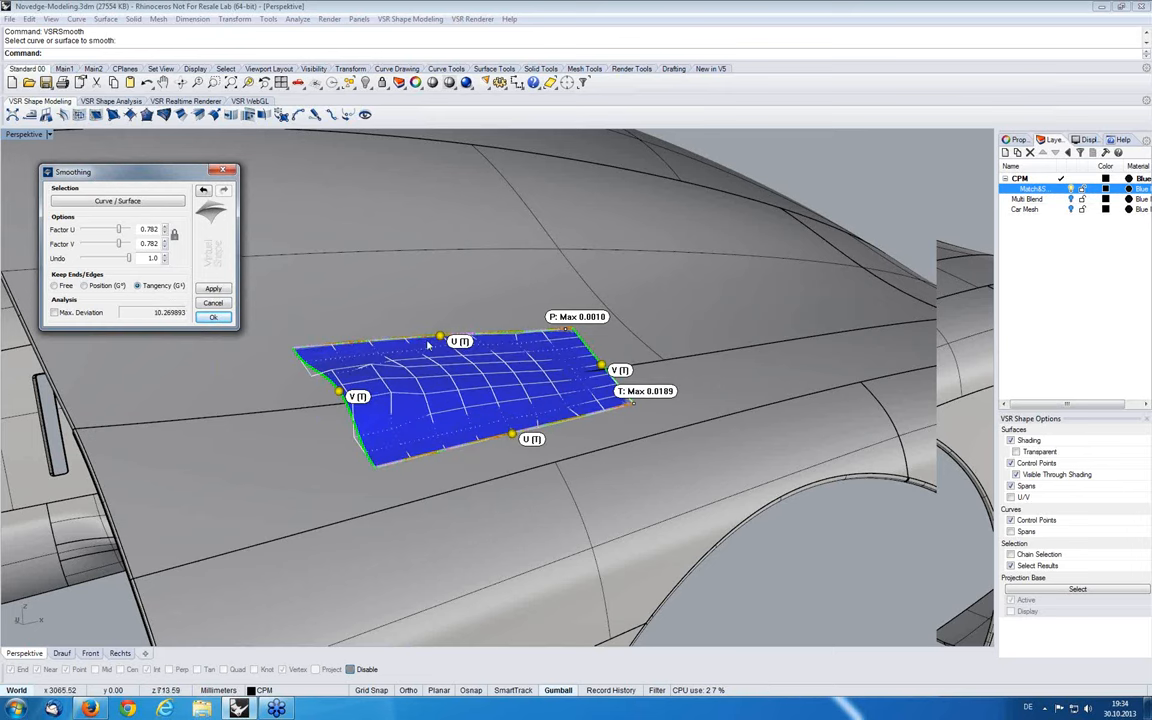
mouse_move(580, 475)
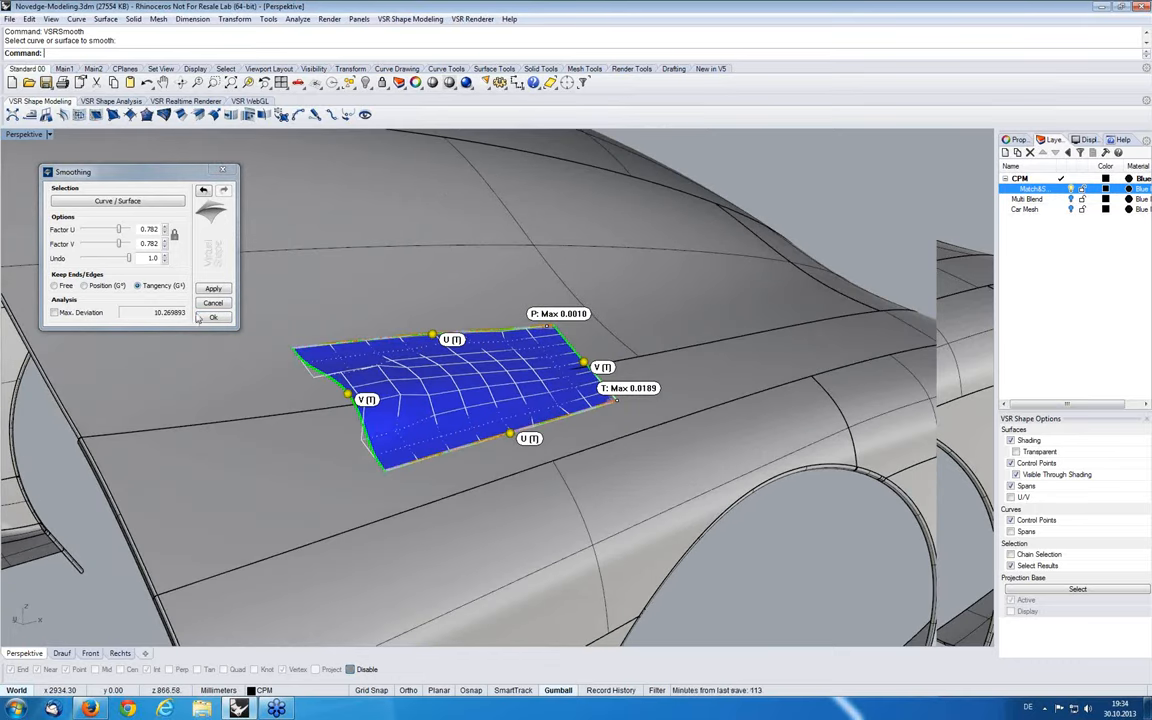
mouse_move(343, 405)
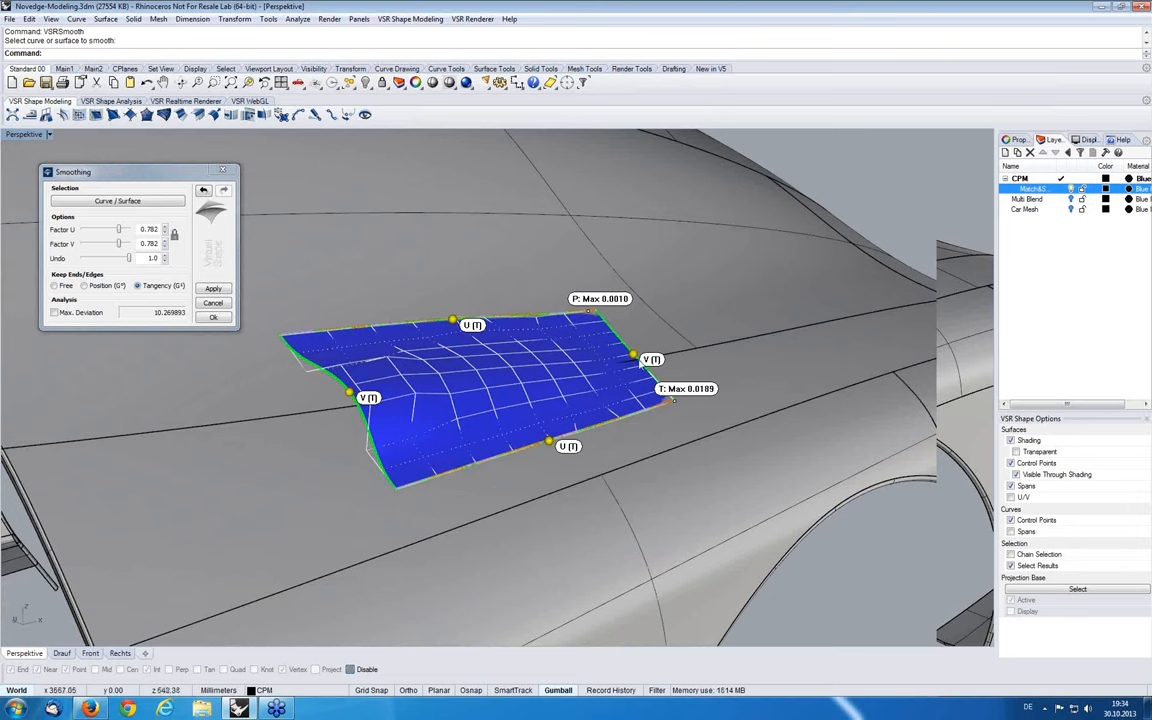
mouse_move(585, 430)
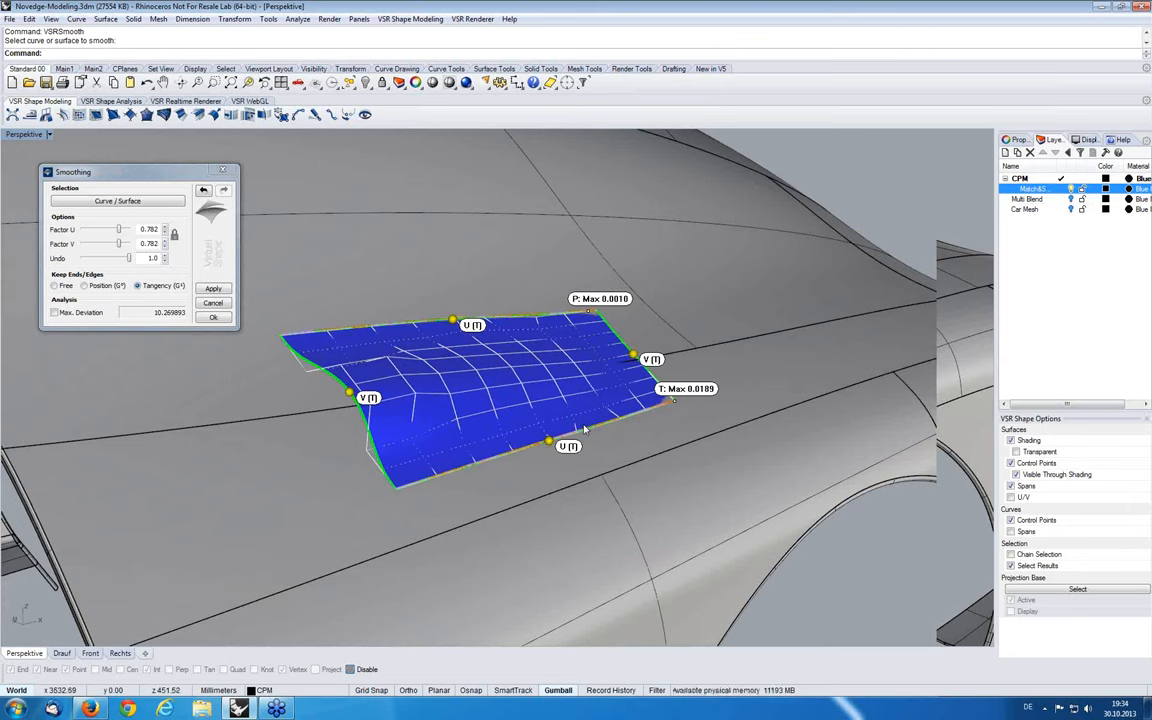
mouse_move(378, 424)
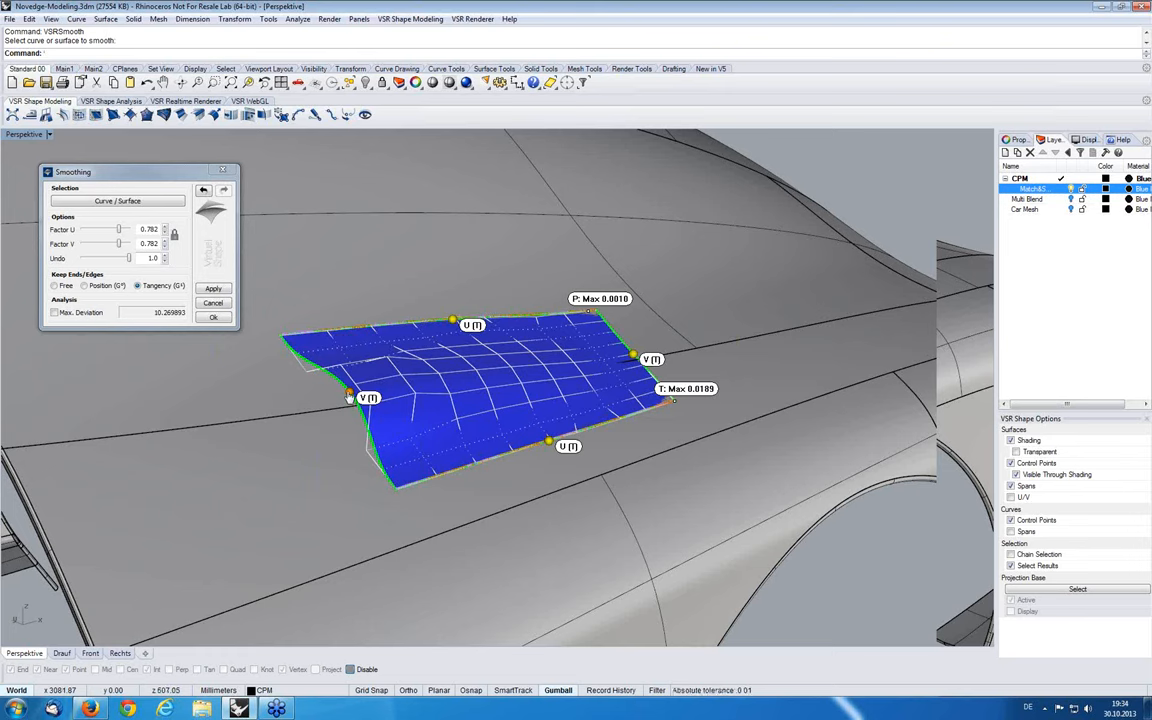
Change the left V edge constraint and apply the smoothing with factors at 0.795
right_click(368, 398)
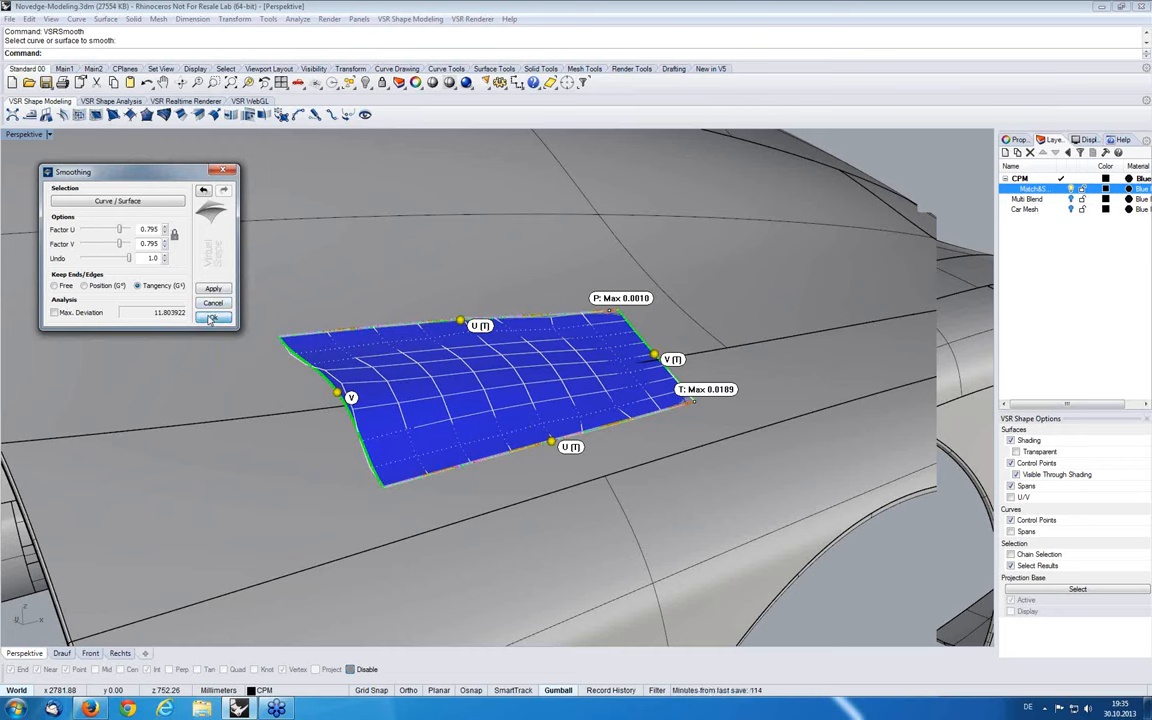
left_click(212, 317)
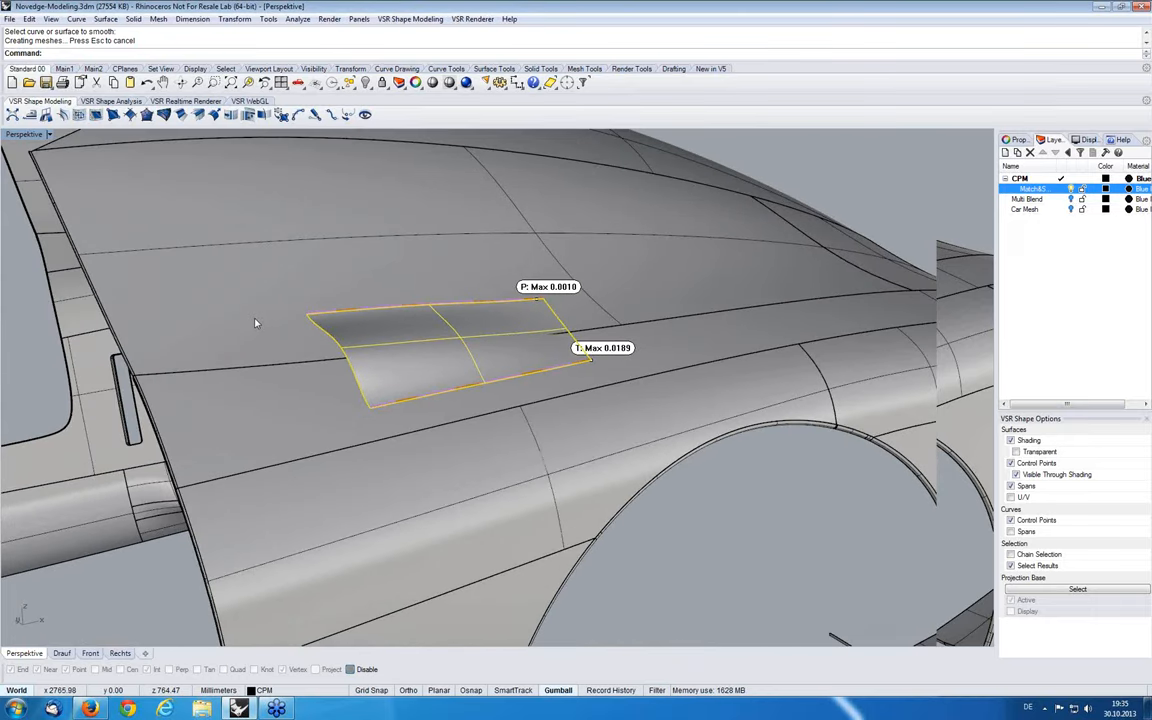
Open tooth-task-curves-approximated.3dm, discarding unsaved changes to the current model
left_click(10, 19)
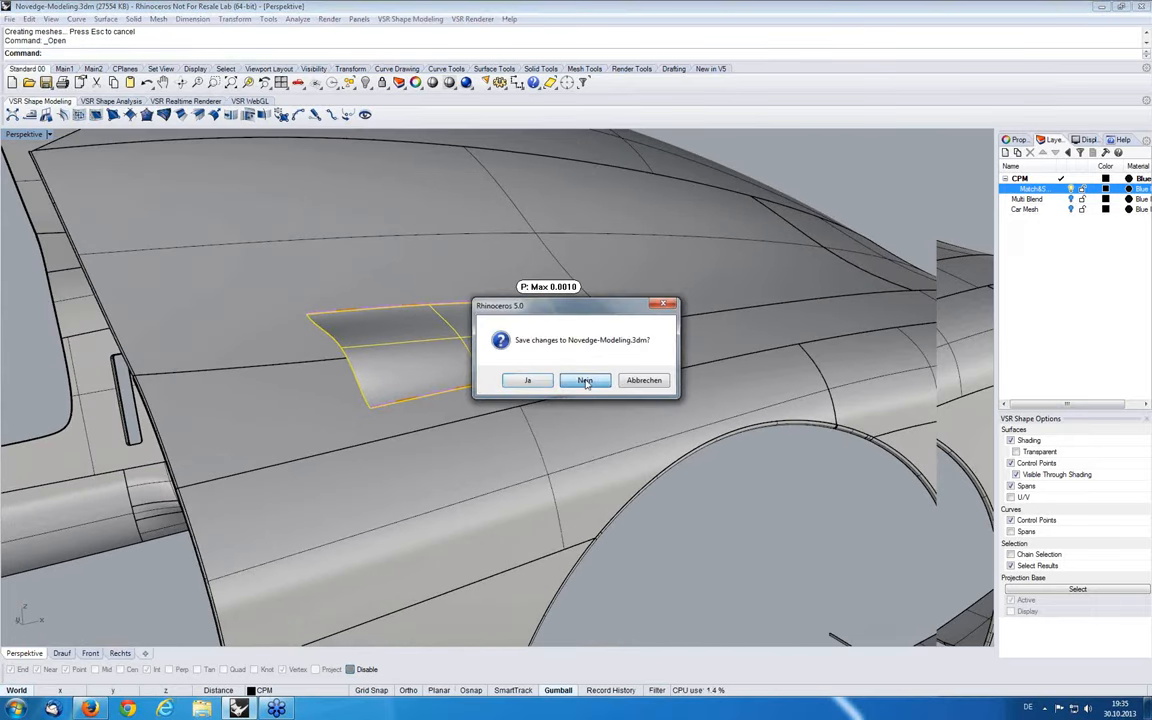
left_click(584, 380)
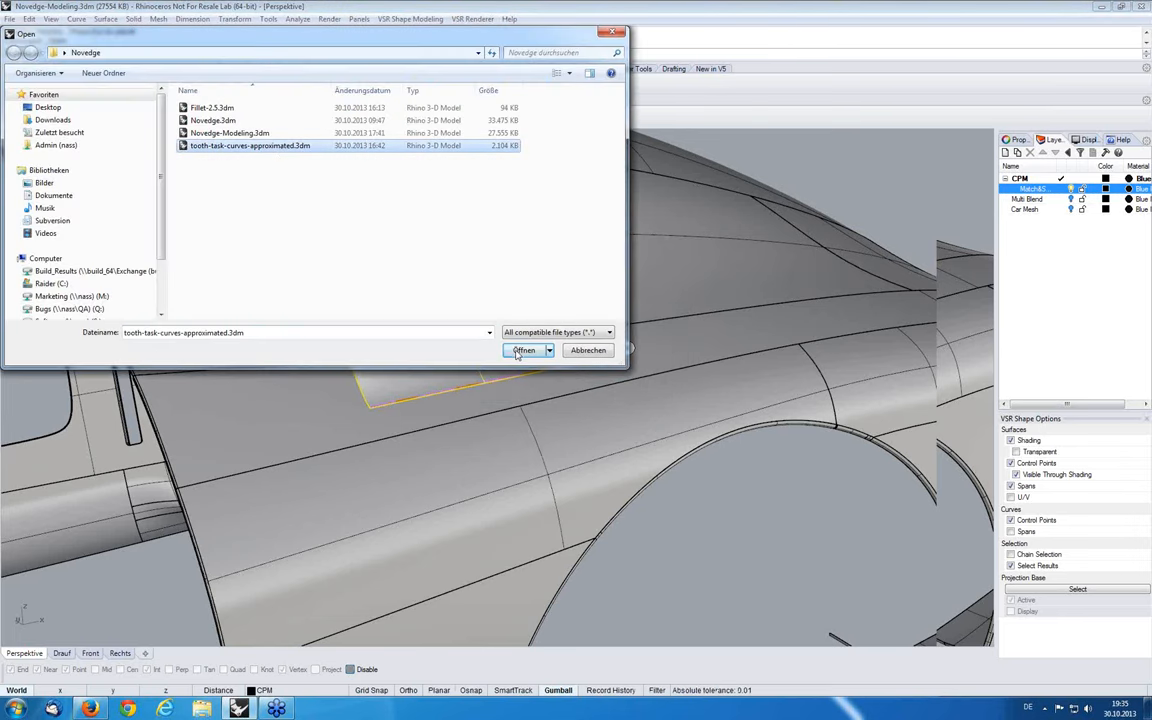
left_click(524, 350)
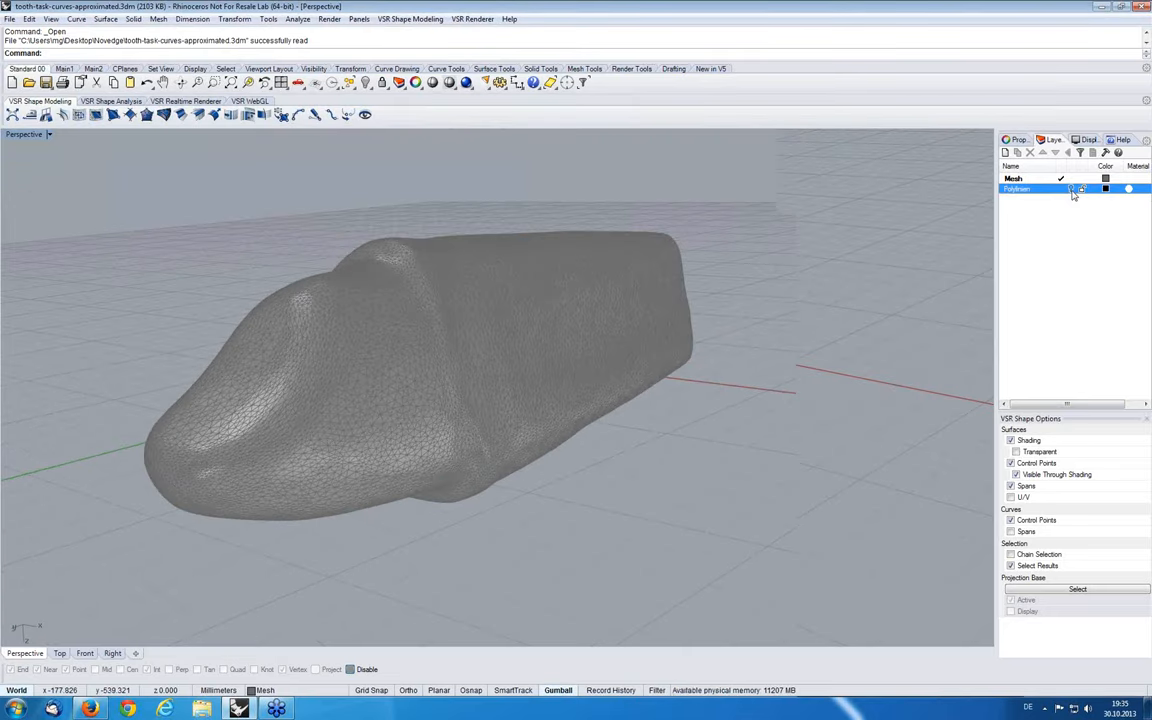
Toggle the Polylinien curve layer on and off and orbit the tooth mesh
left_click(1071, 189)
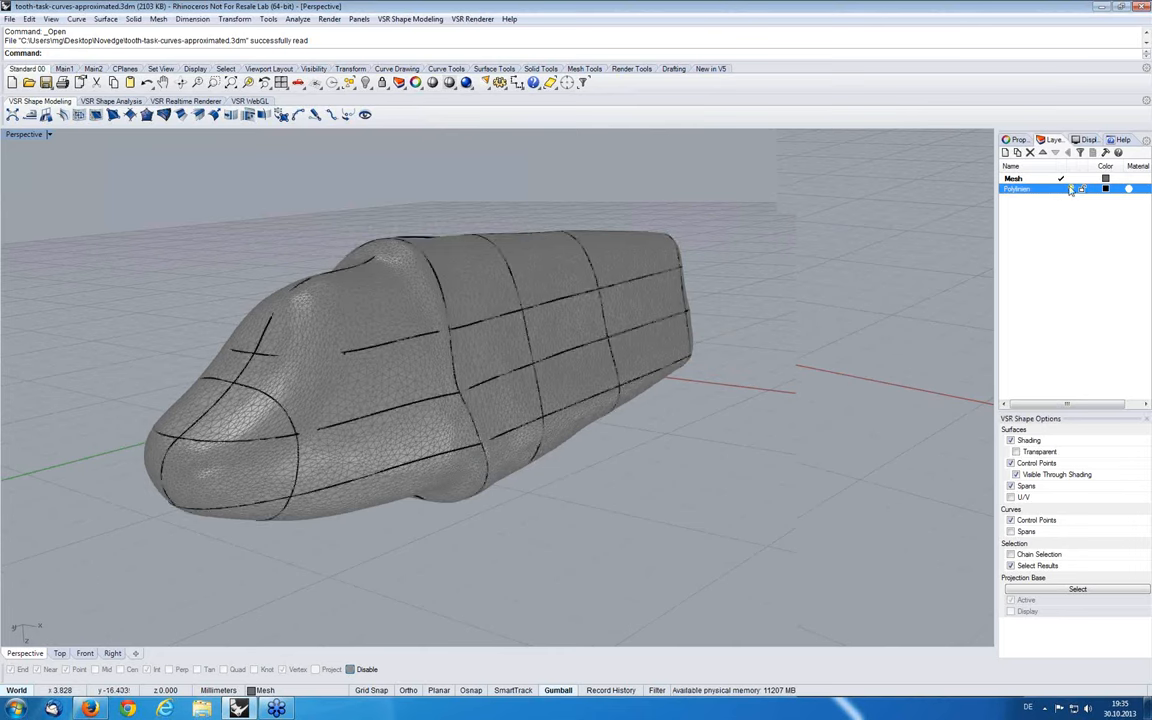
left_click(1071, 189)
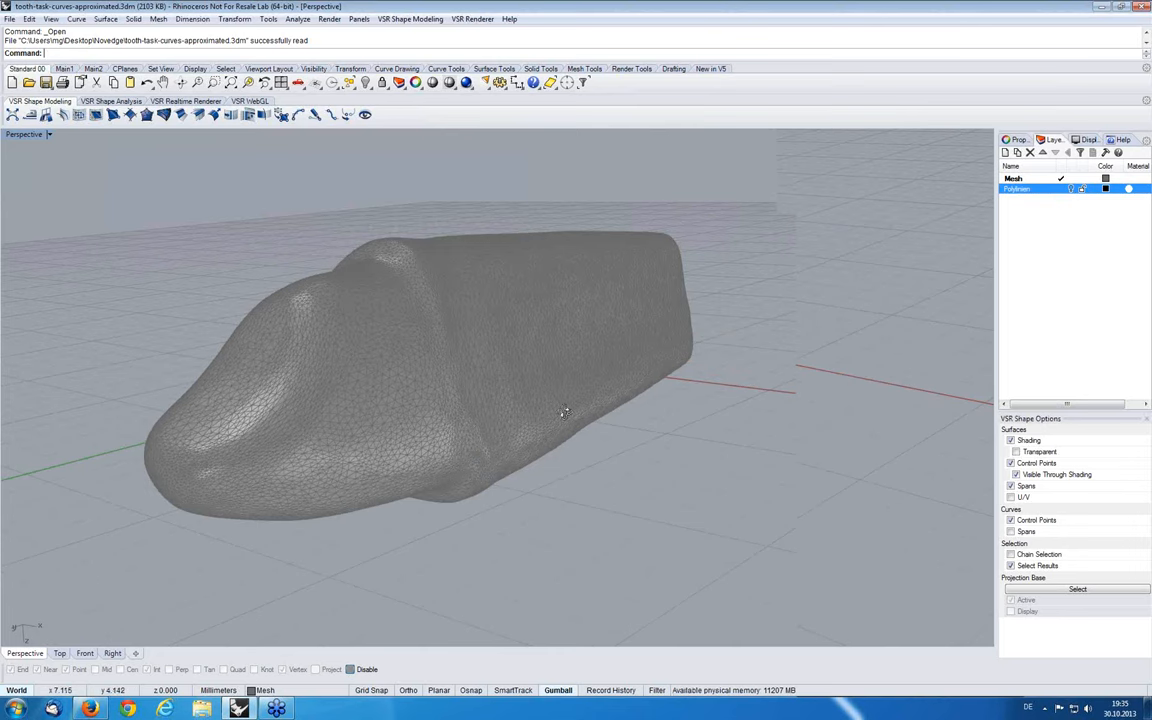
left_click_drag(560, 410, 560, 375)
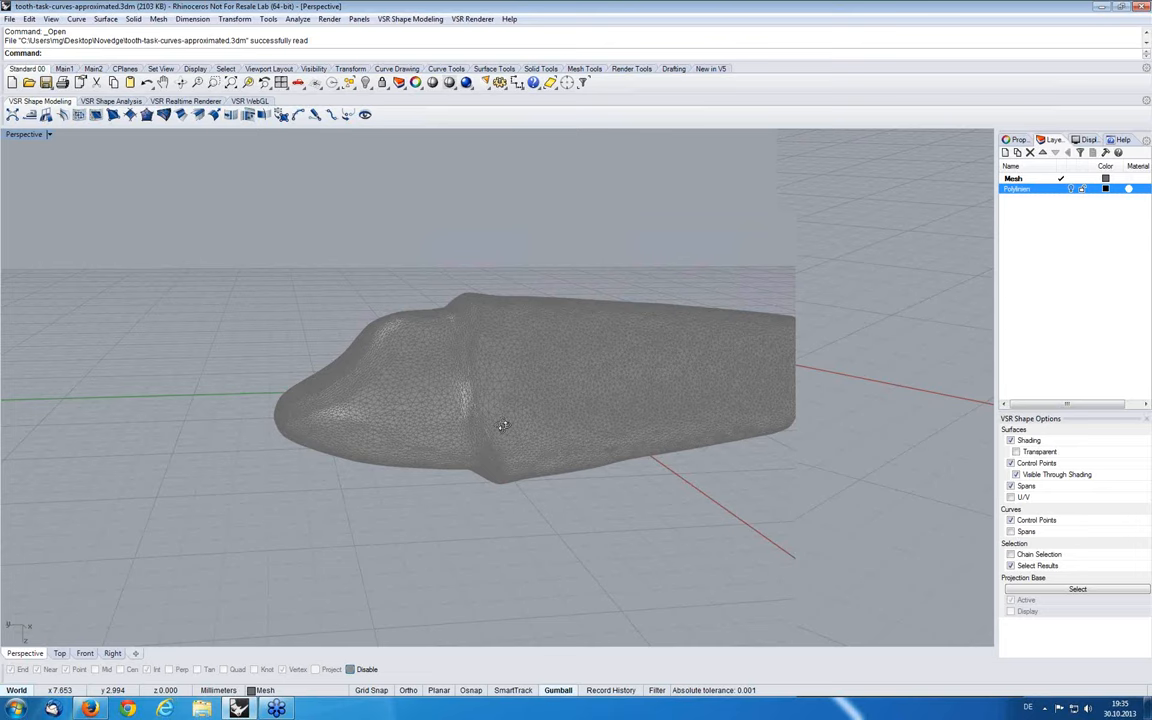
left_click_drag(503, 425, 481, 383)
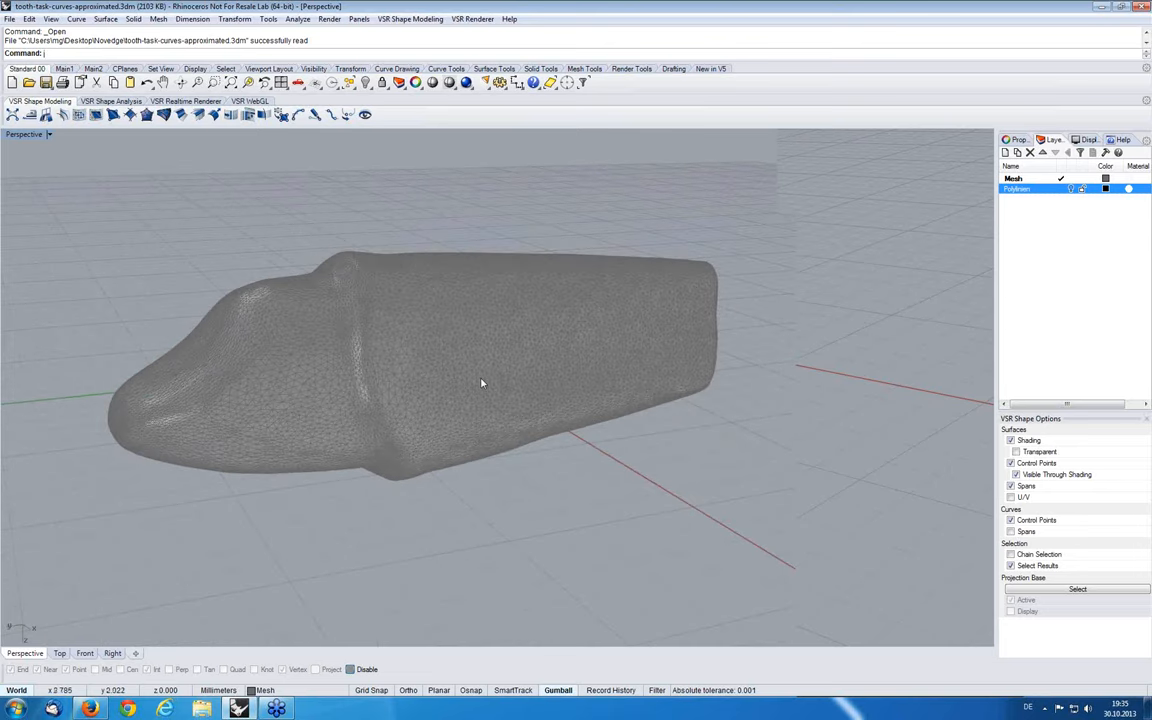
left_click_drag(481, 383, 536, 344)
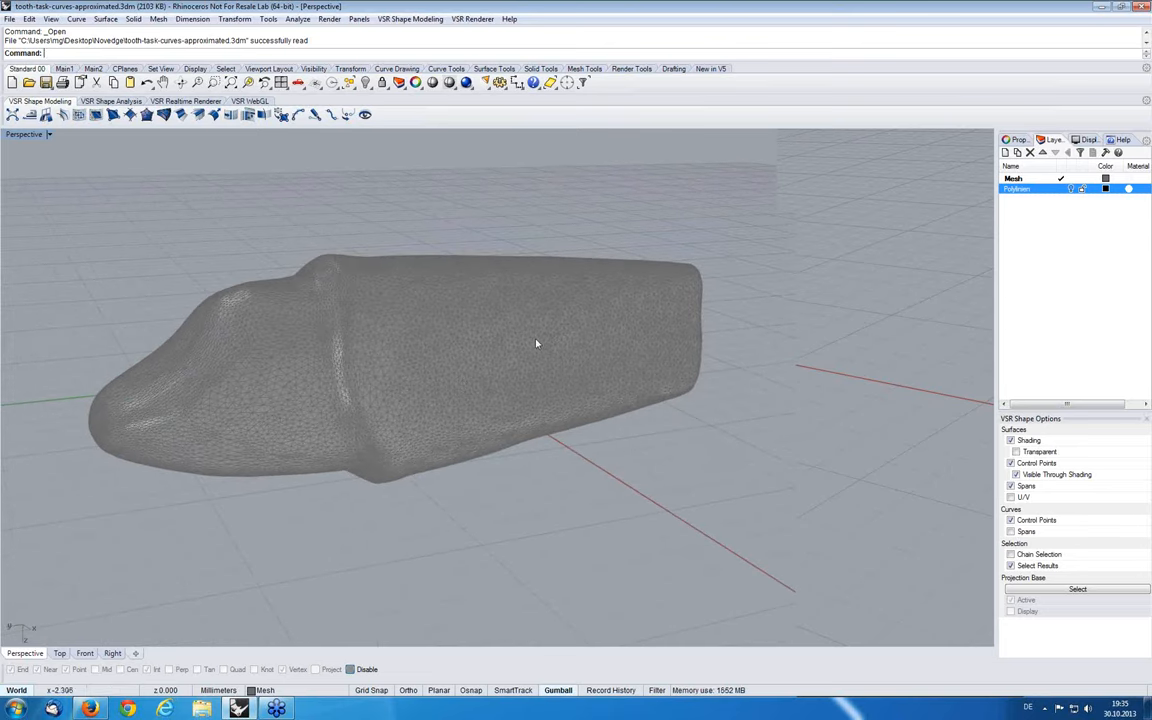
mouse_move(1075, 189)
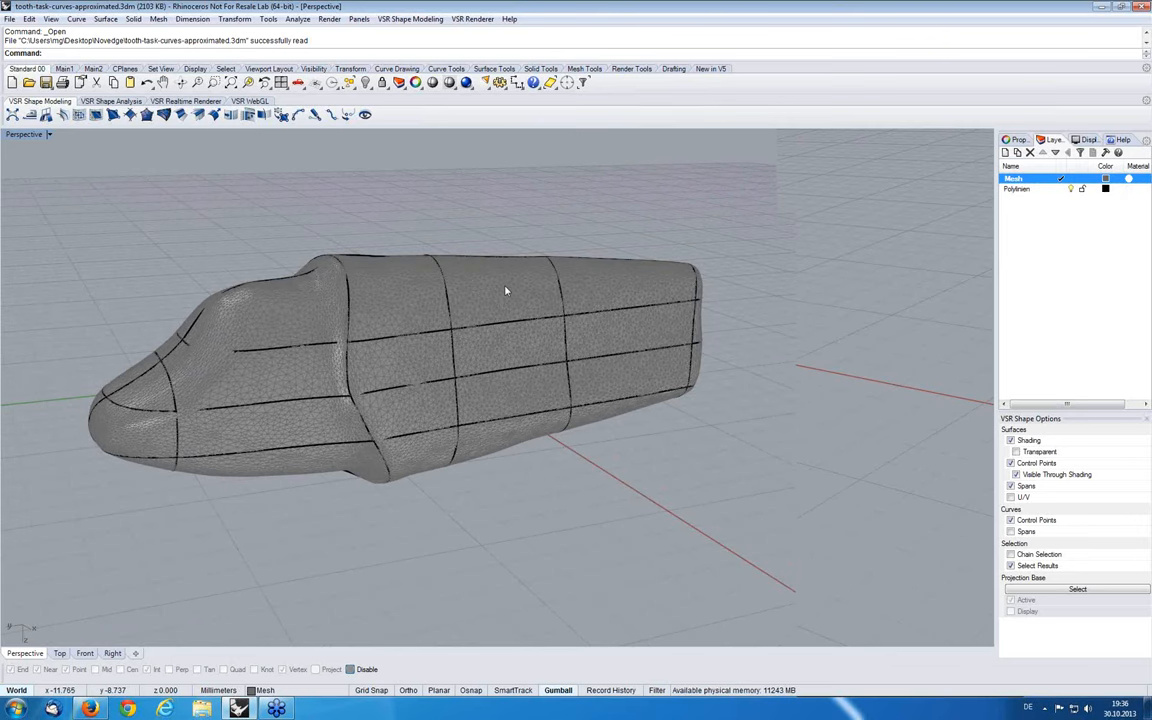
Hide the tooth mesh and orbit the view to inspect the remaining curve network
left_click(366, 82)
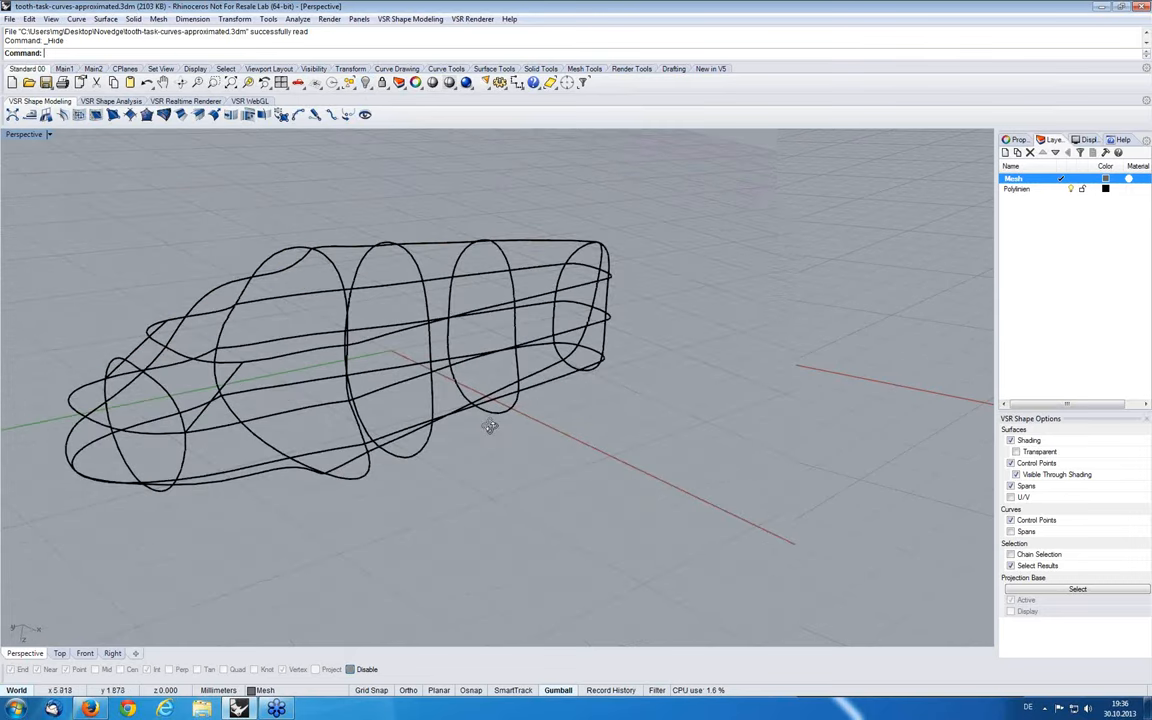
left_click_drag(490, 425, 375, 285)
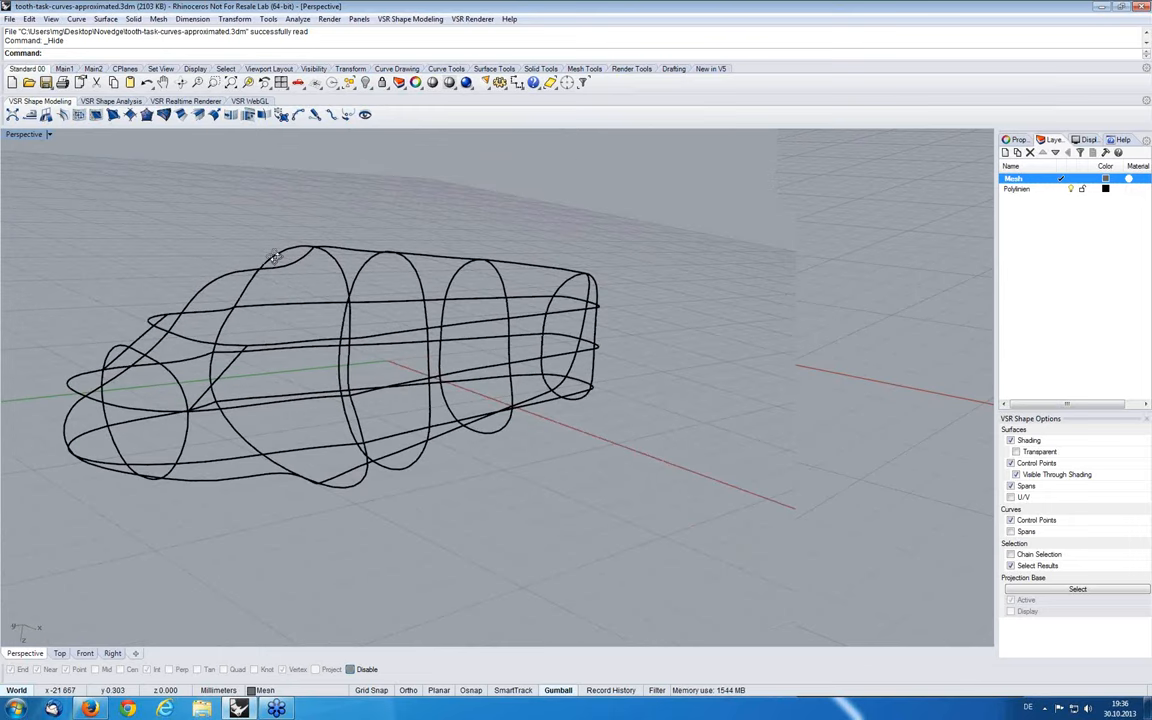
left_click_drag(275, 255, 440, 370)
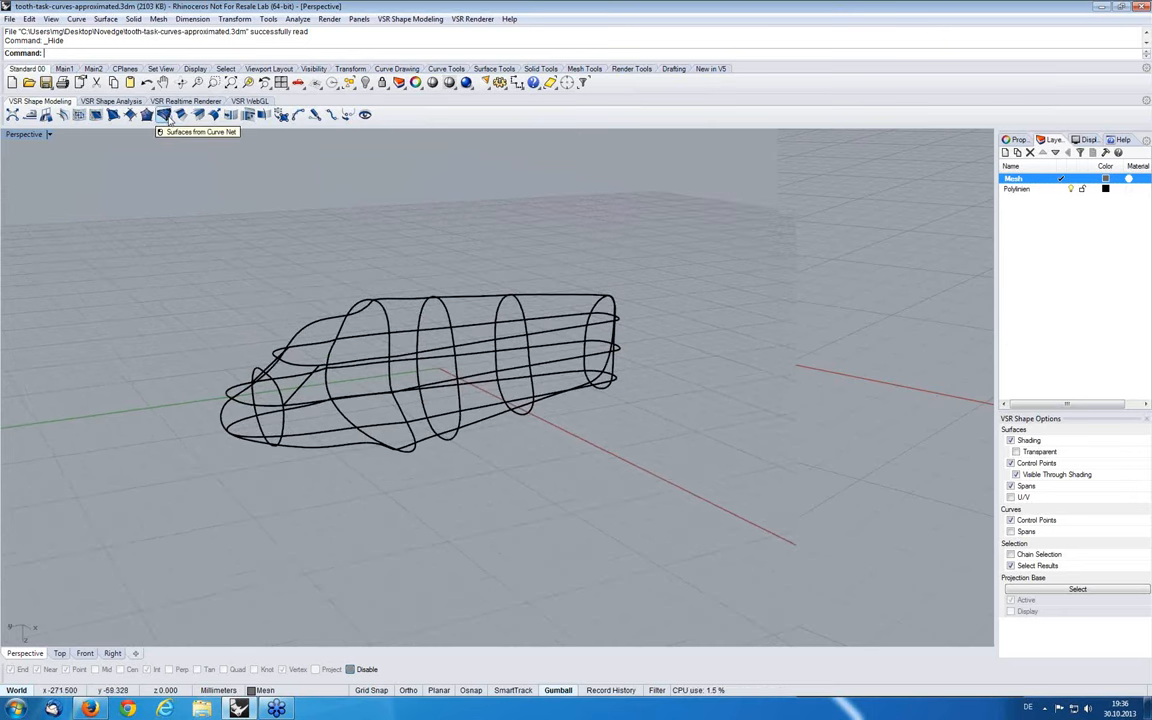
Run Surfaces from Curve Net on the curves, then apply and accept the 68 patches
left_click(165, 114)
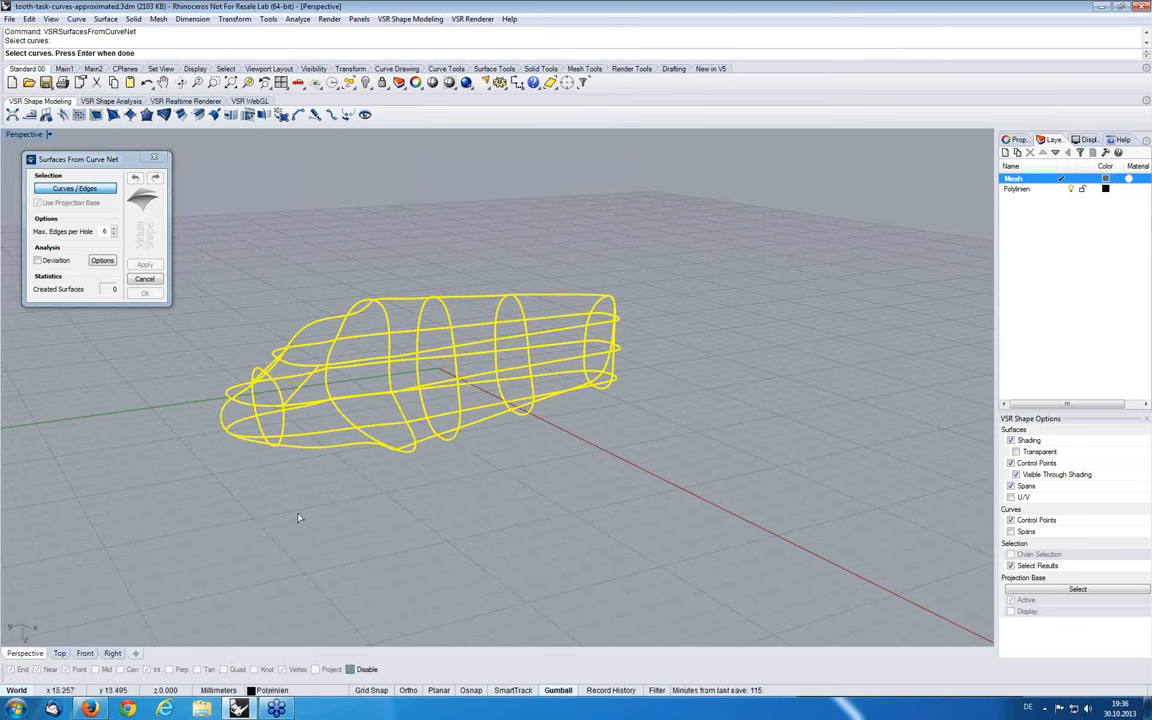
mouse_move(520, 502)
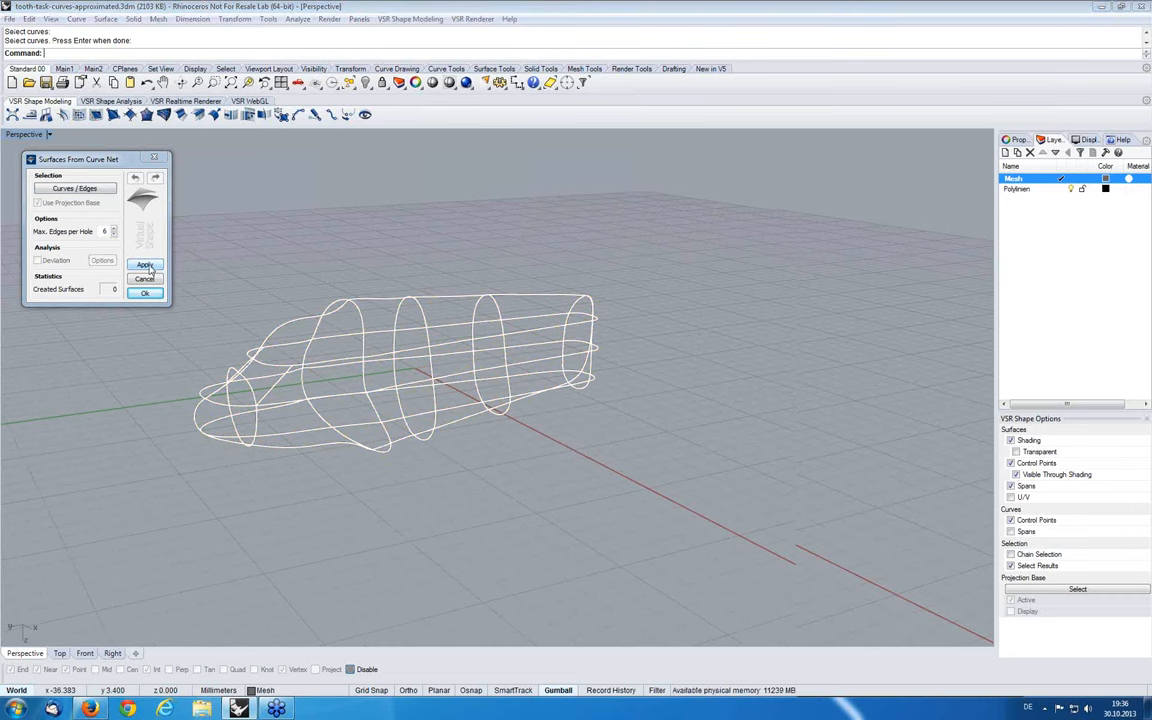
left_click(145, 265)
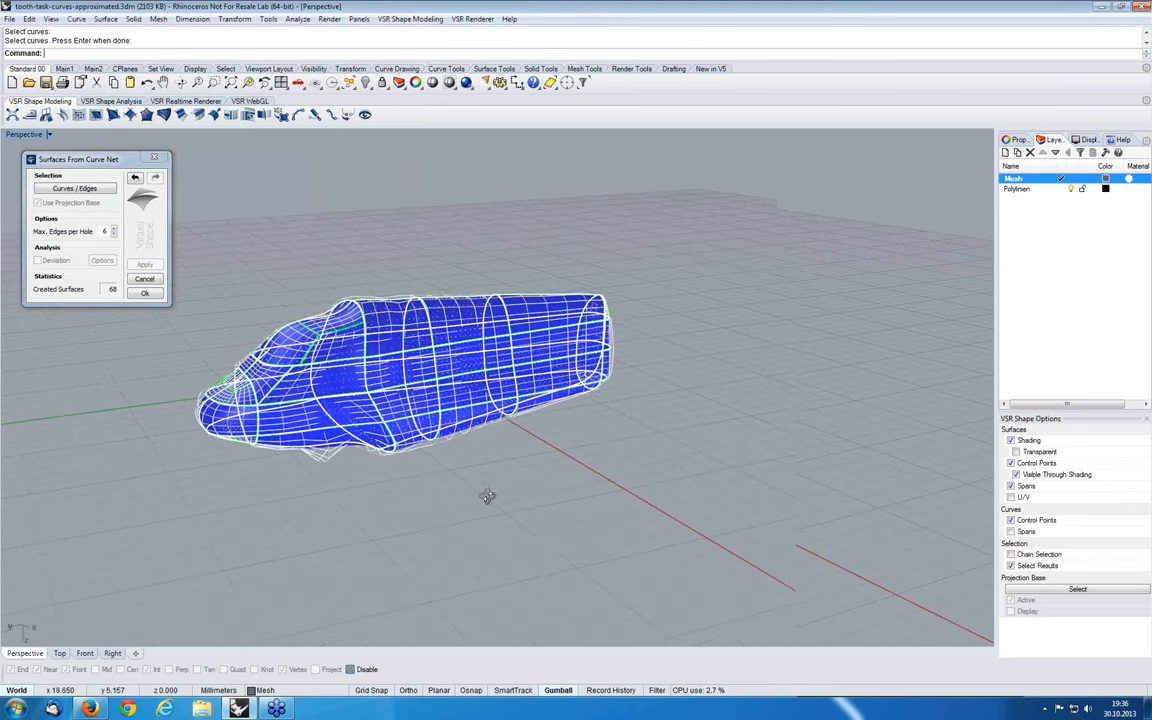
left_click(145, 293)
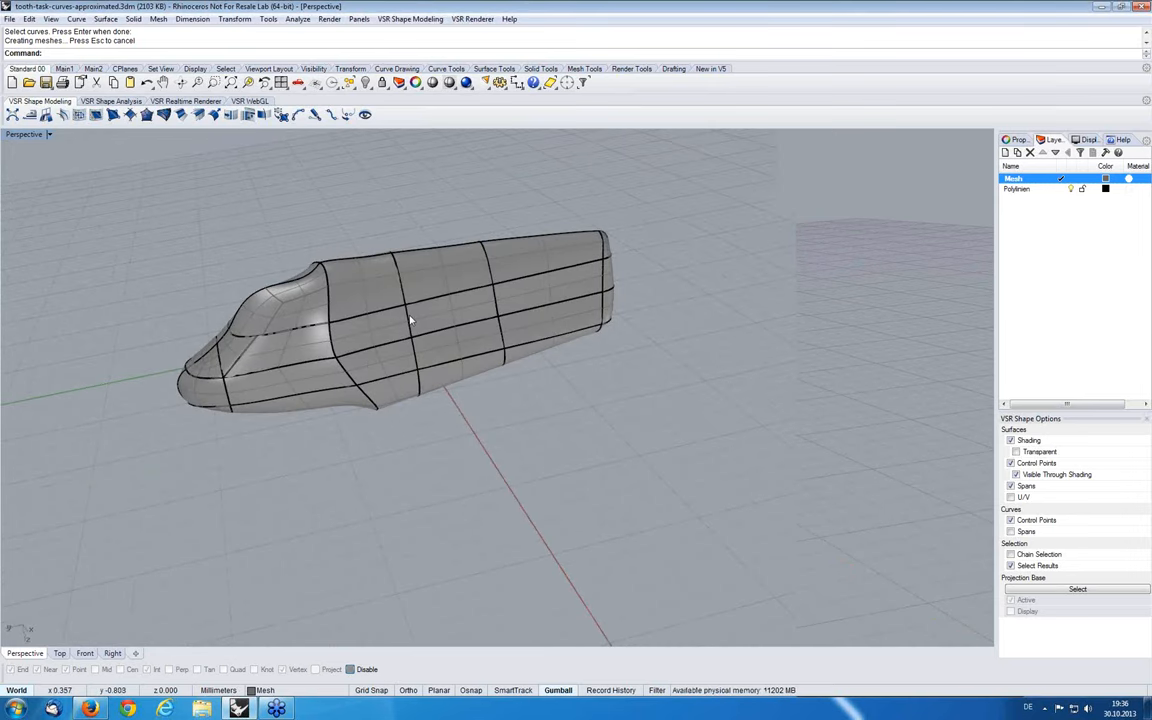
left_click_drag(400, 320, 390, 360)
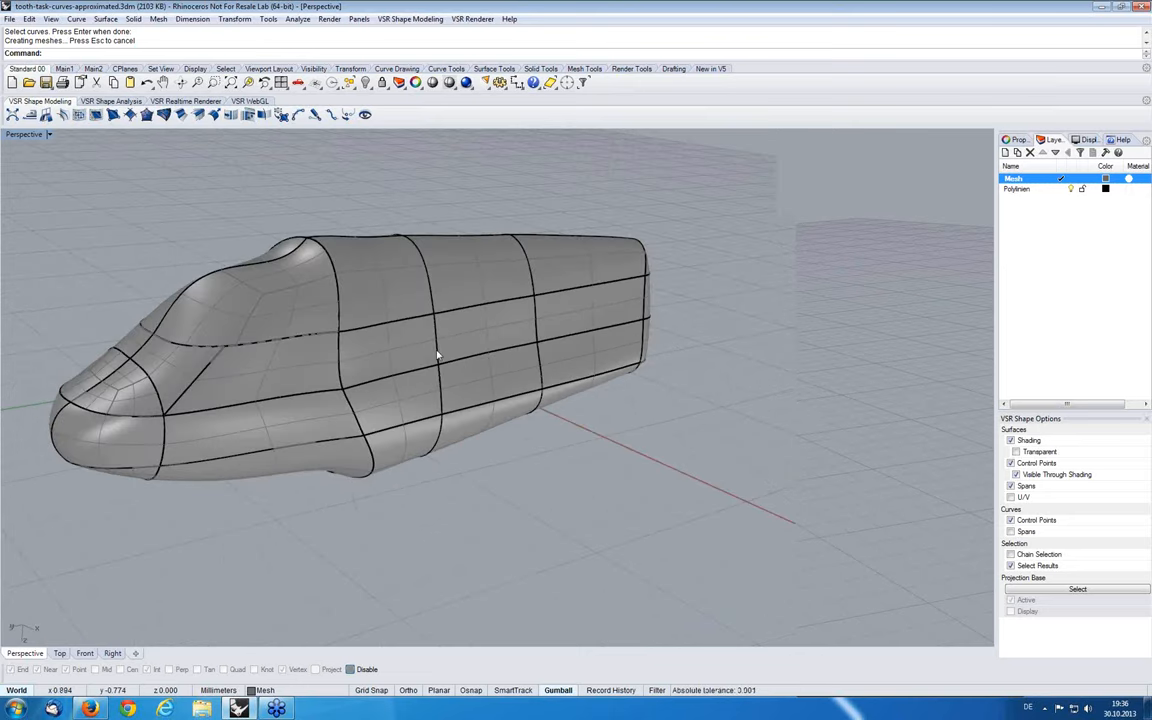
mouse_move(439, 347)
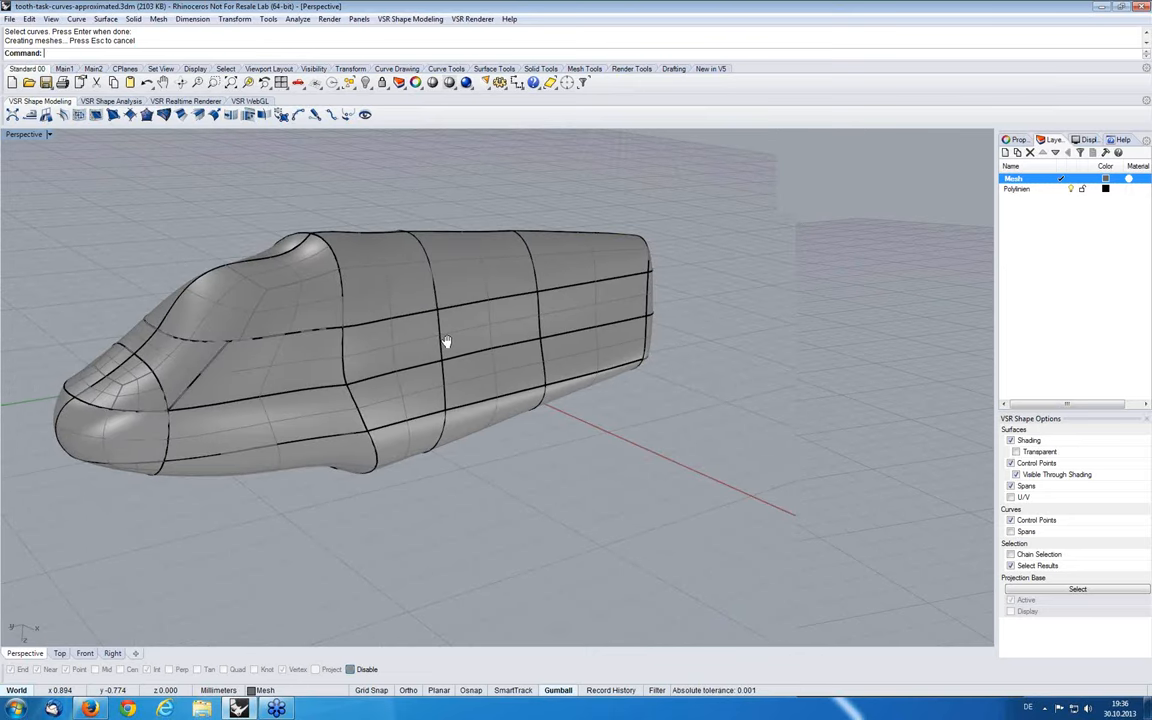
left_click_drag(447, 341, 441, 331)
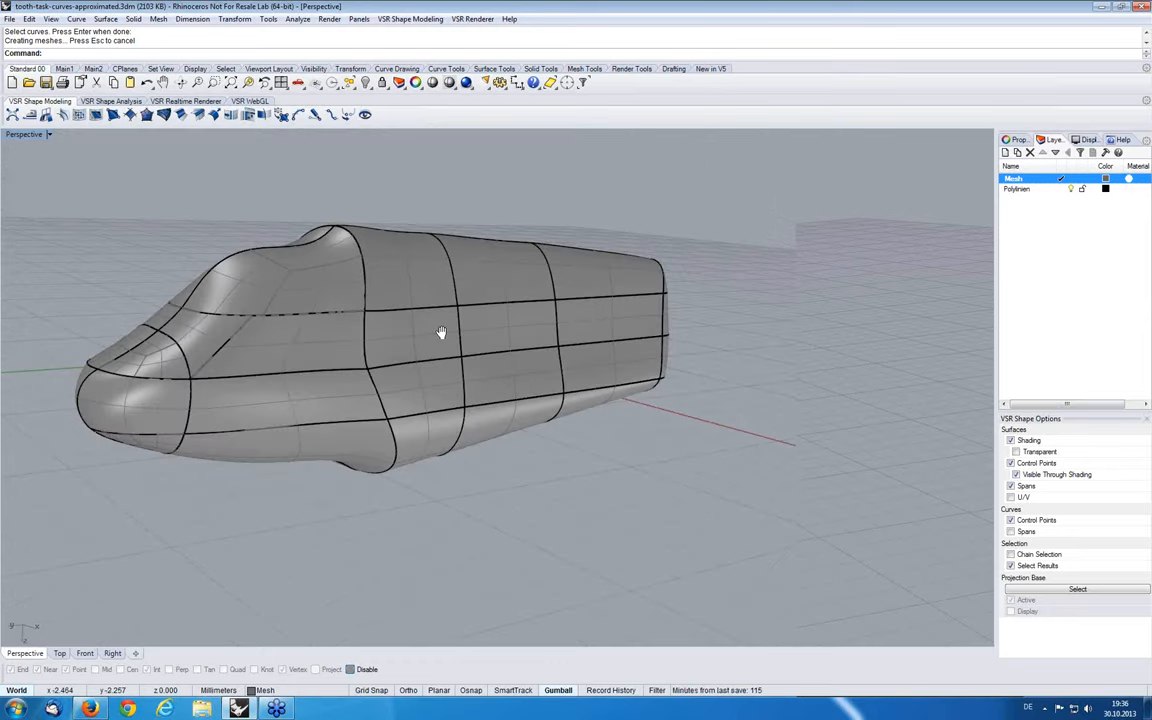
left_click_drag(441, 332, 456, 358)
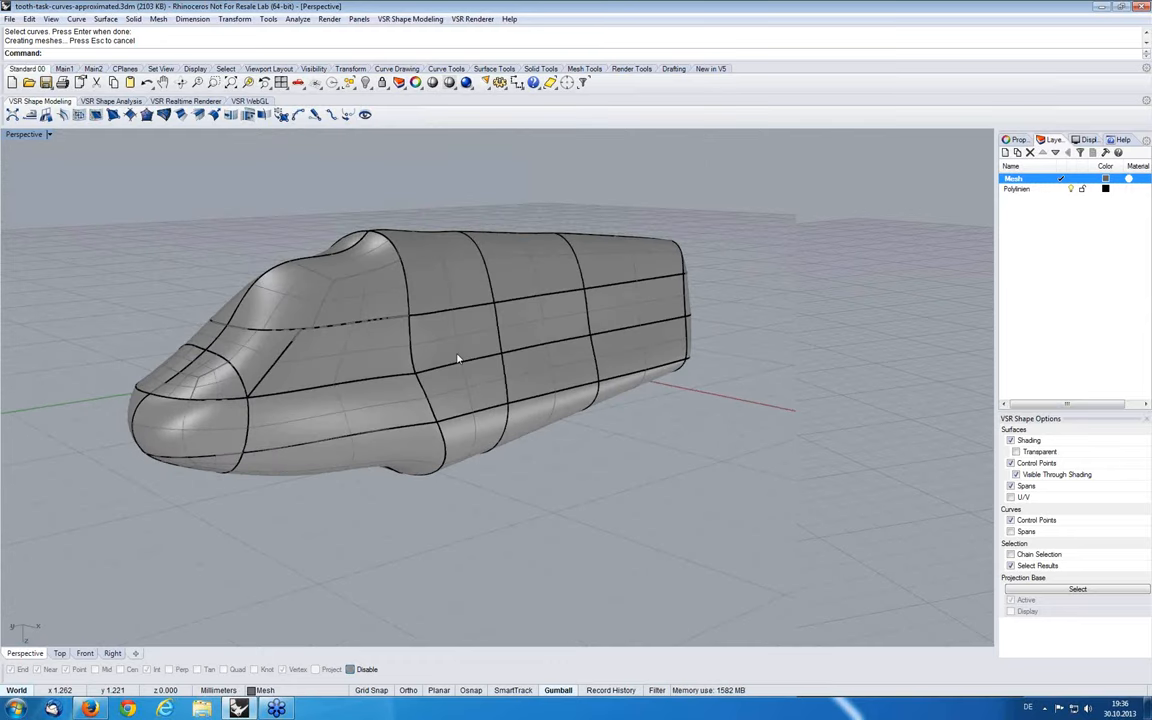
left_click_drag(450, 360, 490, 350)
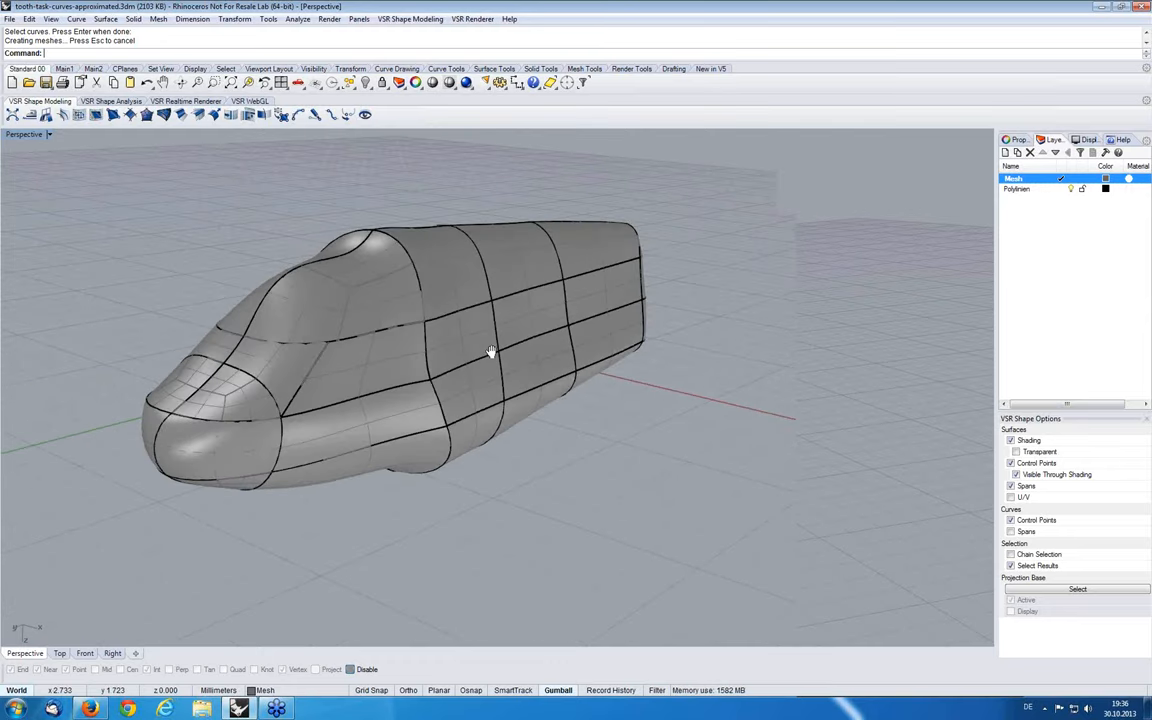
left_click_drag(490, 350, 570, 320)
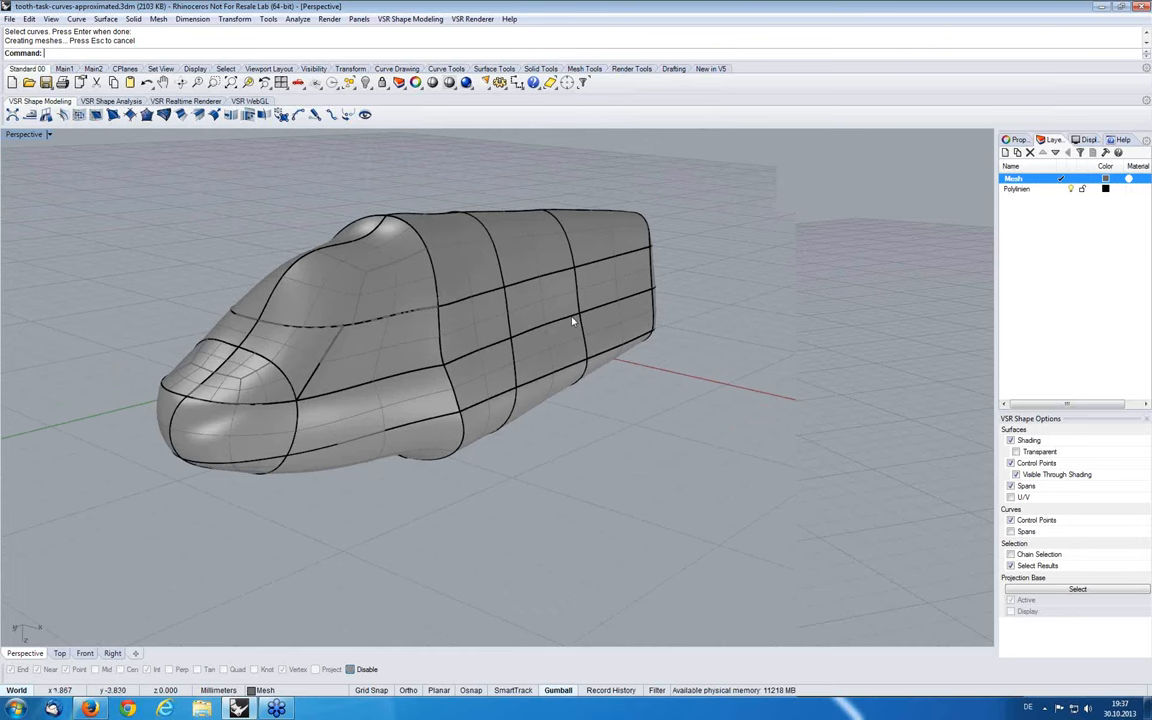
mouse_move(520, 307)
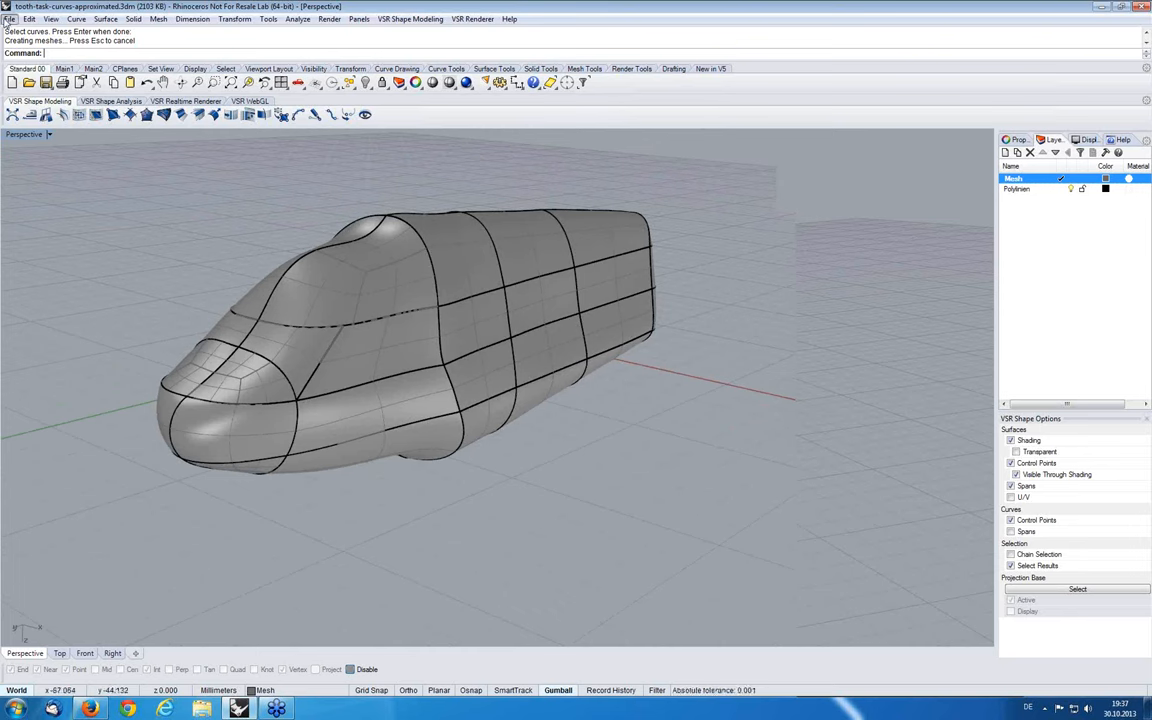
Reopen Novedge-Modeling.3dm, make Car Mesh layer current and pick the mesh as projection base
left_click(9, 18)
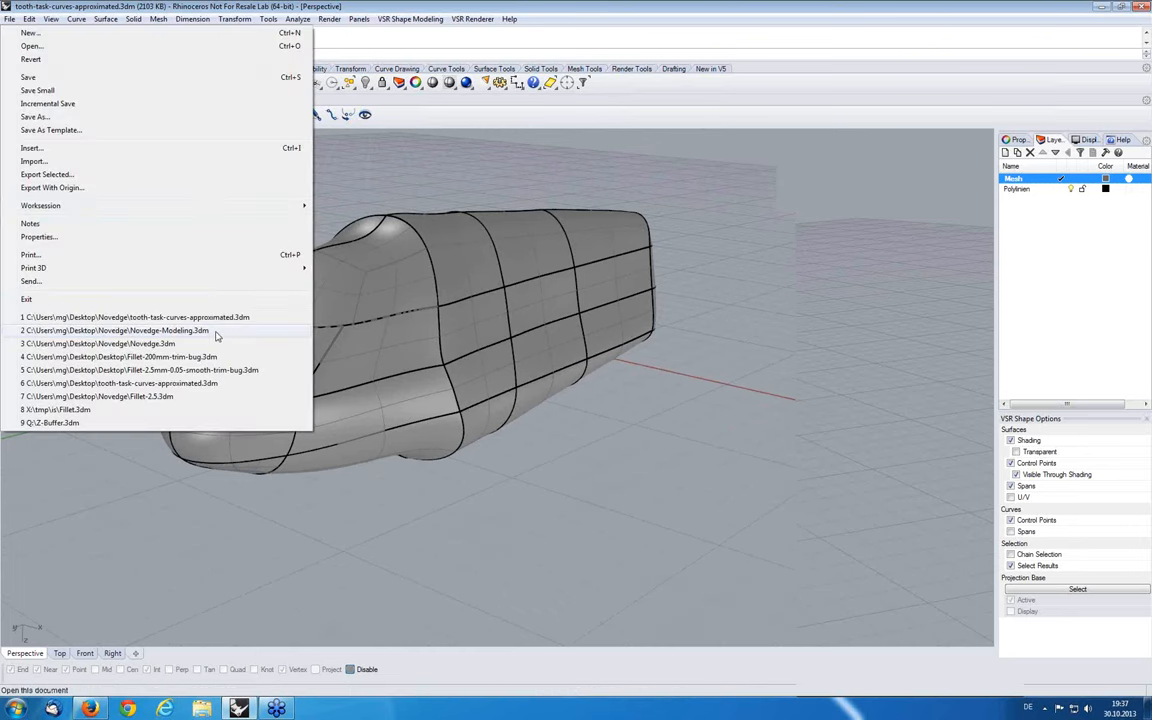
left_click(134, 317)
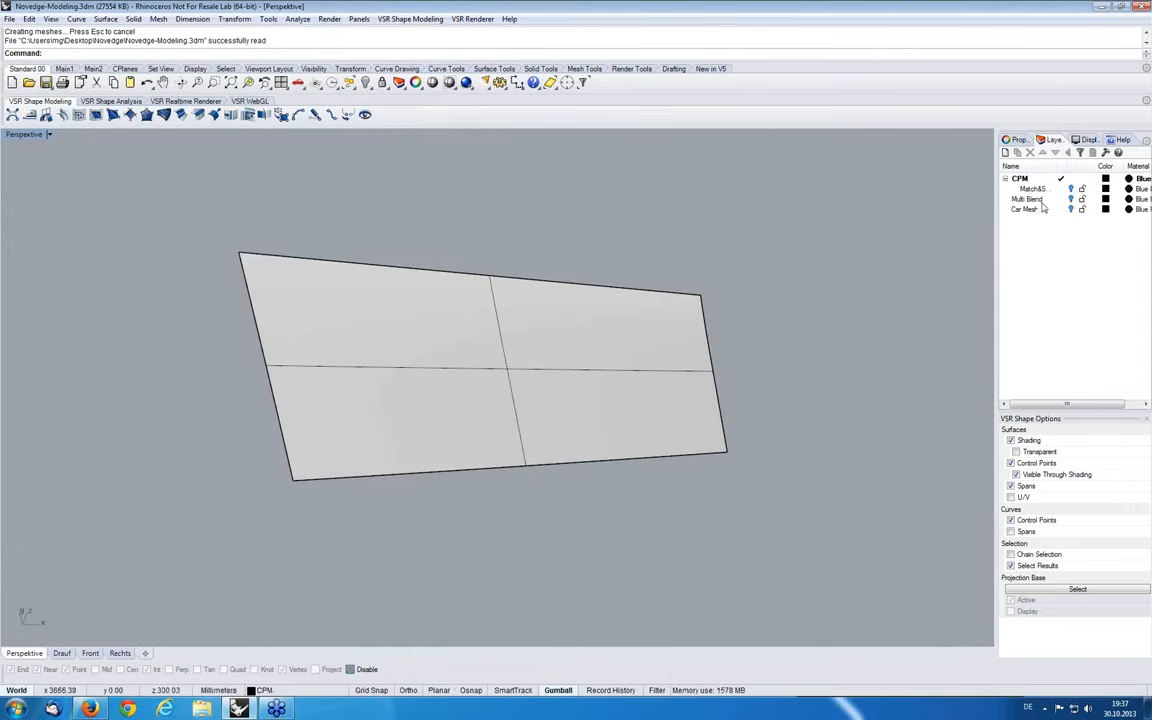
left_click(1025, 209)
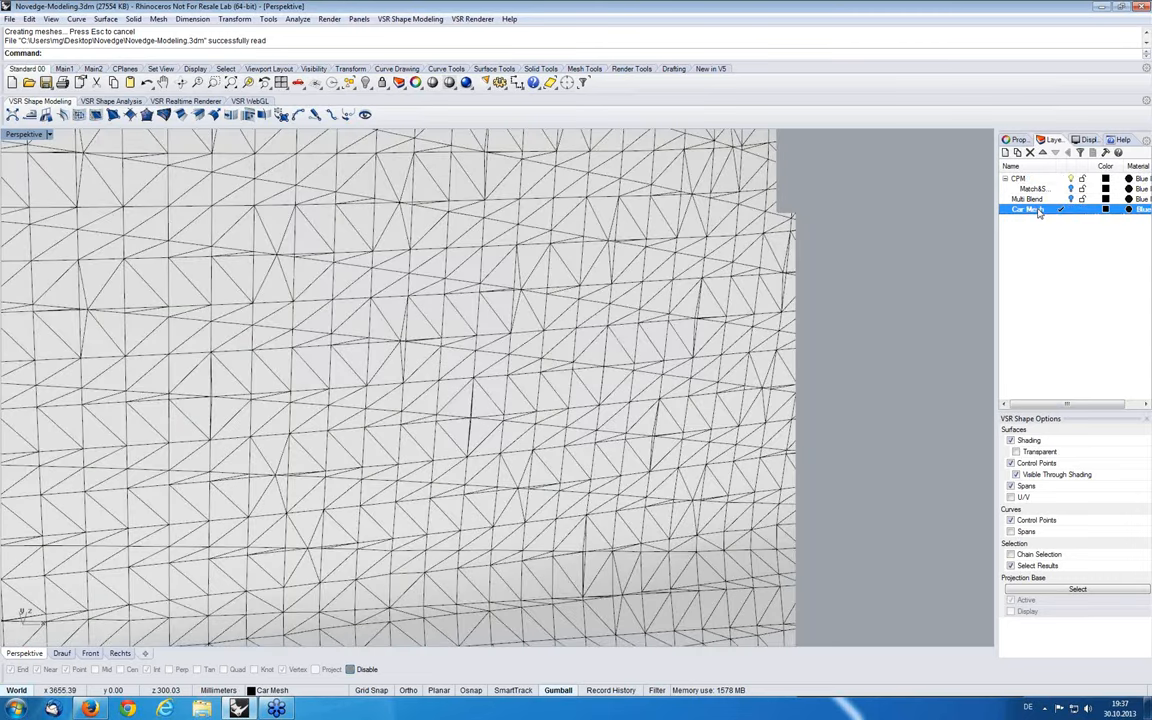
left_click(1018, 178)
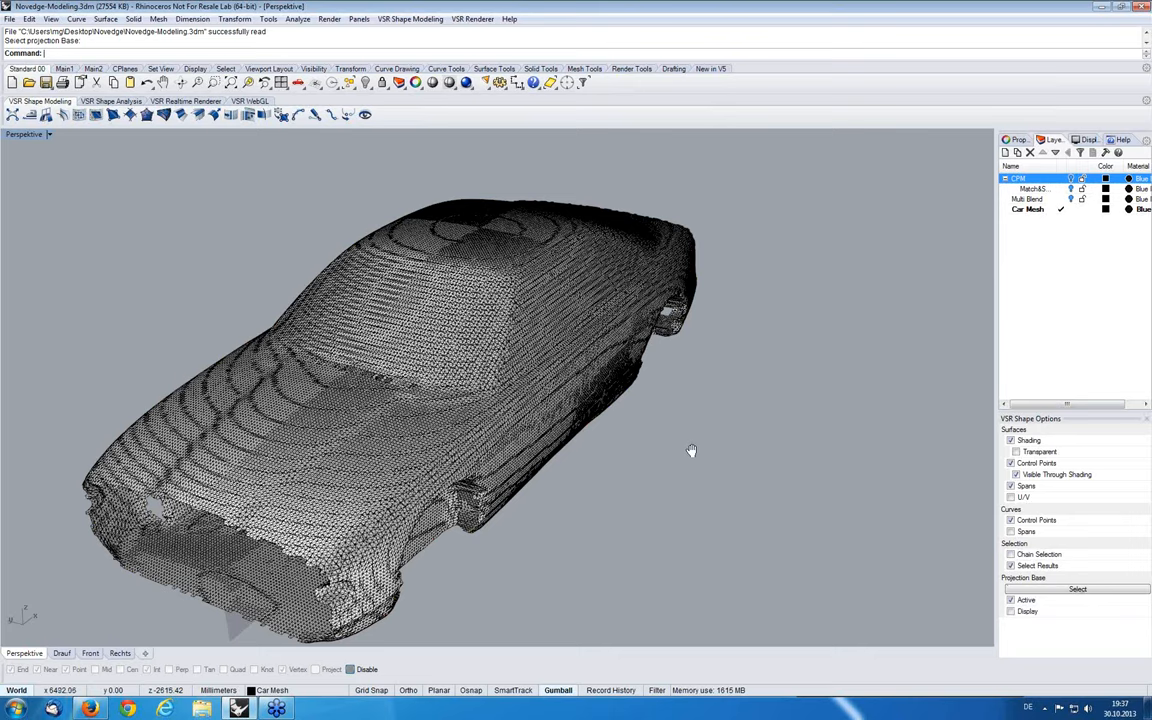
Orbit the car mesh, then sketch and accept roof and windshield curves
left_click_drag(691, 451, 637, 447)
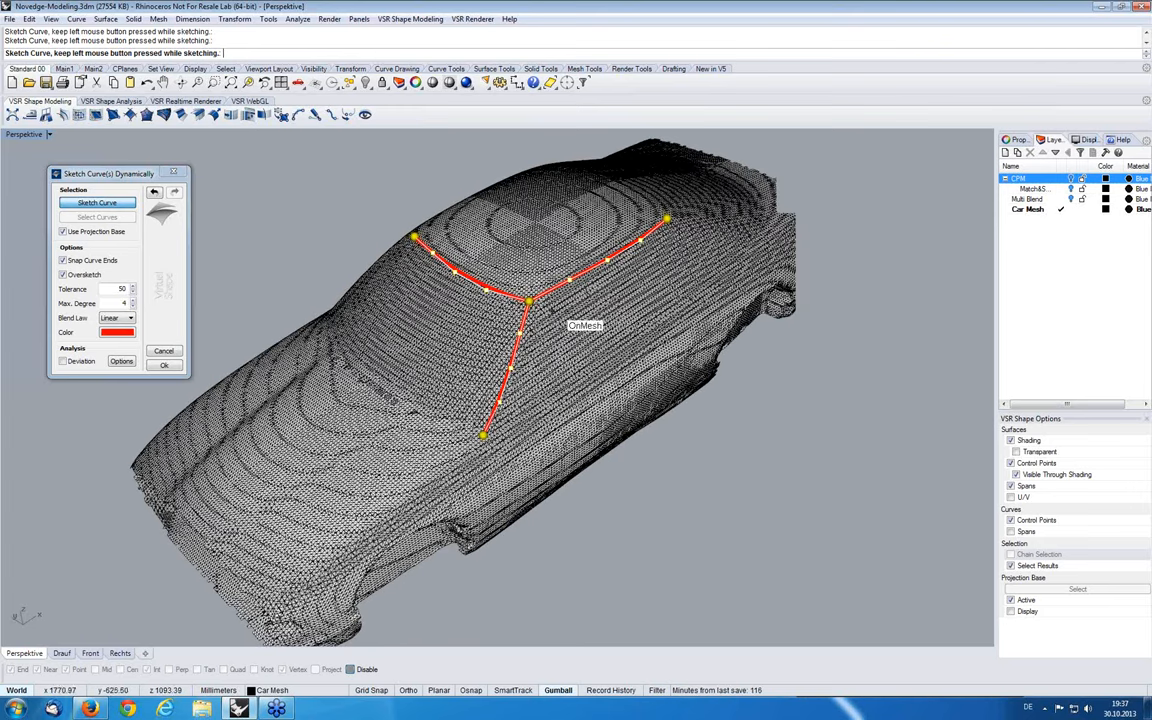
mouse_move(580, 325)
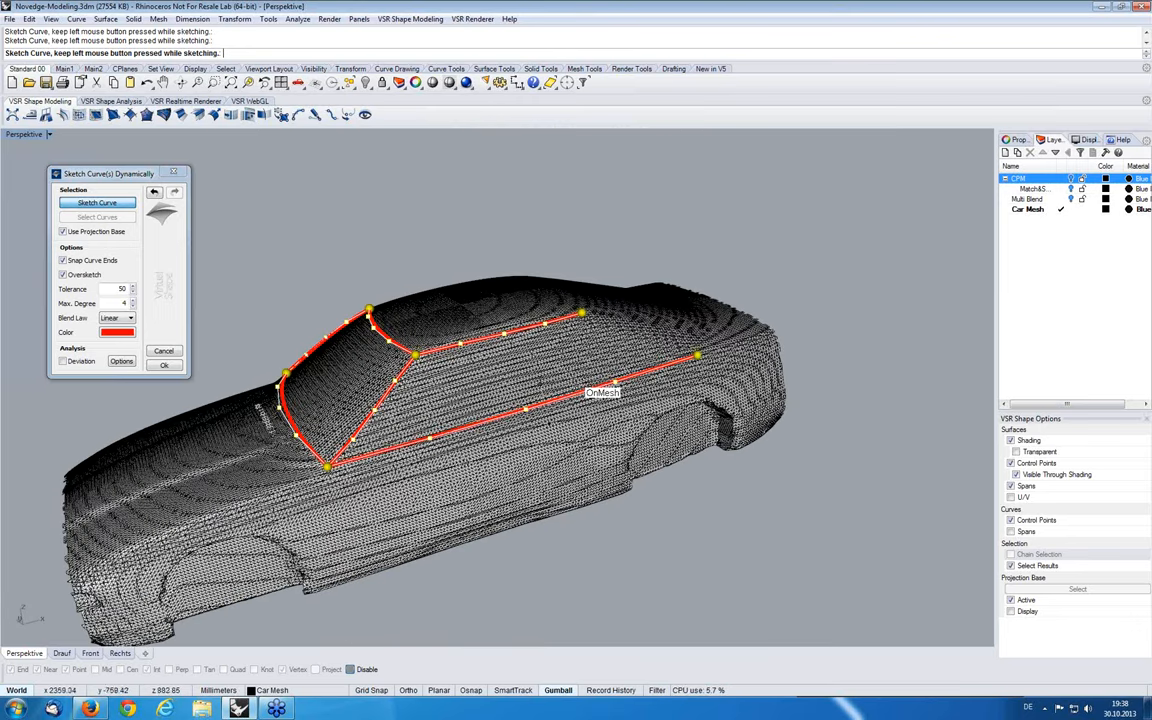
mouse_move(521, 373)
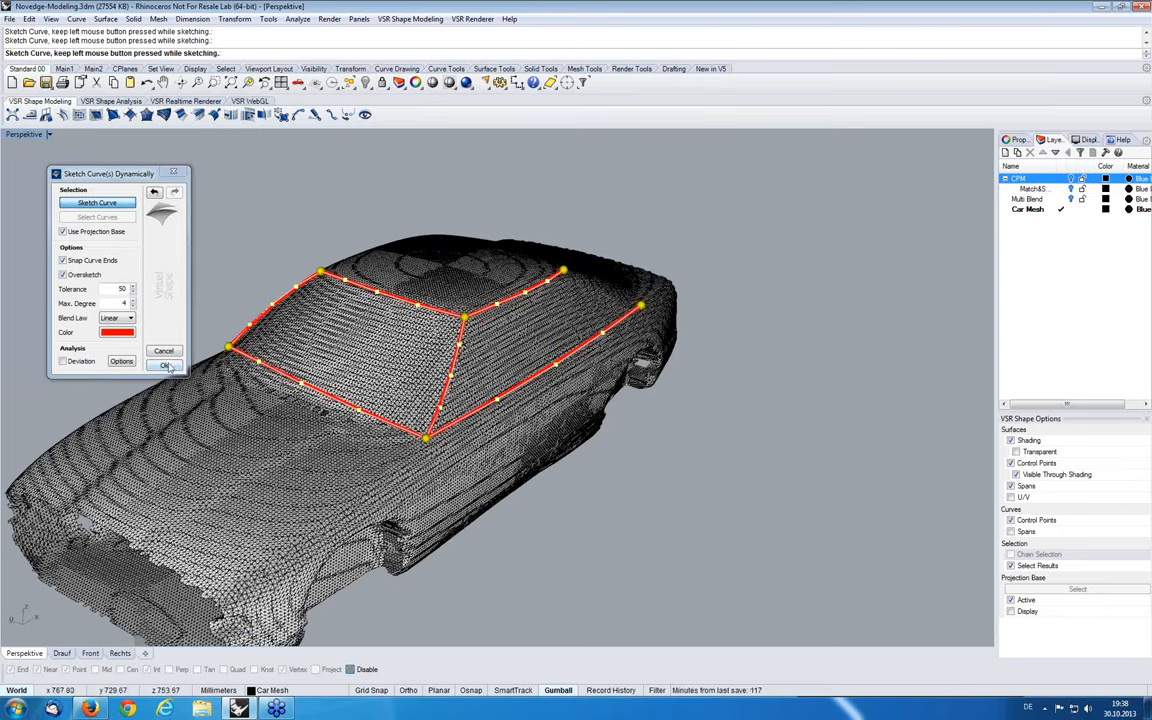
left_click(163, 365)
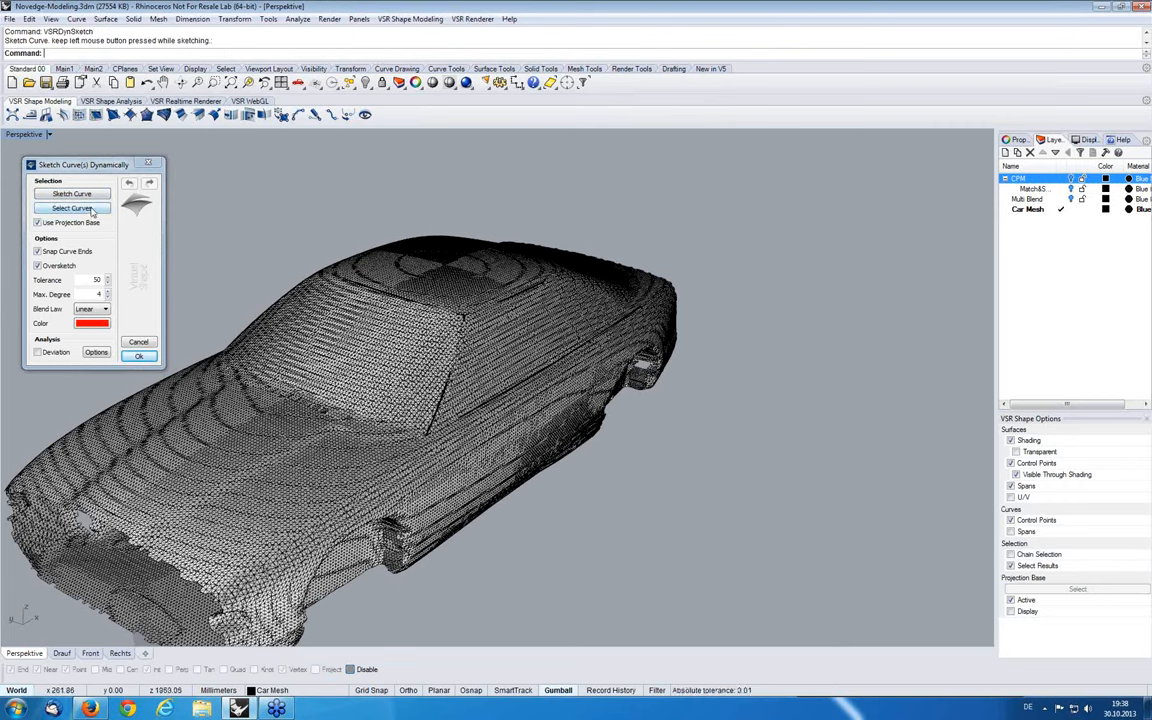
Pick existing curves and sketch roof, windshield and rear-window borders, accepting the network
left_click(71, 208)
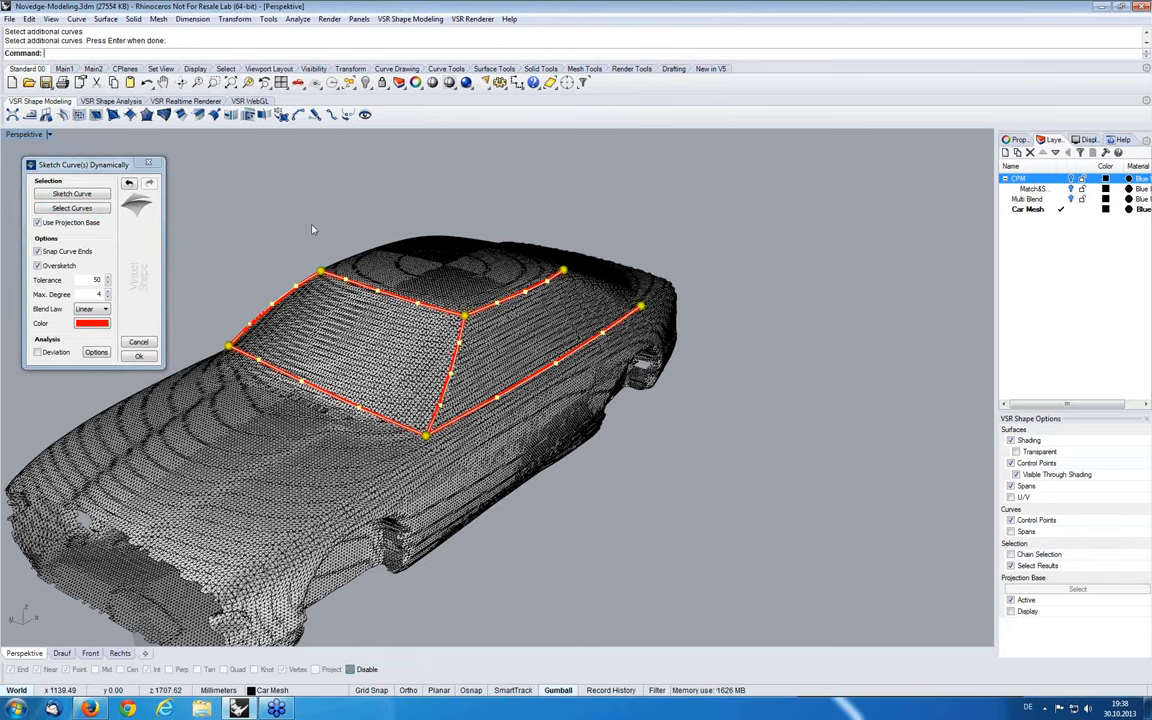
mouse_move(545, 519)
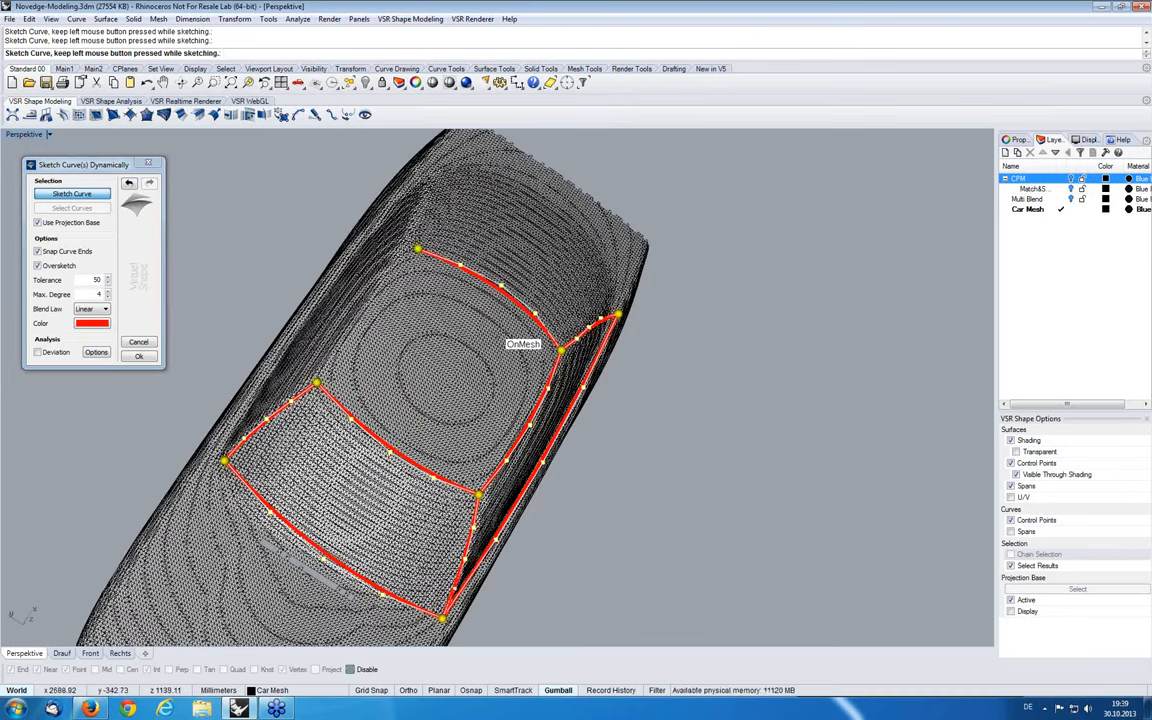
mouse_move(428, 266)
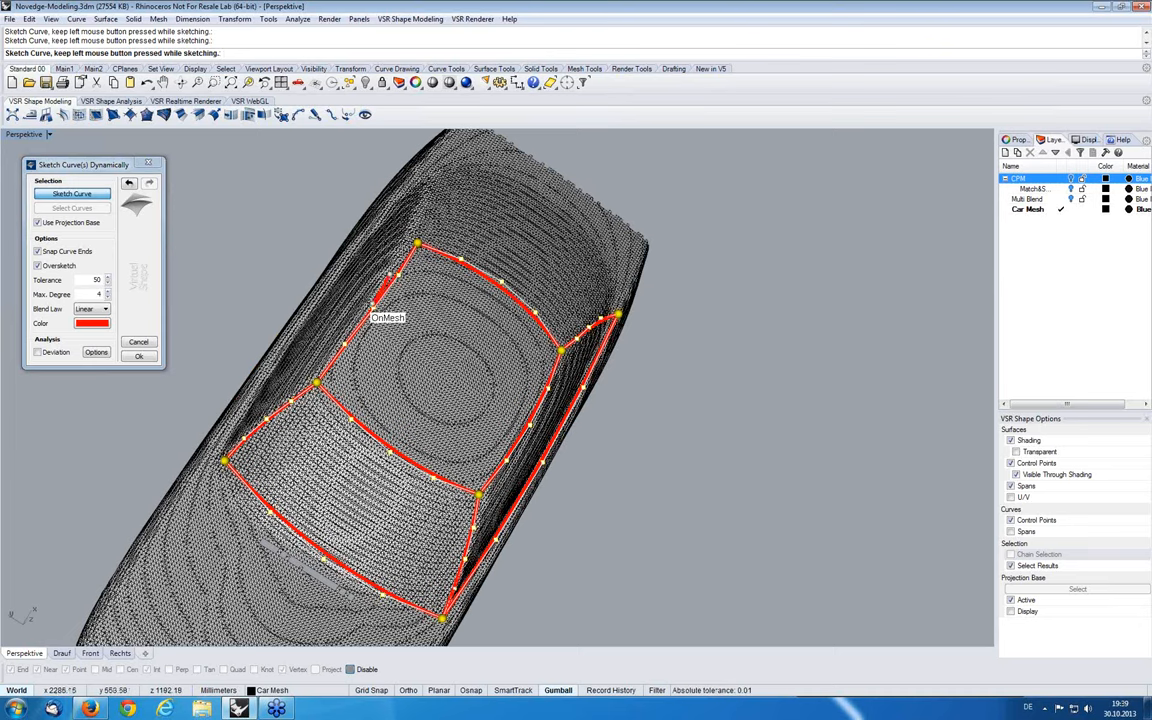
mouse_move(450, 365)
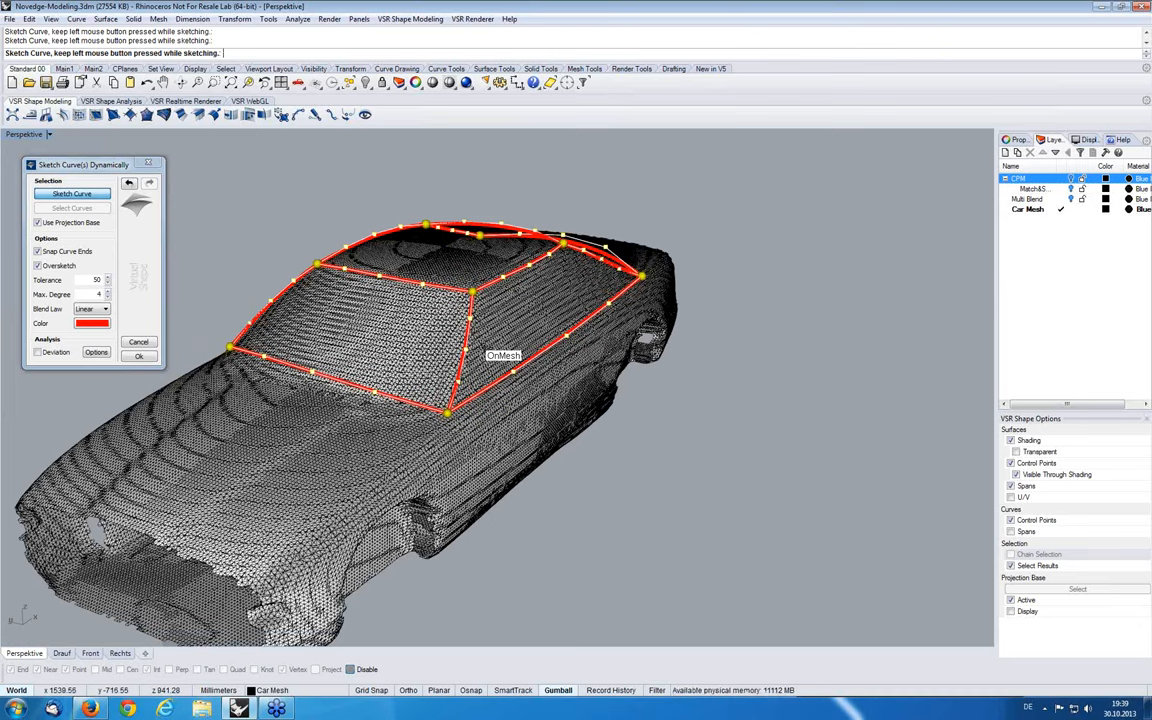
mouse_move(408, 341)
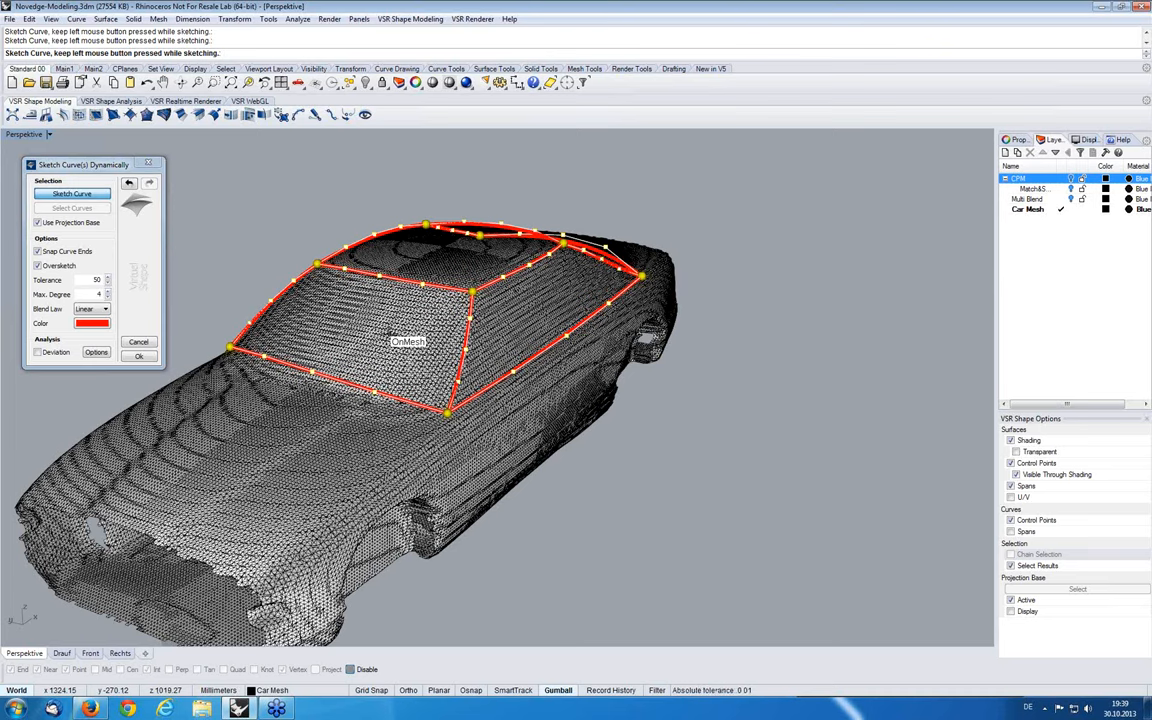
left_click(139, 357)
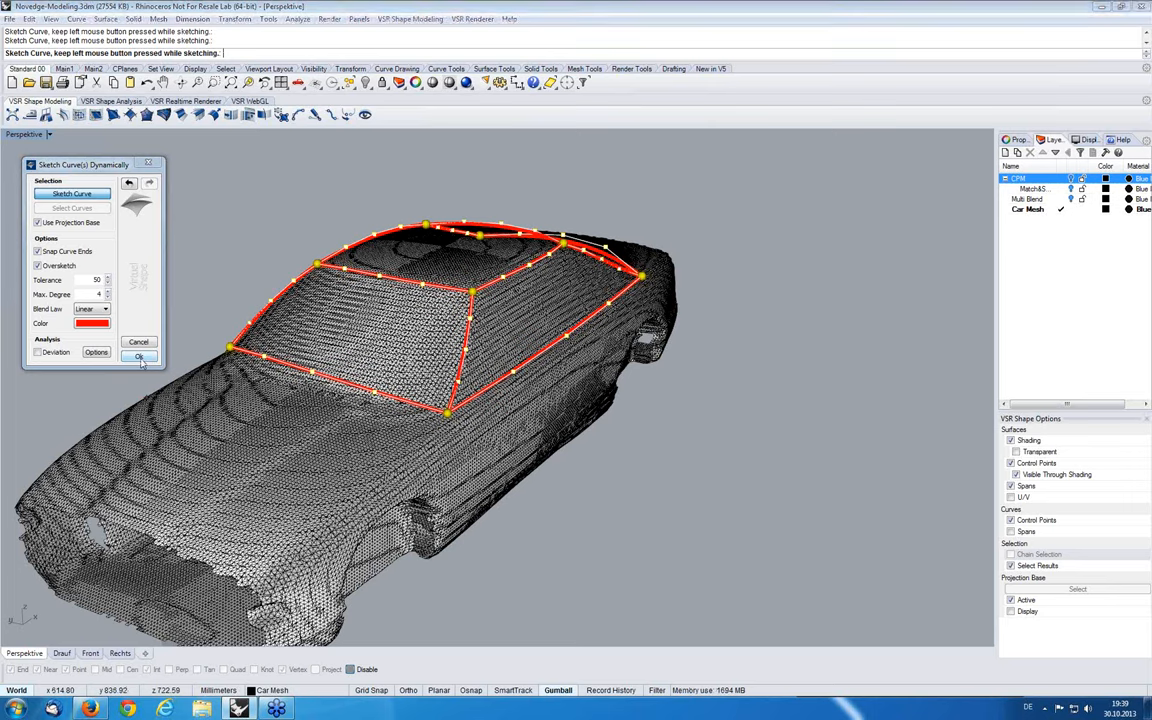
left_click(139, 356)
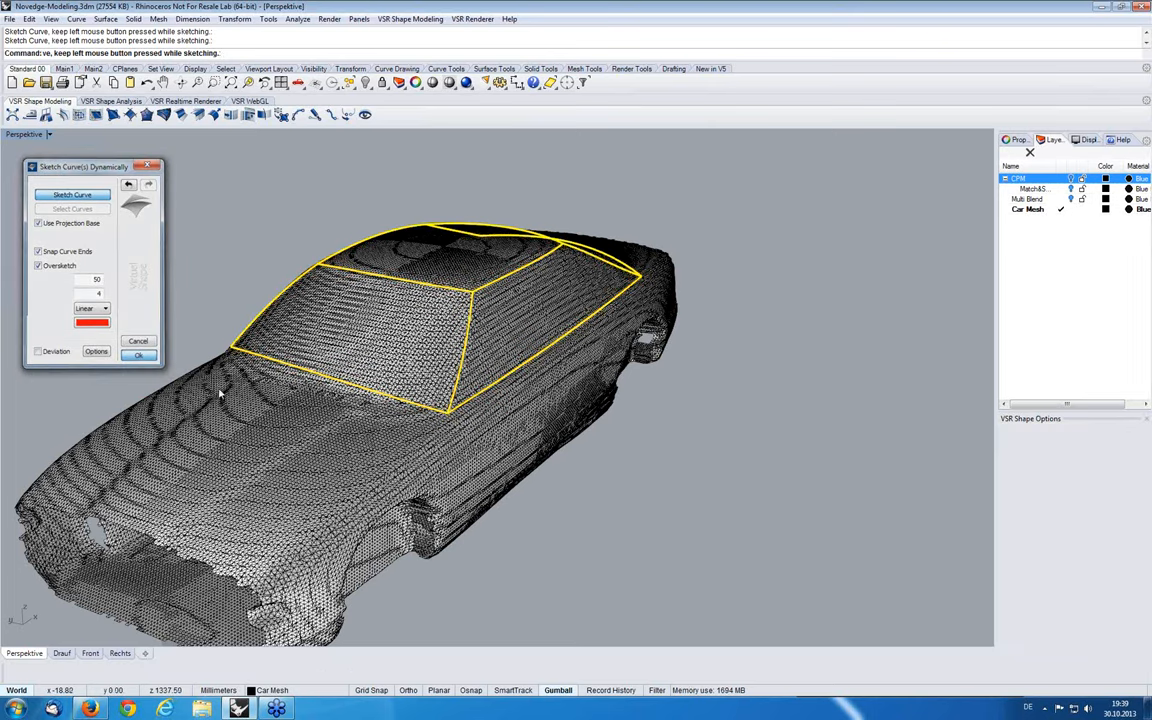
Discard unsaved changes to Novedge-Modeling.3dm and switch to the flat surface patch
left_click(139, 355)
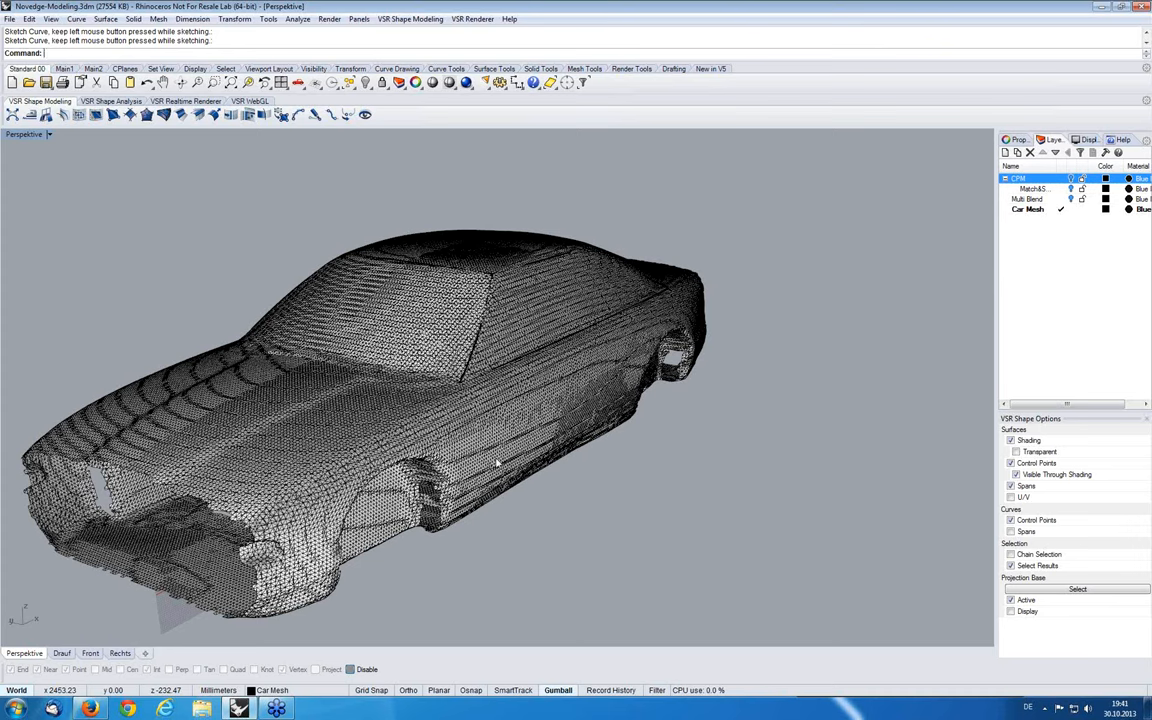
mouse_move(495, 345)
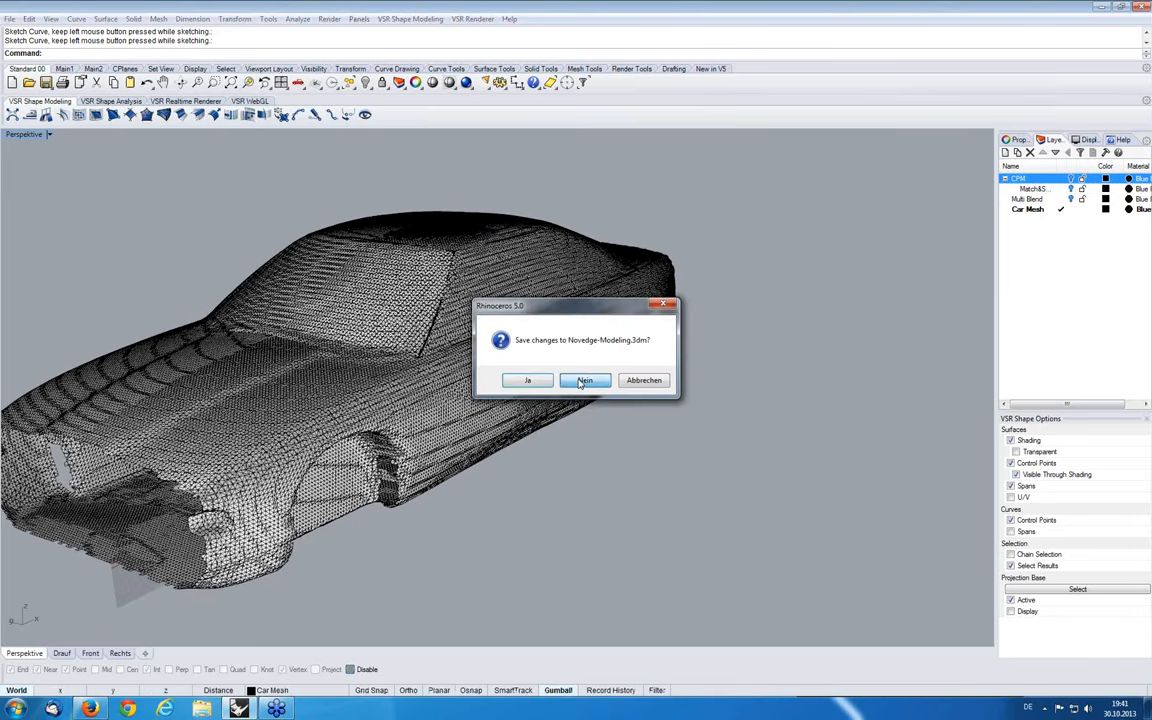
left_click(584, 380)
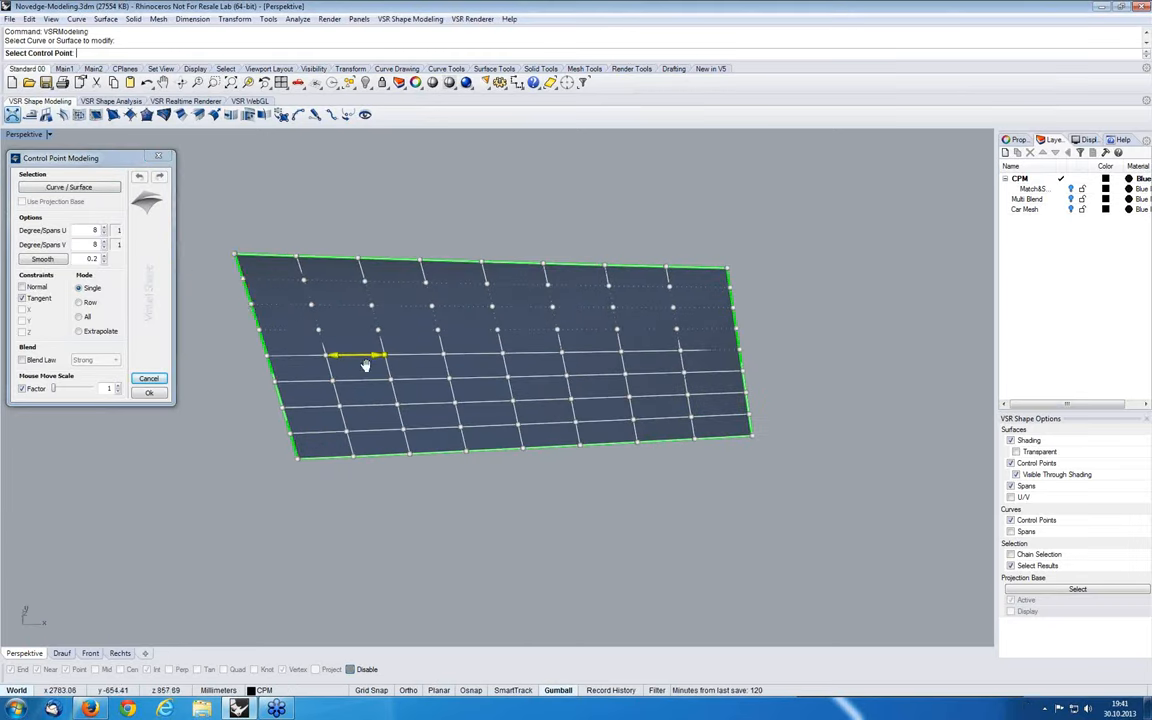
Select the flat surface's edge control points, try Extrapolate, then cancel the edit
left_click(79, 331)
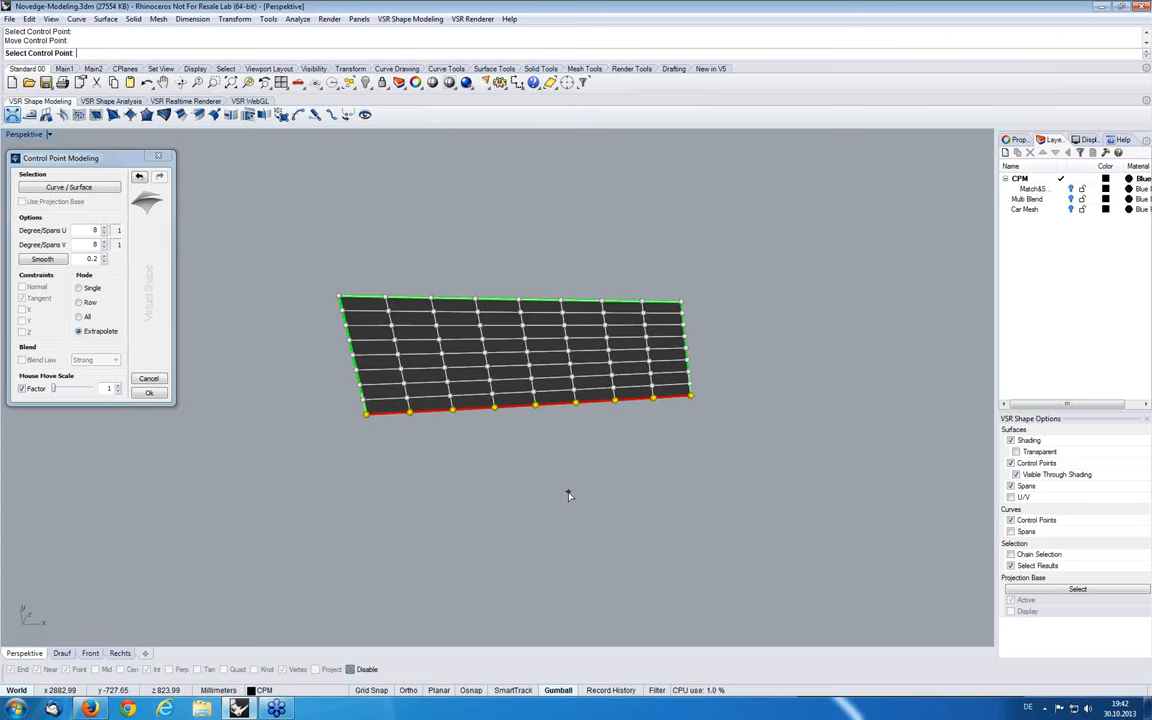
left_click(149, 392)
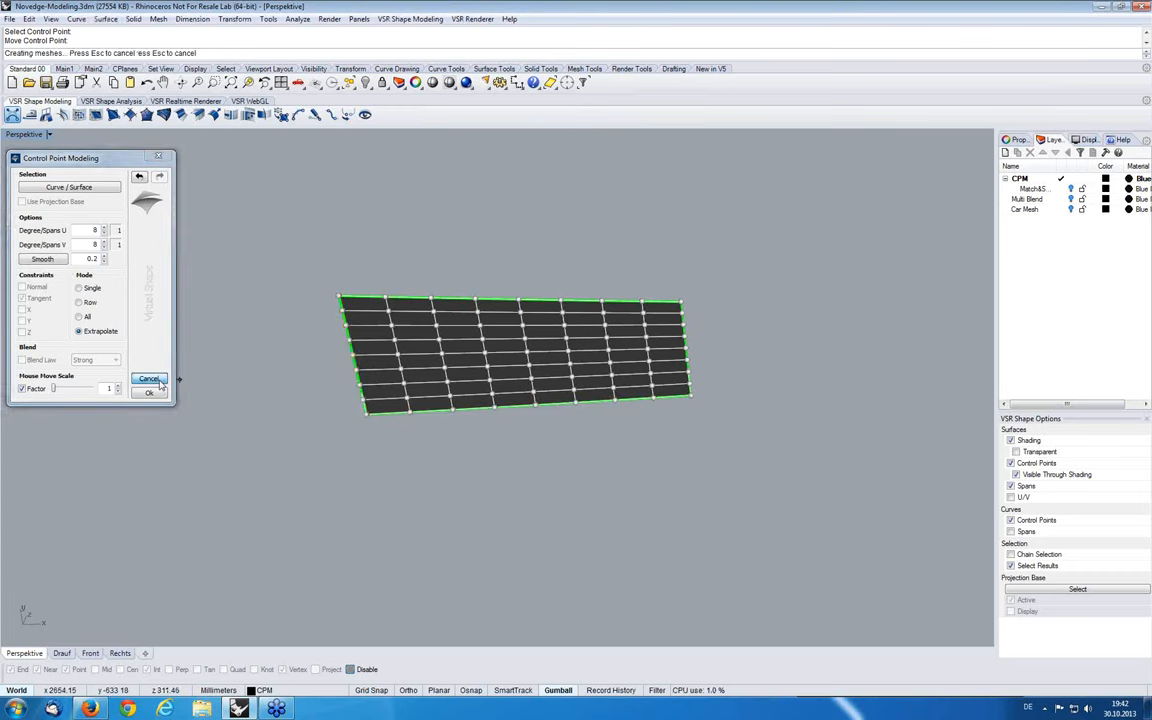
left_click(148, 380)
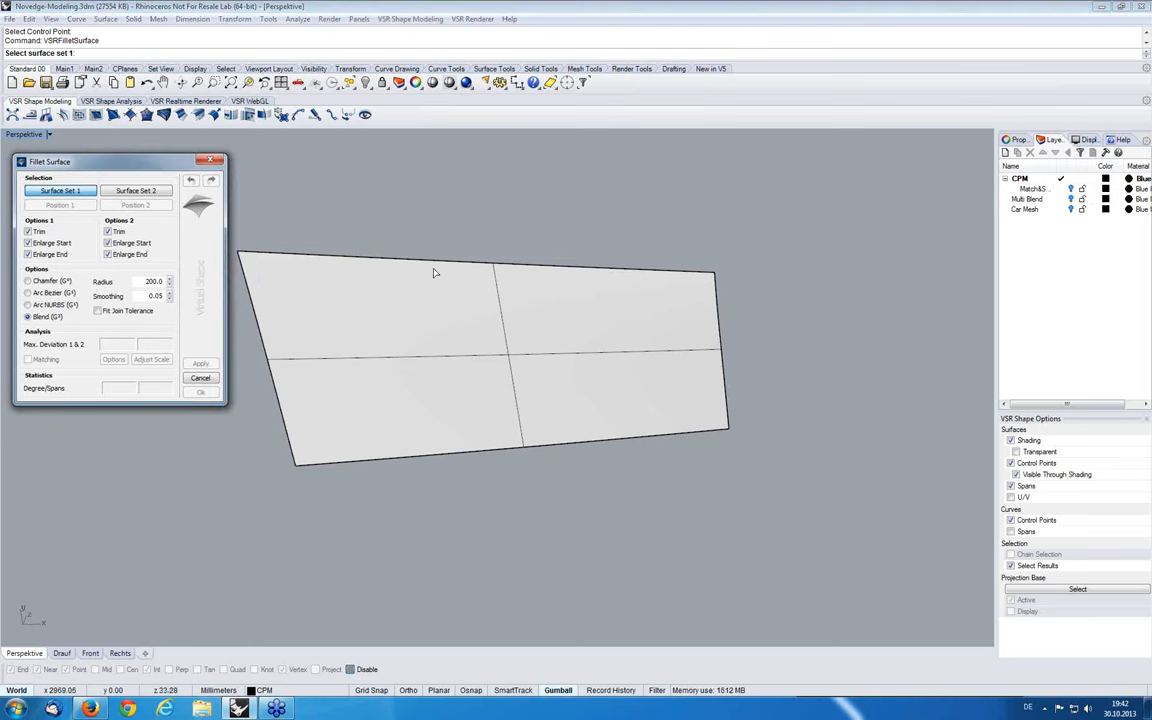
mouse_move(809, 501)
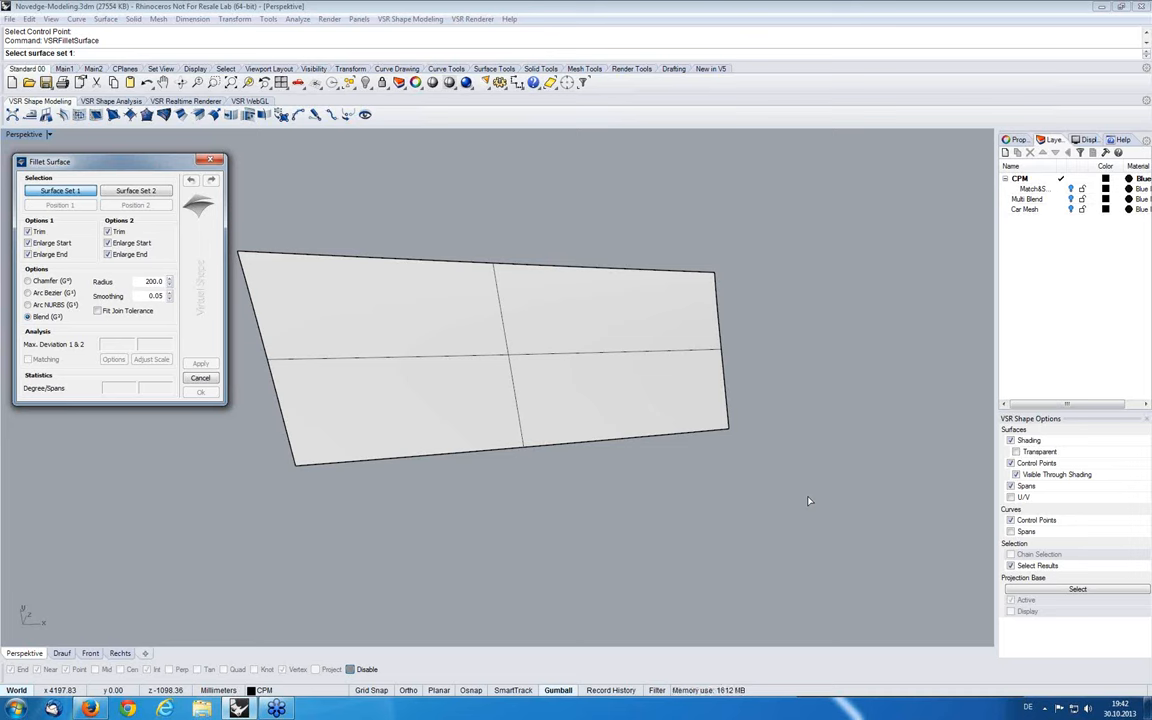
mouse_move(360, 470)
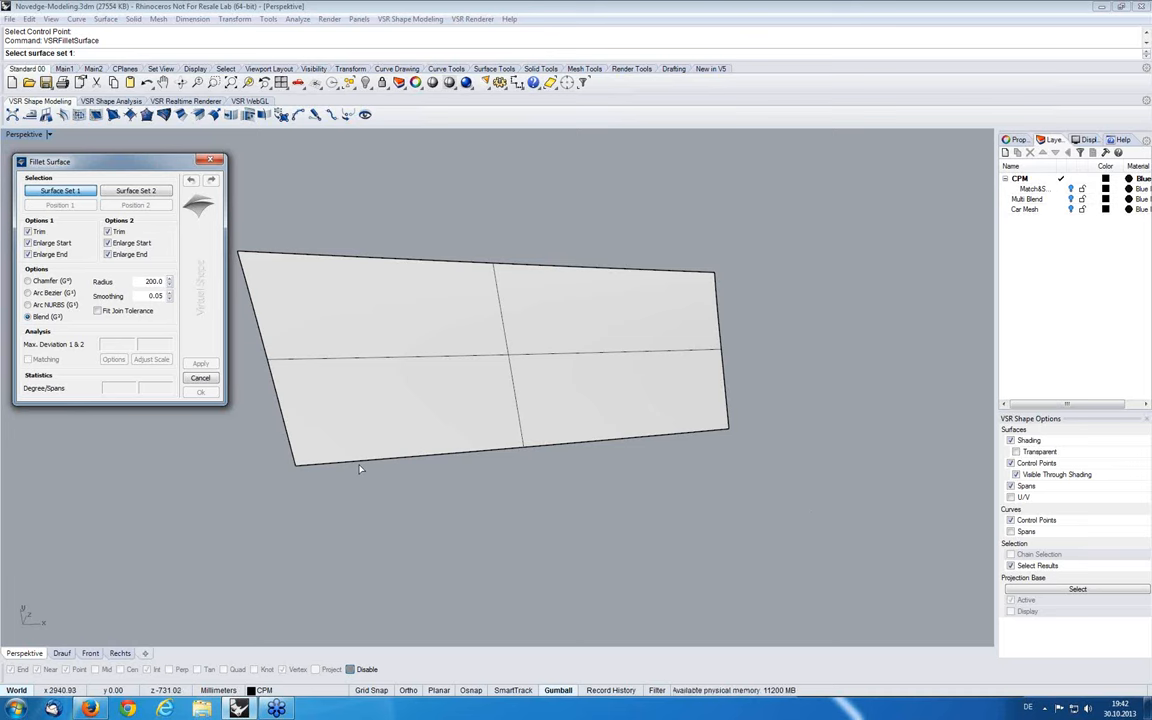
mouse_move(380, 339)
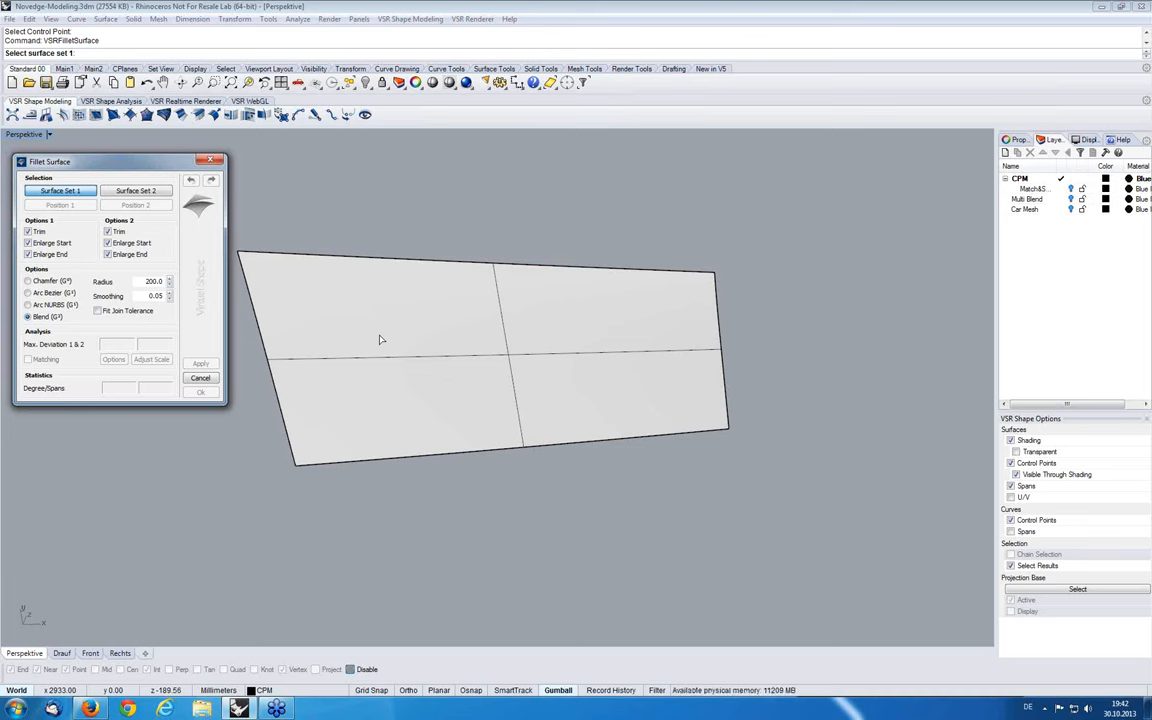
mouse_move(386, 346)
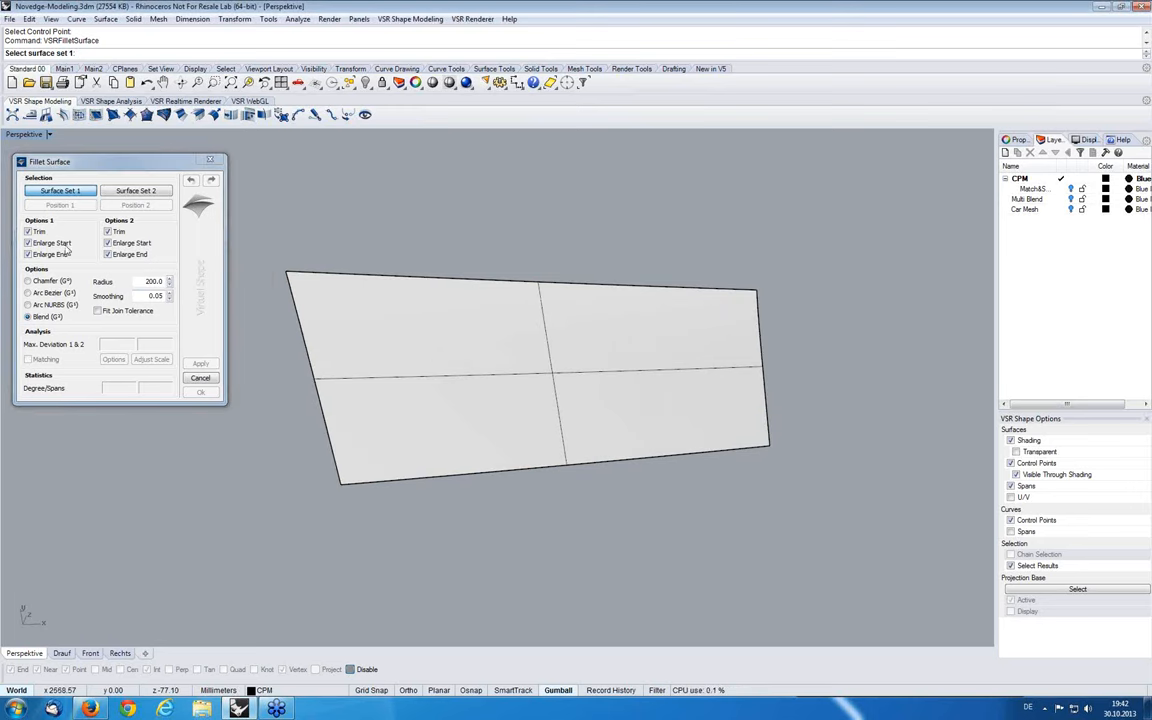
Review the VSR Fillet Surface options, trying Arc Bezier while keeping Blend at radius 200
left_click(108, 231)
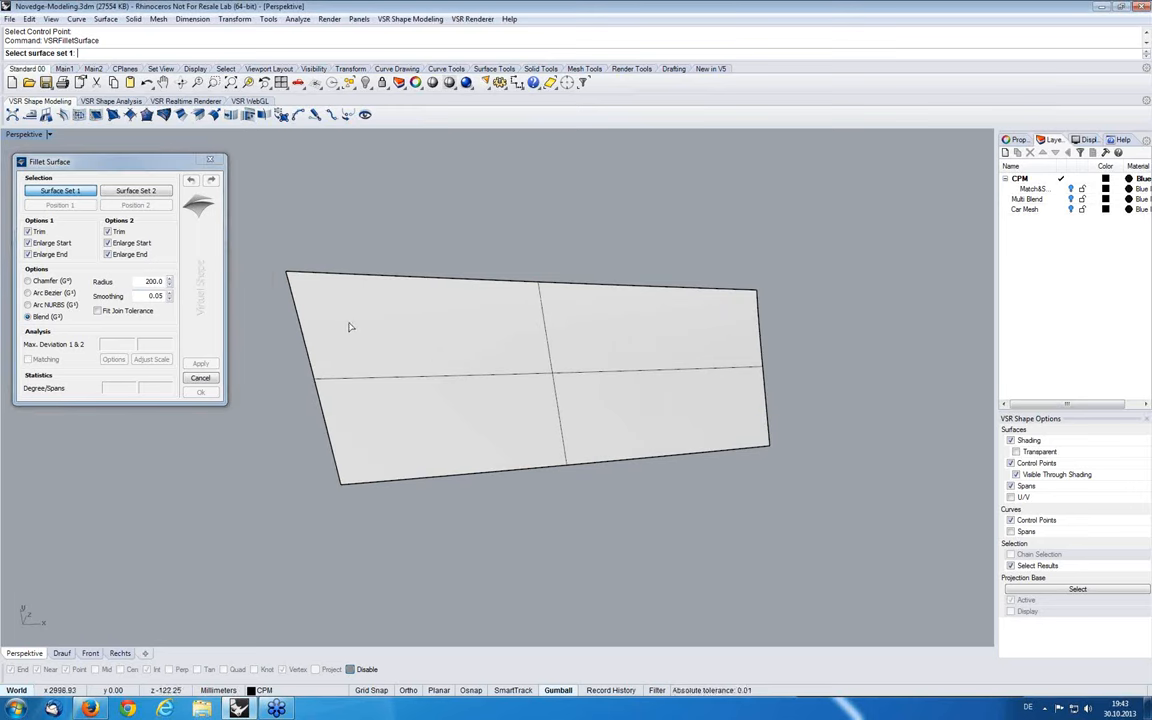
mouse_move(313, 330)
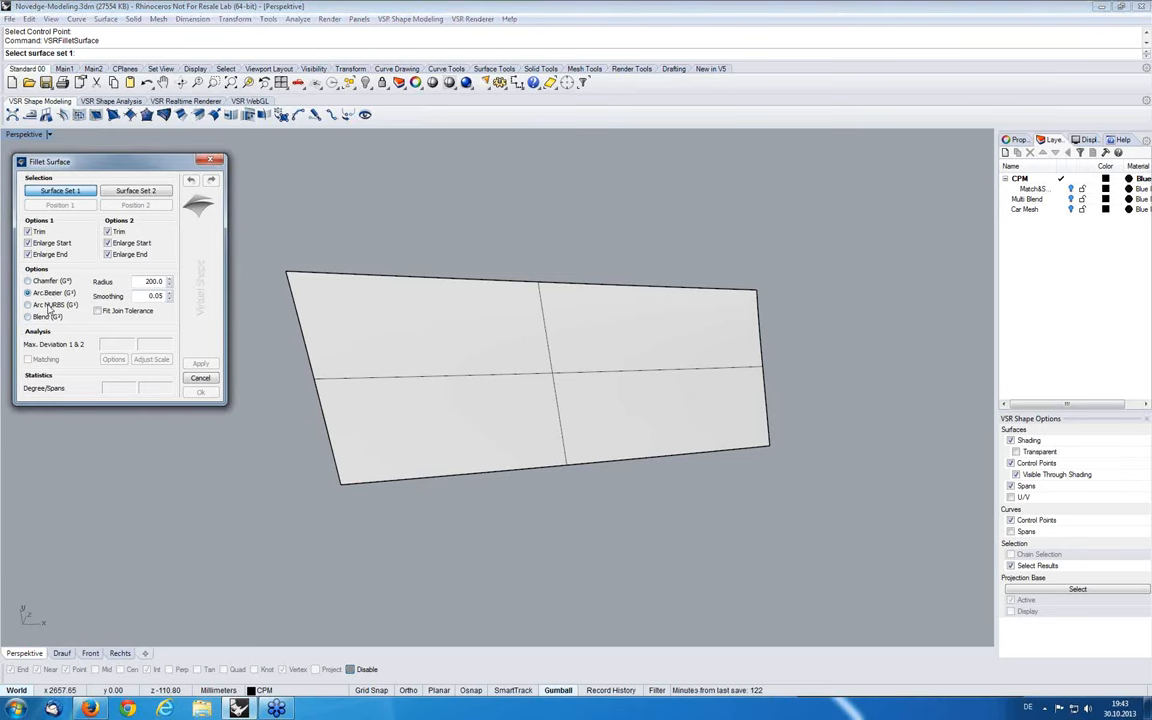
left_click(28, 305)
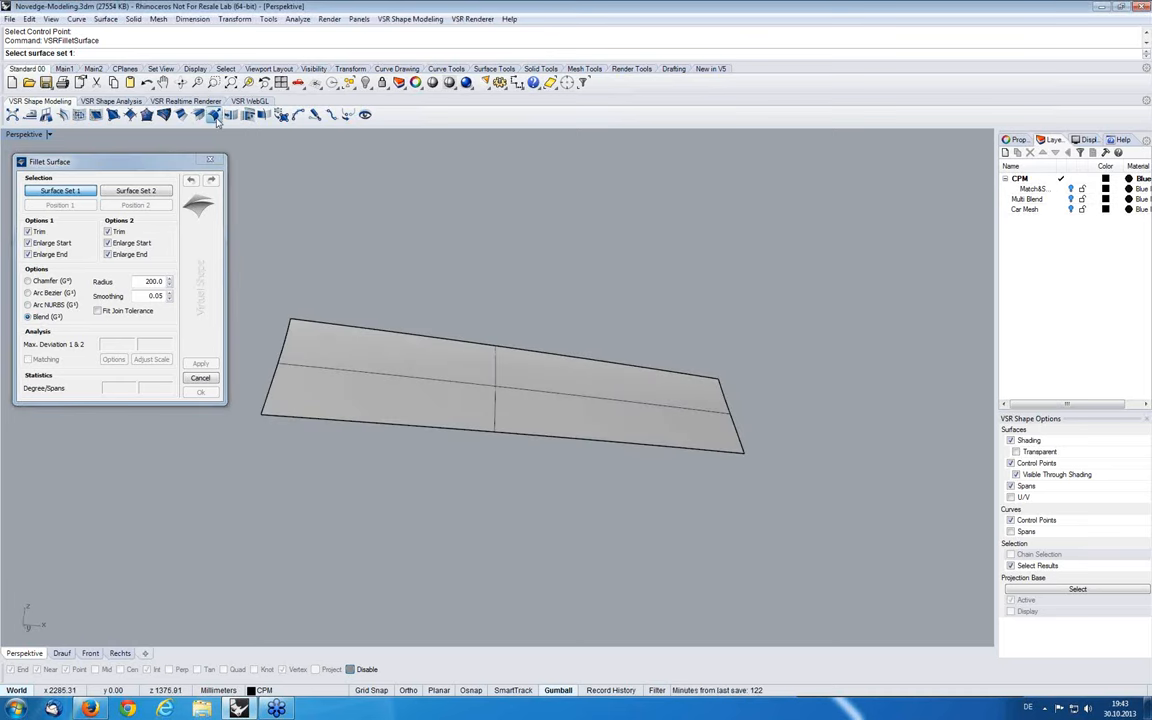
Pick the flat floor surface as Surface Set 1
left_click(215, 114)
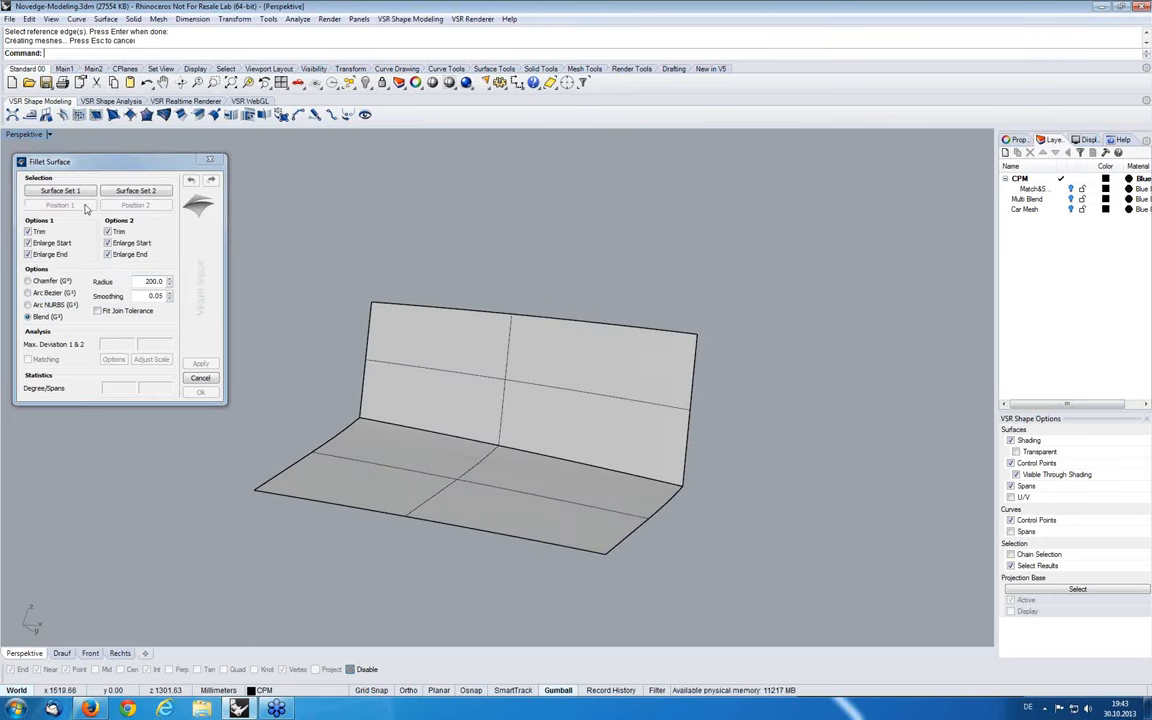
left_click(59, 190)
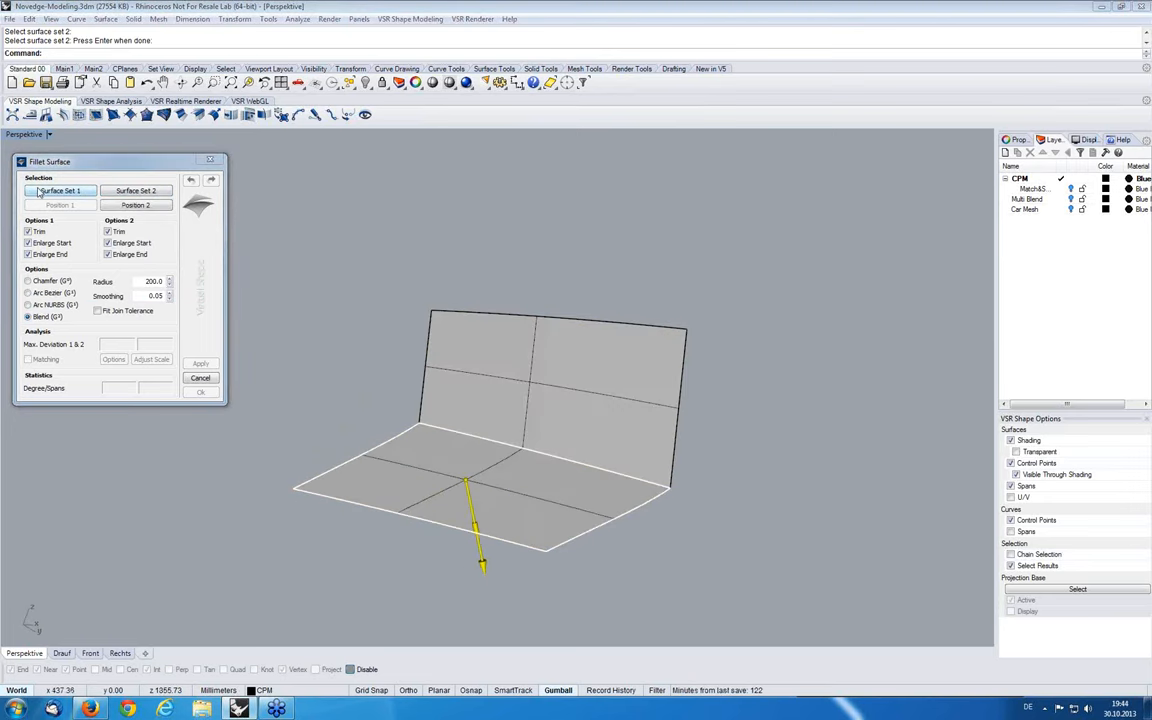
Set radius 20, preview, compare Arc Bezier with Blend, and accept the Blend fillet
left_click(59, 190)
type("2")
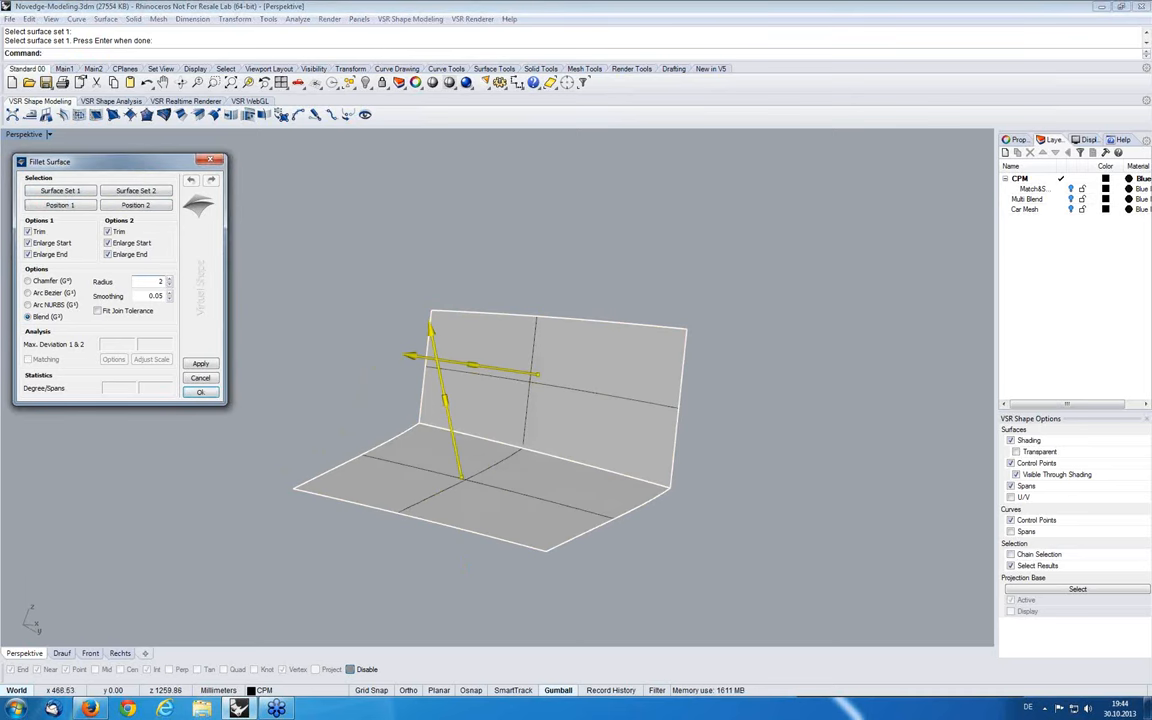
left_click(200, 363)
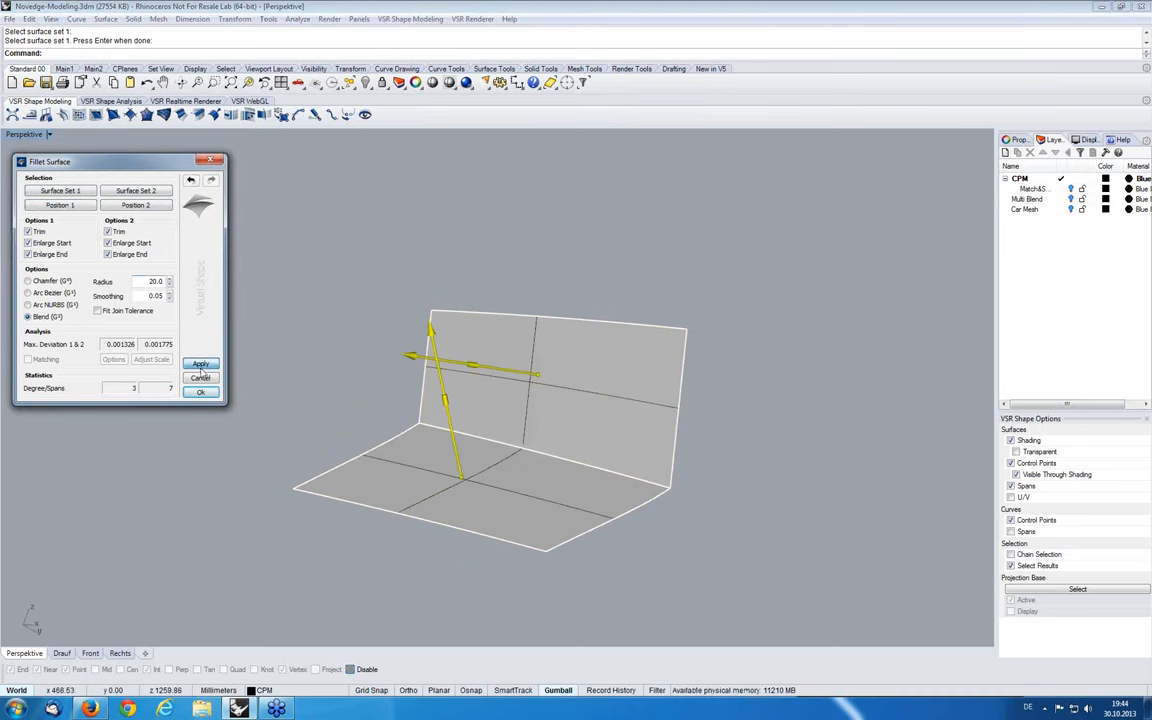
left_click(201, 363)
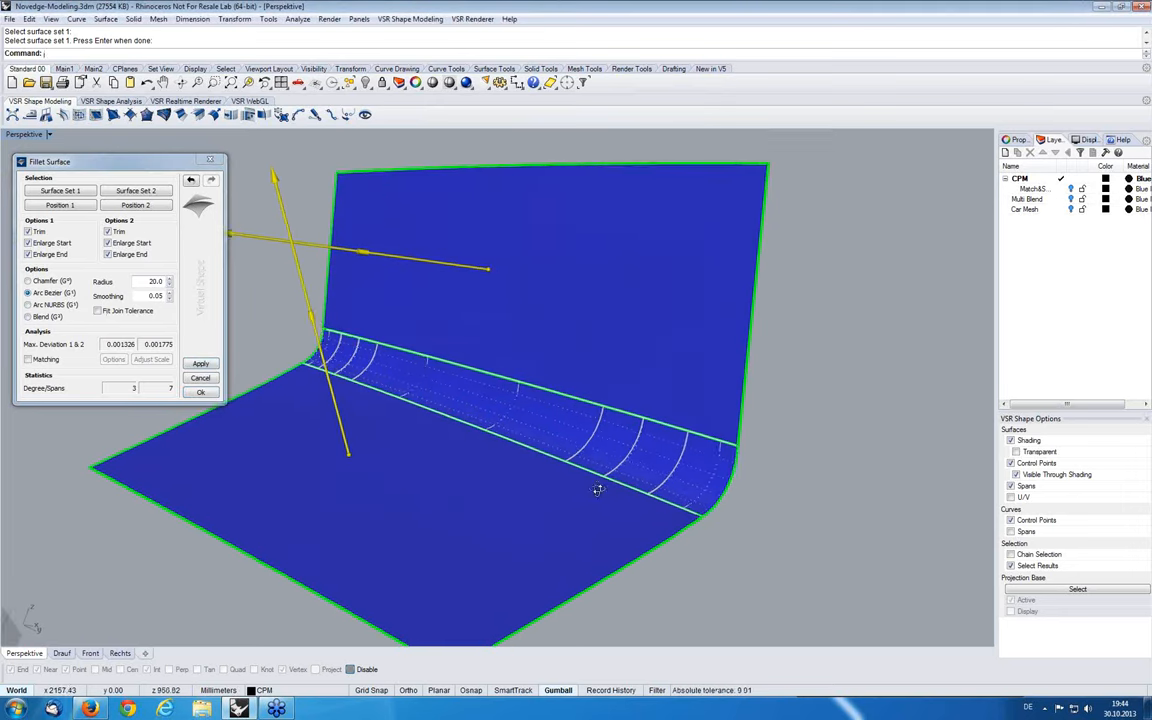
left_click(29, 316)
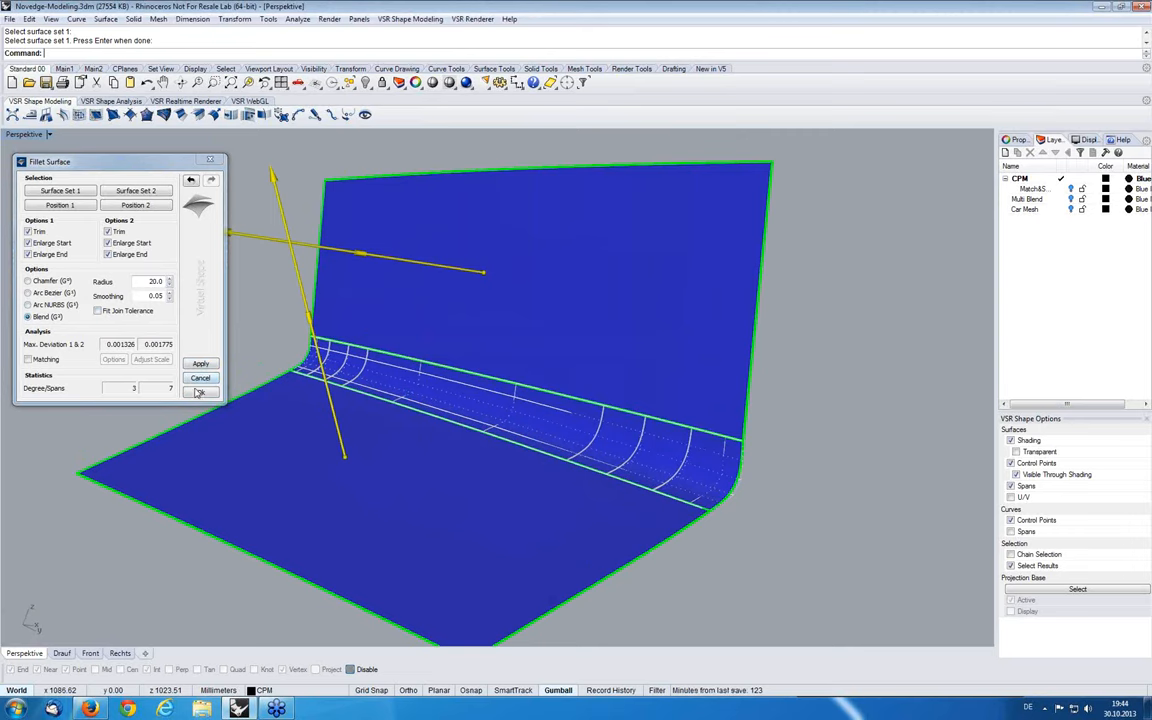
left_click(200, 391)
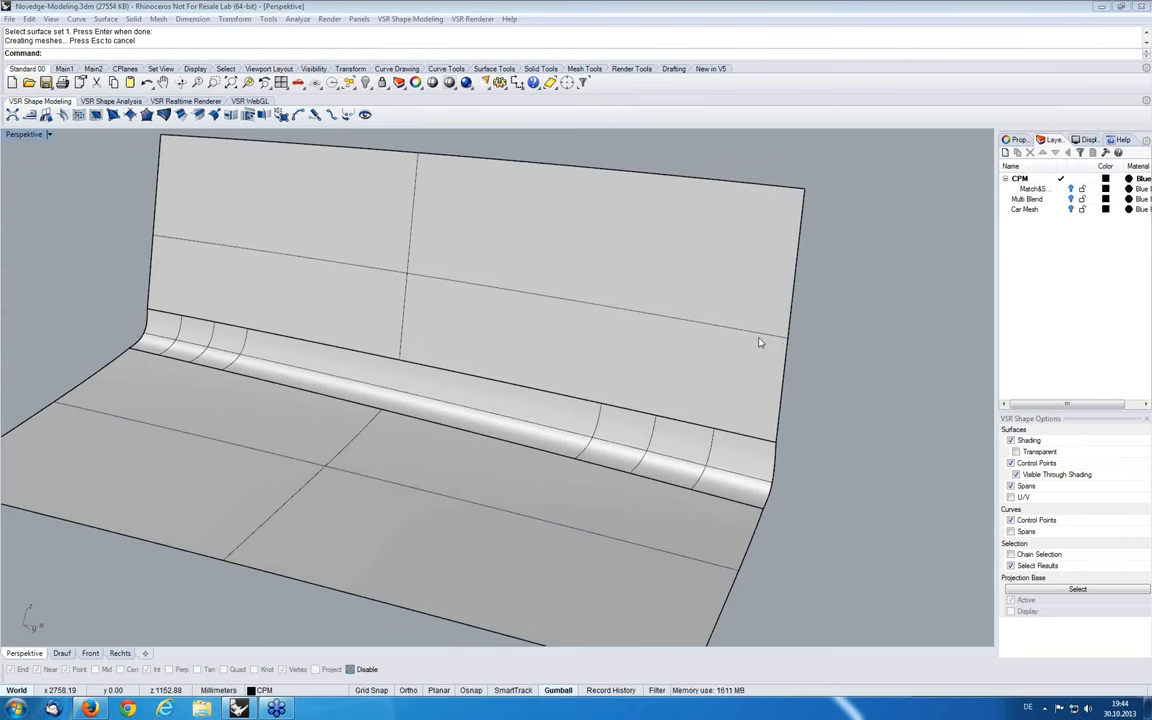
left_click_drag(760, 343, 705, 330)
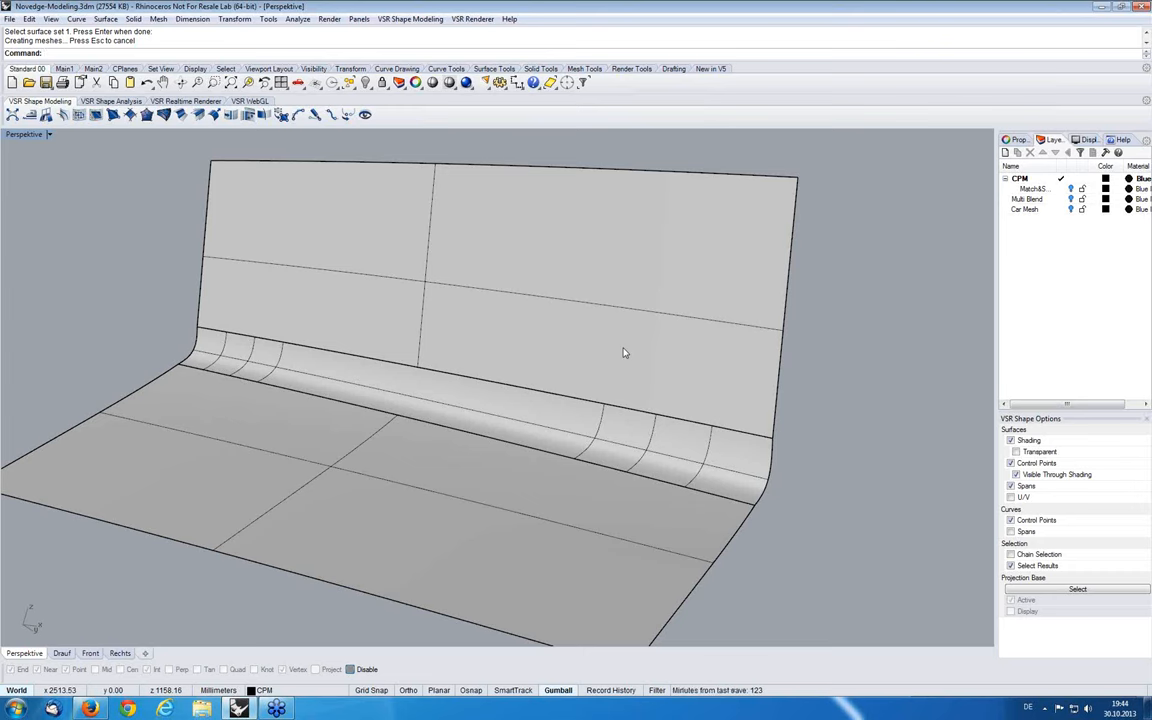
mouse_move(587, 394)
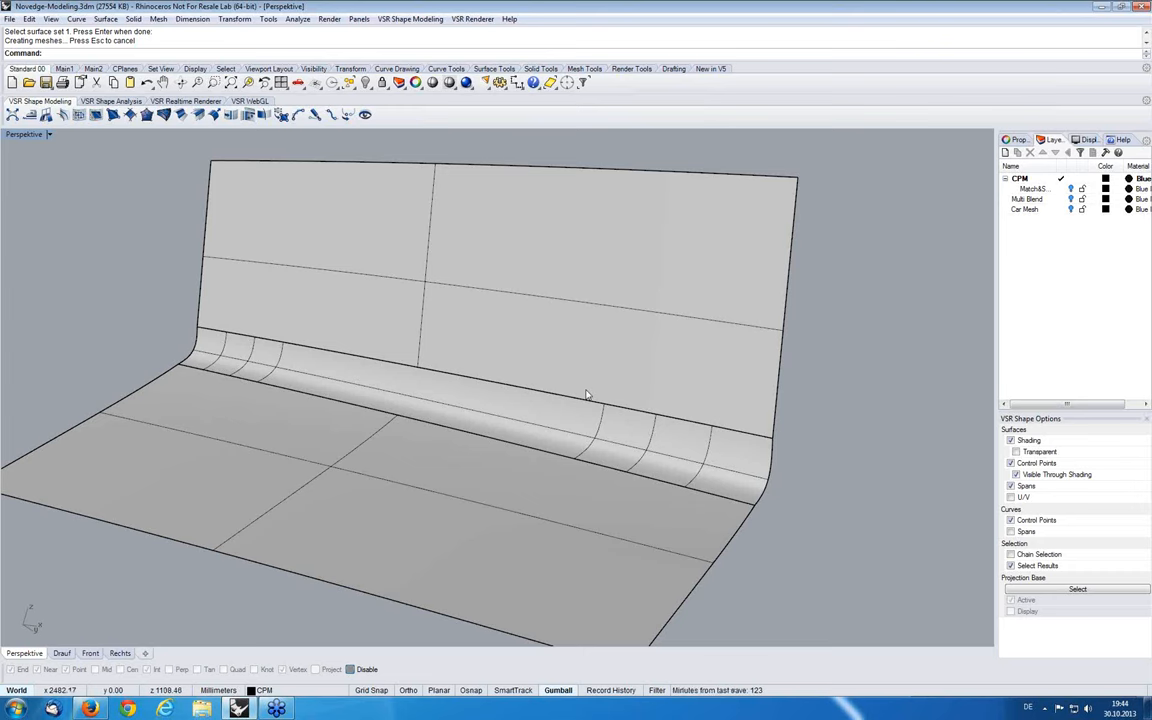
mouse_move(1013, 513)
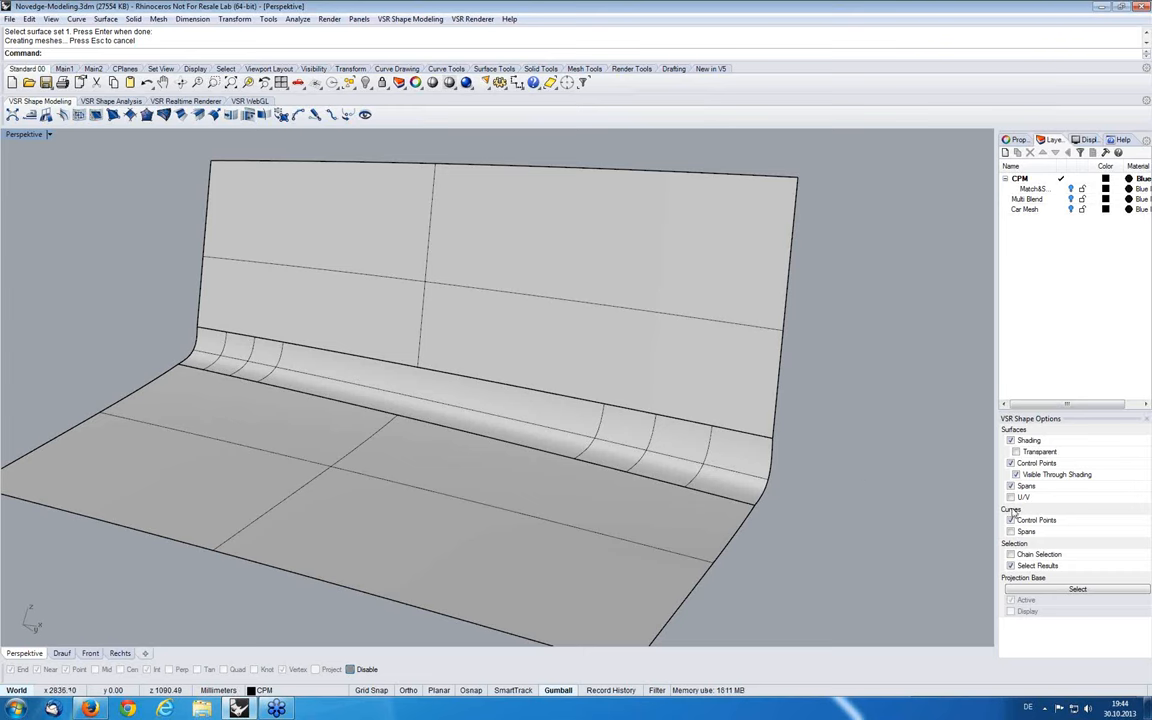
mouse_move(791, 422)
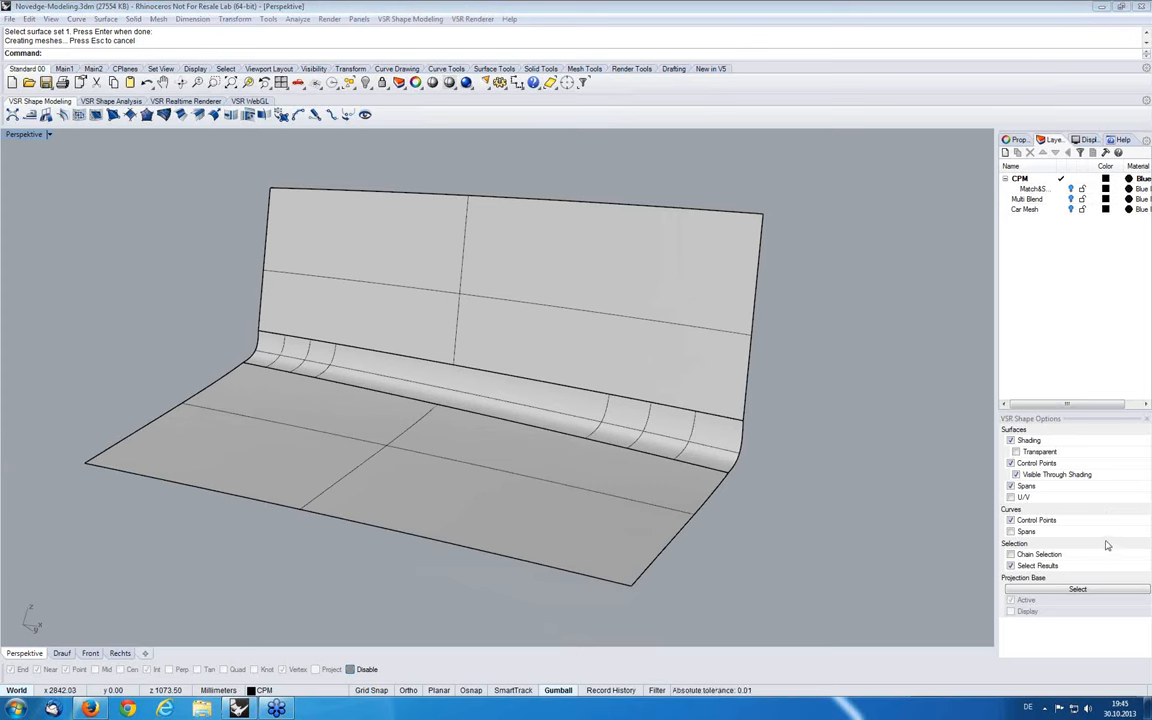
mouse_move(745, 501)
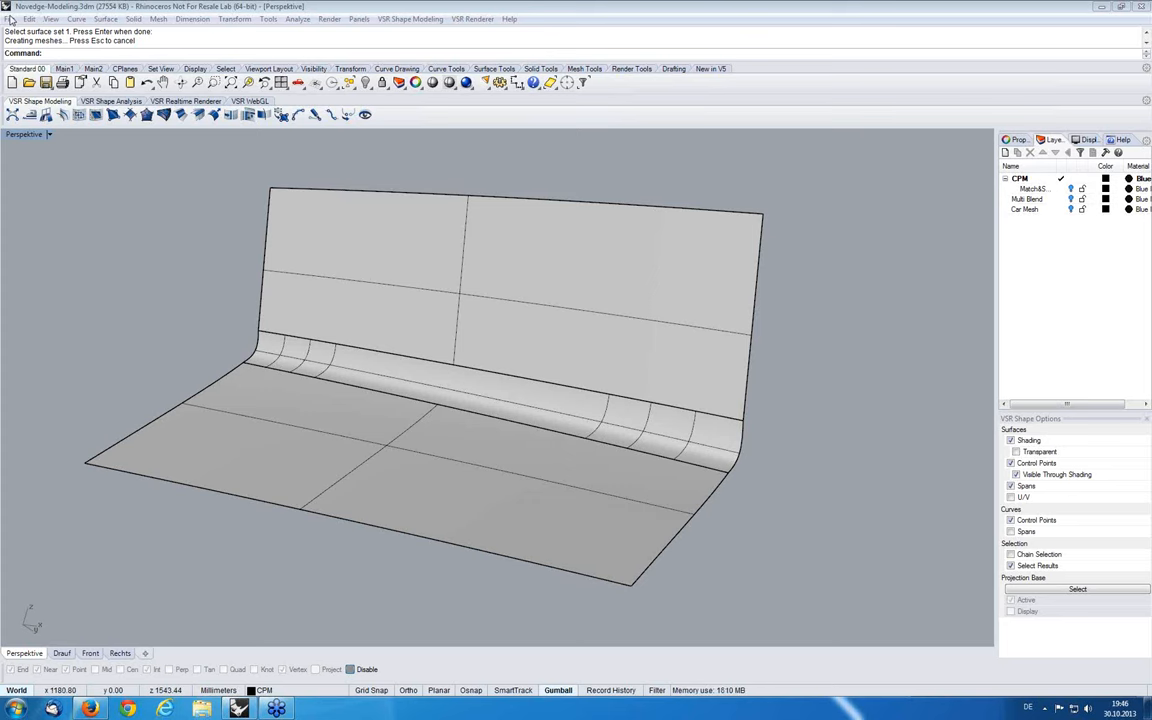
Open Fillet-2.5.3dm without saving changes to the current model
left_click(50, 19)
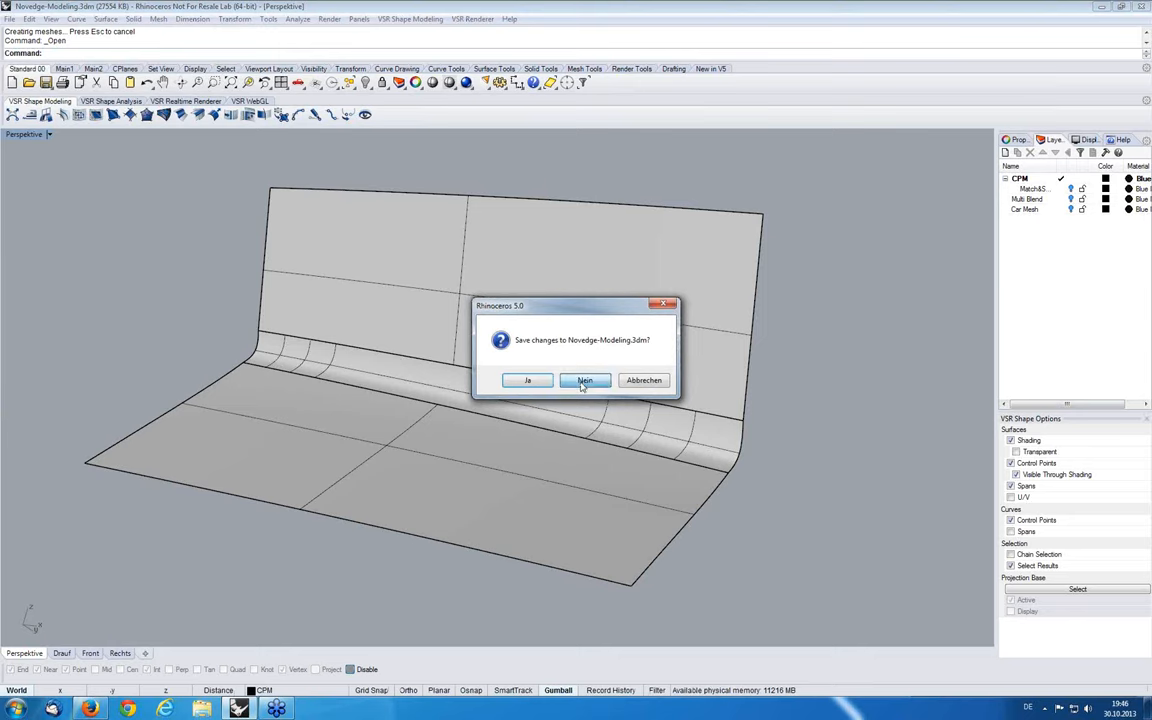
left_click(584, 380)
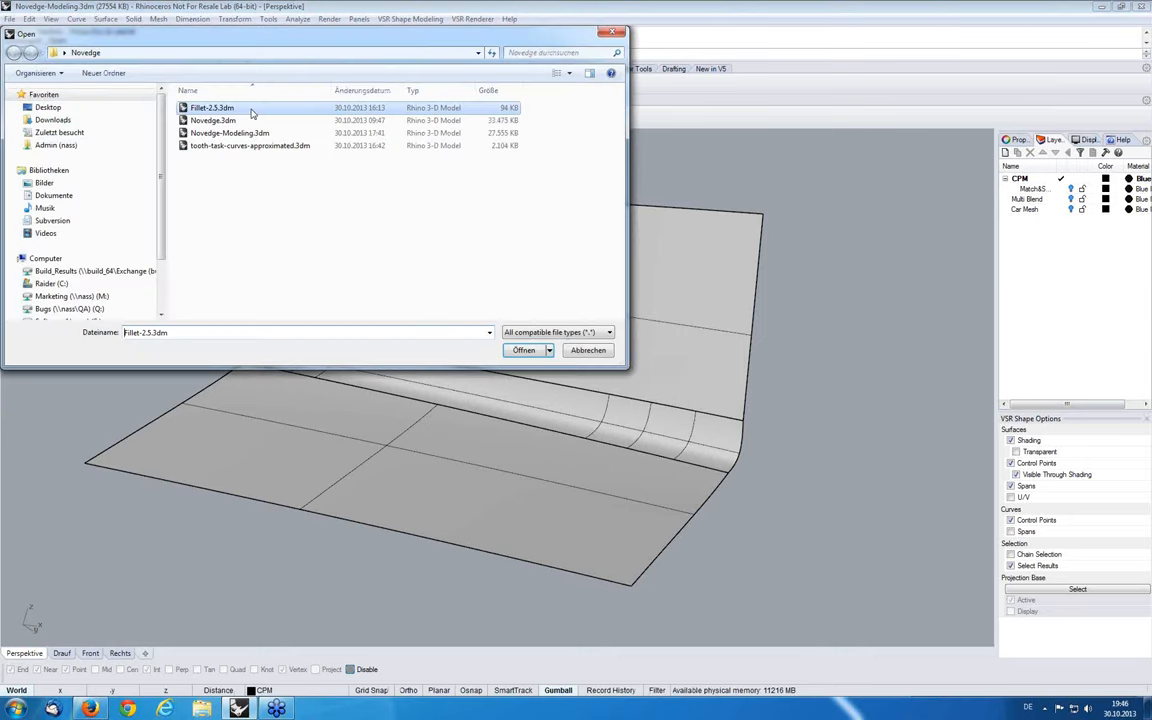
left_click(523, 350)
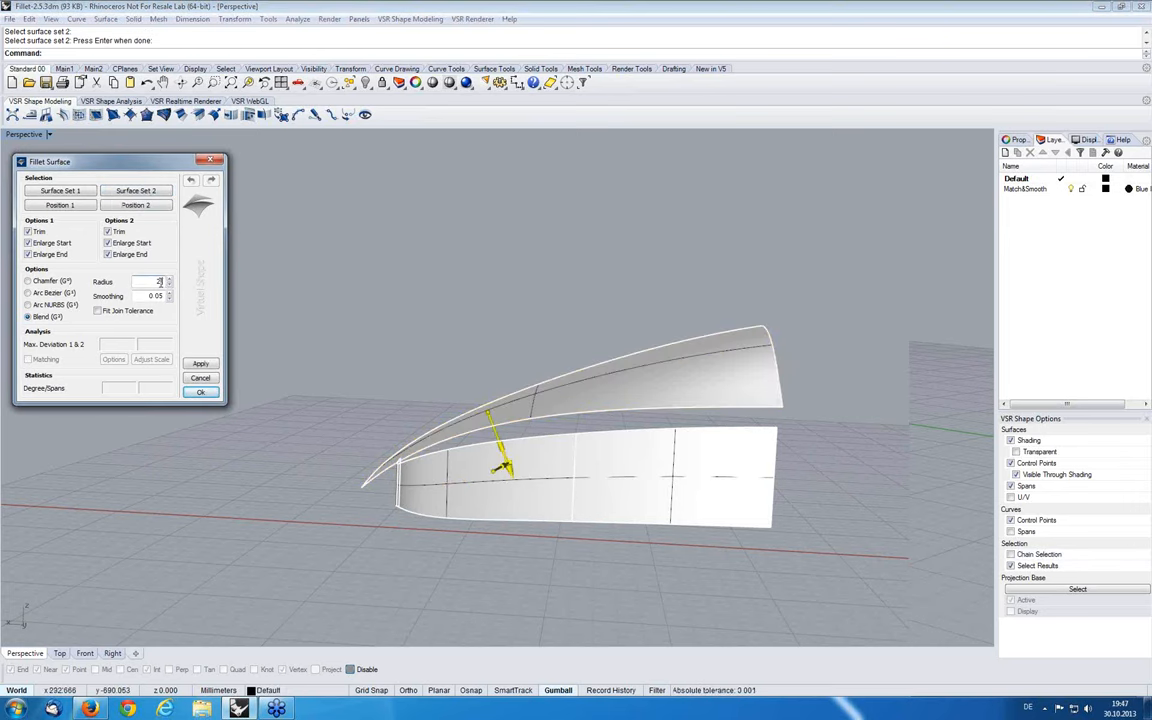
Apply a radius 2.5 Blend (G3) fillet, orbit to inspect, accept, and deselect
left_click(200, 363)
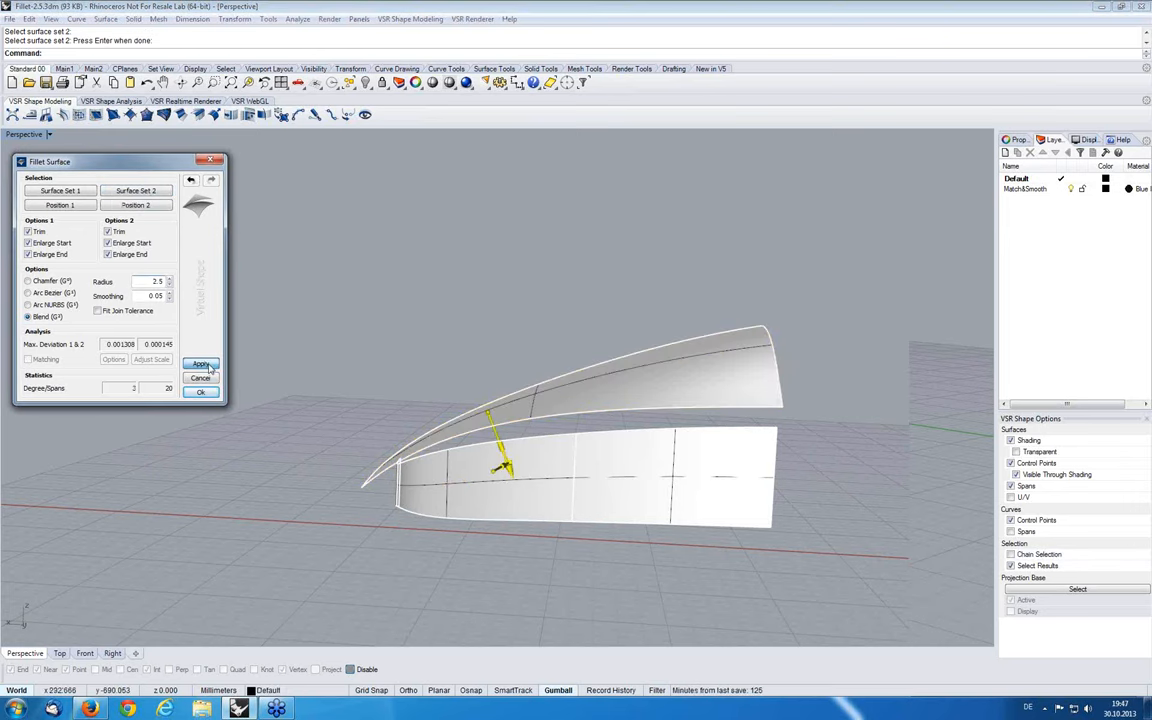
left_click(200, 363)
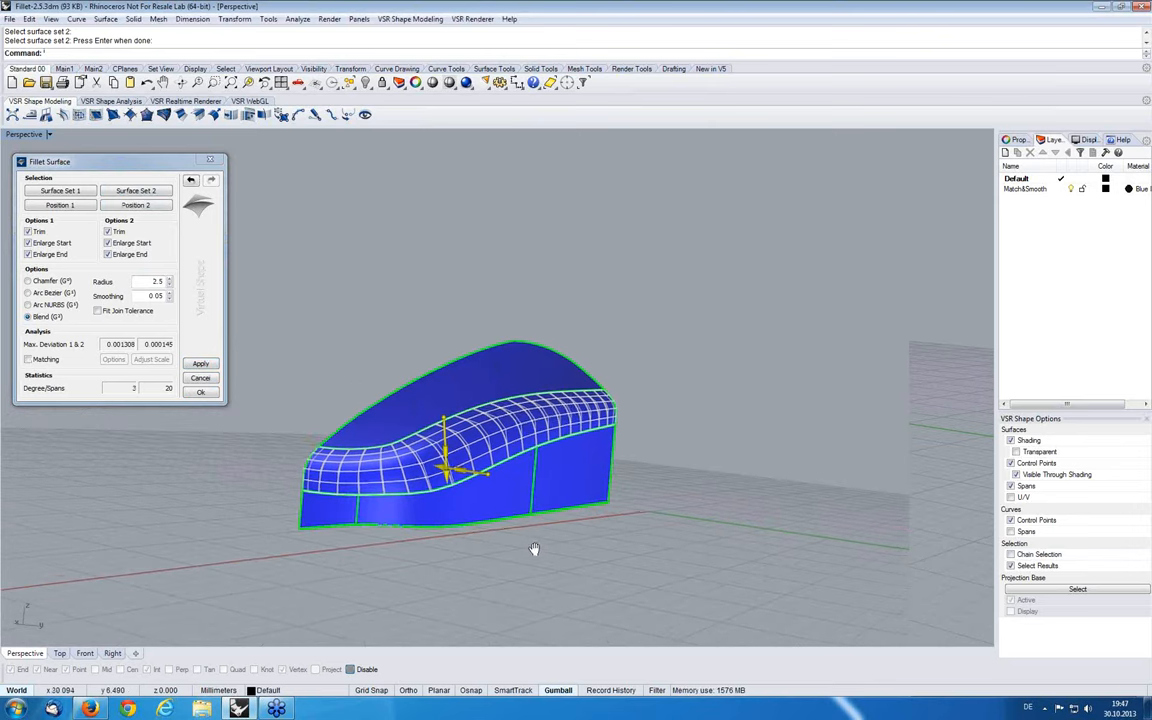
left_click_drag(534, 549, 201, 545)
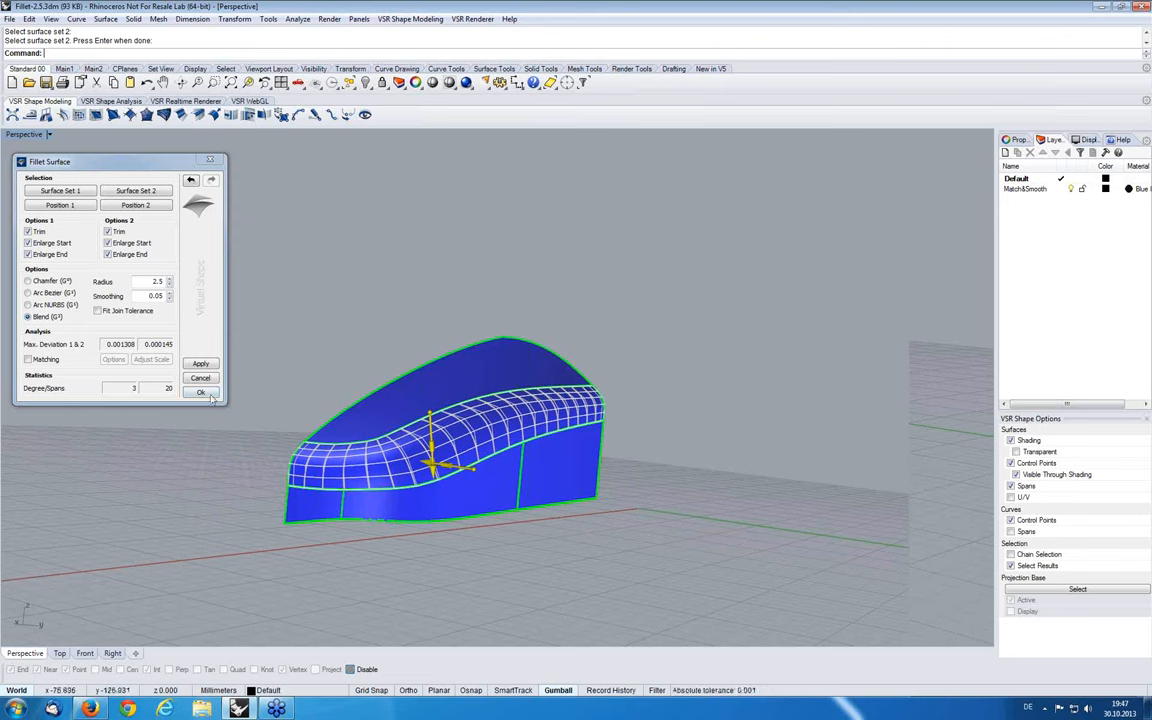
mouse_move(543, 570)
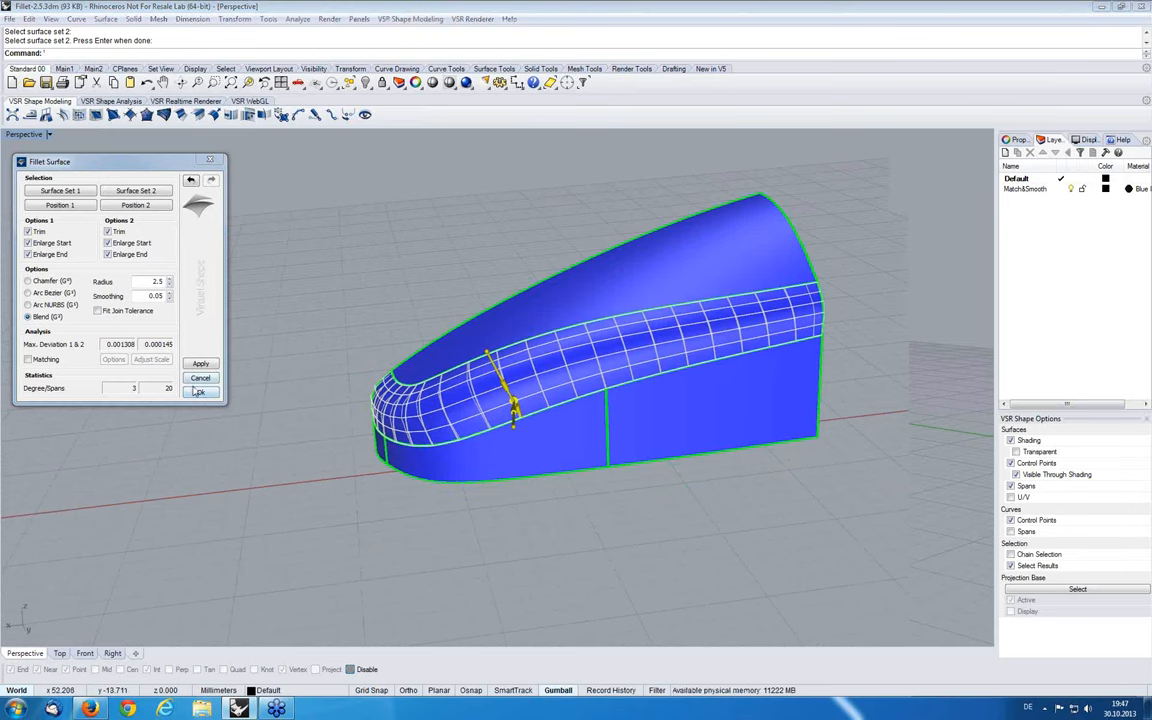
left_click(199, 391)
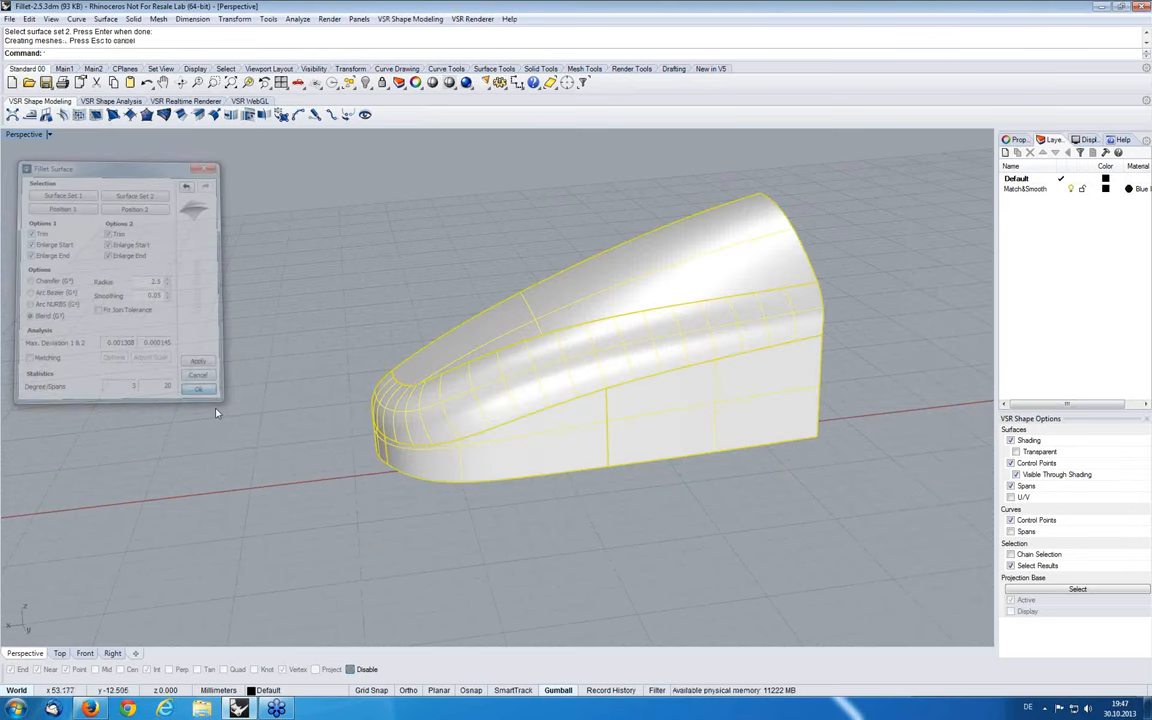
left_click(199, 388)
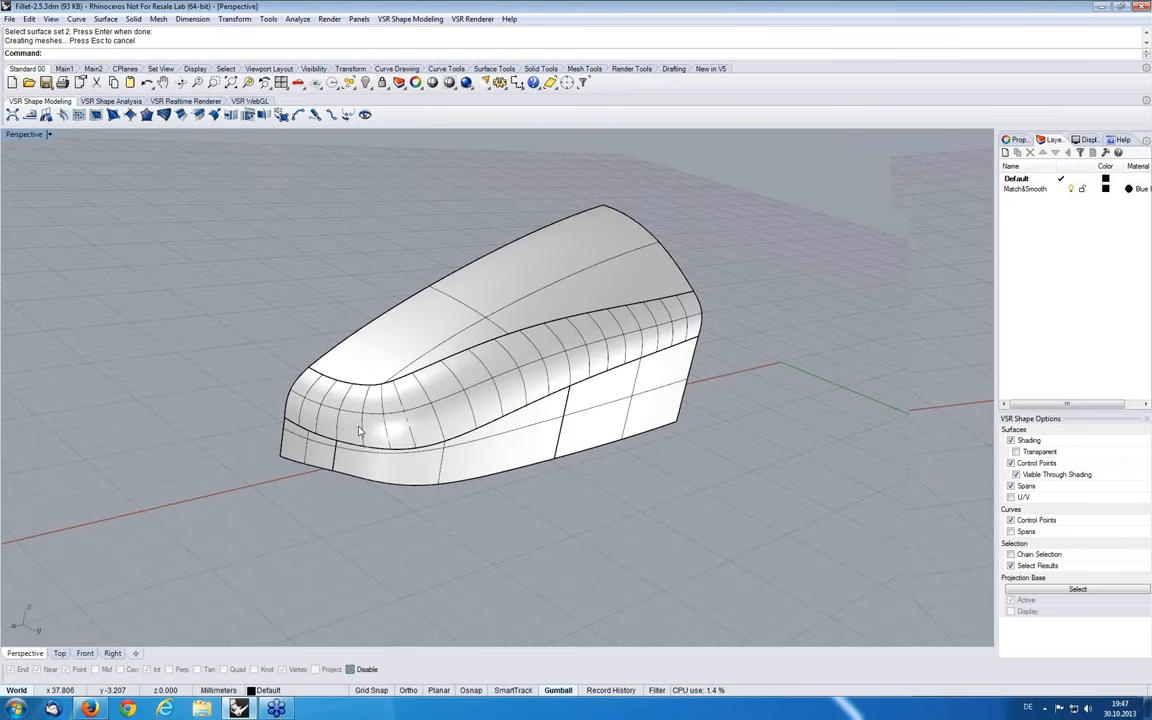
left_click_drag(500, 400, 480, 370)
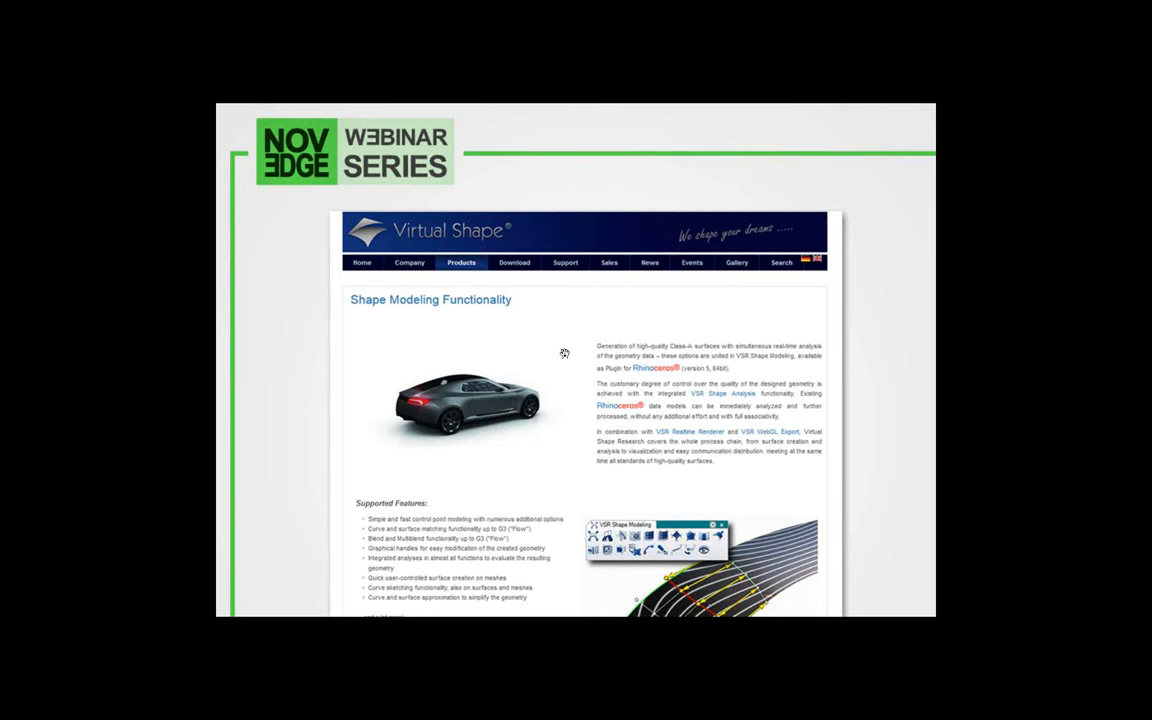
mouse_move(551, 371)
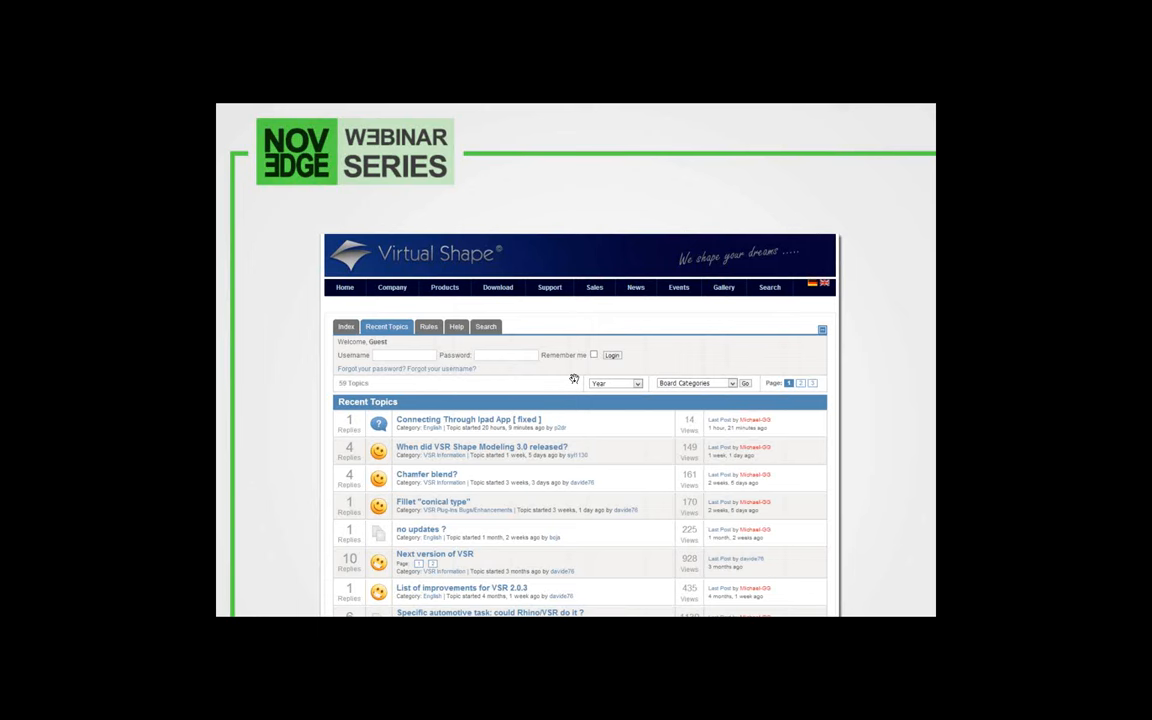
mouse_move(755, 442)
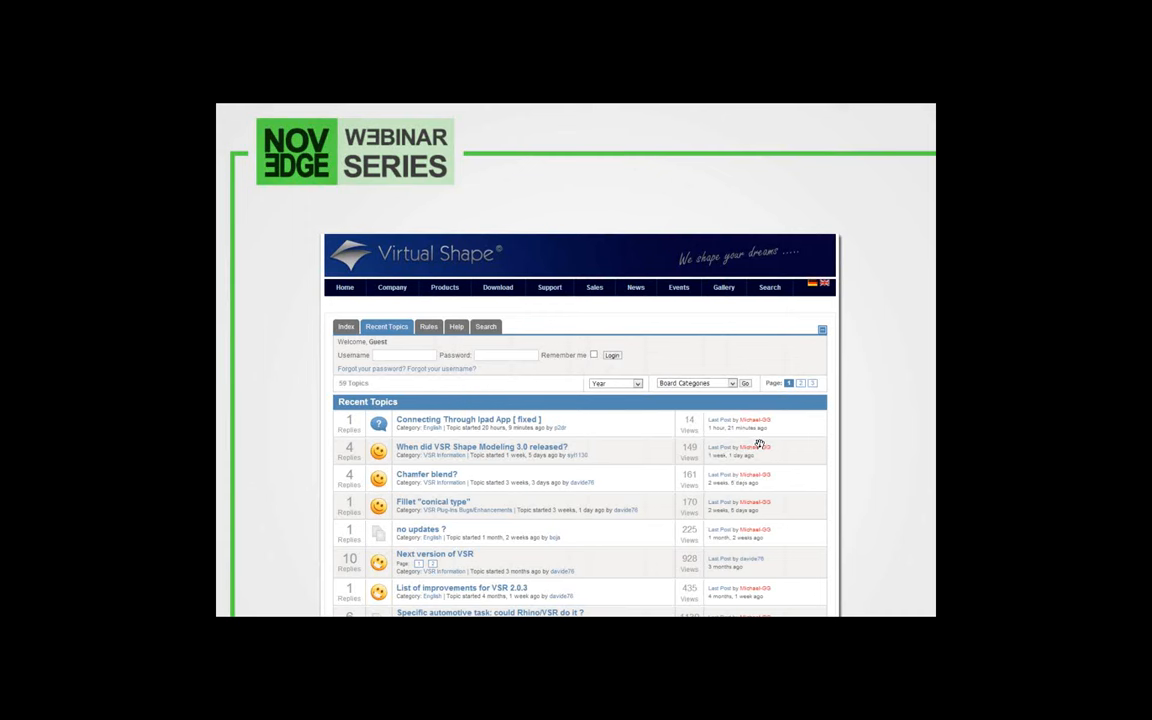
mouse_move(678, 407)
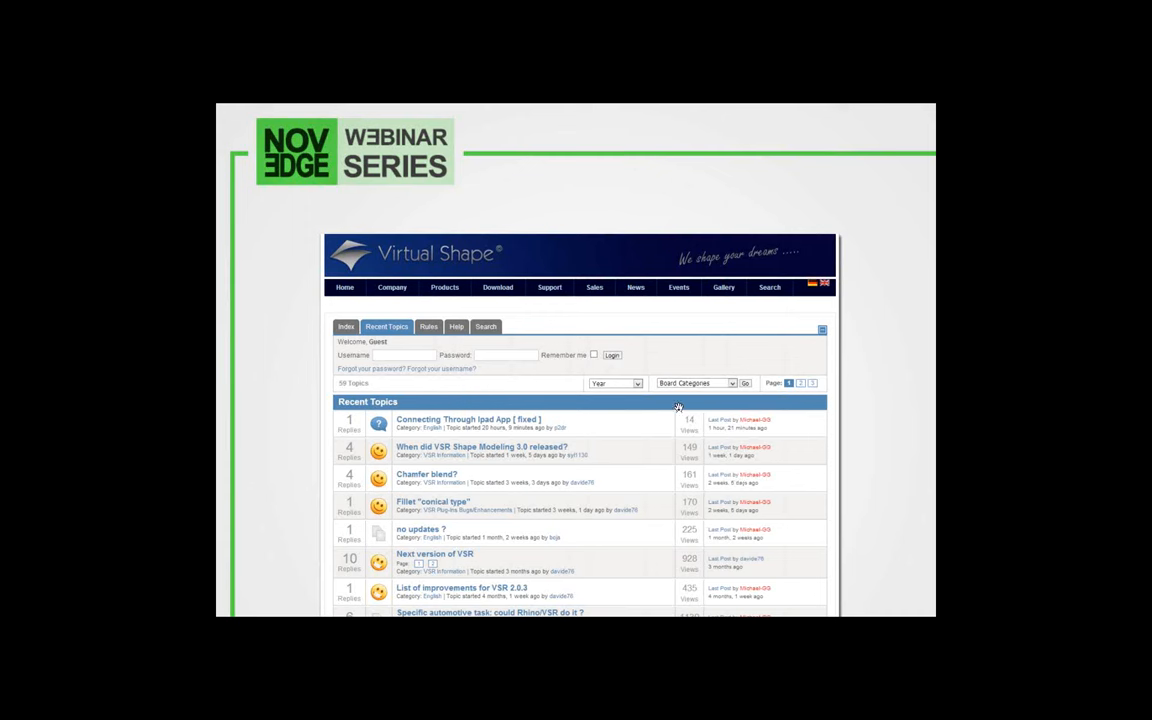
mouse_move(671, 385)
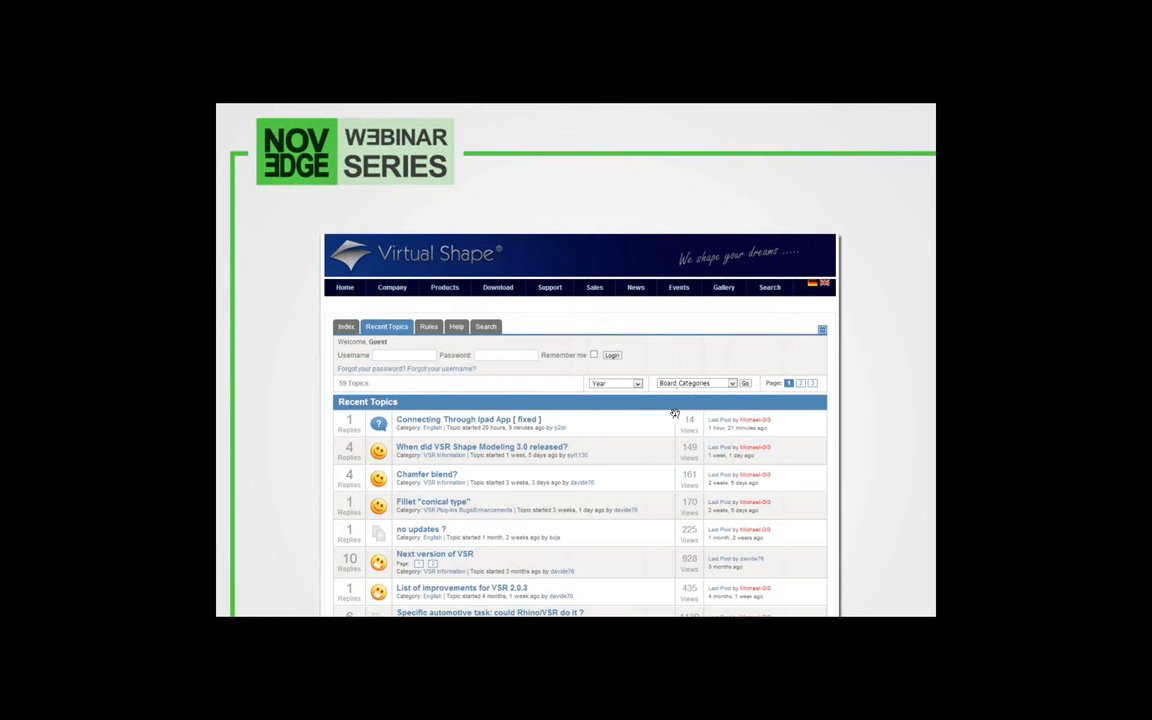
mouse_move(658, 413)
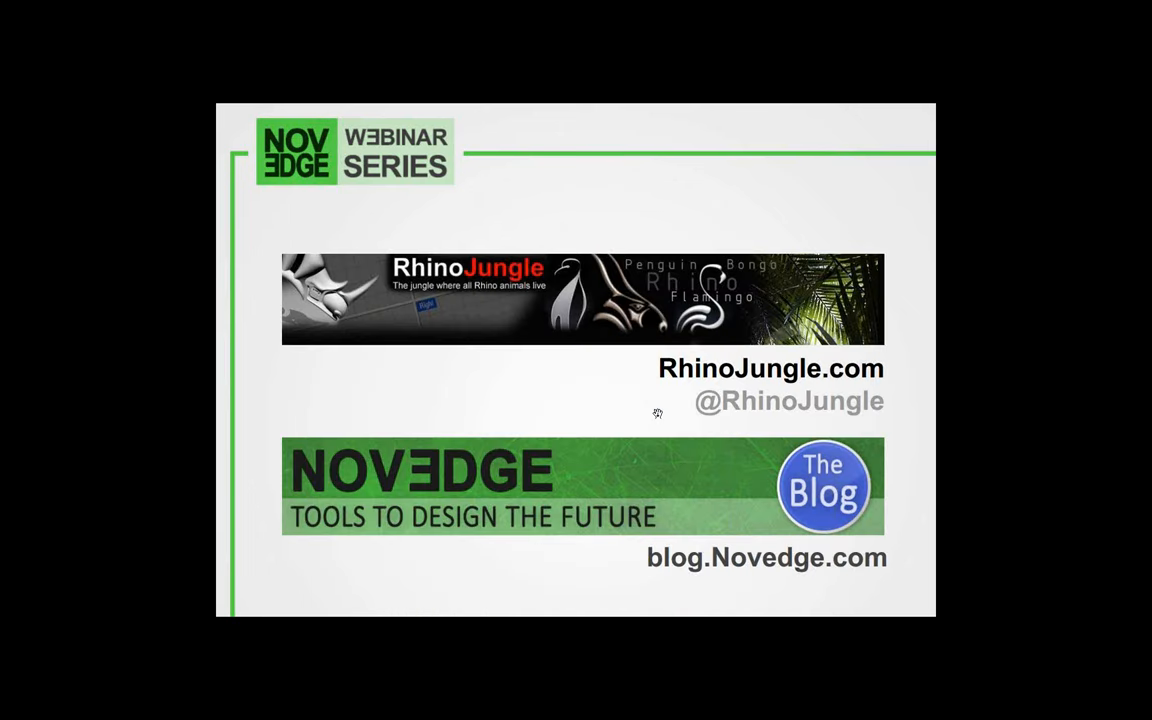
mouse_move(505, 478)
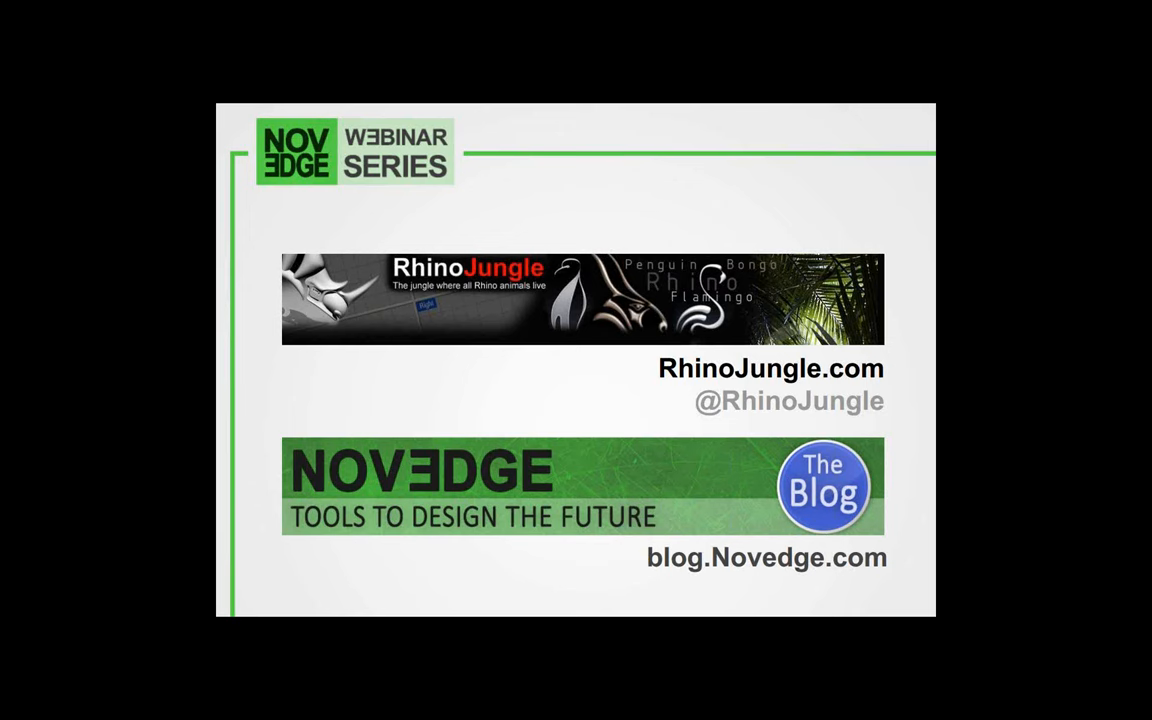
mouse_move(672, 438)
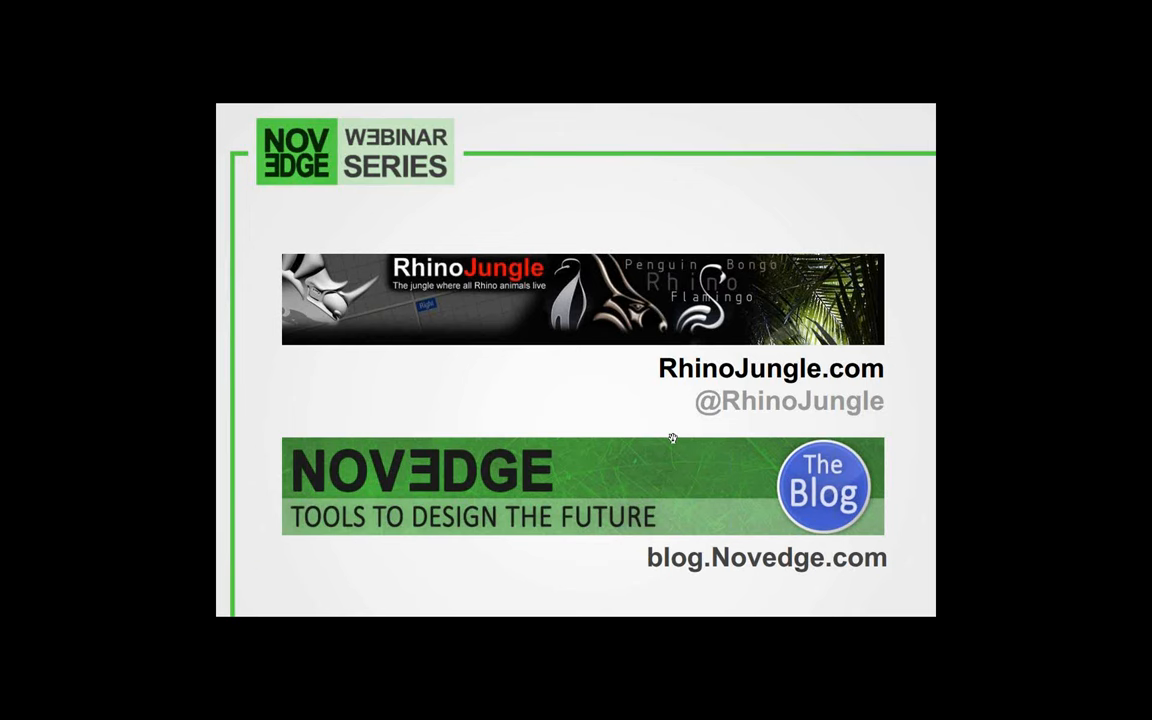